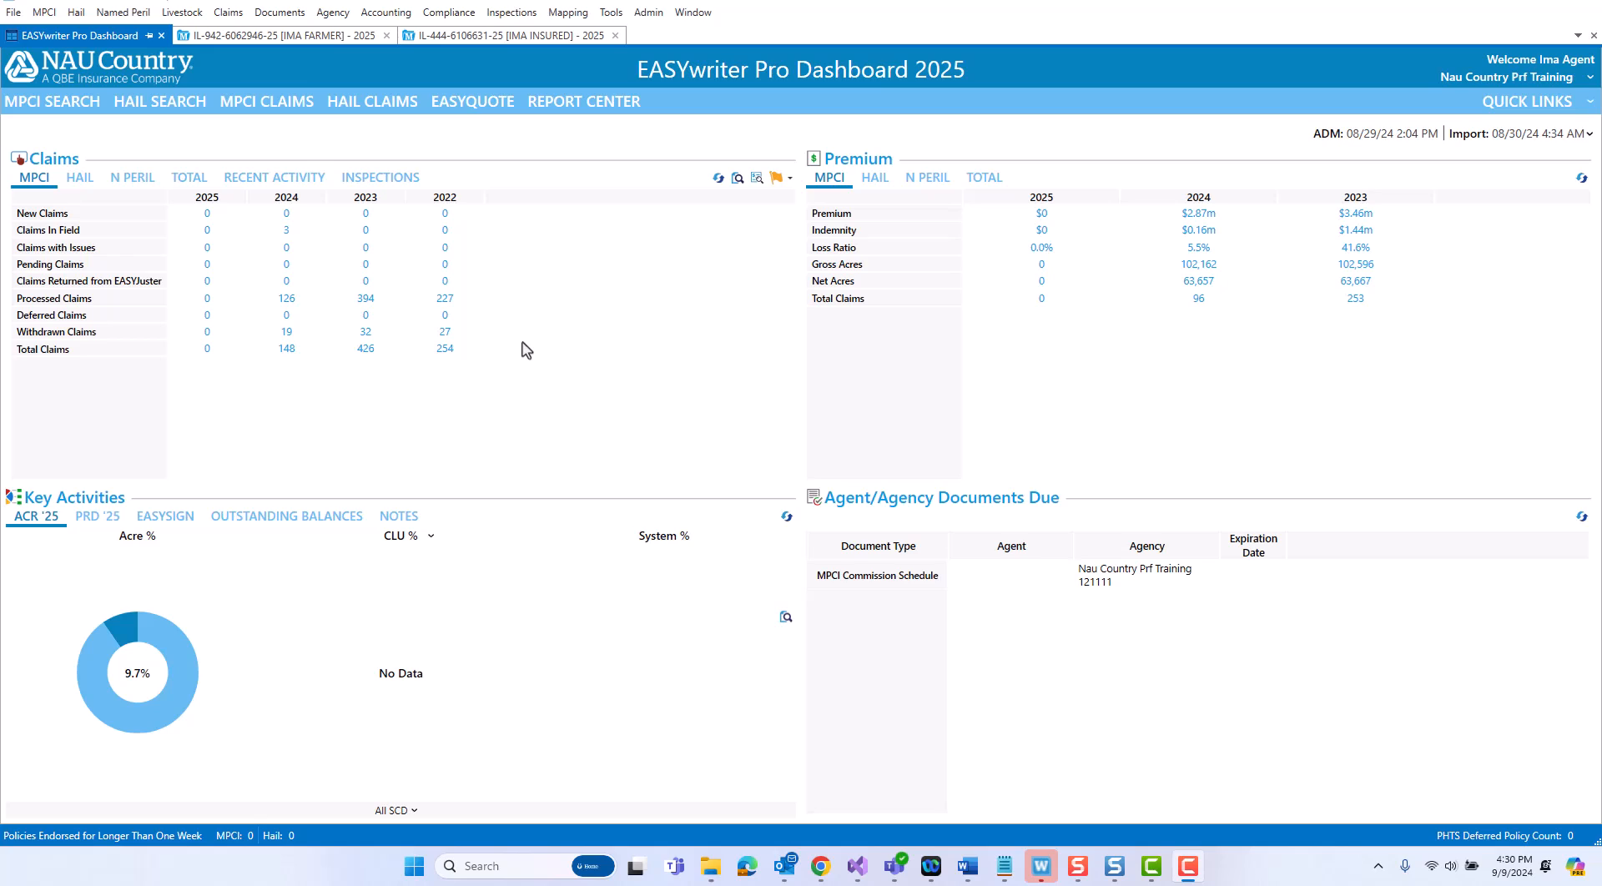
mouse_move(302, 51)
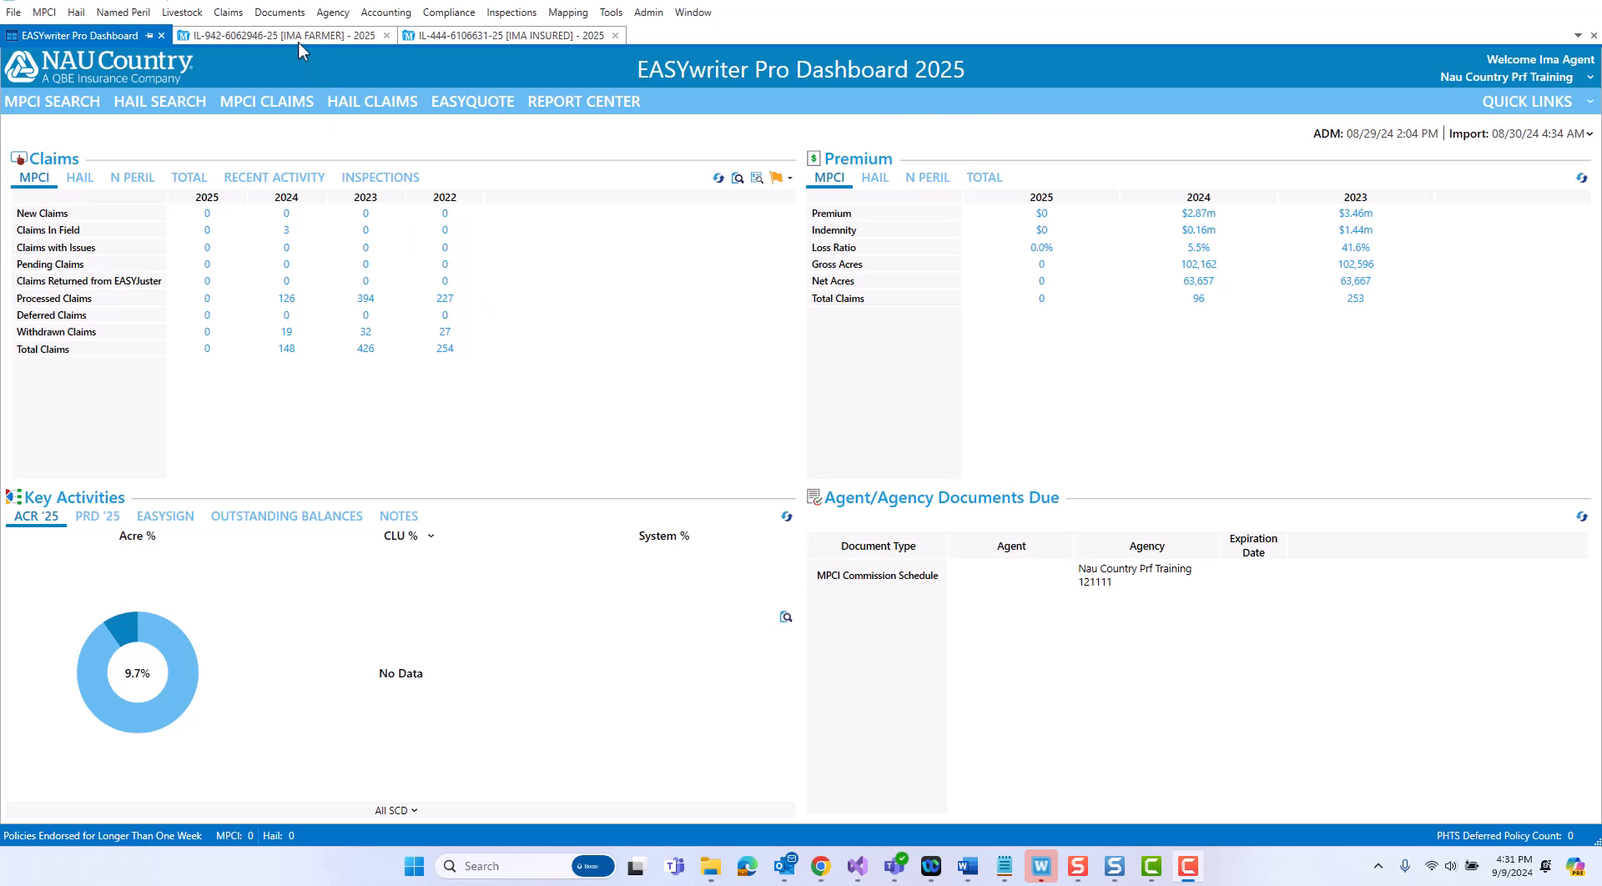
- Switch to the IL-942 Ima Farmer 2025 policy showing its grazing and haying PRF coverages
click(275, 35)
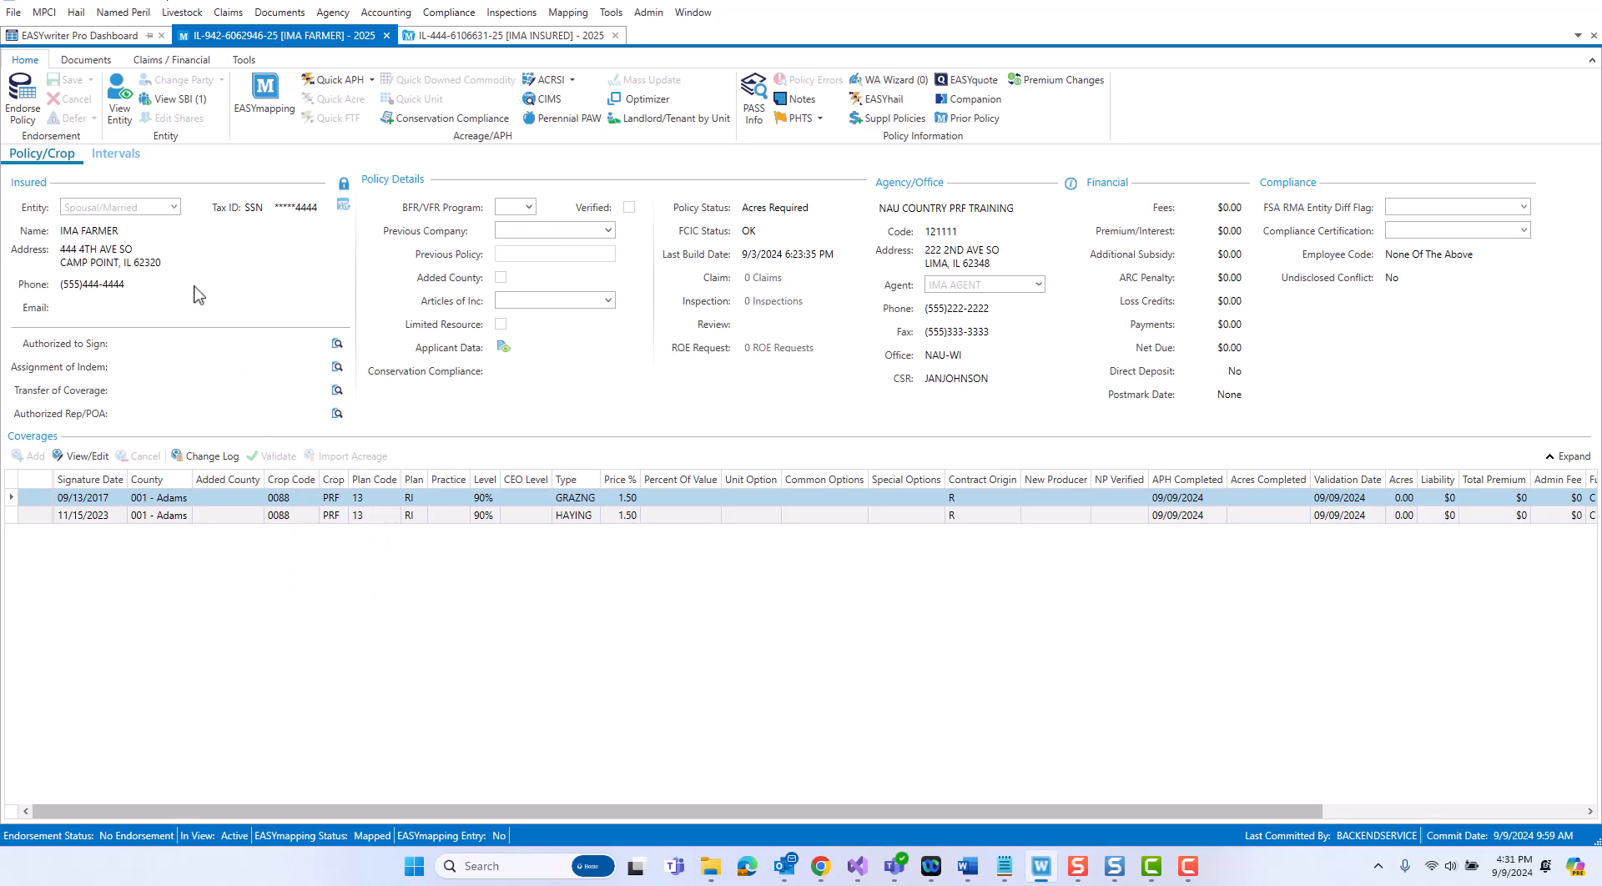
mouse_move(94, 179)
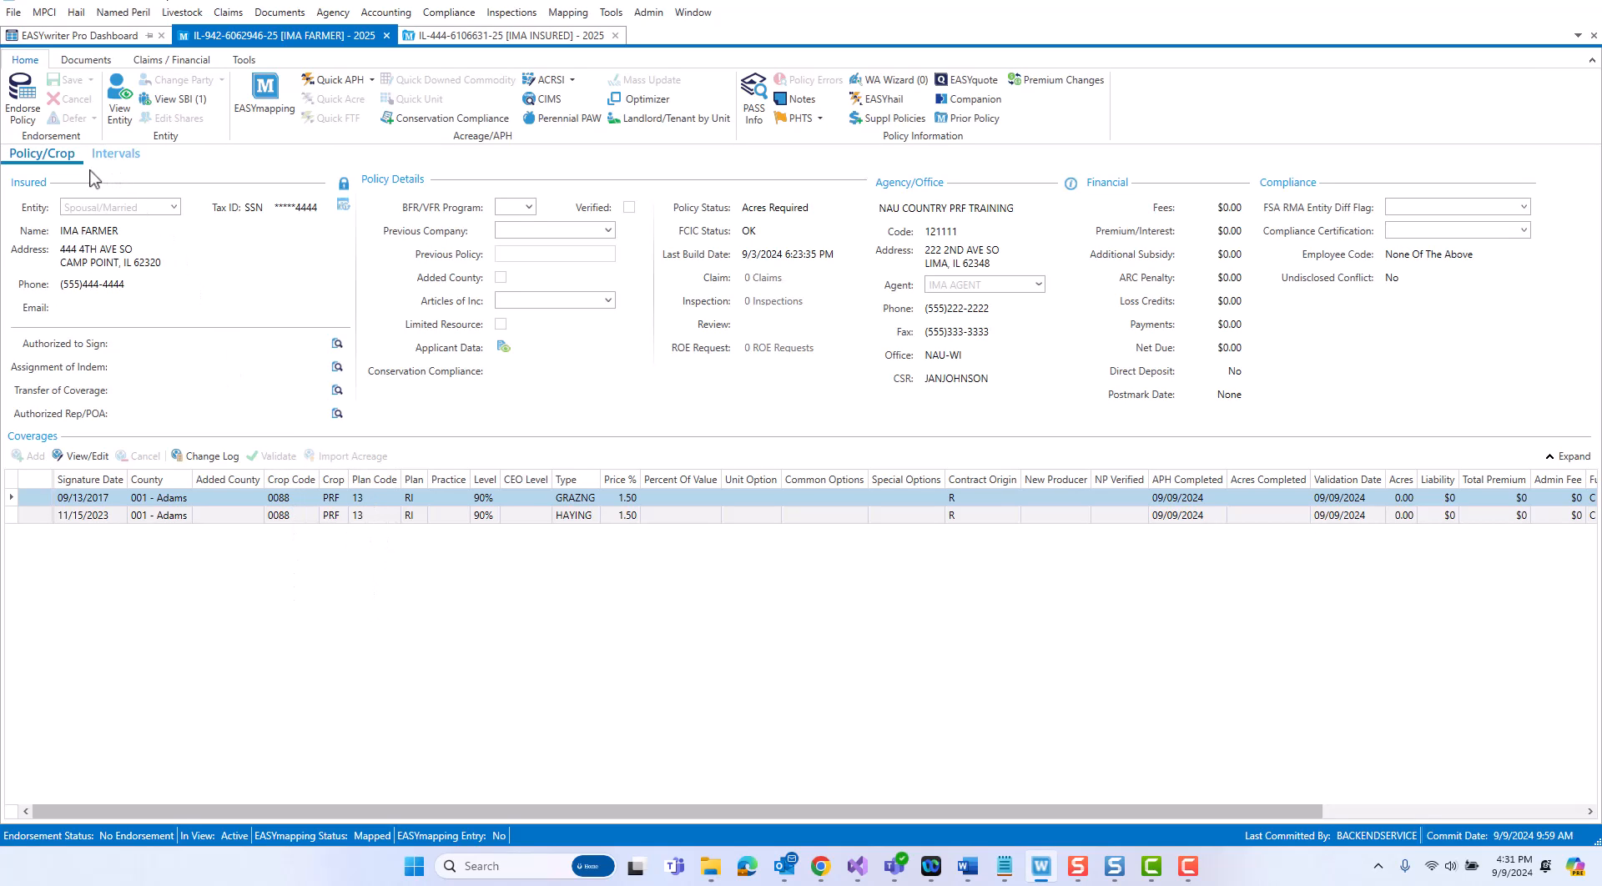
mouse_move(131, 172)
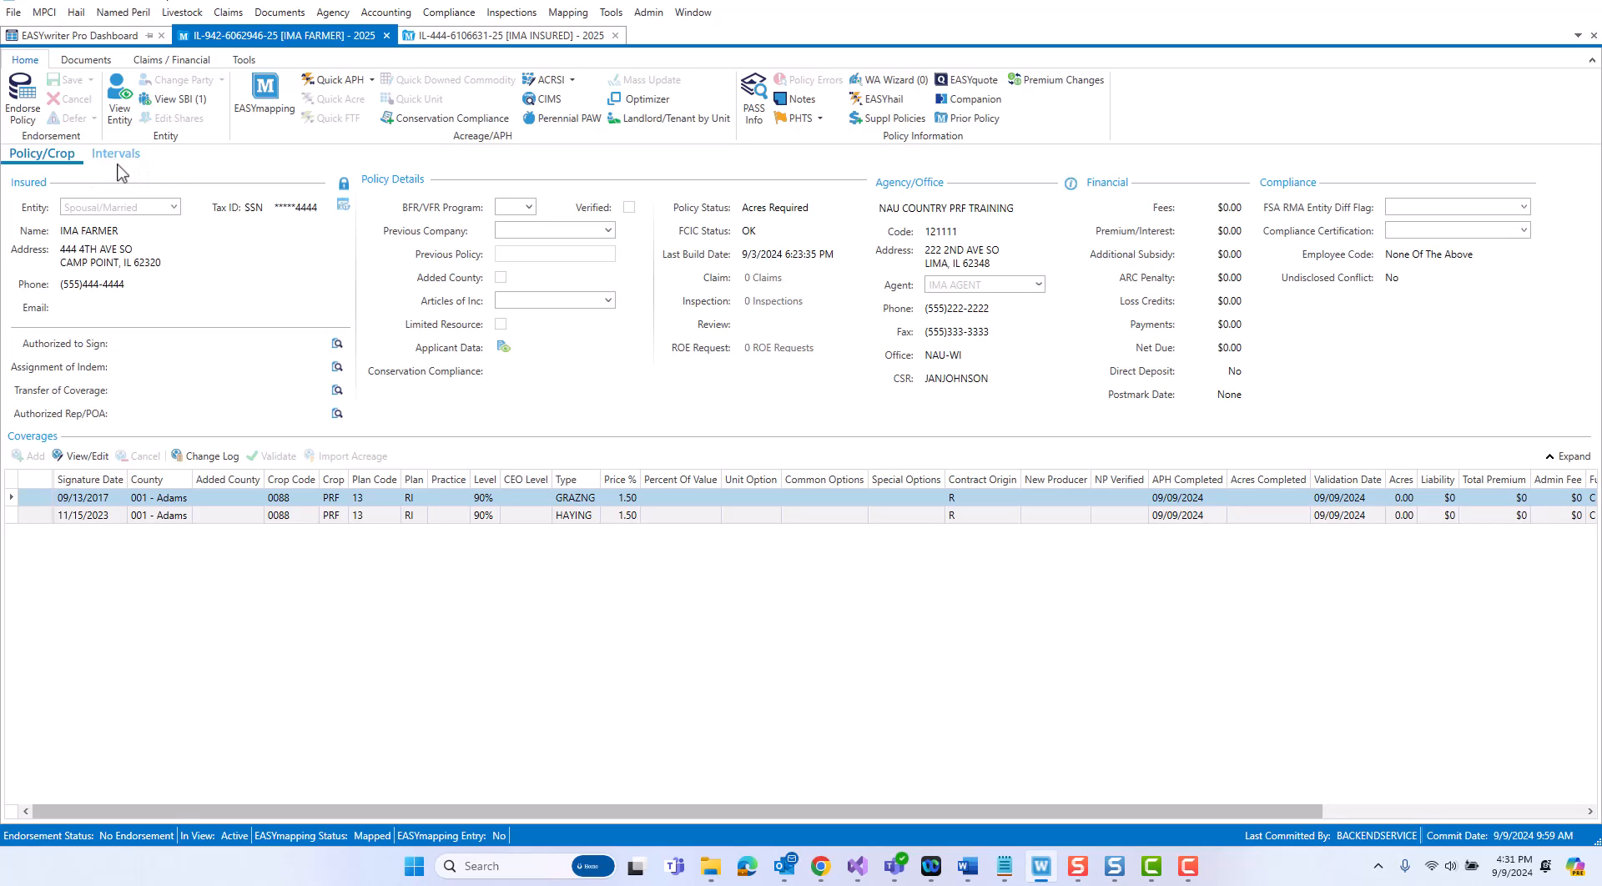
- Review the interval groups: grazing 20/60/20% Mar-Apr, Jul-Aug, Sep-Oct; haying 50/50% May-Jun, Jul-Aug
click(115, 153)
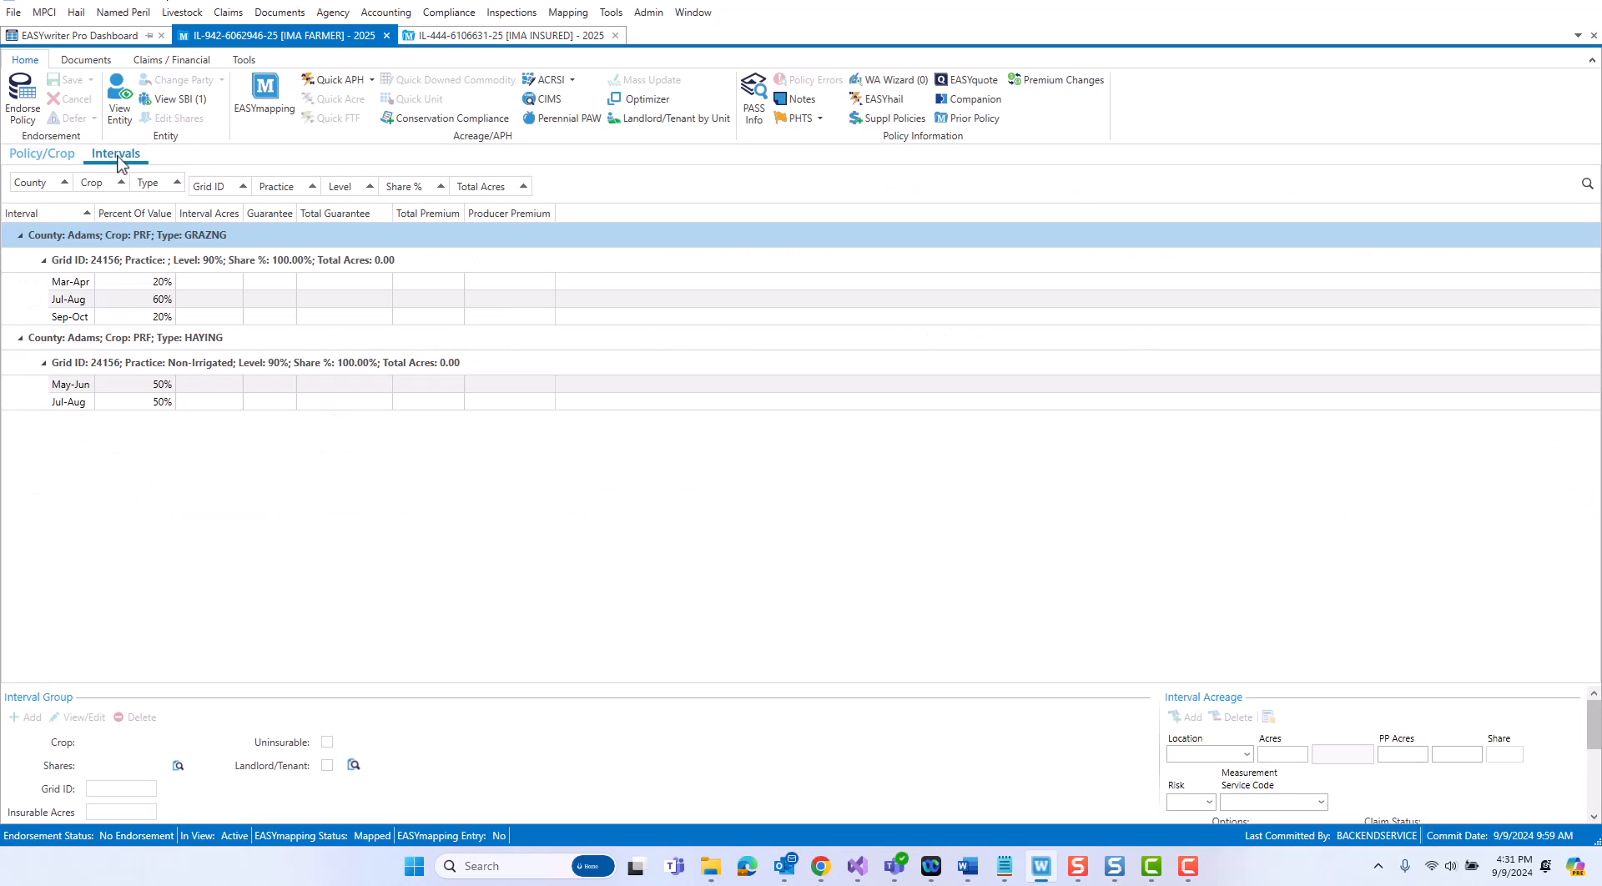
mouse_move(252, 507)
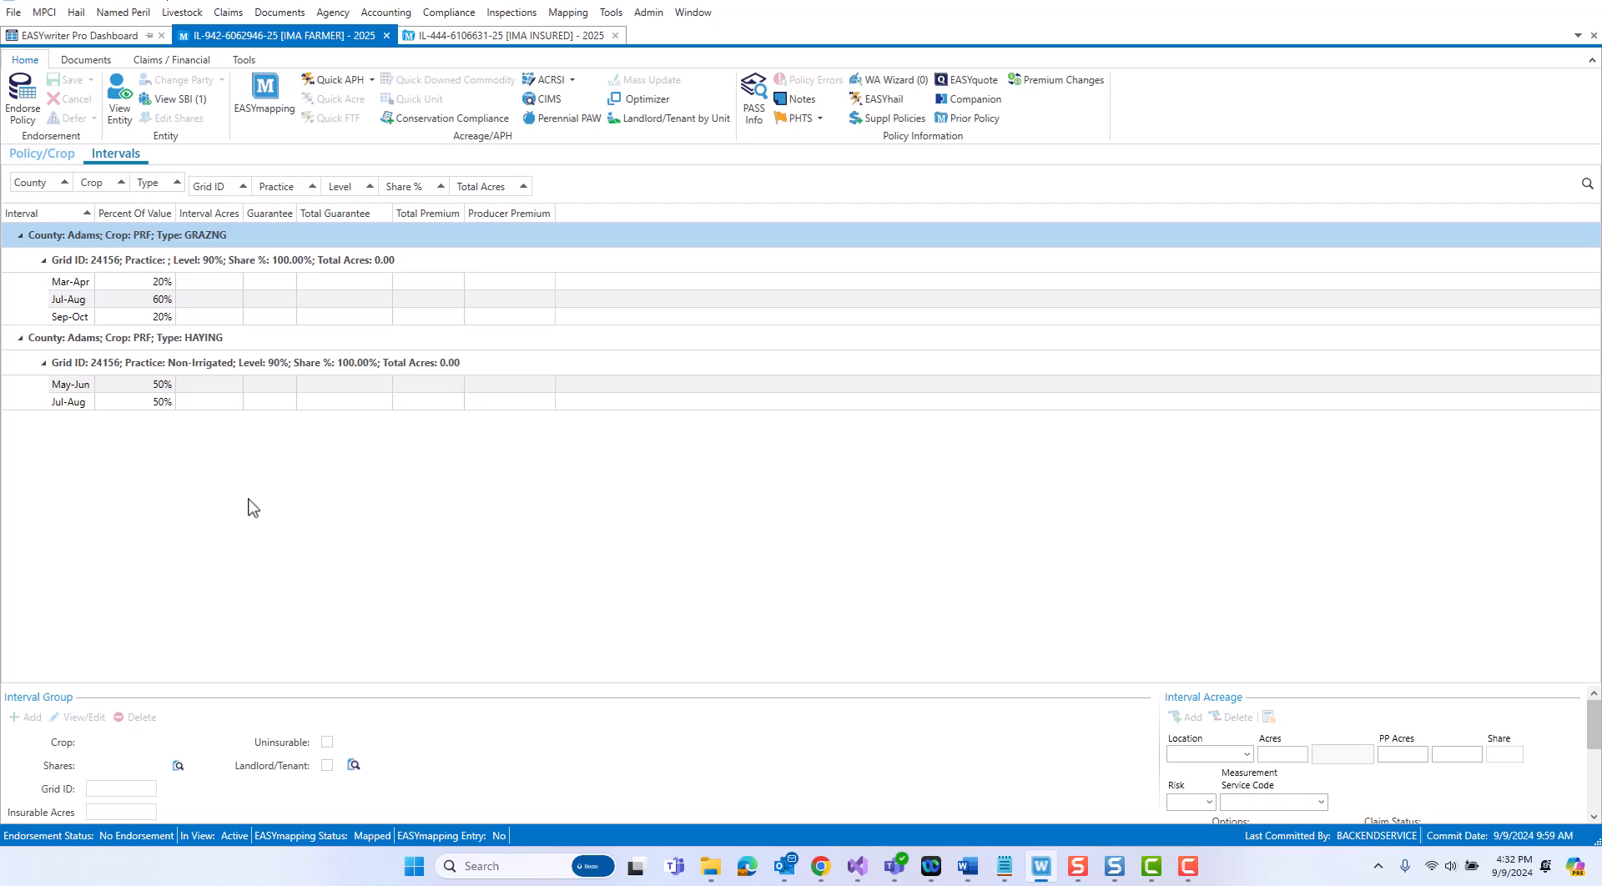
click(70, 280)
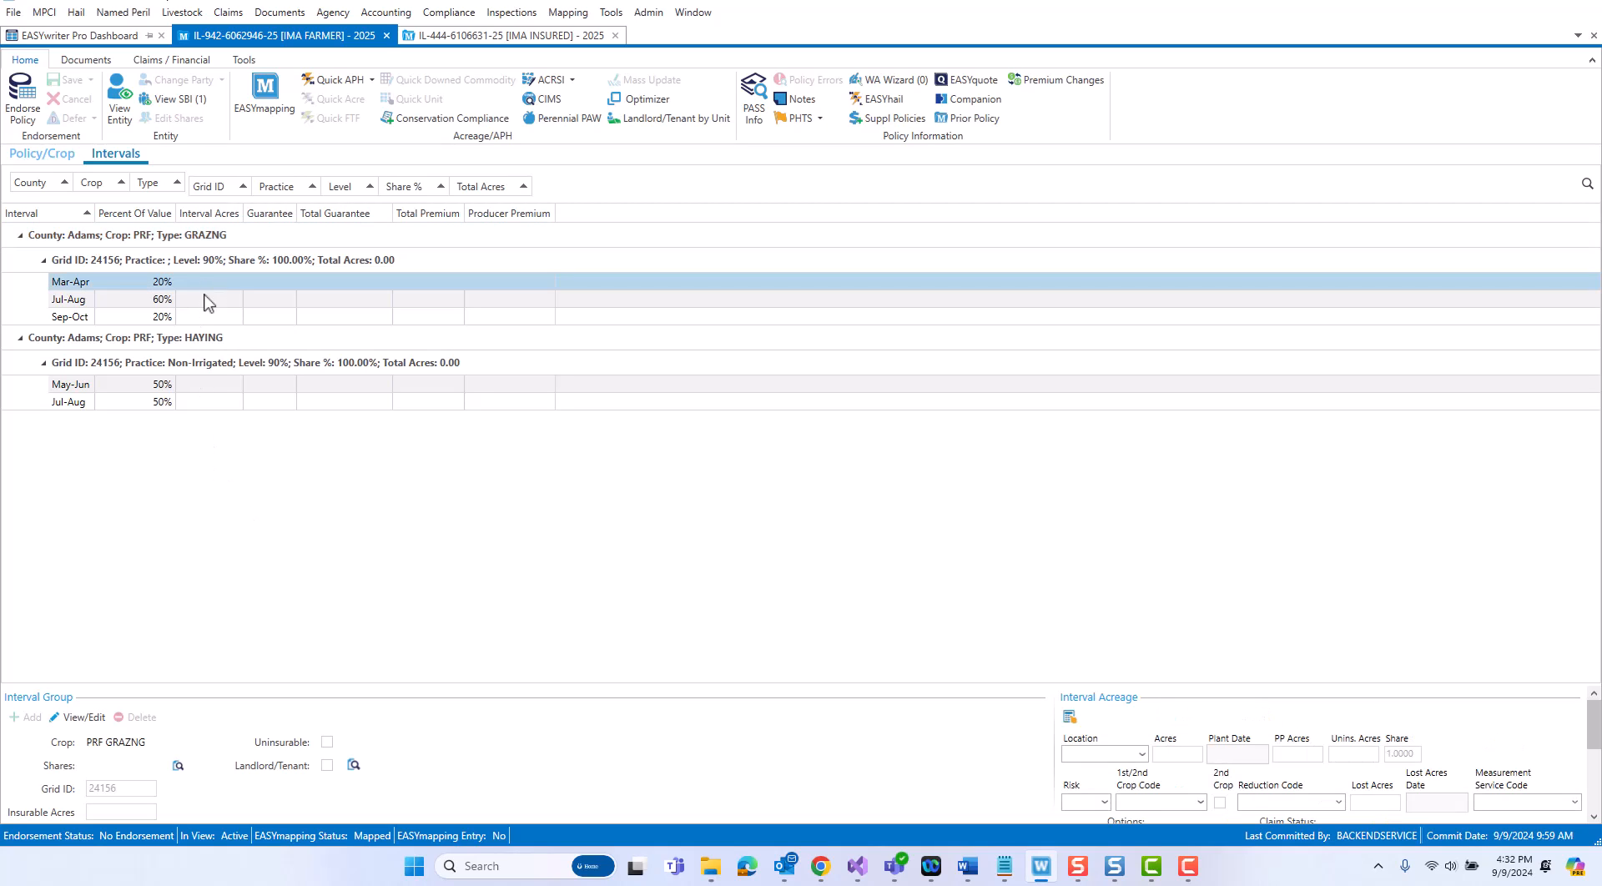
click(70, 384)
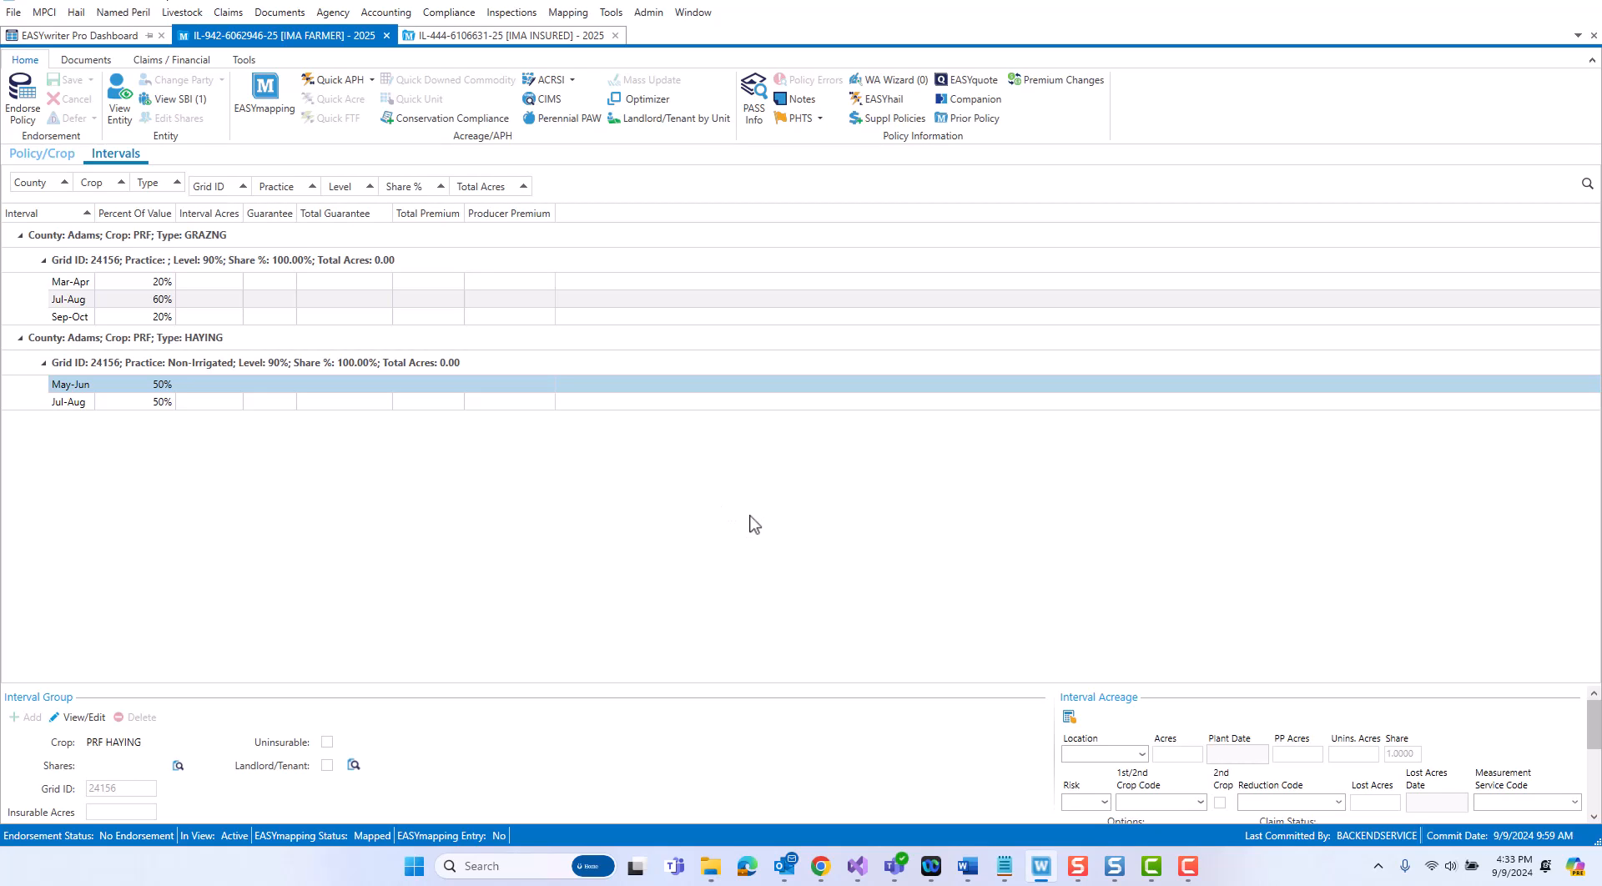
mouse_move(707, 462)
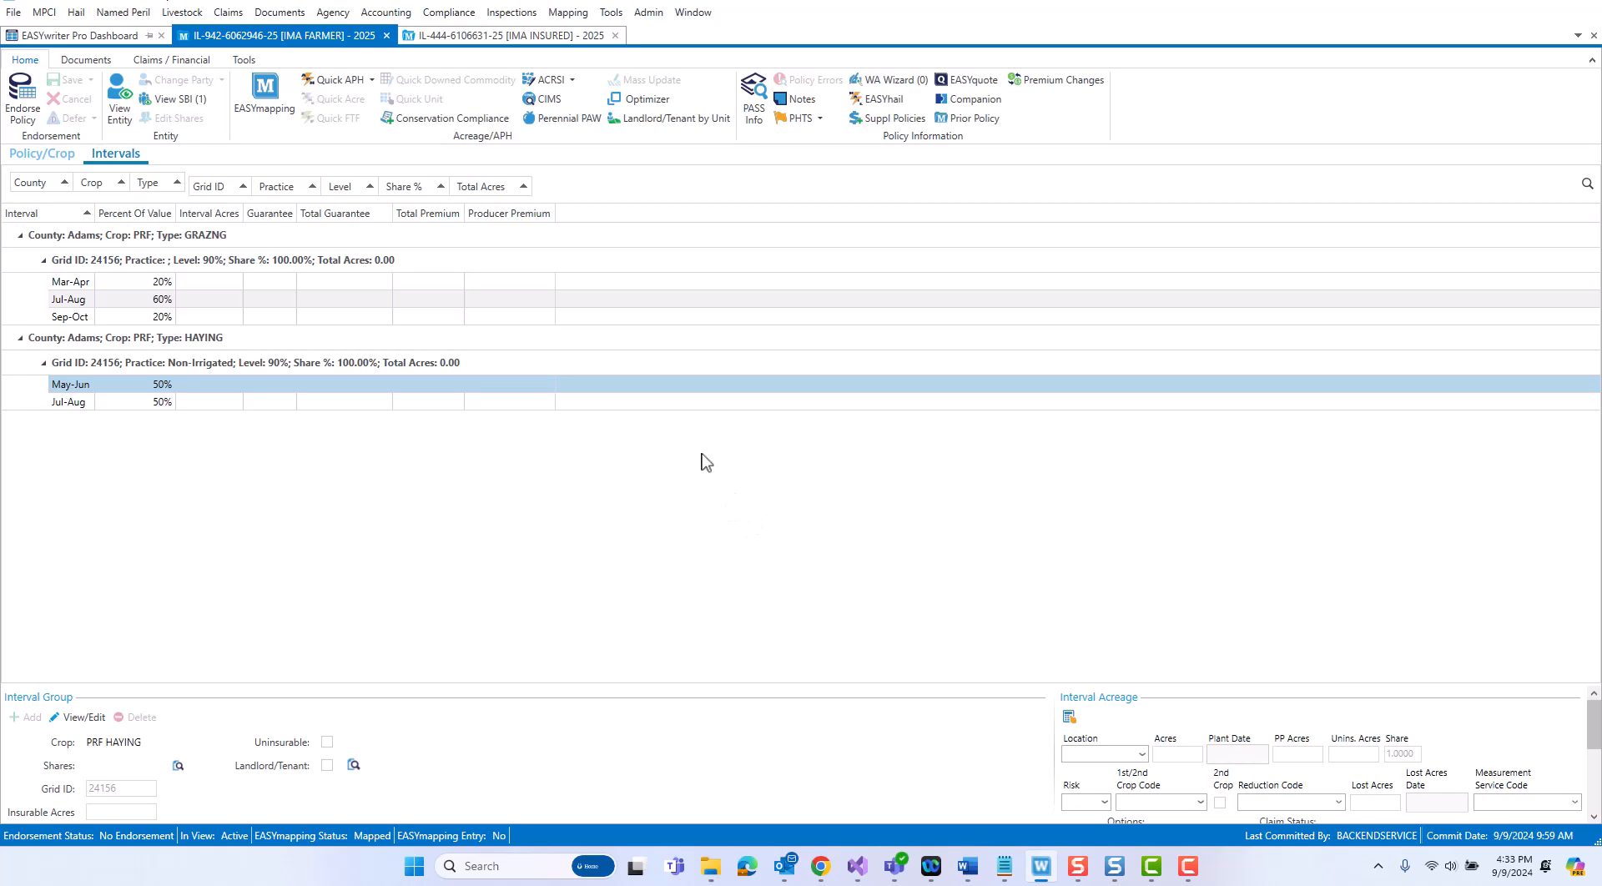
- Switch to the IL-444 Ima Insured temporary policy with its endorsement in progress
click(507, 35)
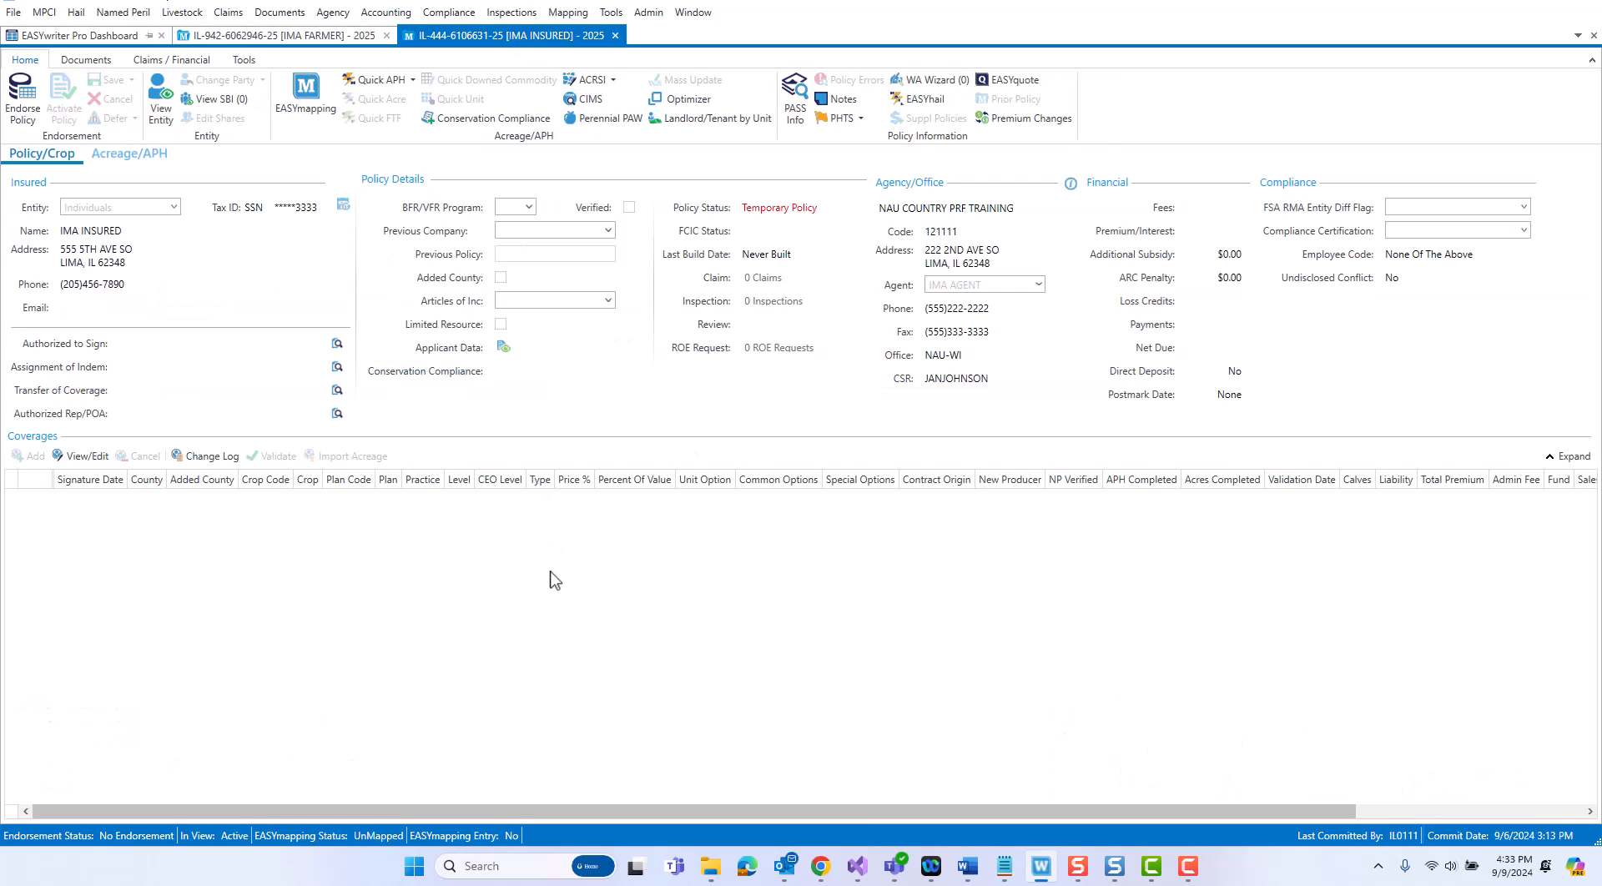
mouse_move(754, 229)
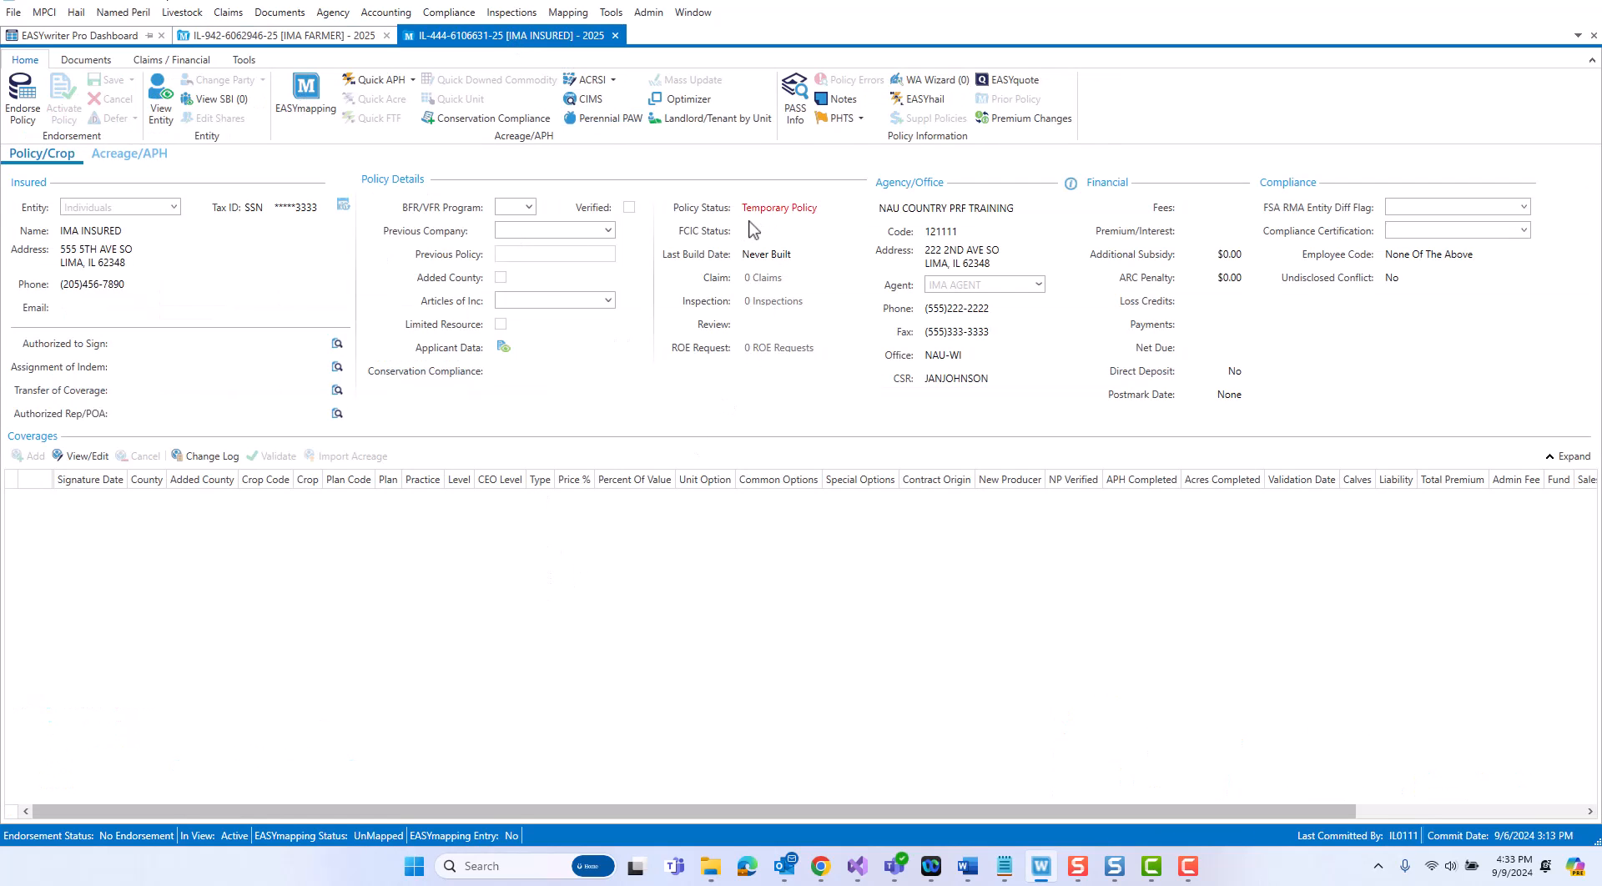
mouse_move(711, 606)
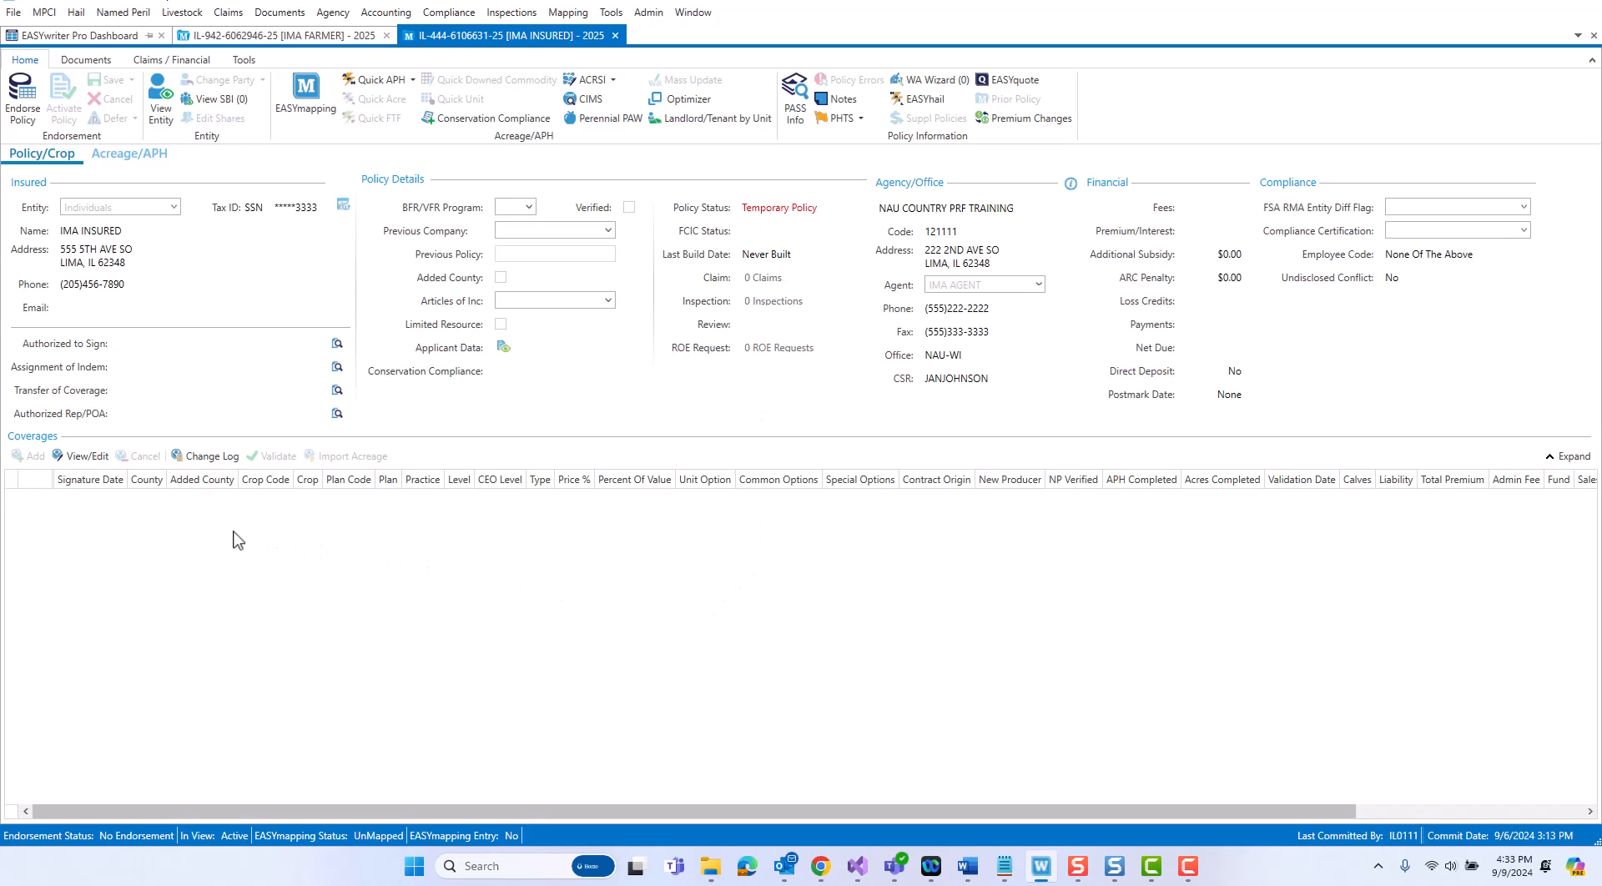
mouse_move(230, 502)
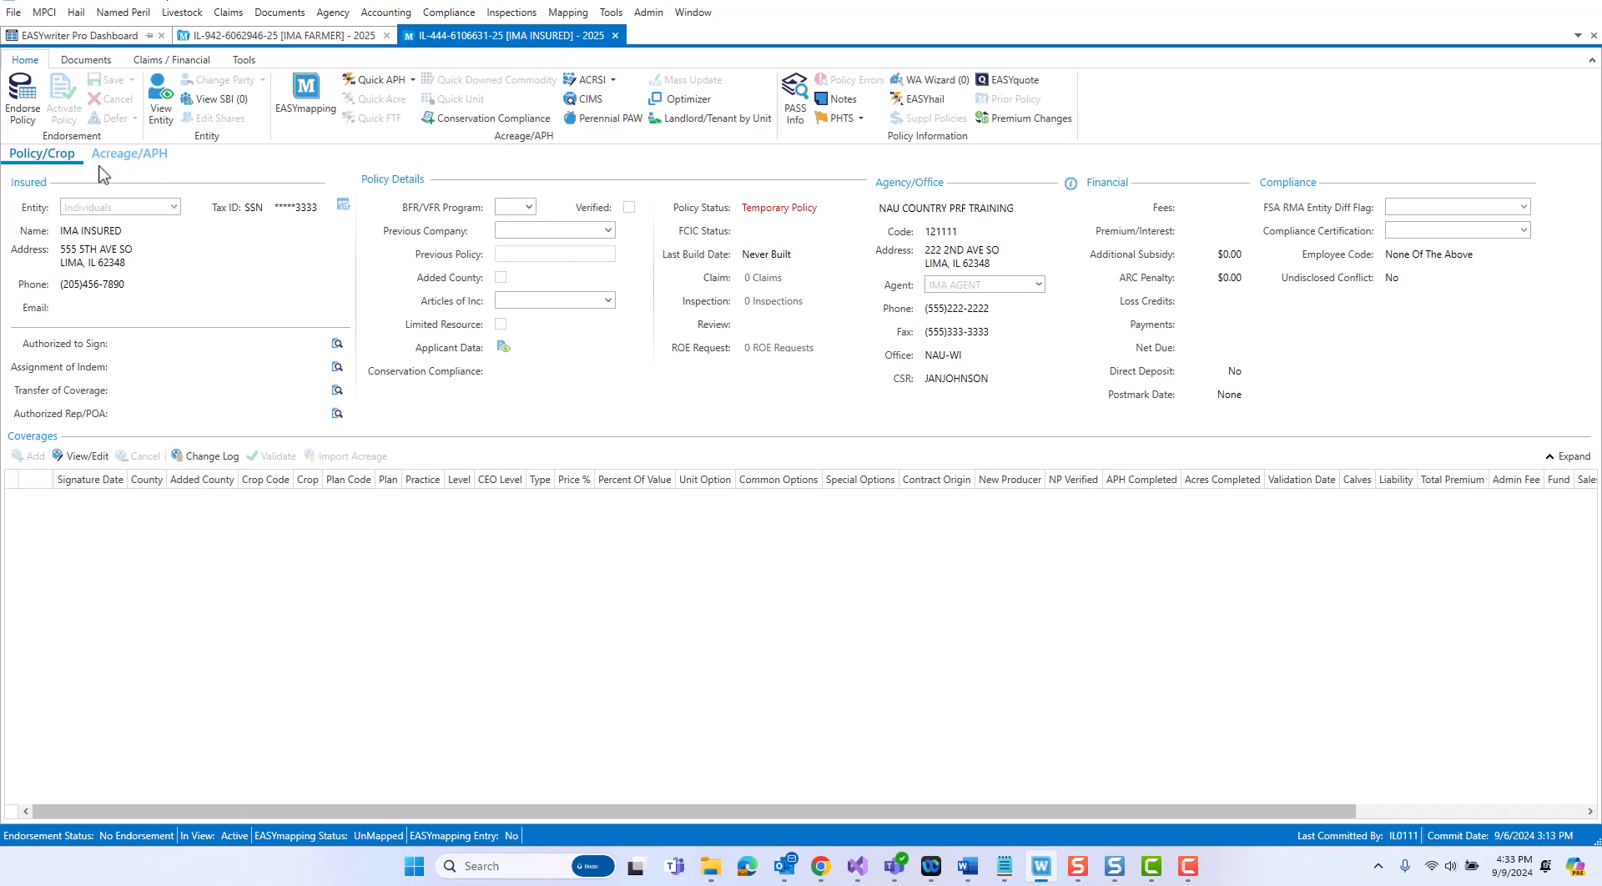
mouse_move(125, 175)
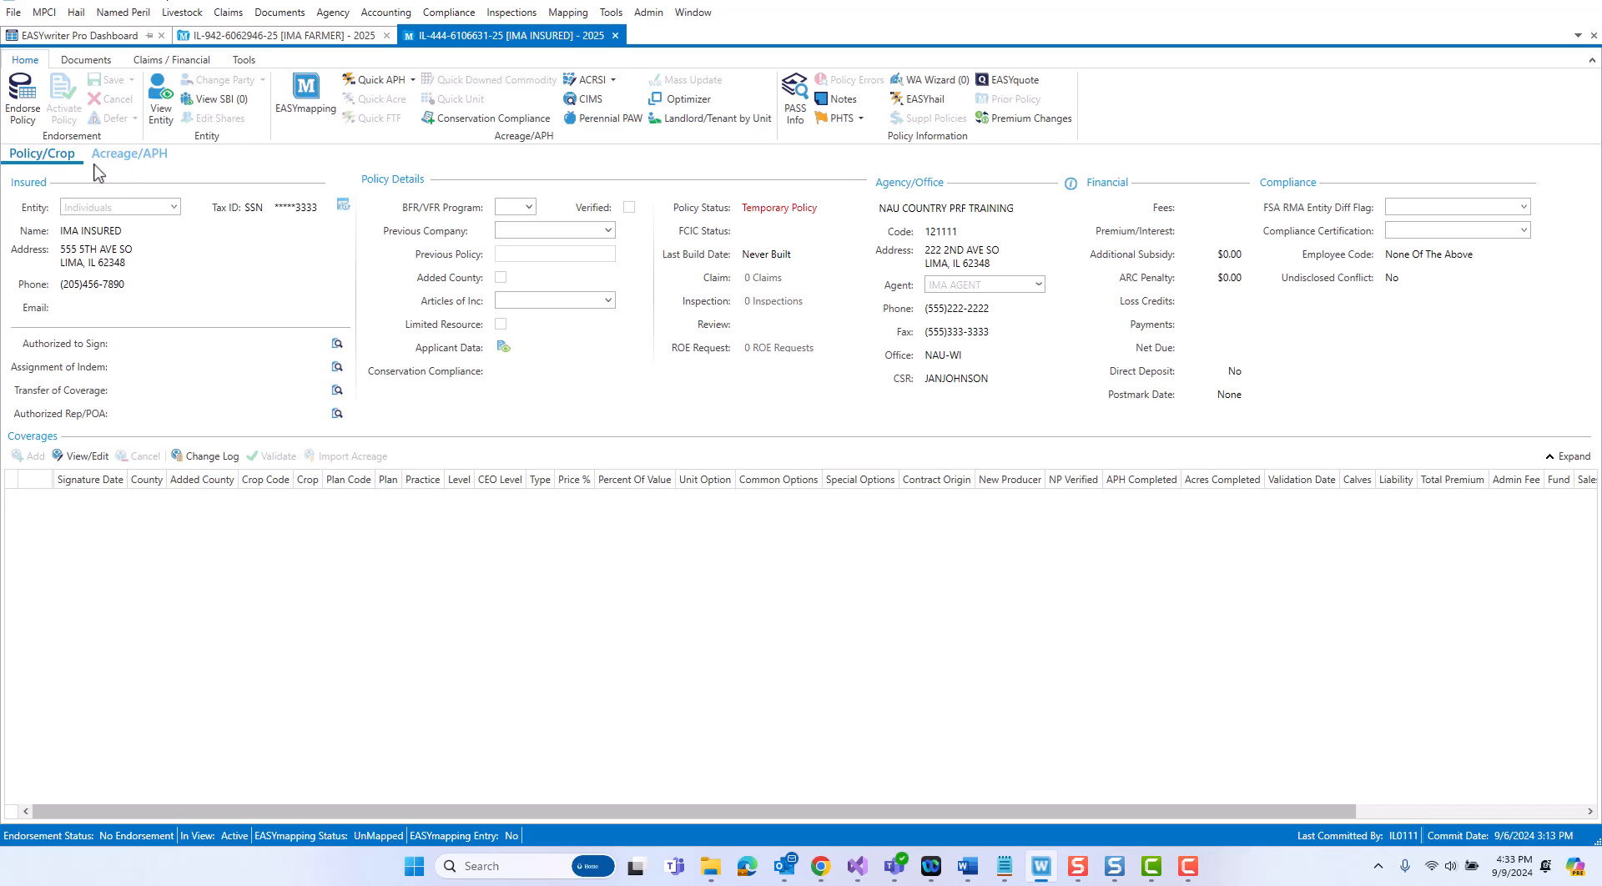
mouse_move(134, 170)
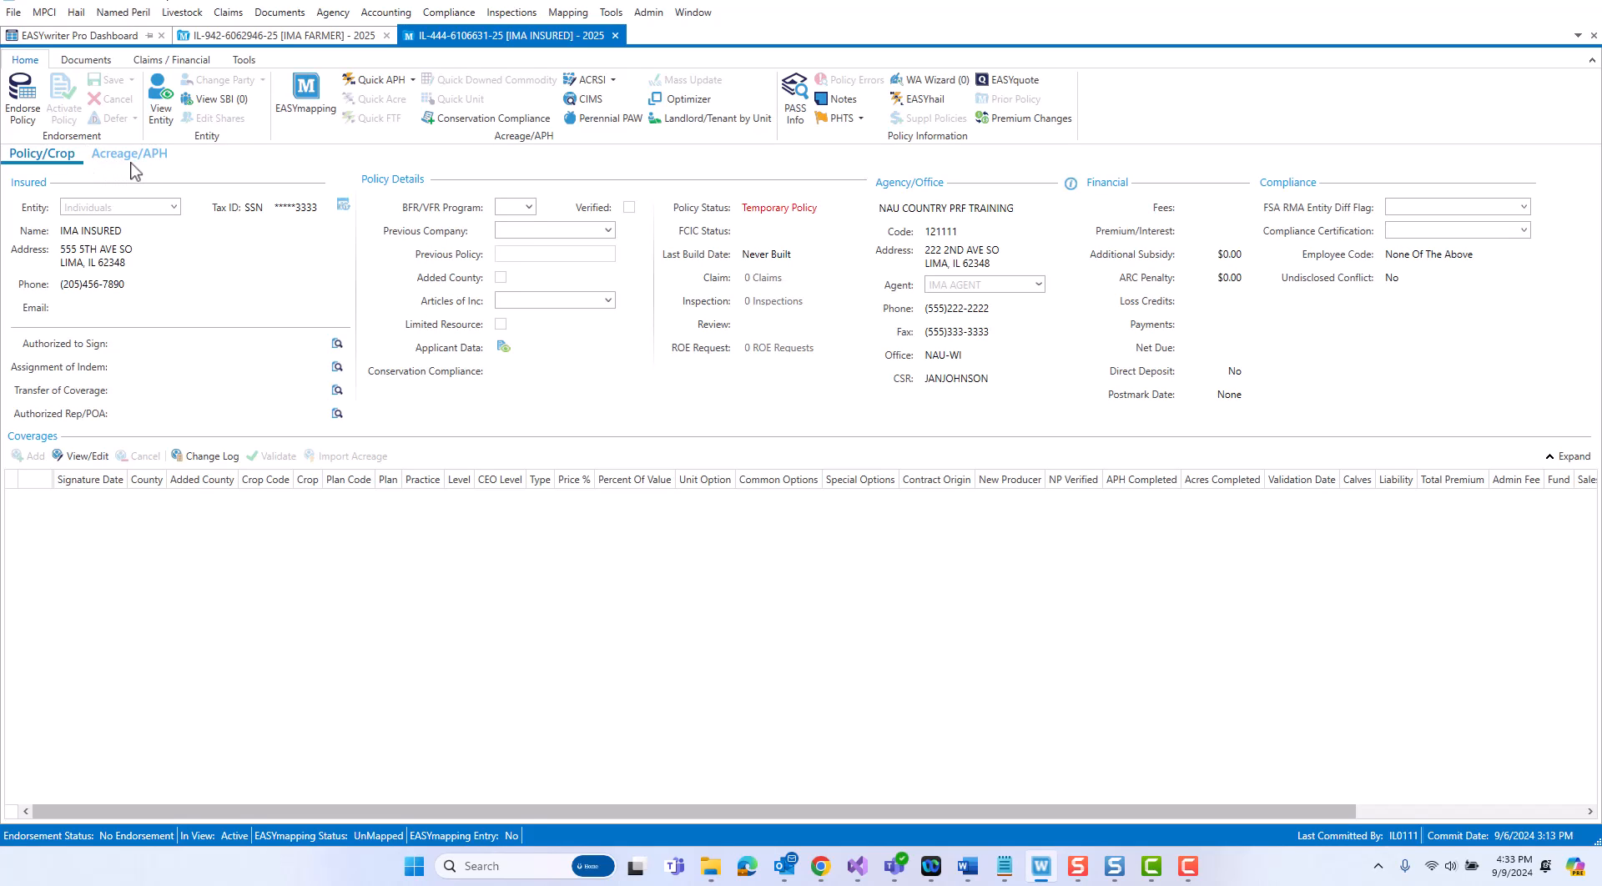
mouse_move(133, 170)
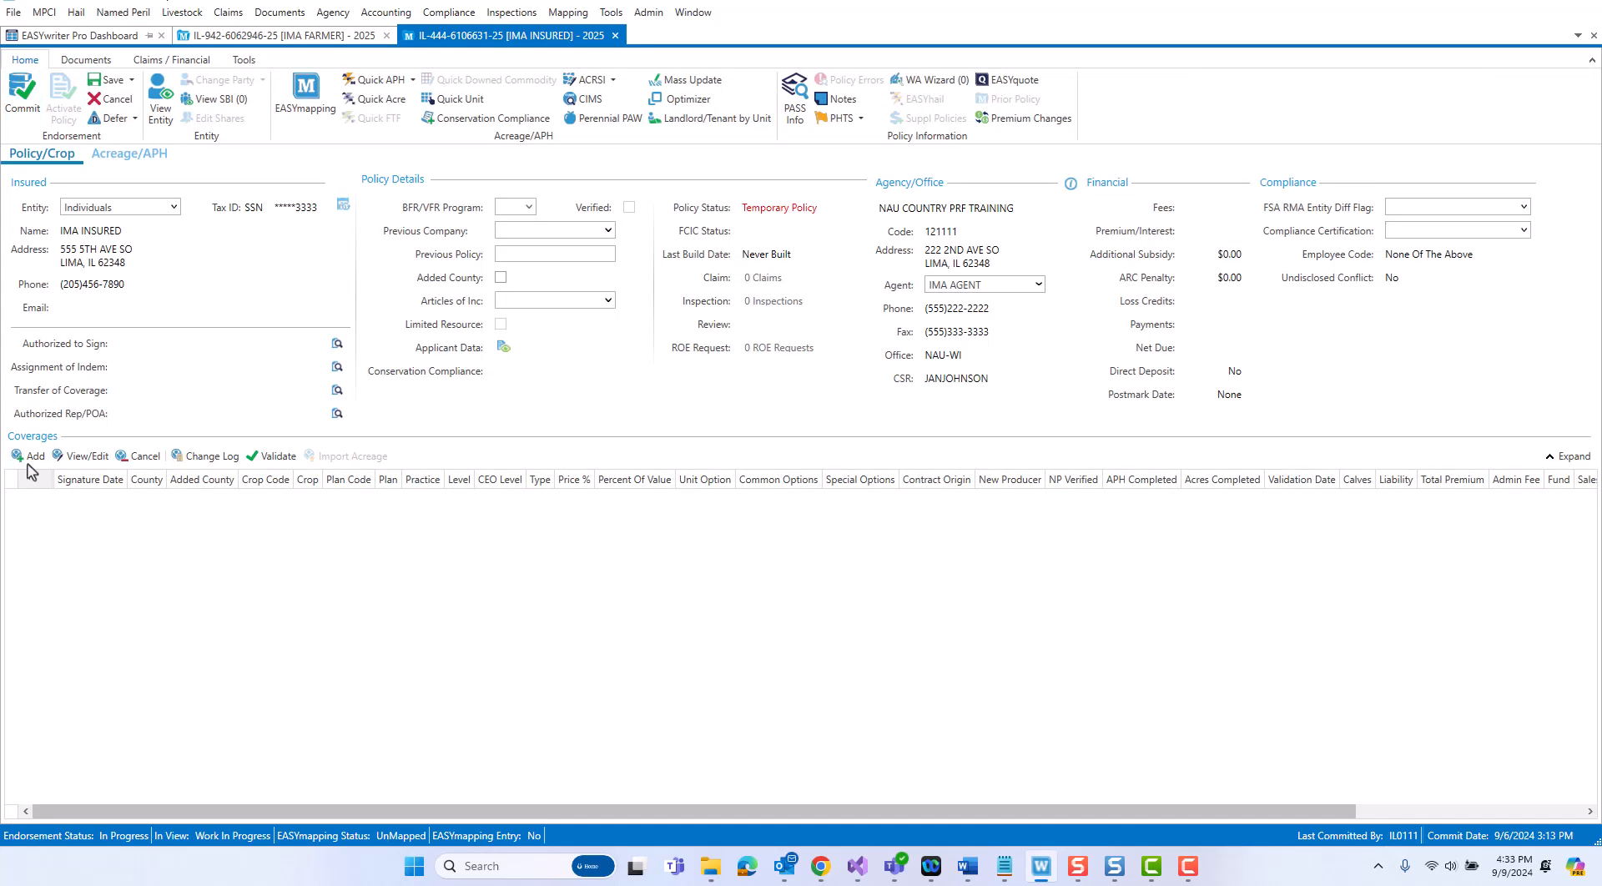
- Add a PRF grazing coverage in Alexander County (003), plan 13, 85% level, 1.50 productivity, and save it
click(28, 456)
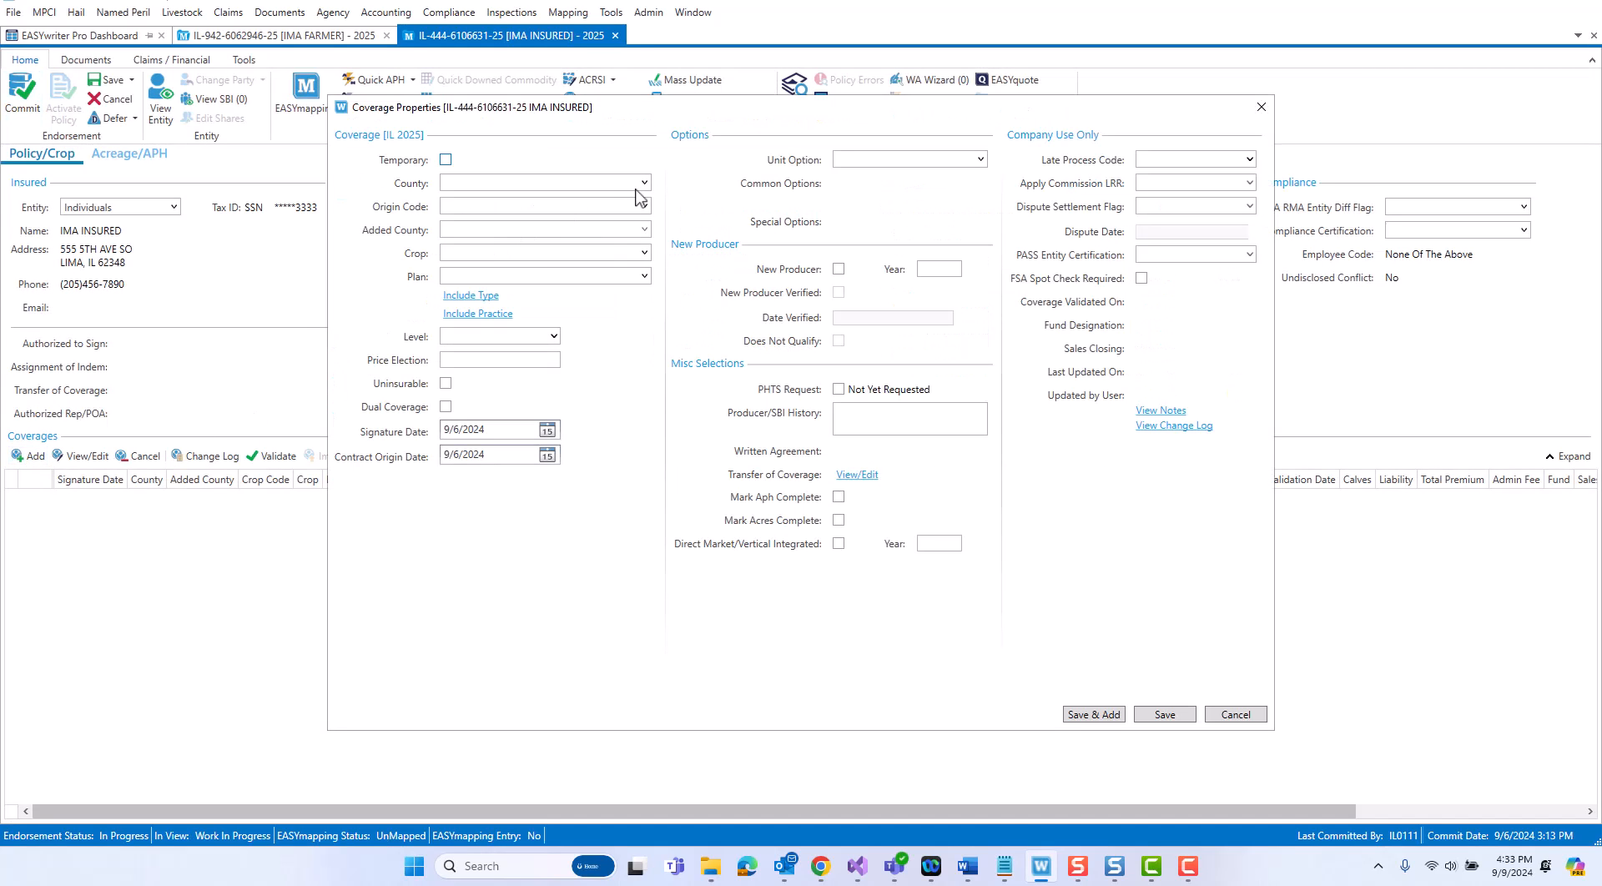
click(629, 205)
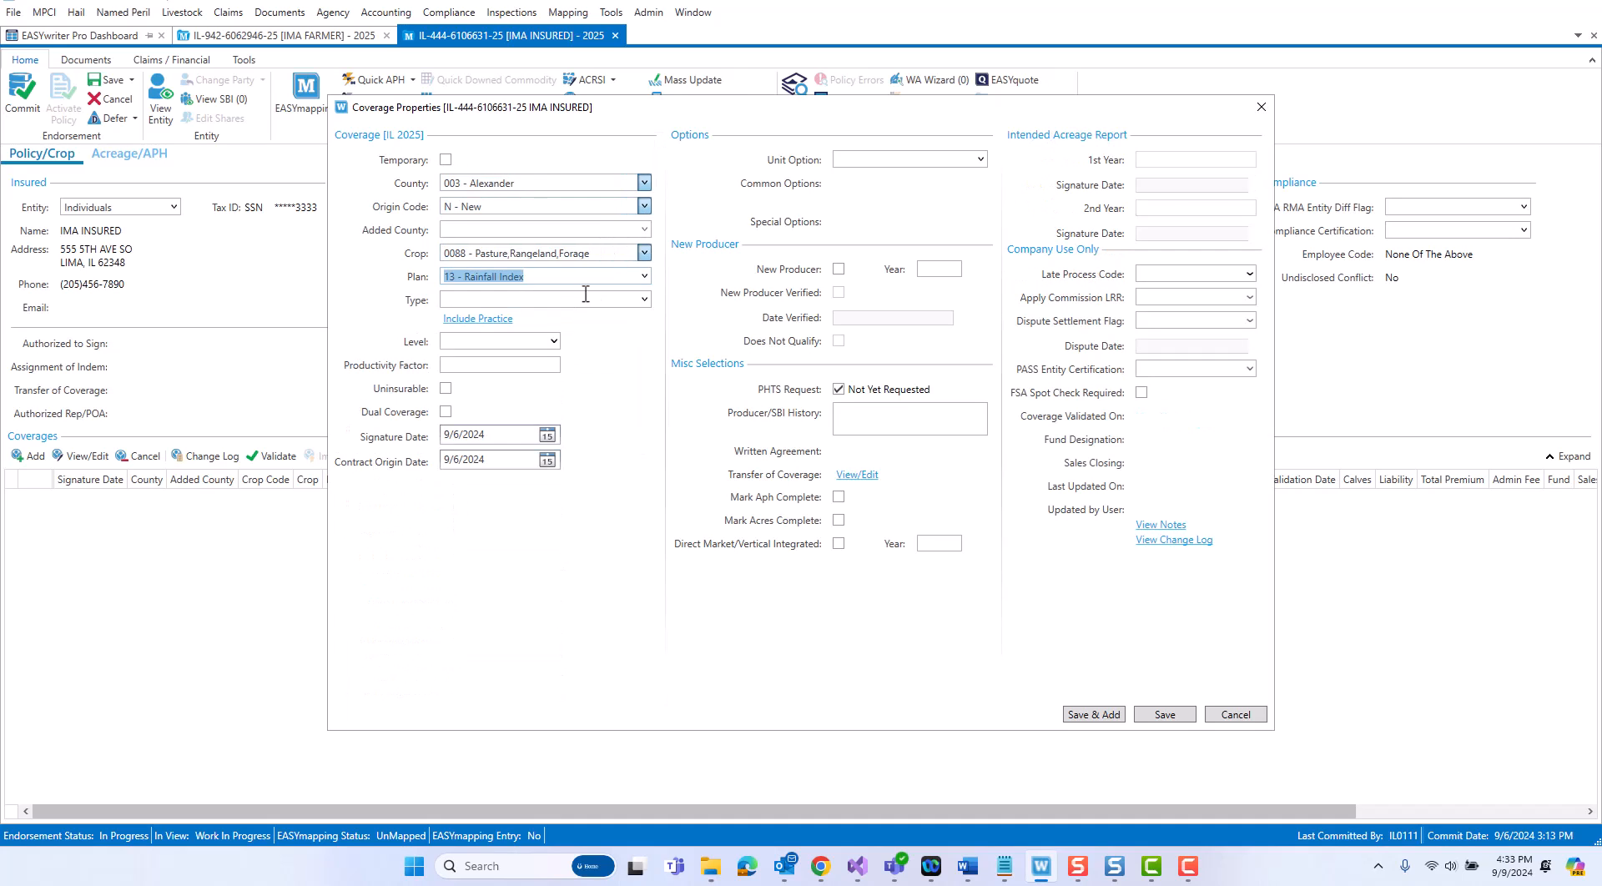
click(544, 299)
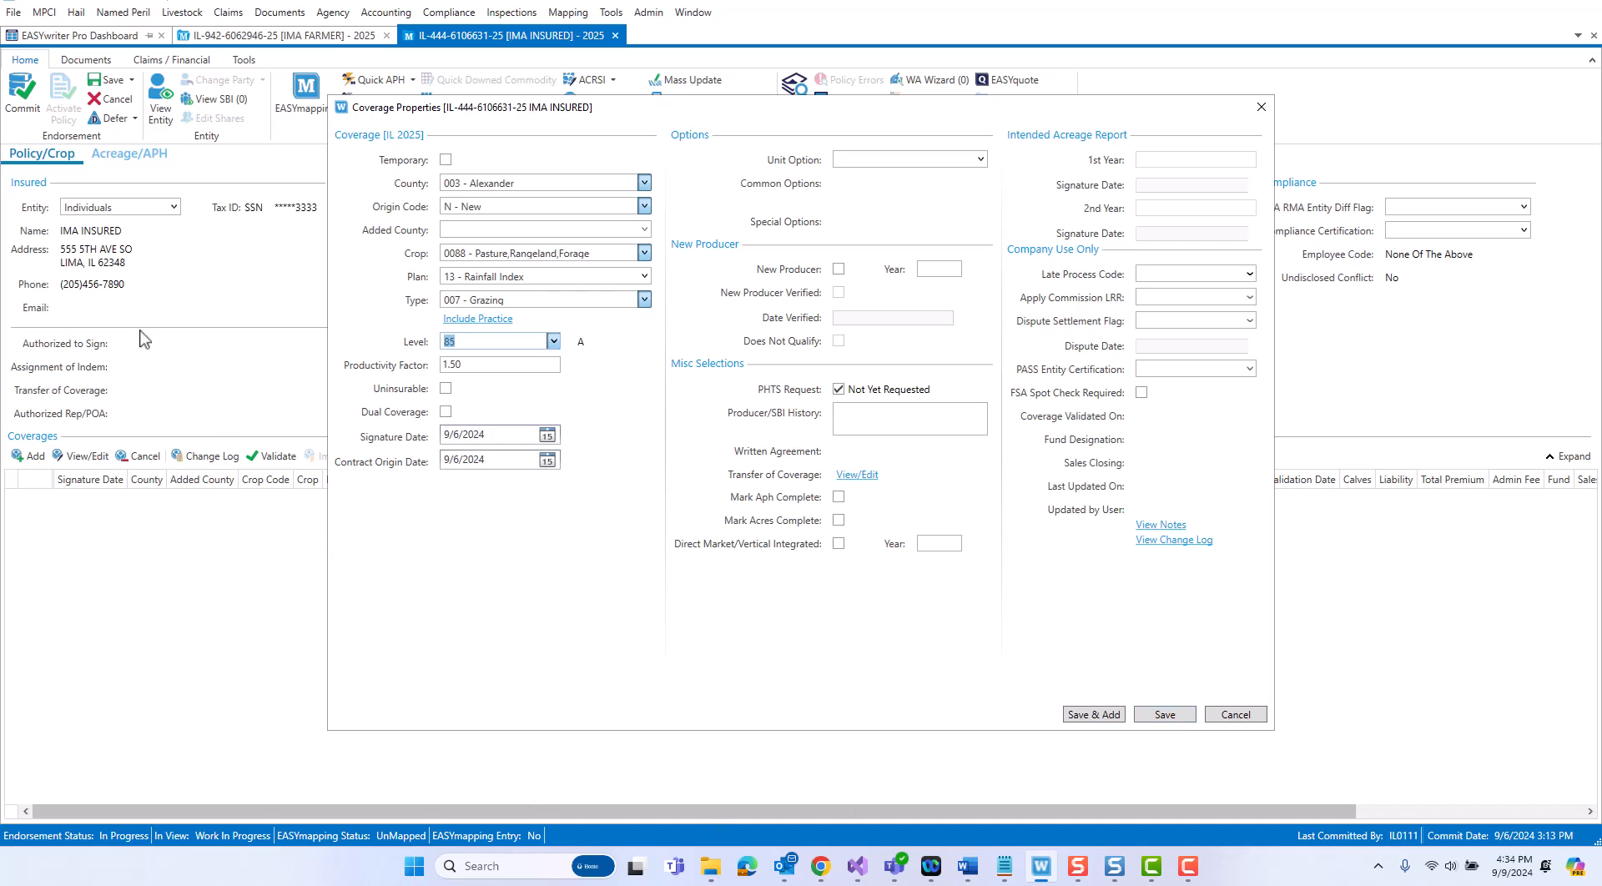
mouse_move(129, 168)
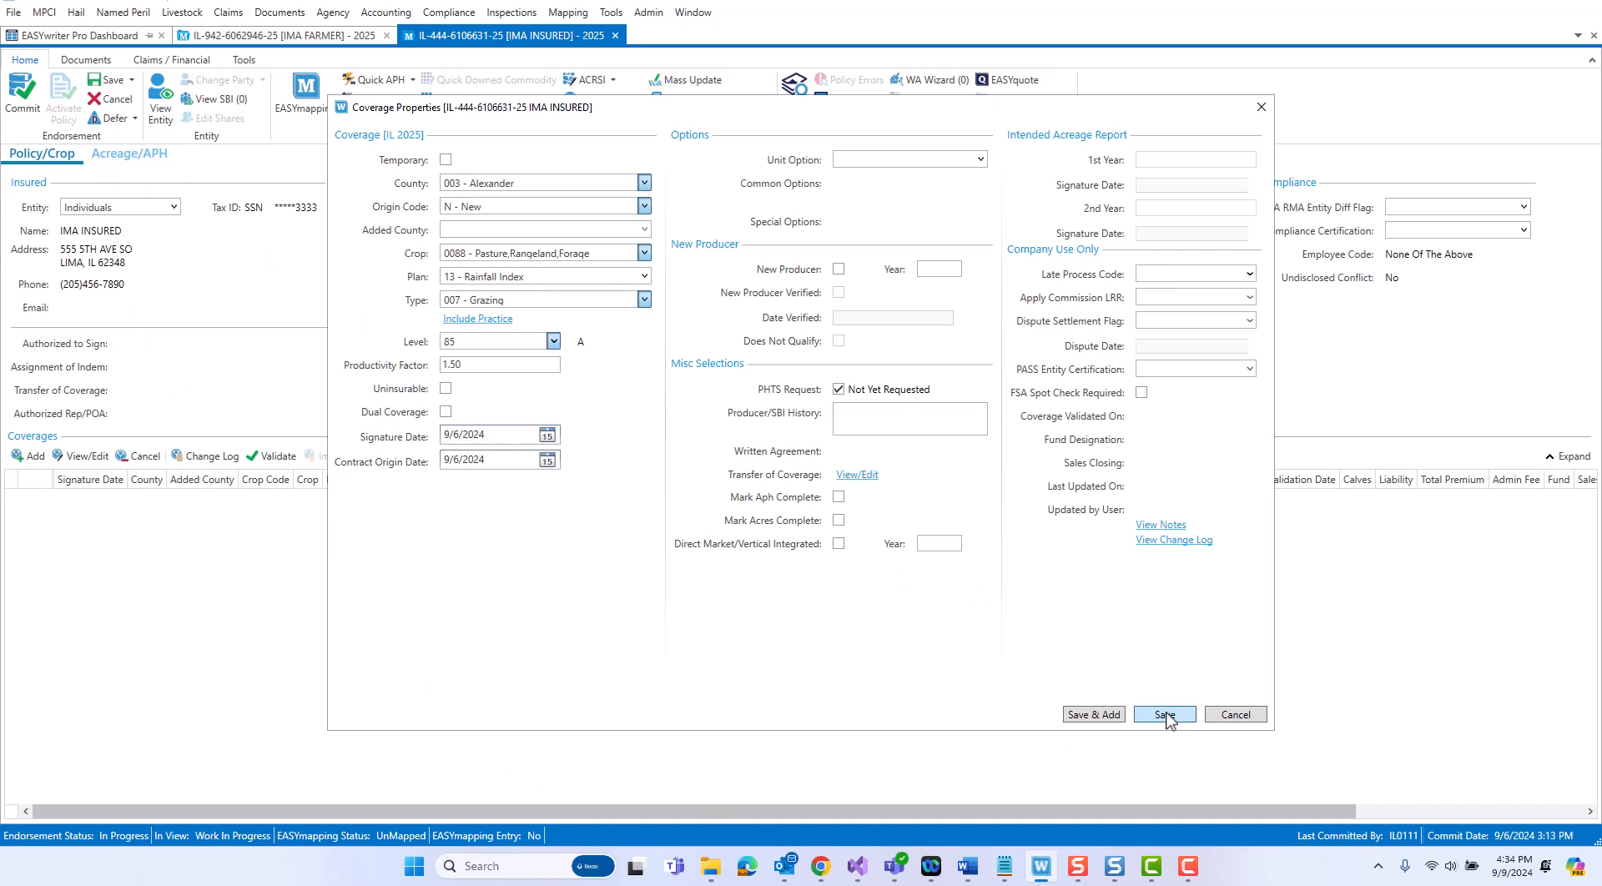
click(1163, 713)
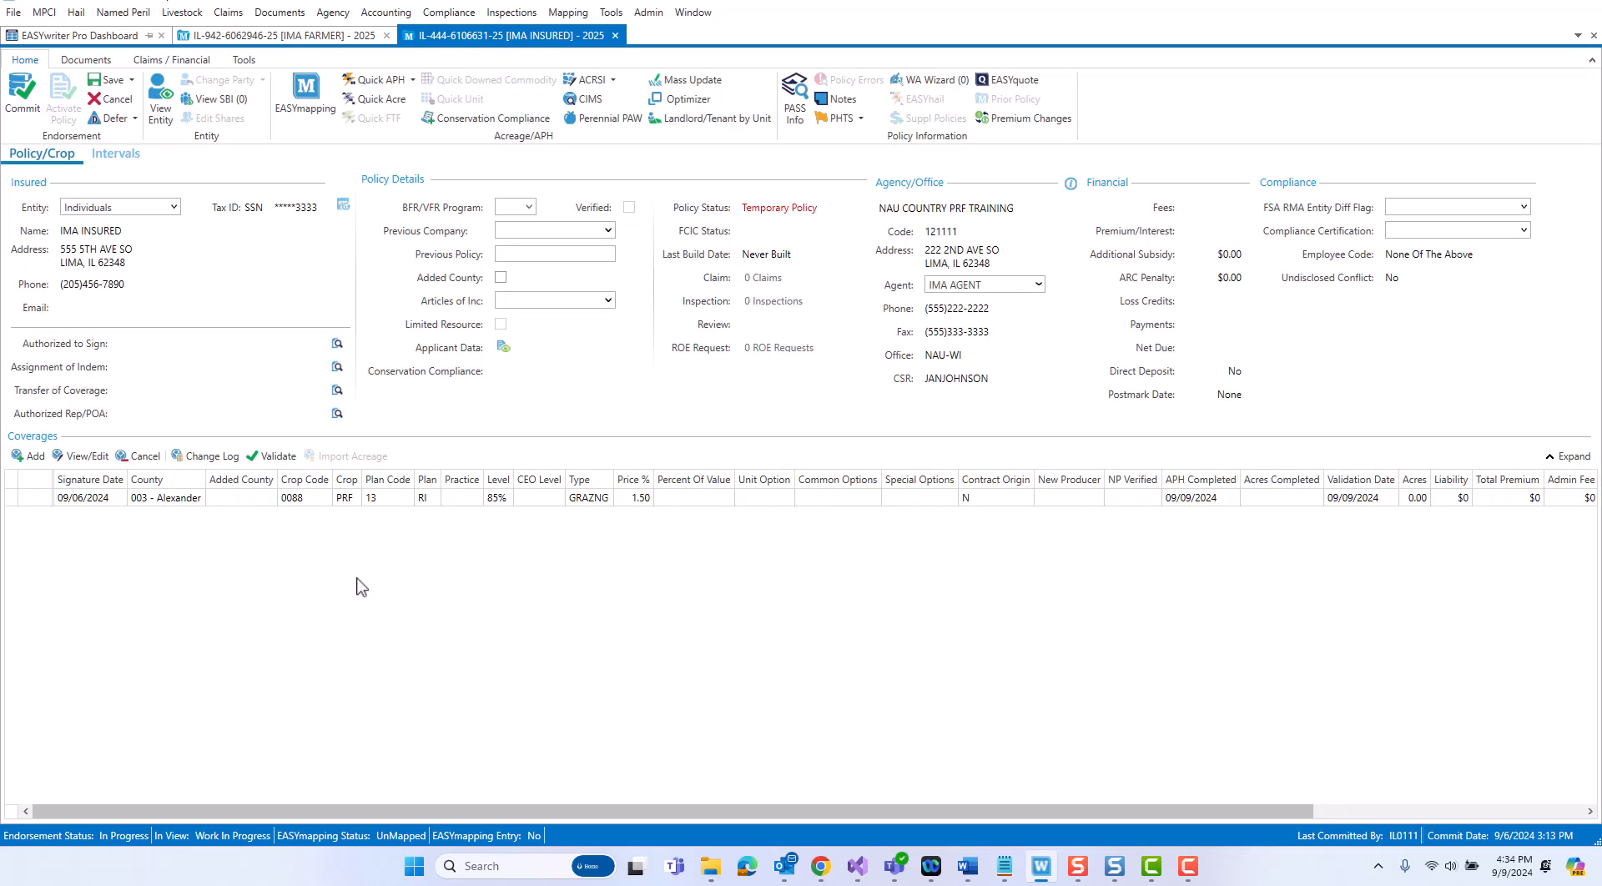
mouse_move(115, 167)
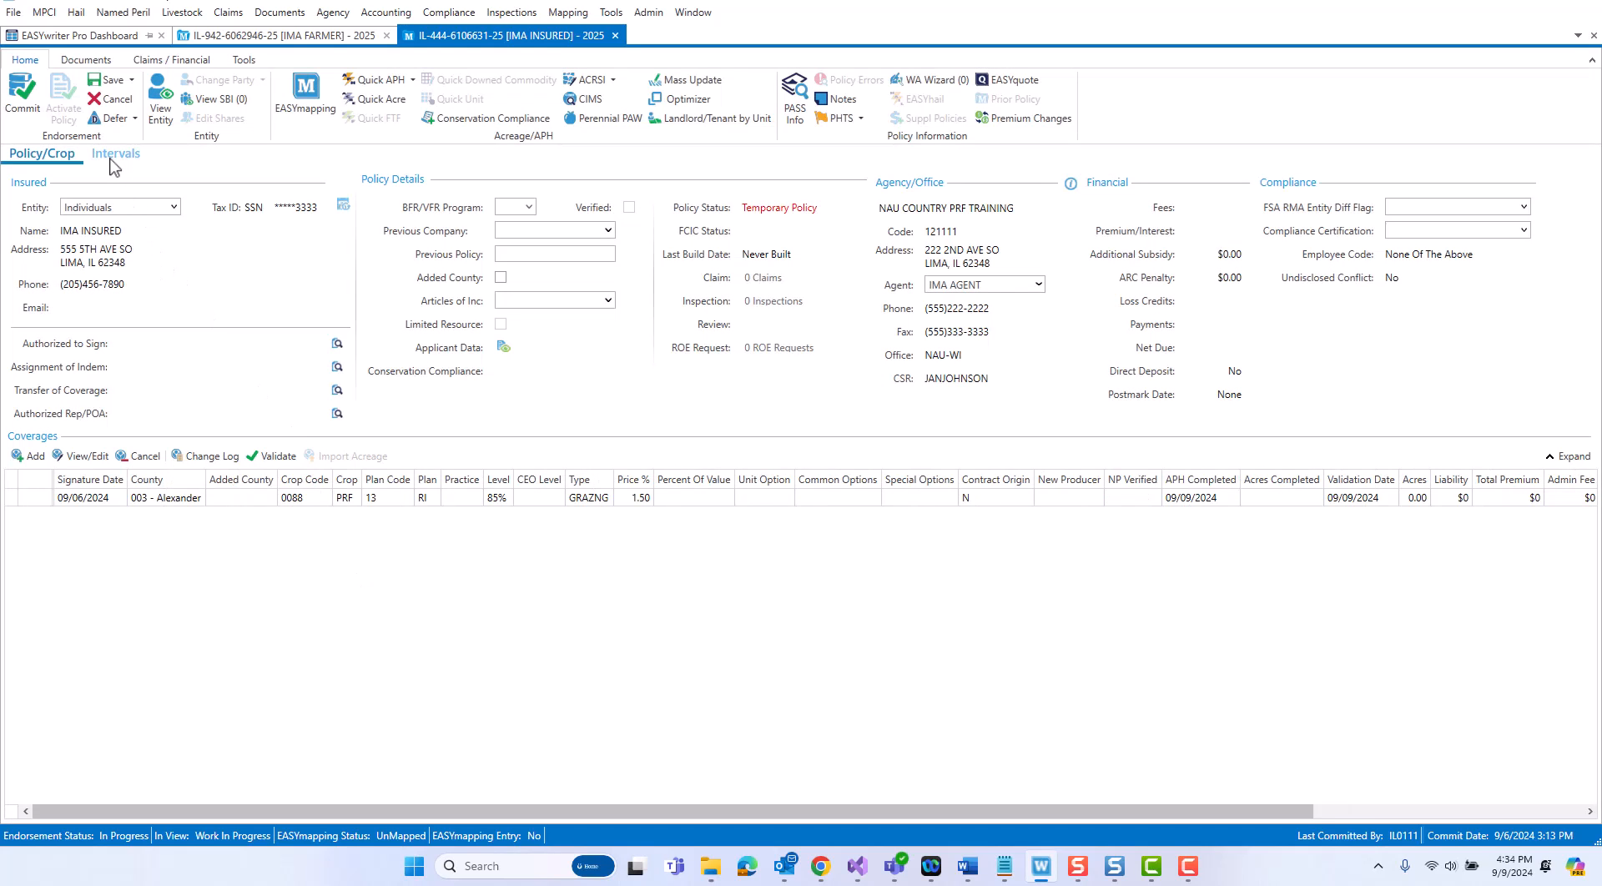
click(115, 154)
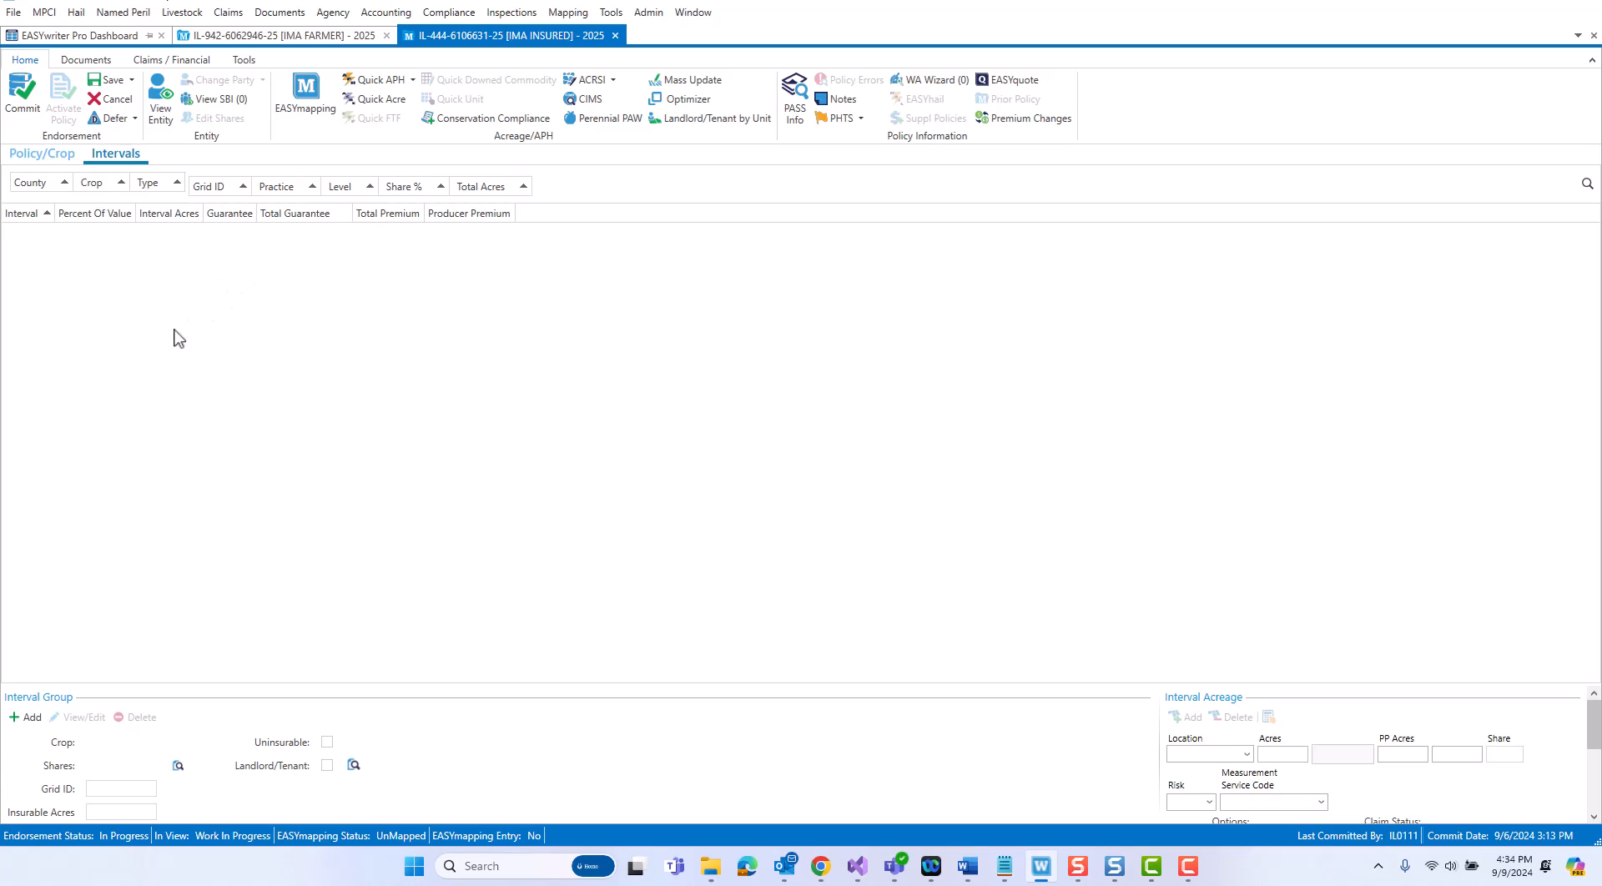
mouse_move(485, 424)
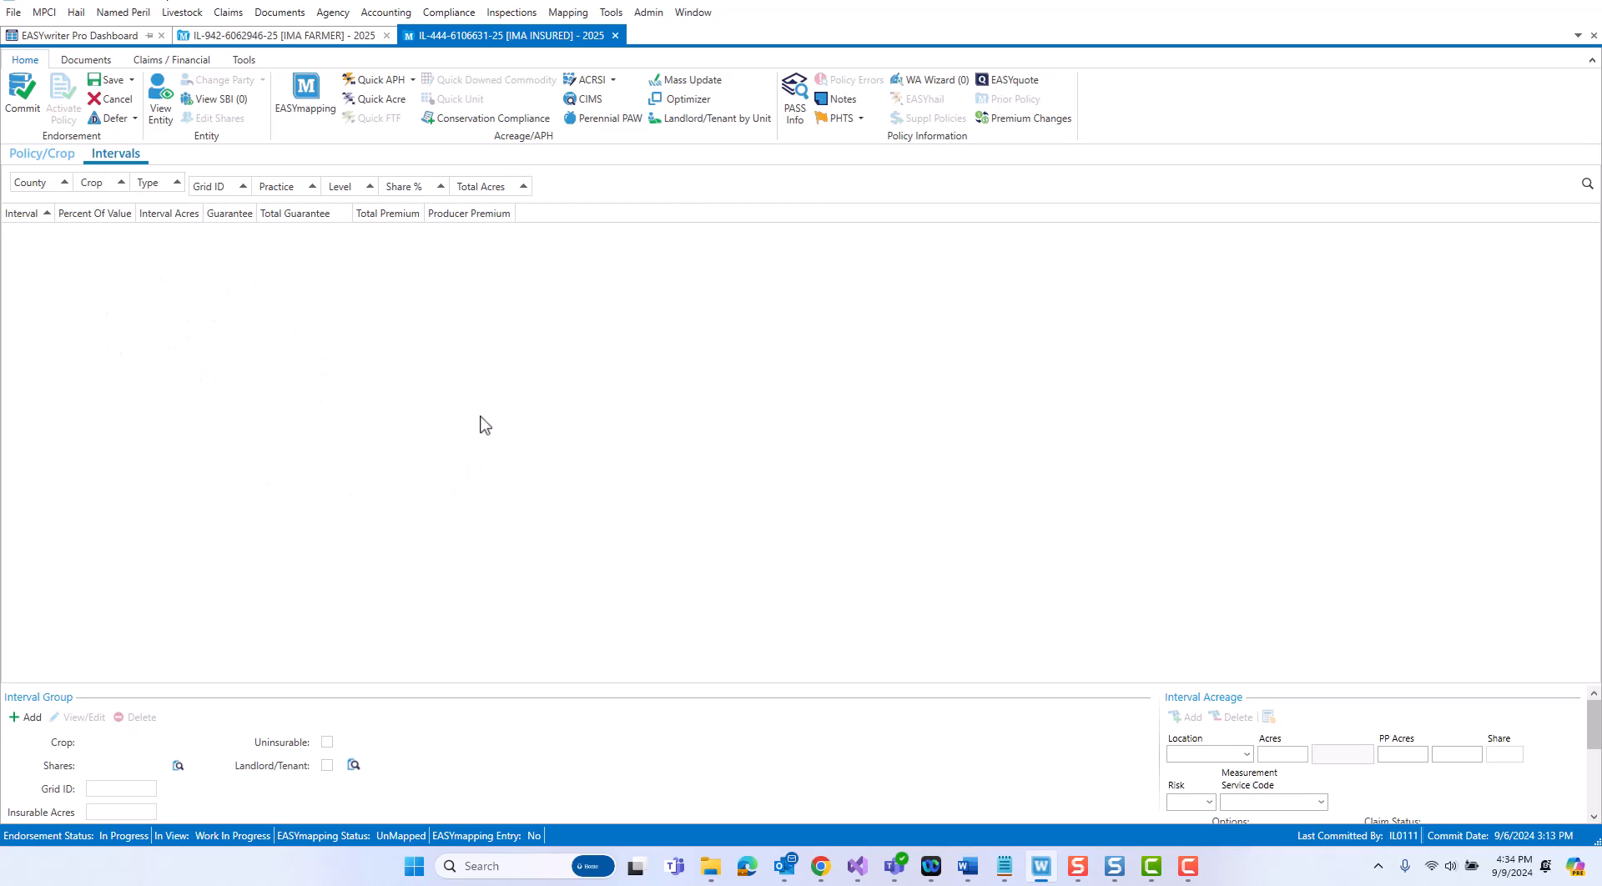
mouse_move(287, 305)
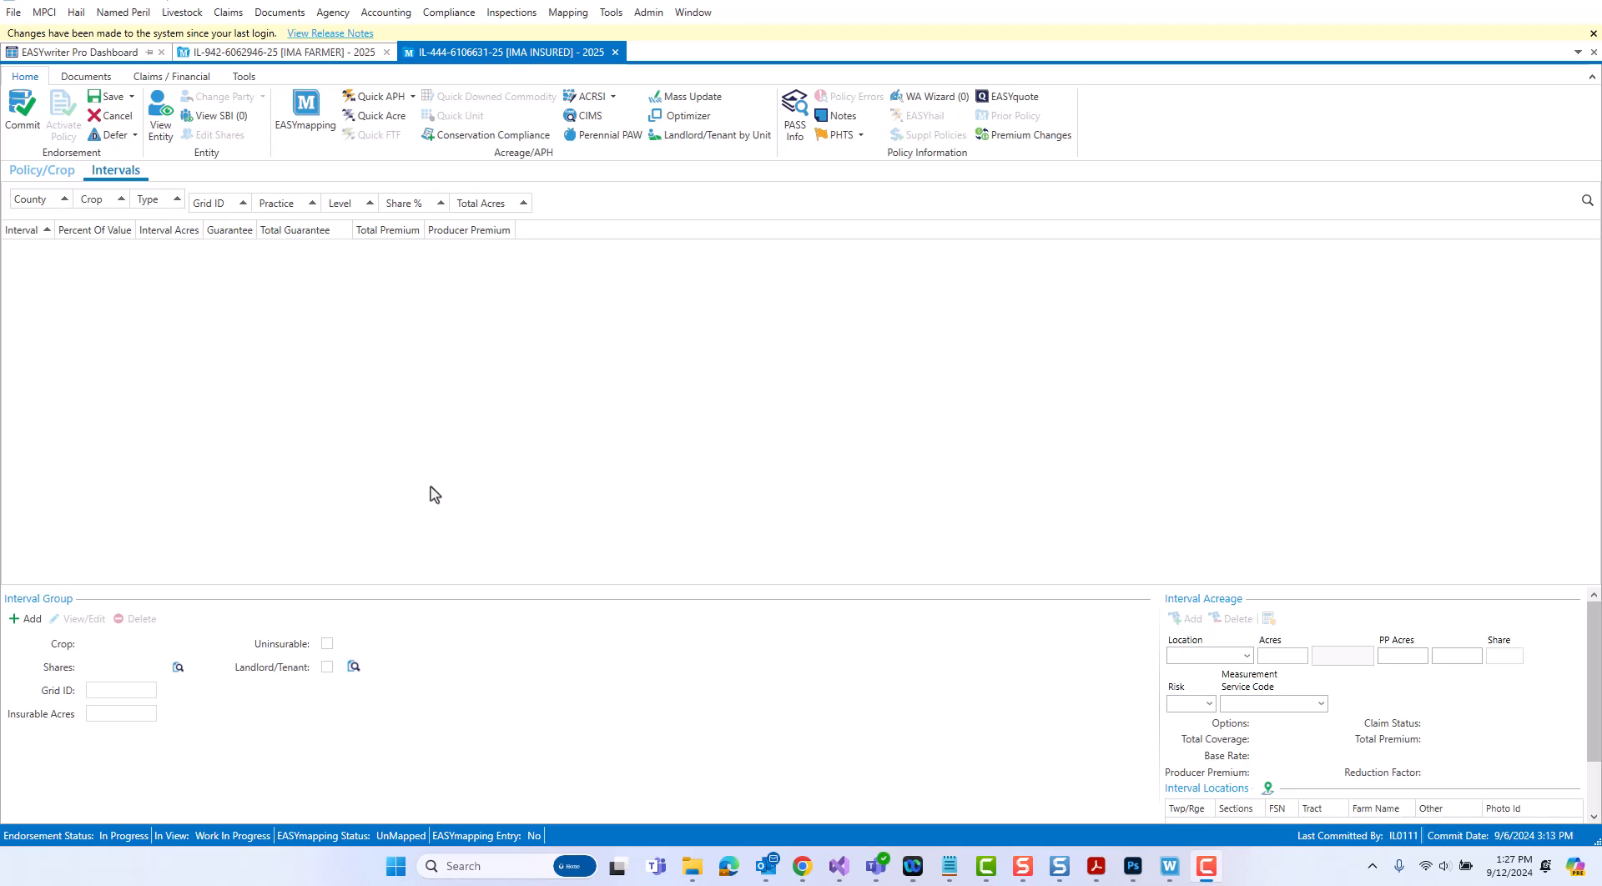
mouse_move(91, 430)
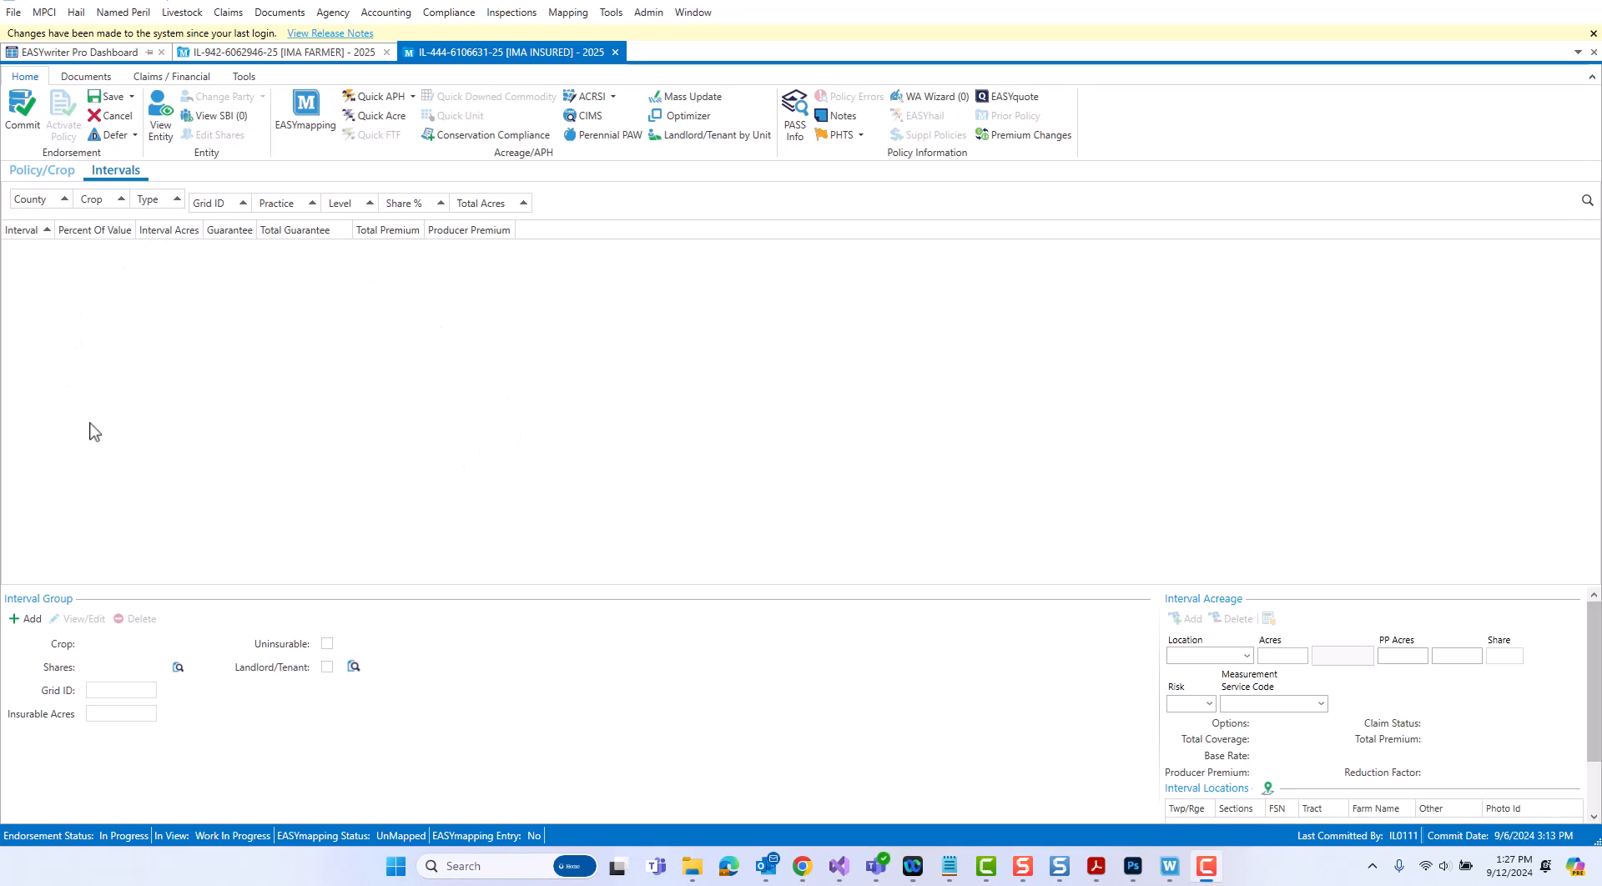
mouse_move(190, 442)
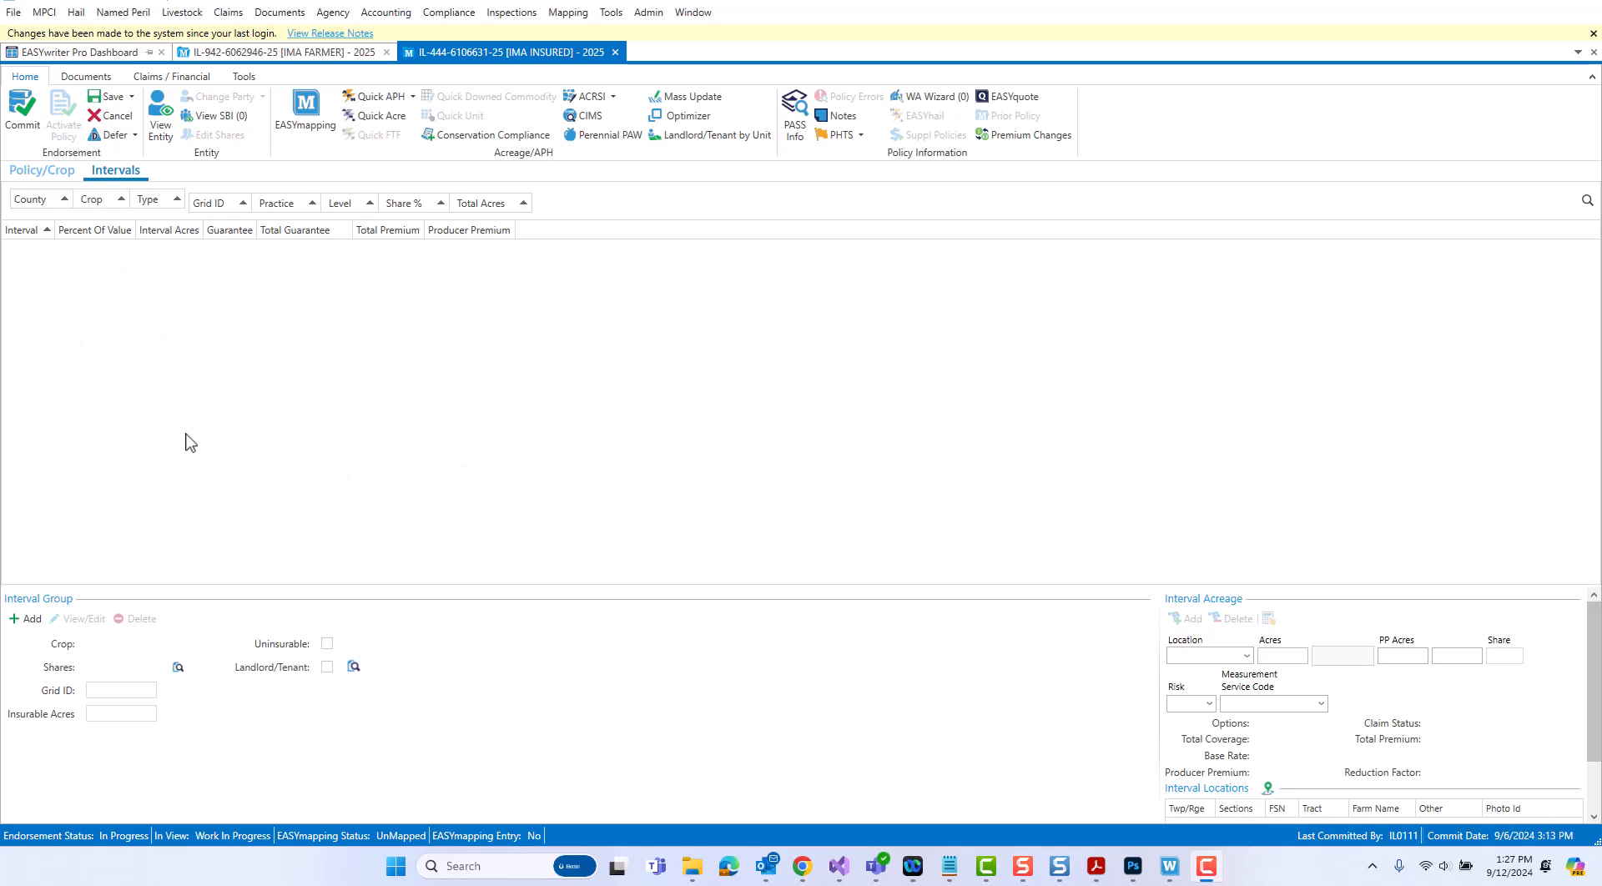
mouse_move(26, 599)
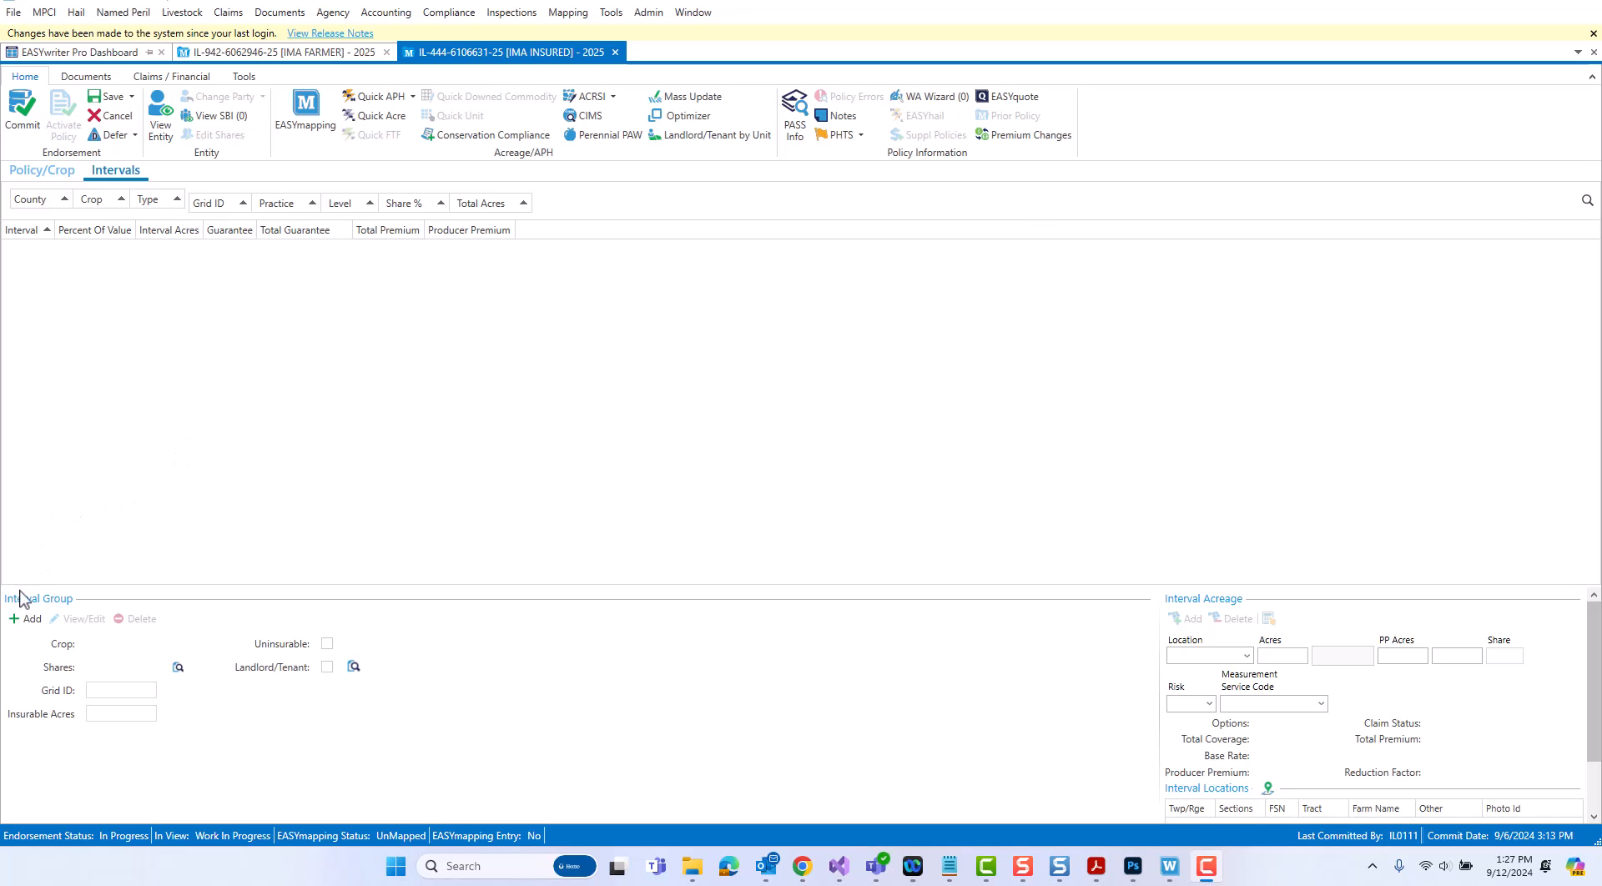
mouse_move(170, 651)
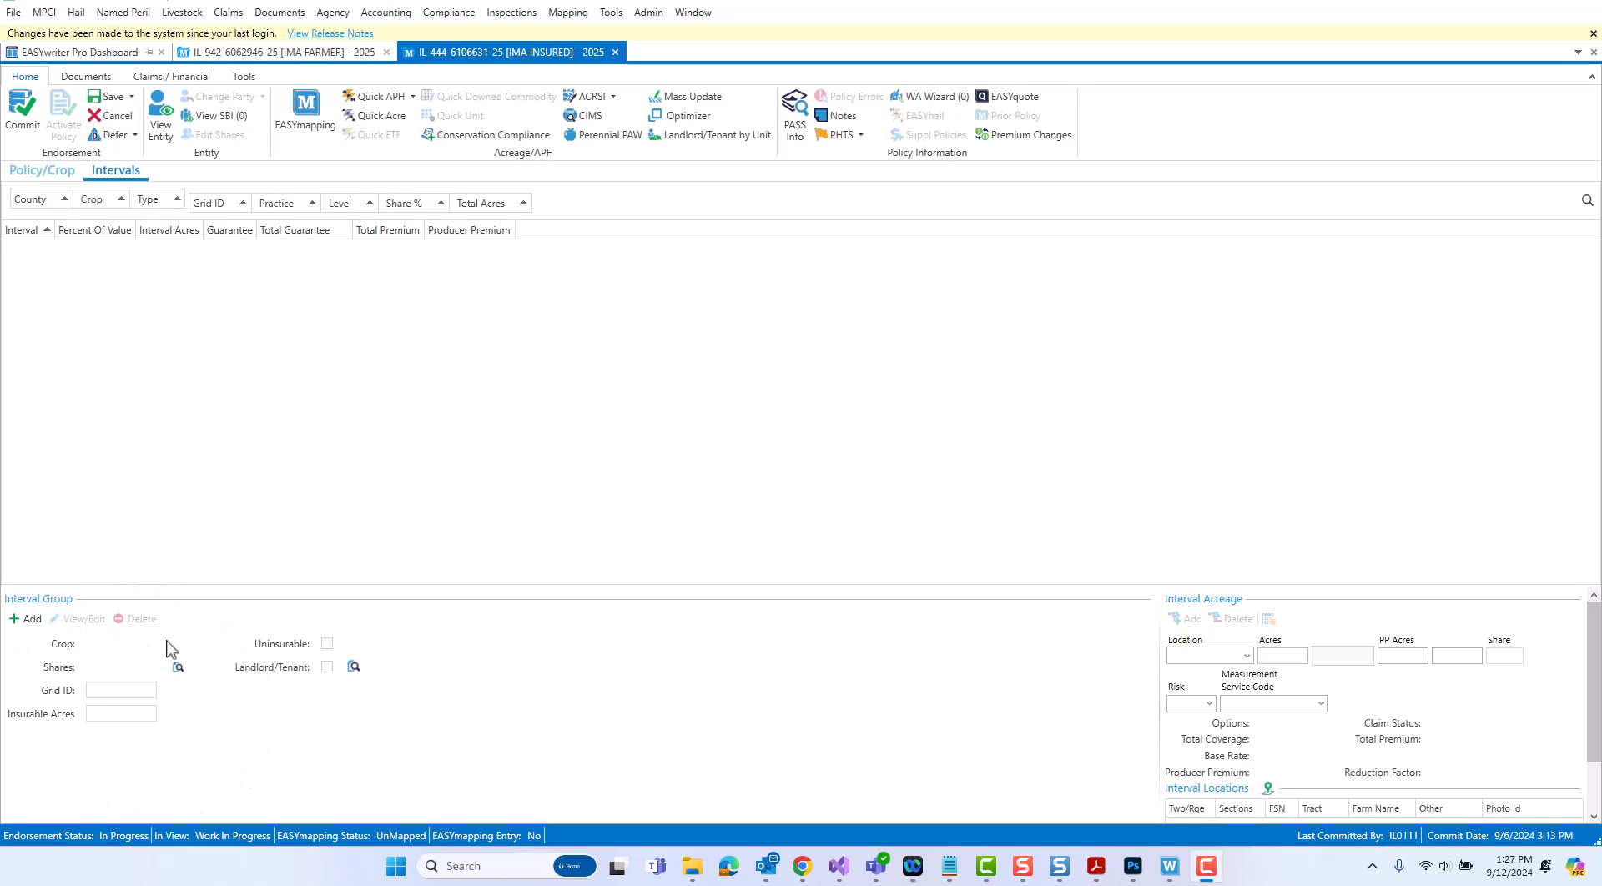
mouse_move(1058, 741)
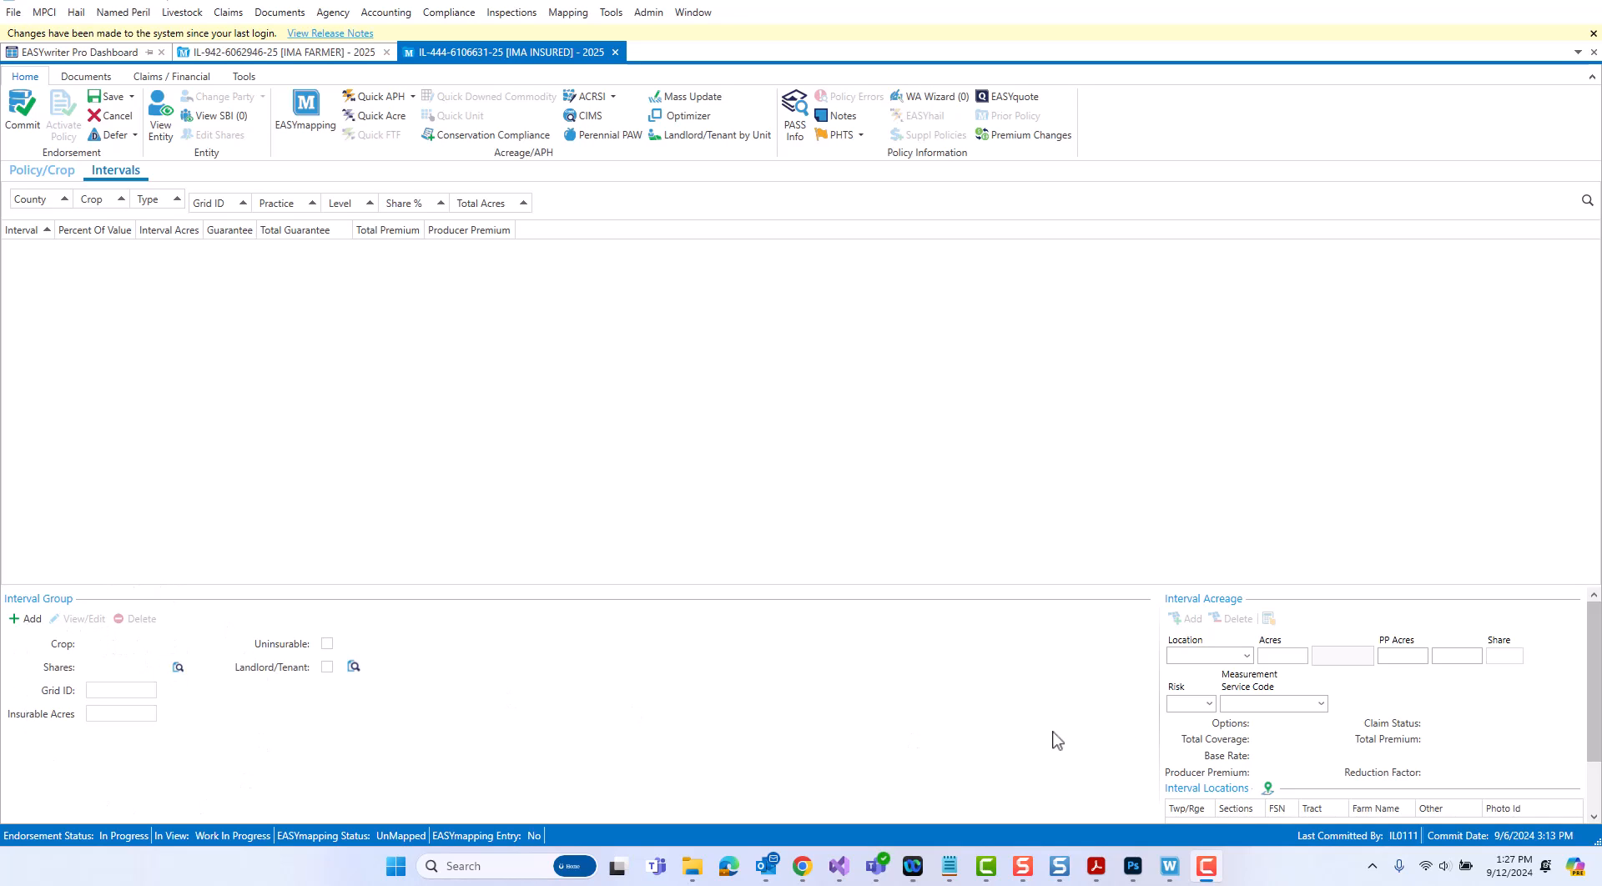
mouse_move(1130, 627)
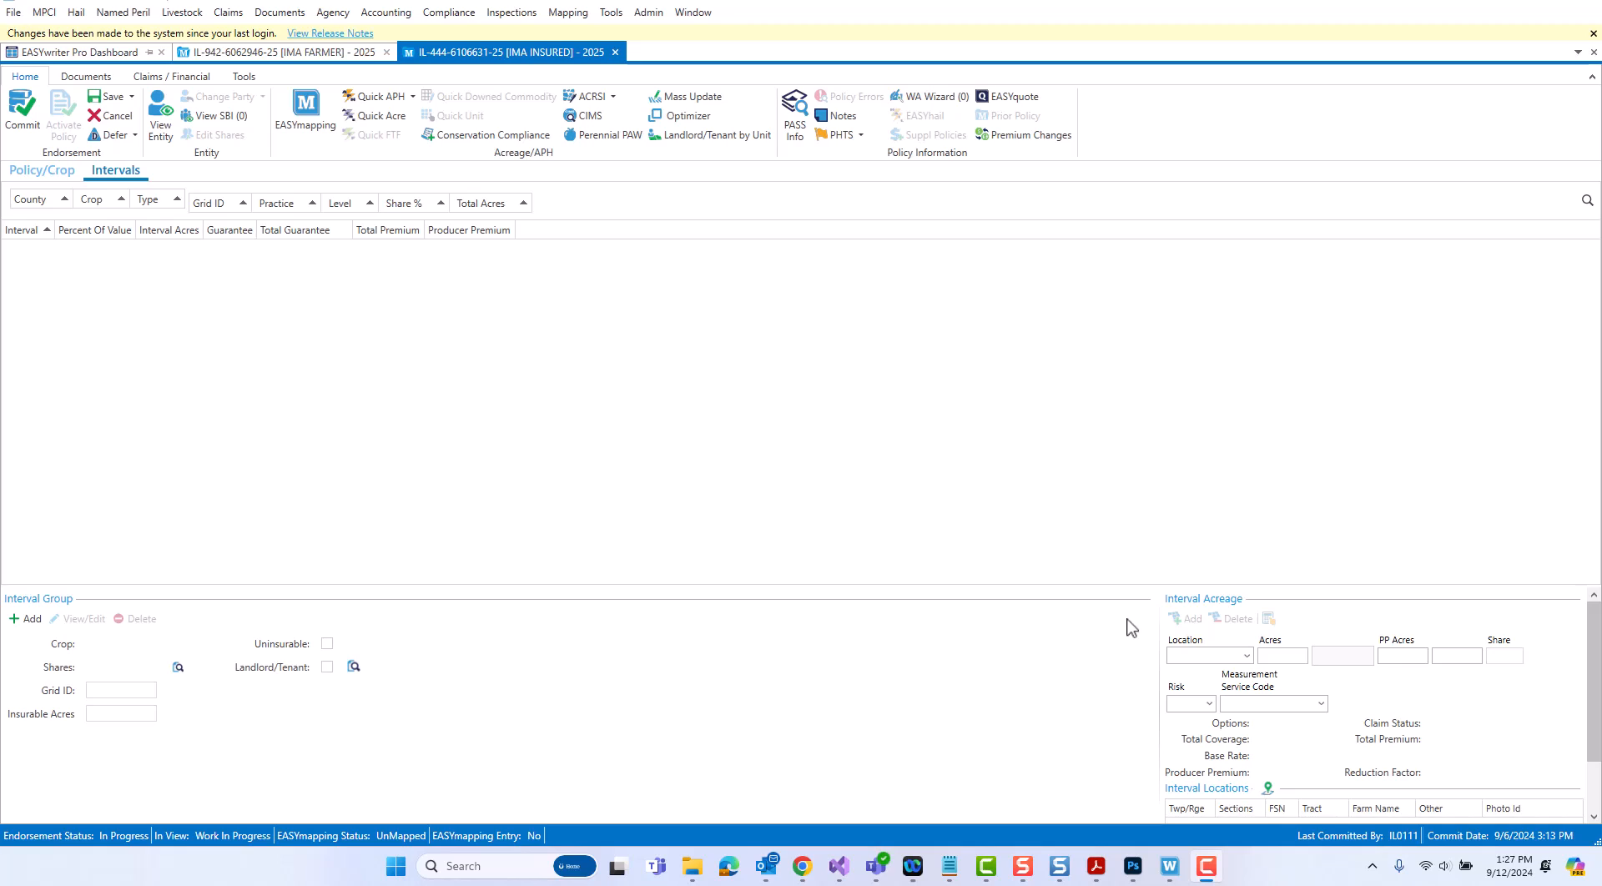
mouse_move(1203, 648)
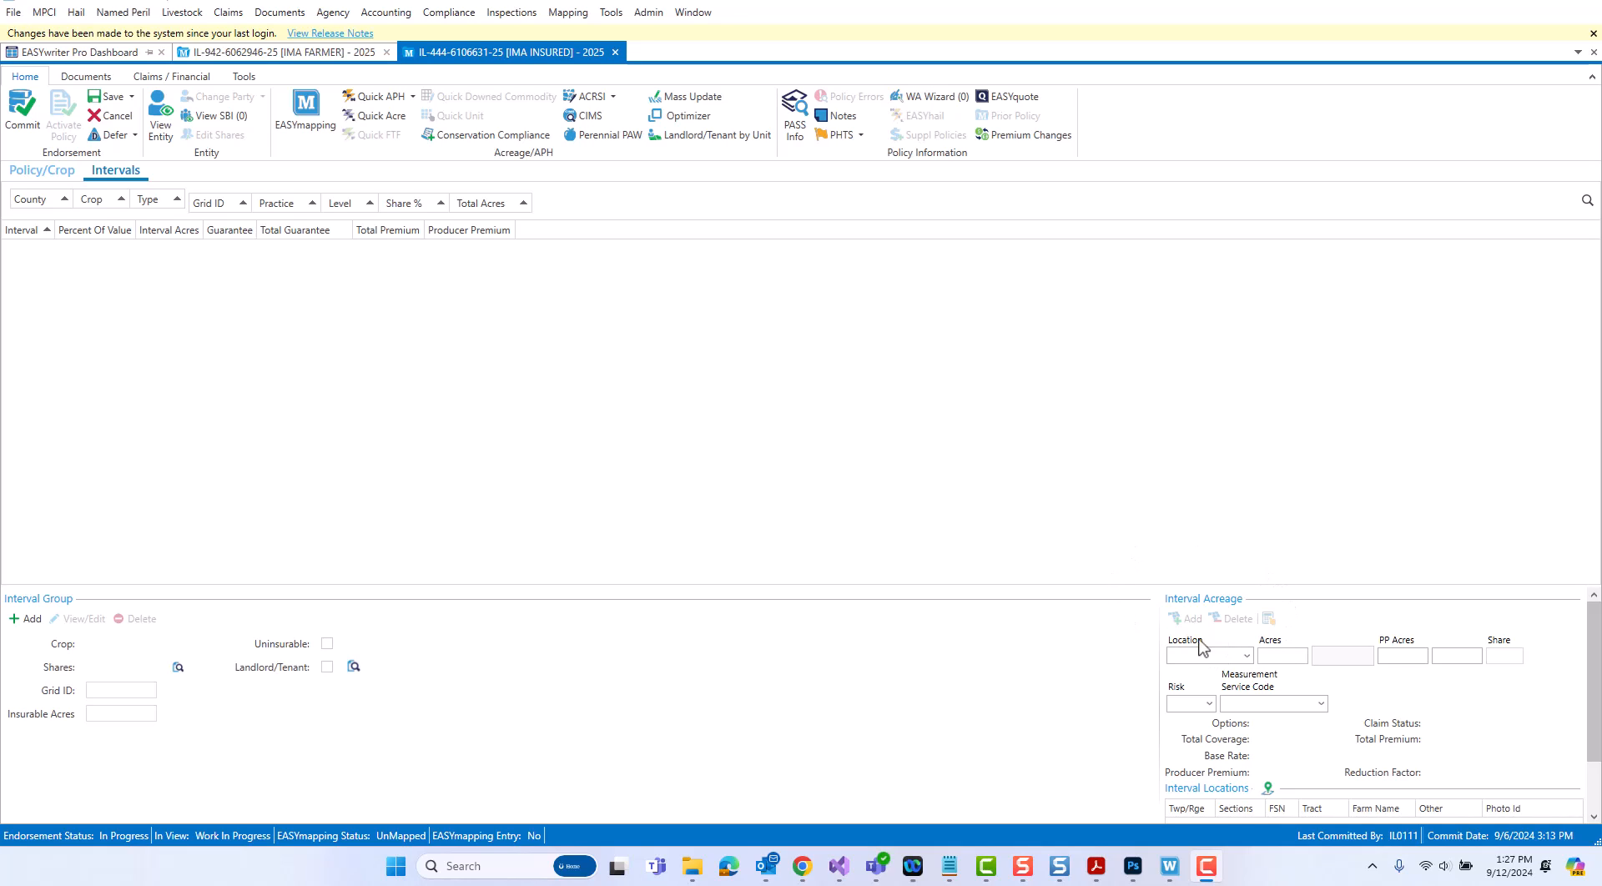
mouse_move(155, 617)
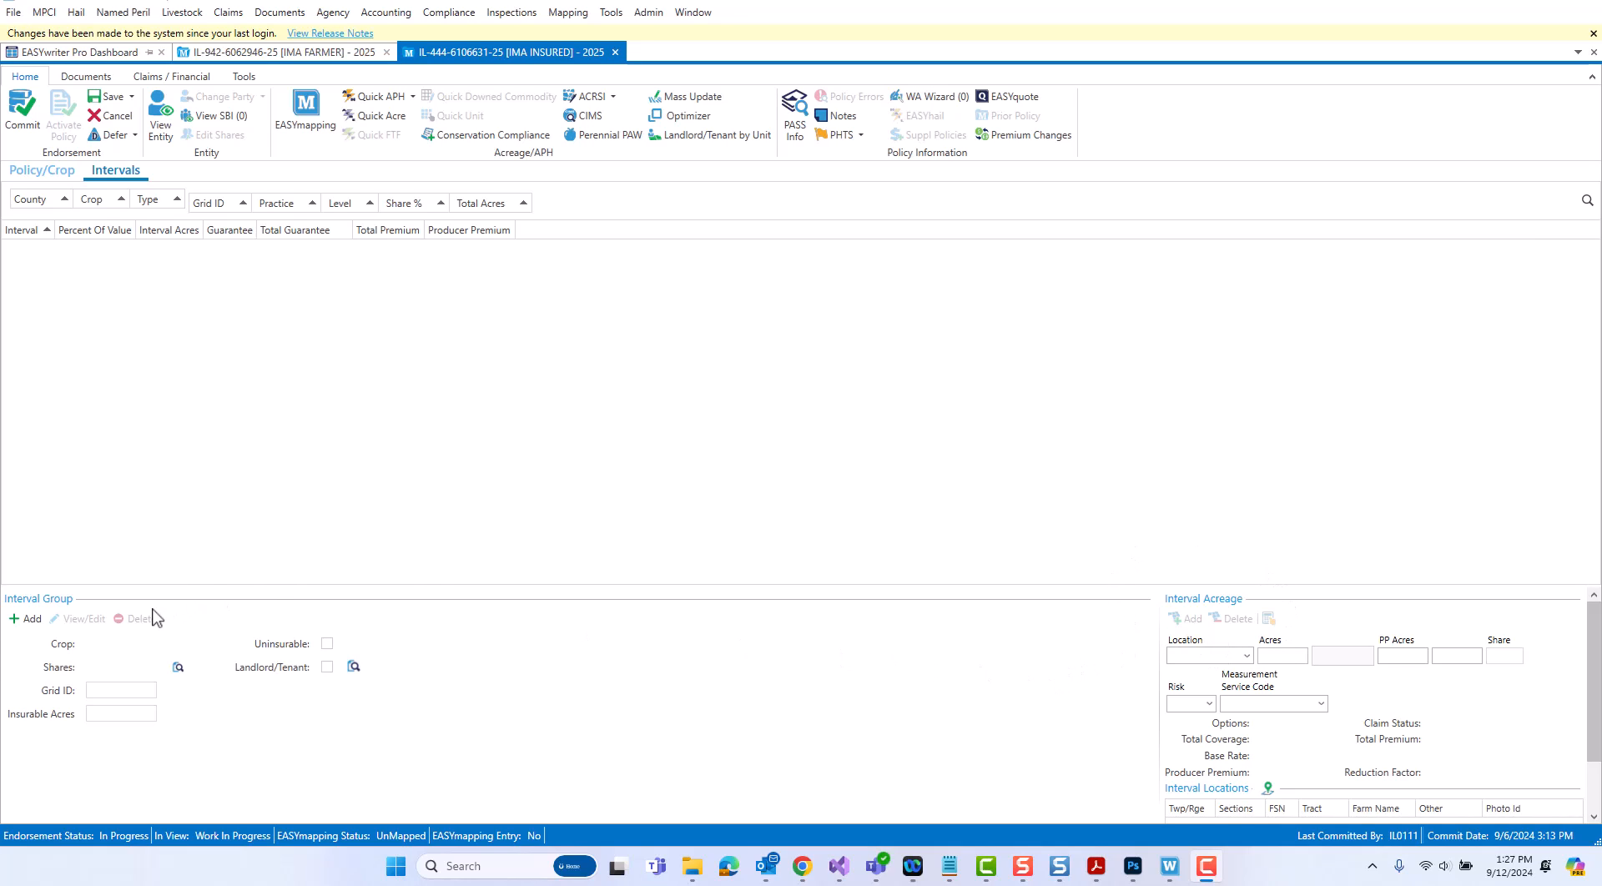
mouse_move(577, 641)
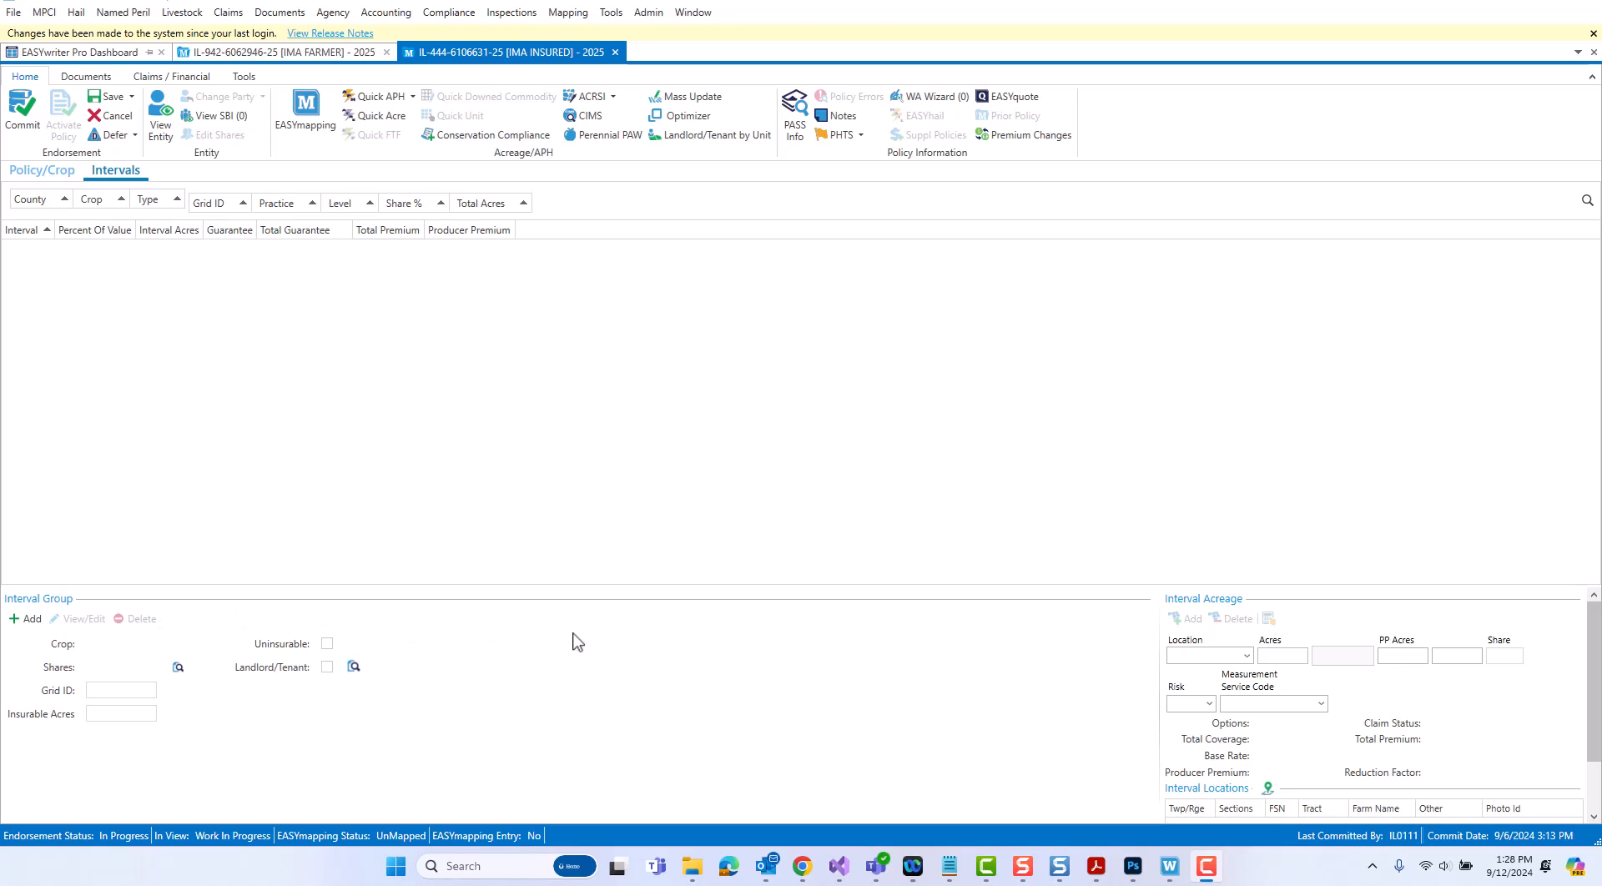
mouse_move(1121, 634)
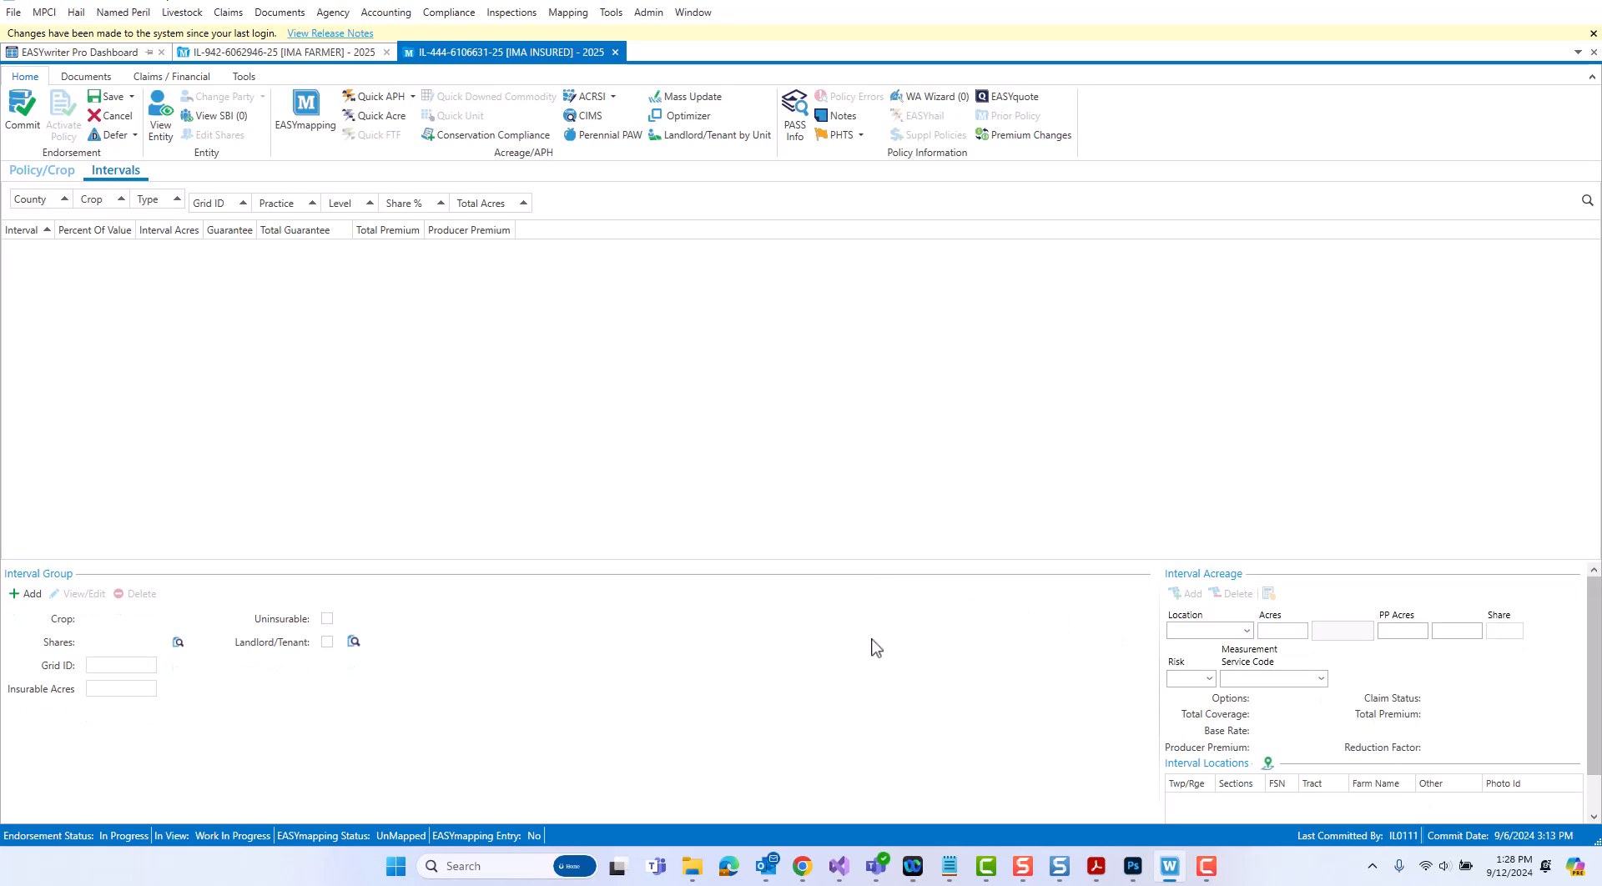
mouse_move(891, 563)
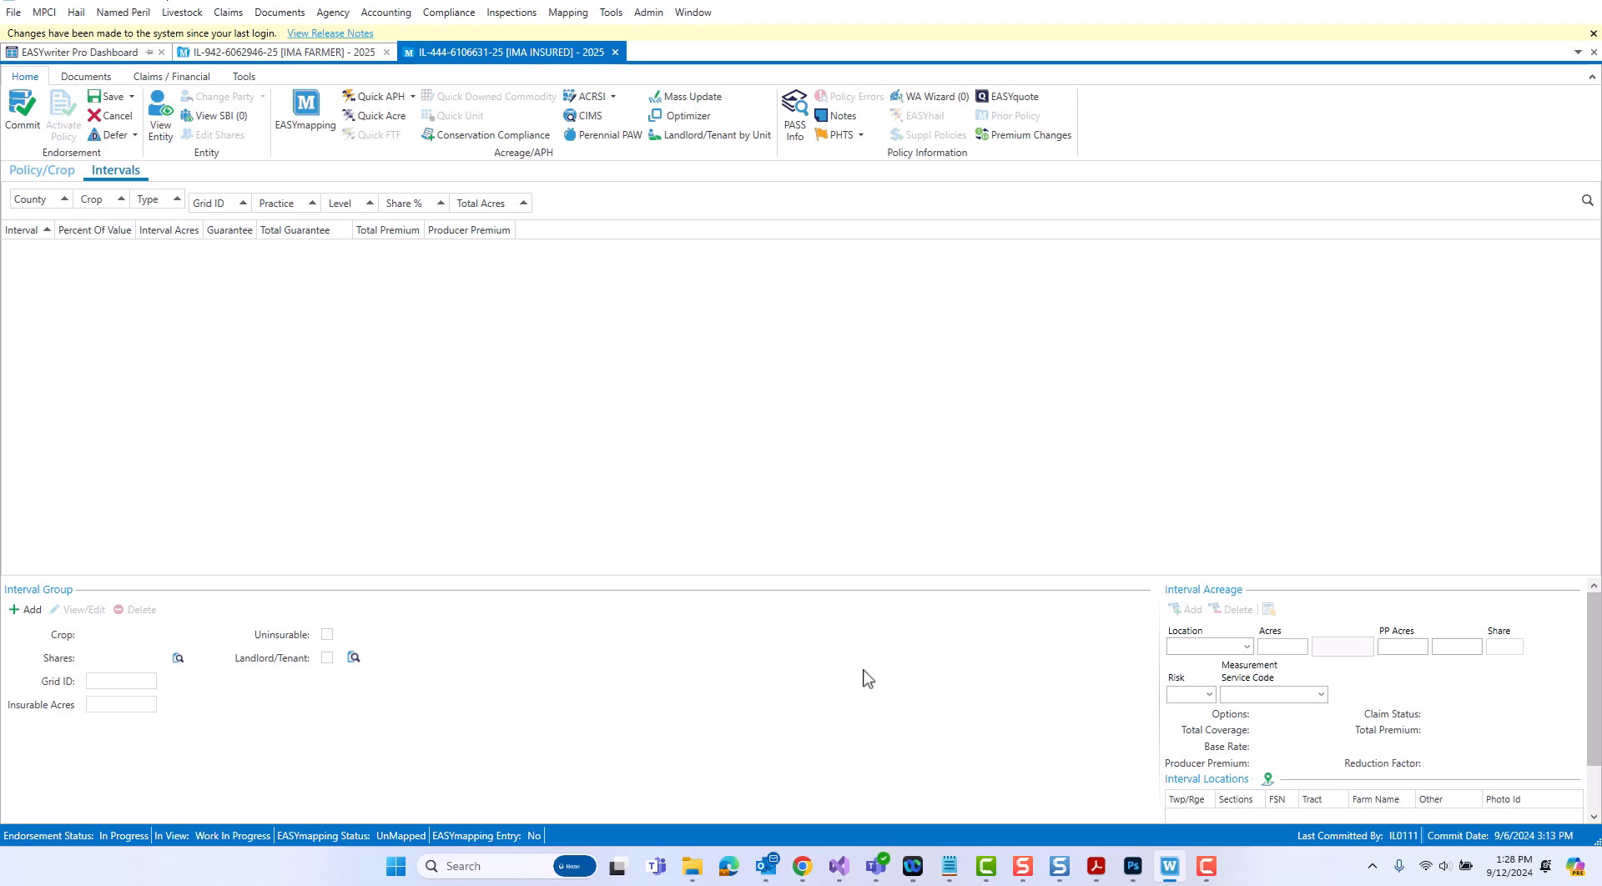
mouse_move(500, 532)
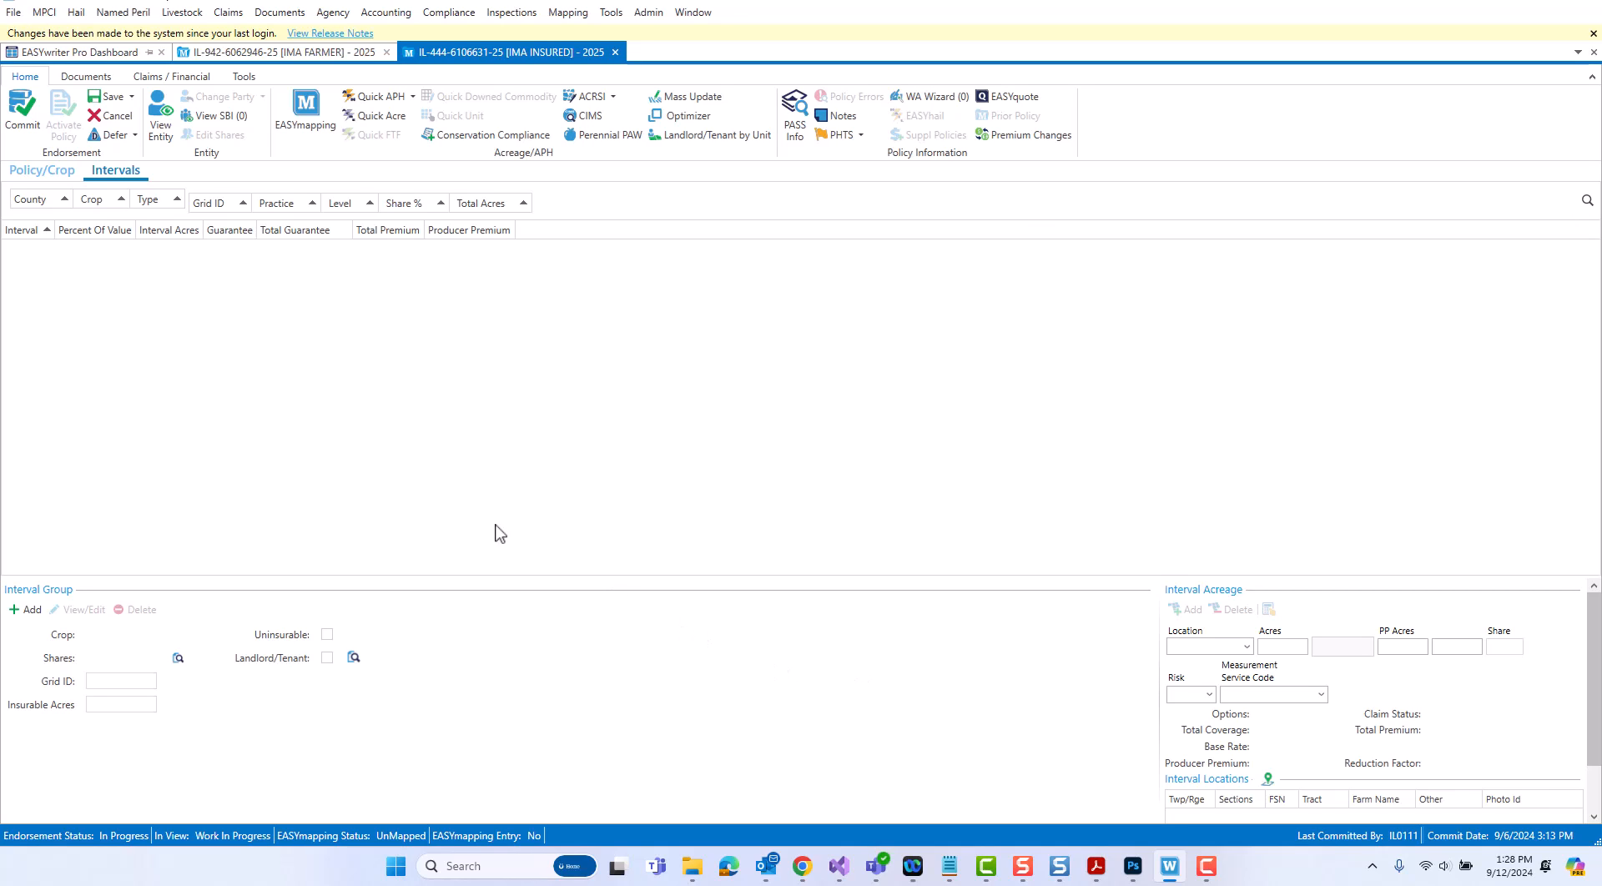
mouse_move(58, 606)
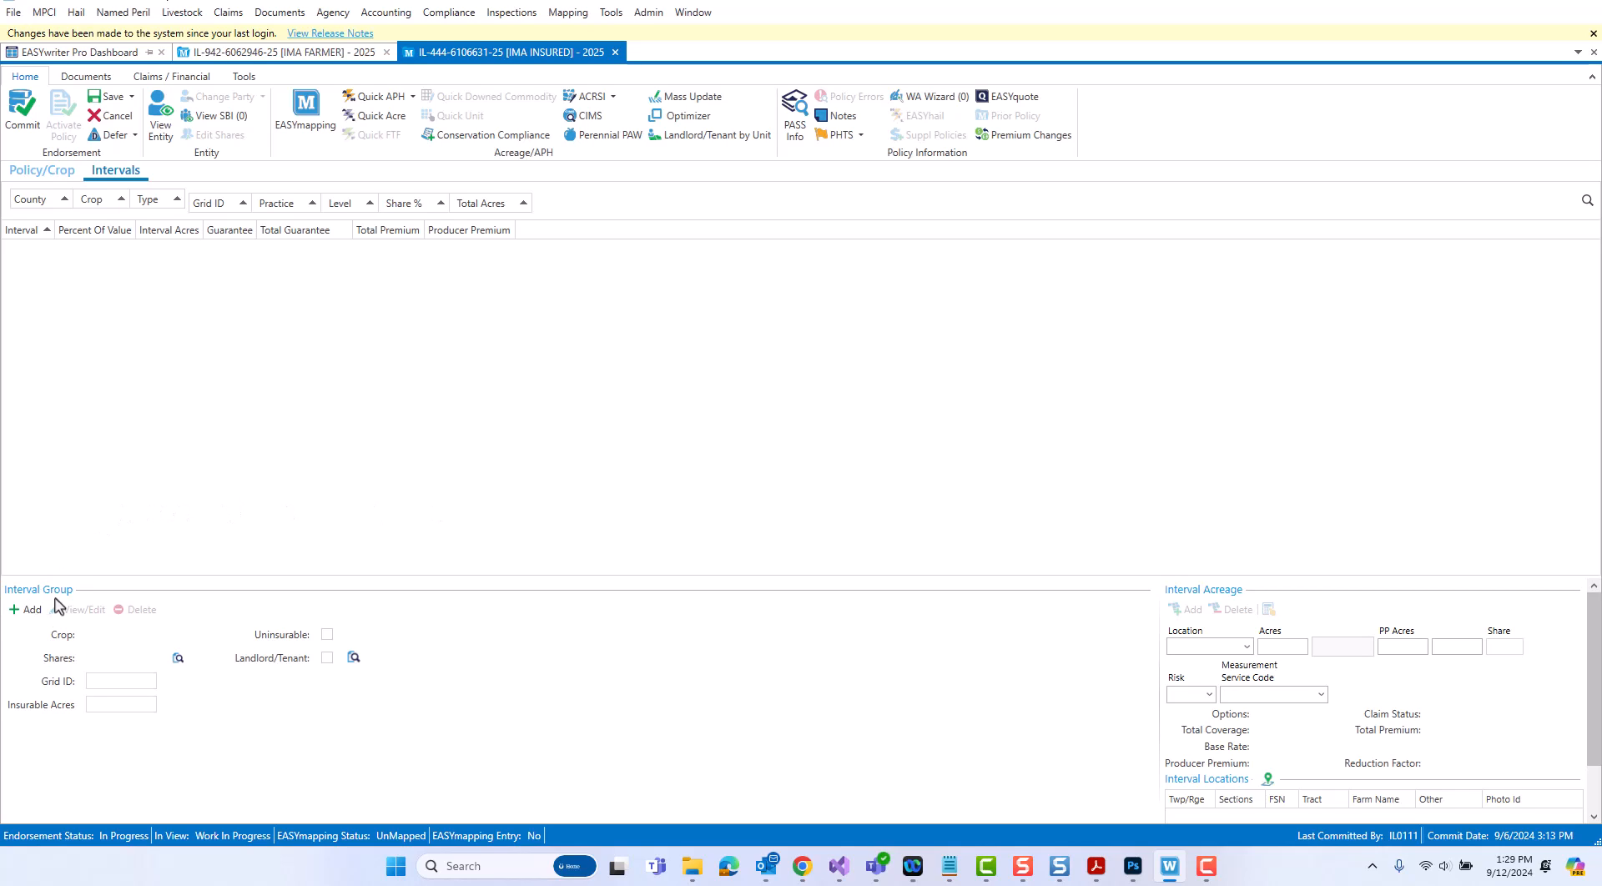
- Start an interval group on the Alexander PRF RI 85/150 GRAZNG coverage with share holder John, listing grid IDs
click(23, 609)
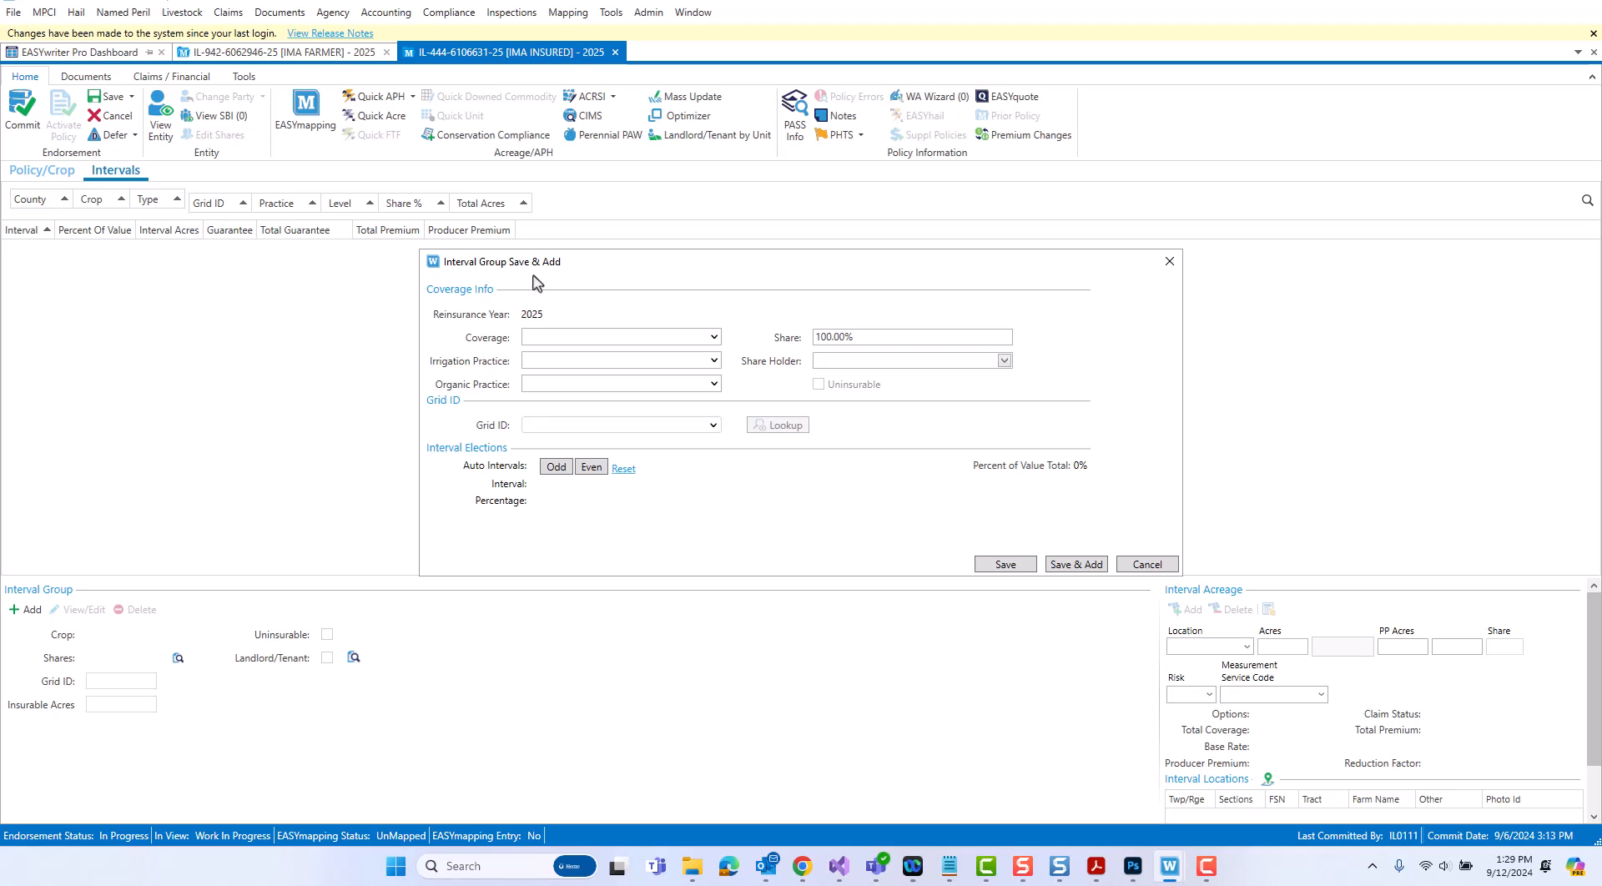
mouse_move(603, 285)
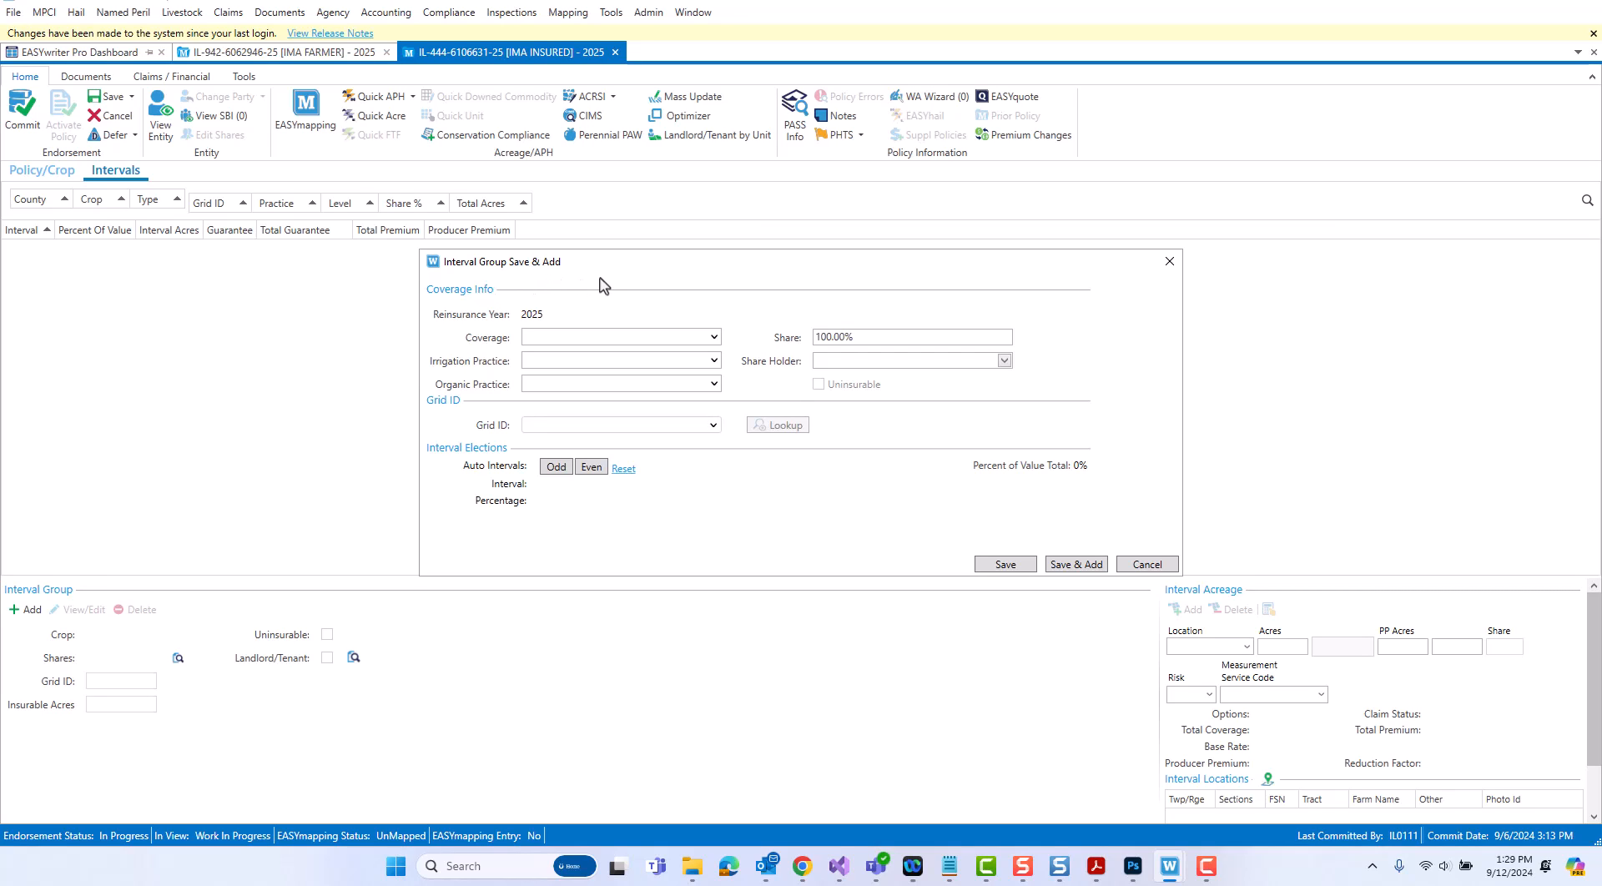
mouse_move(662, 292)
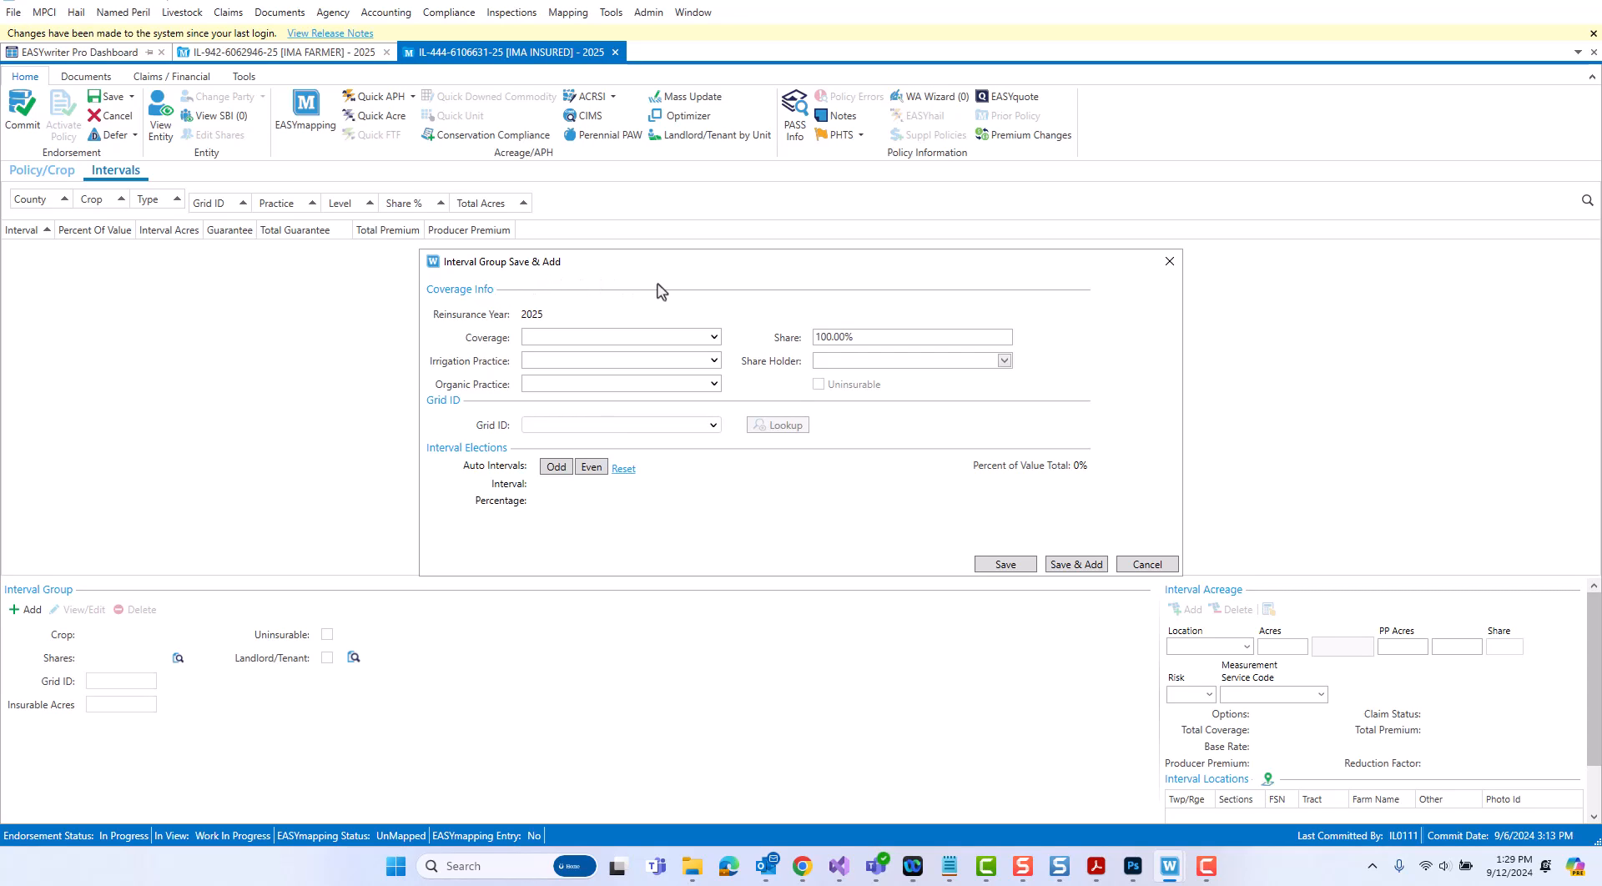
mouse_move(626, 316)
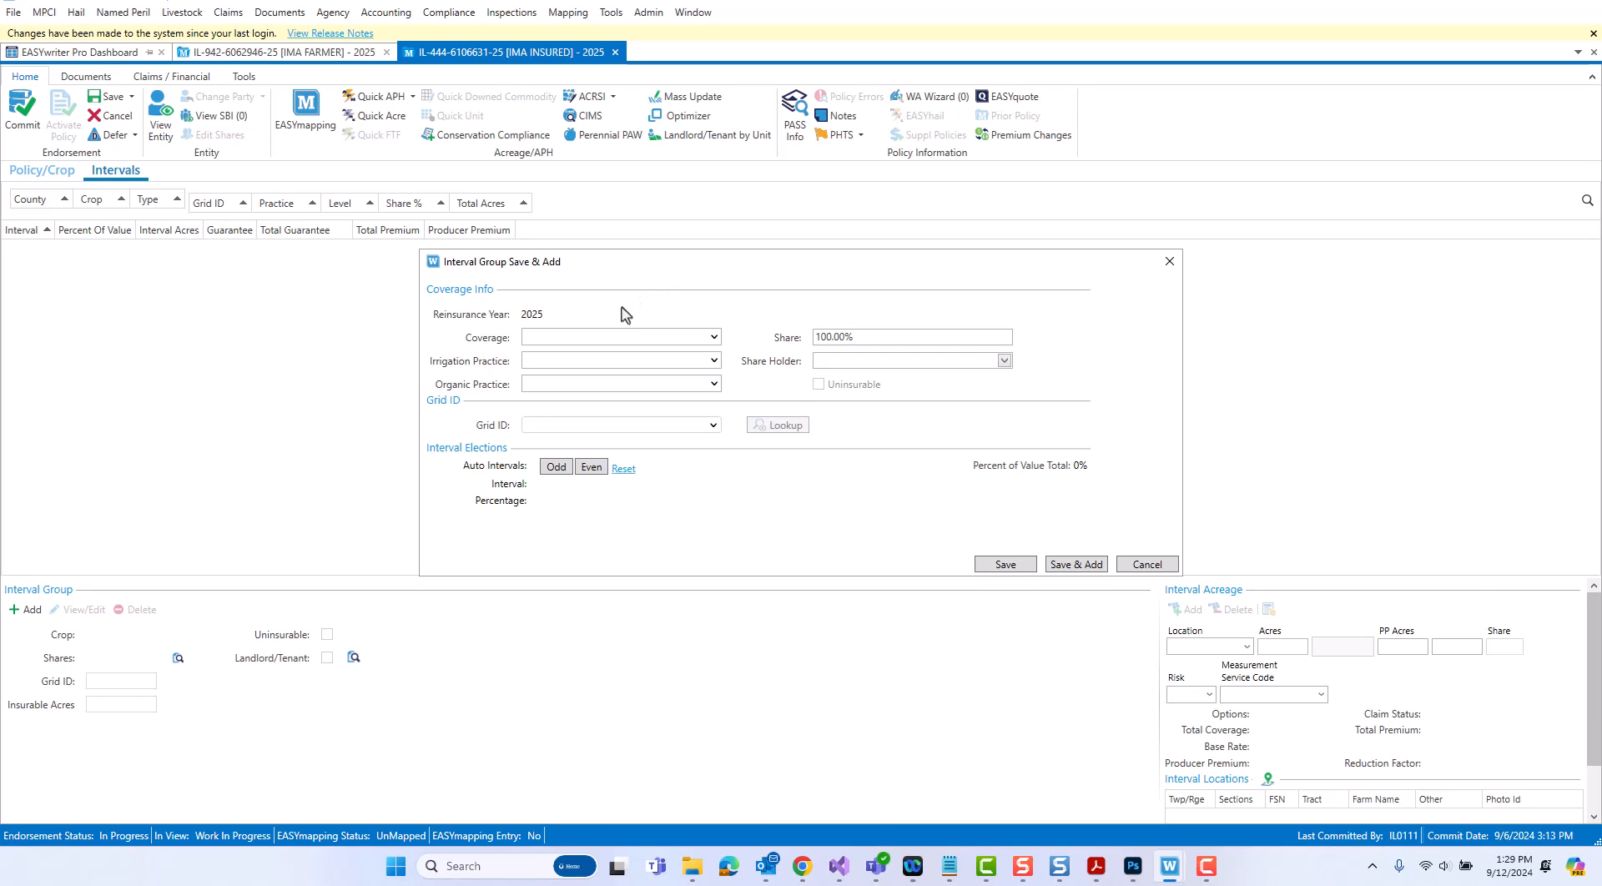
click(714, 335)
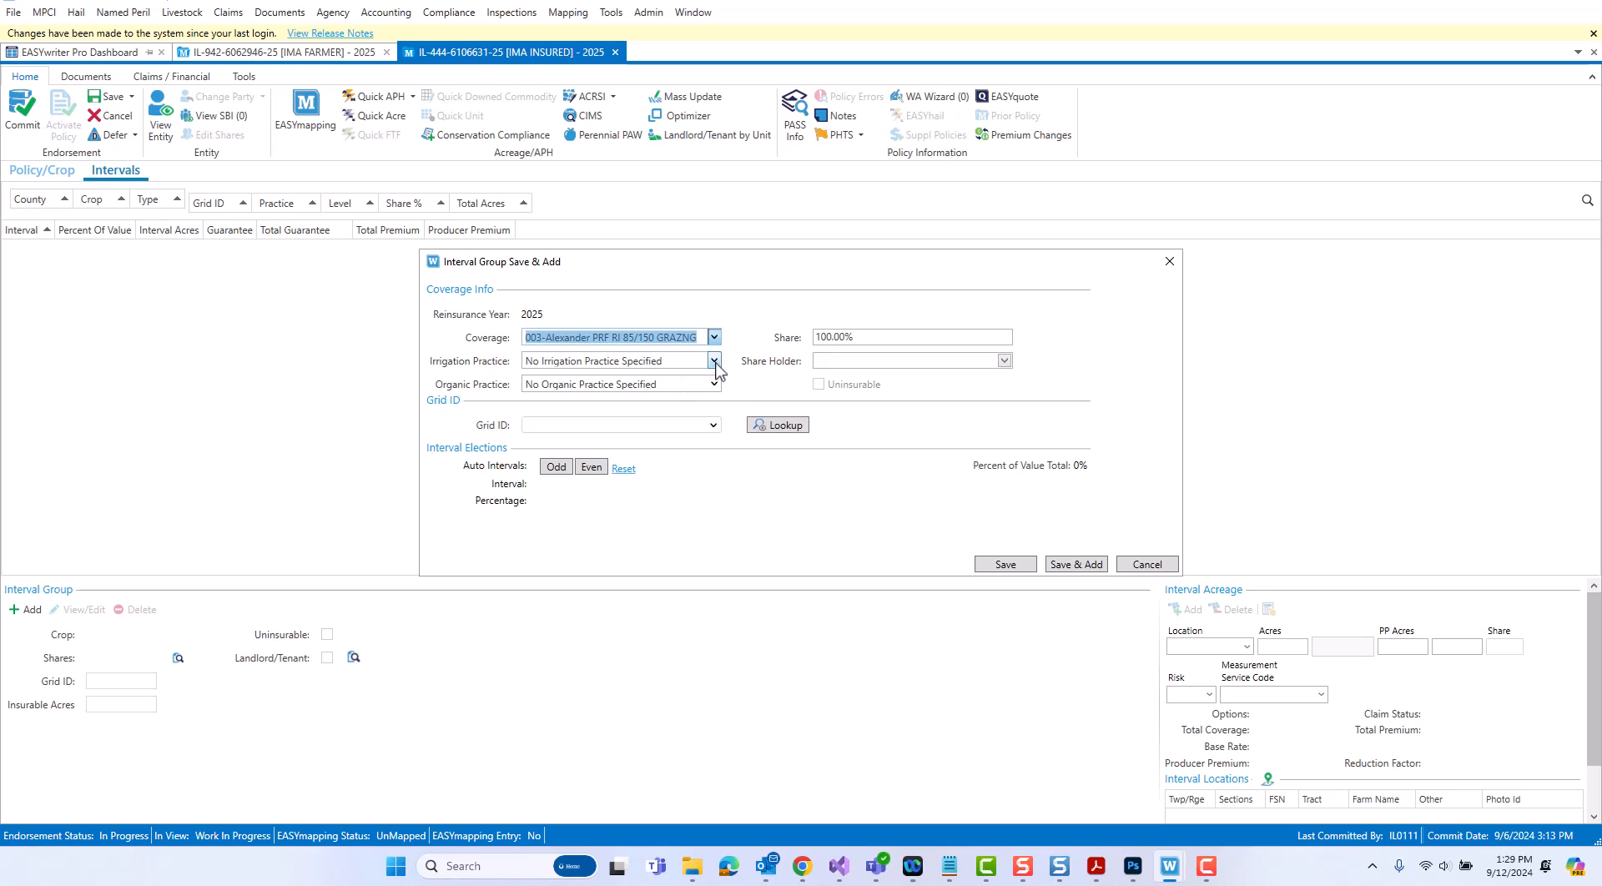
click(714, 384)
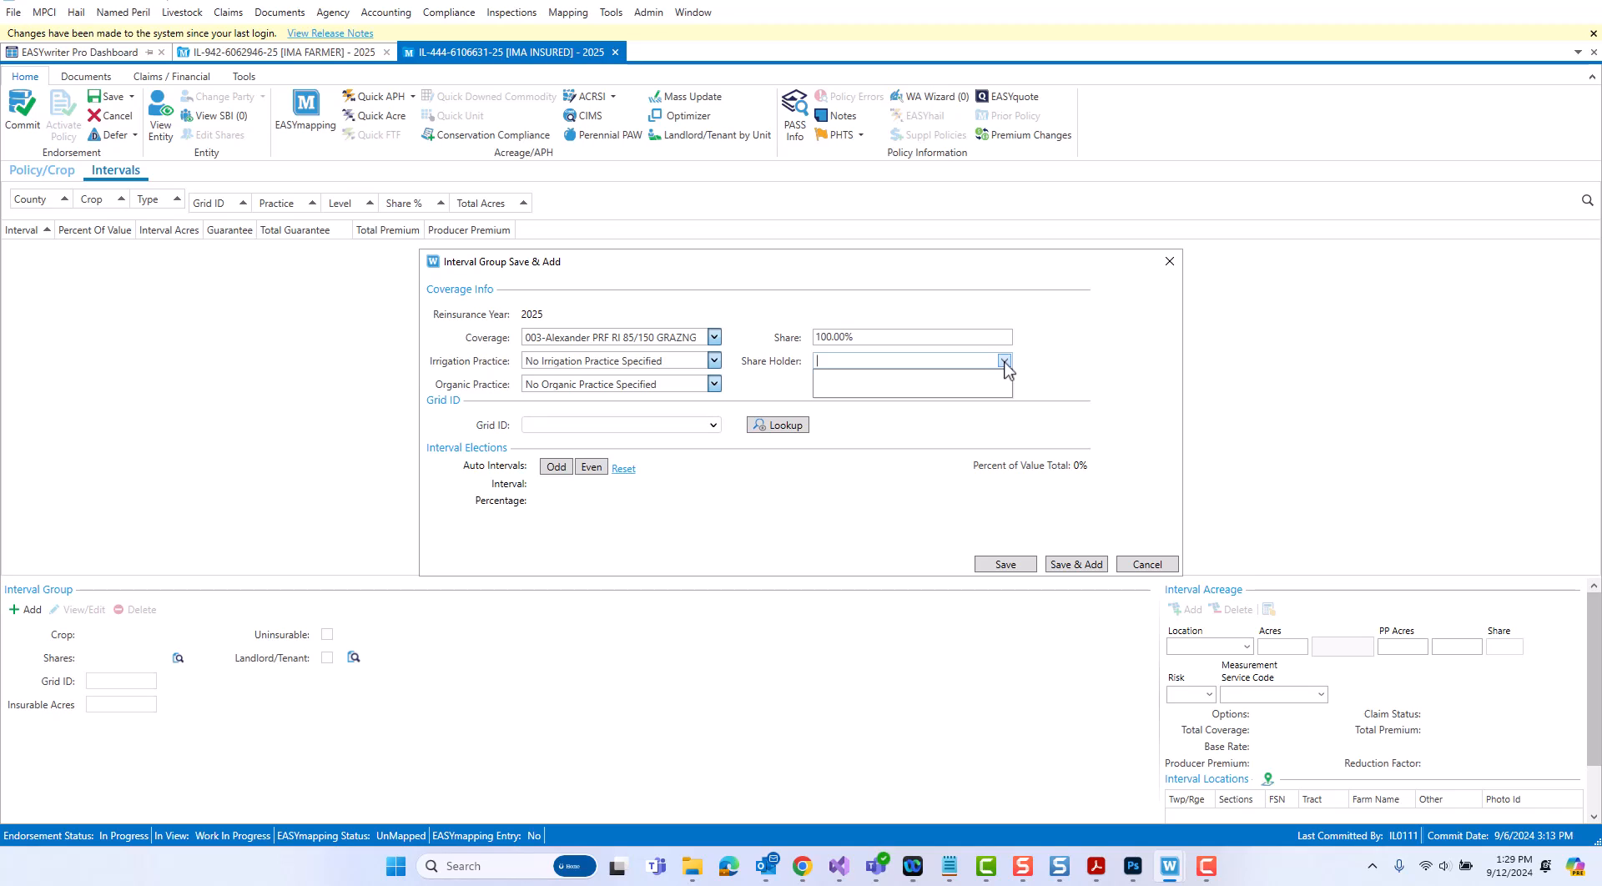
click(1003, 359)
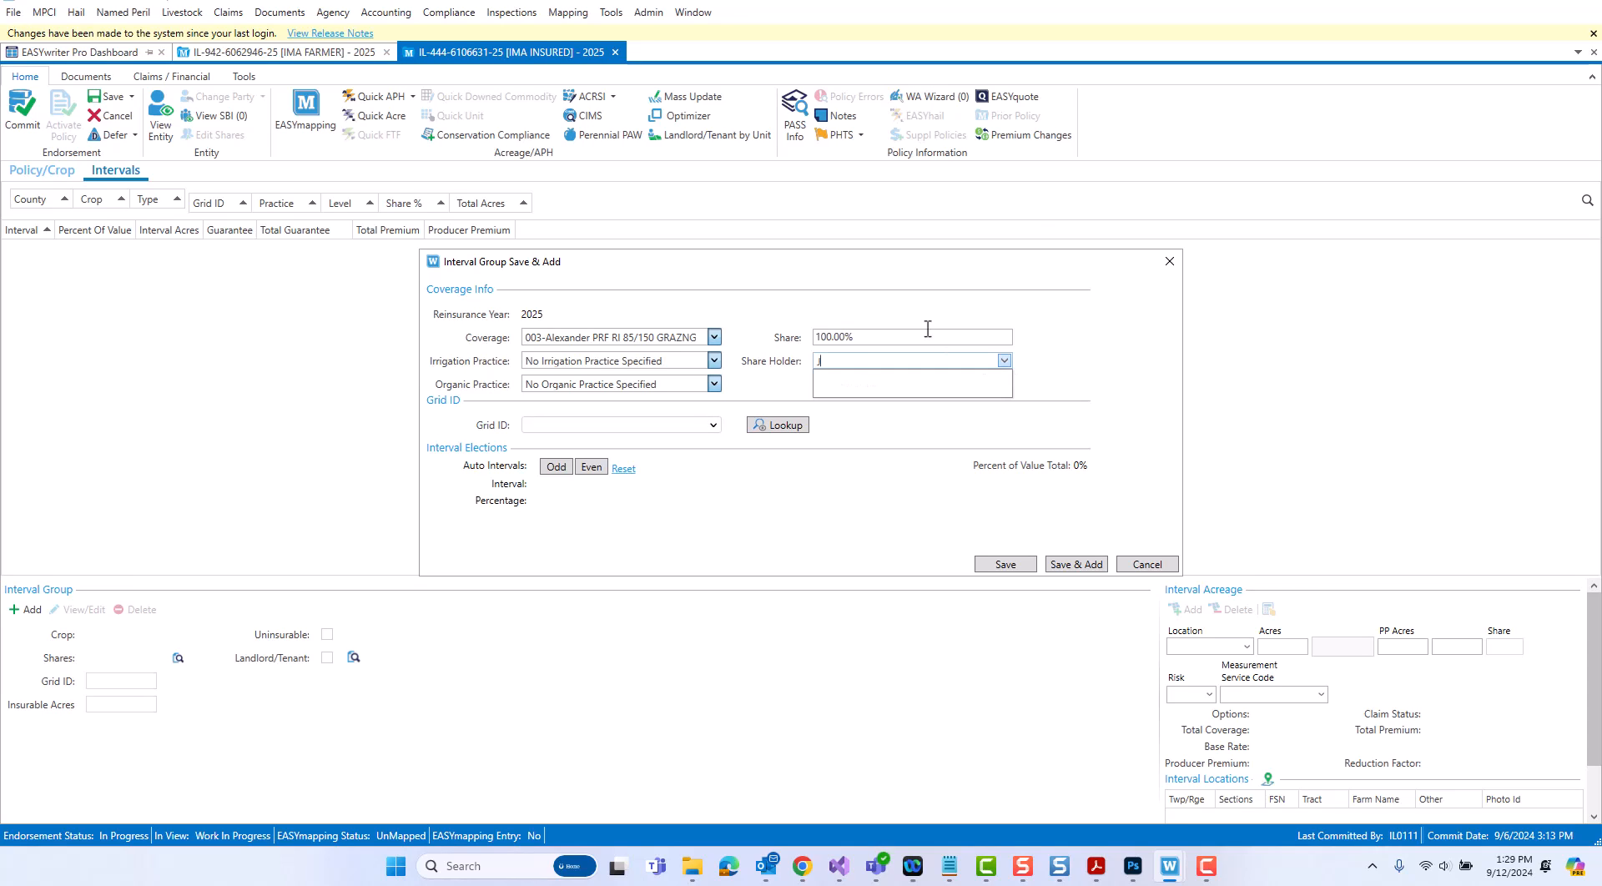
text(John Dow)
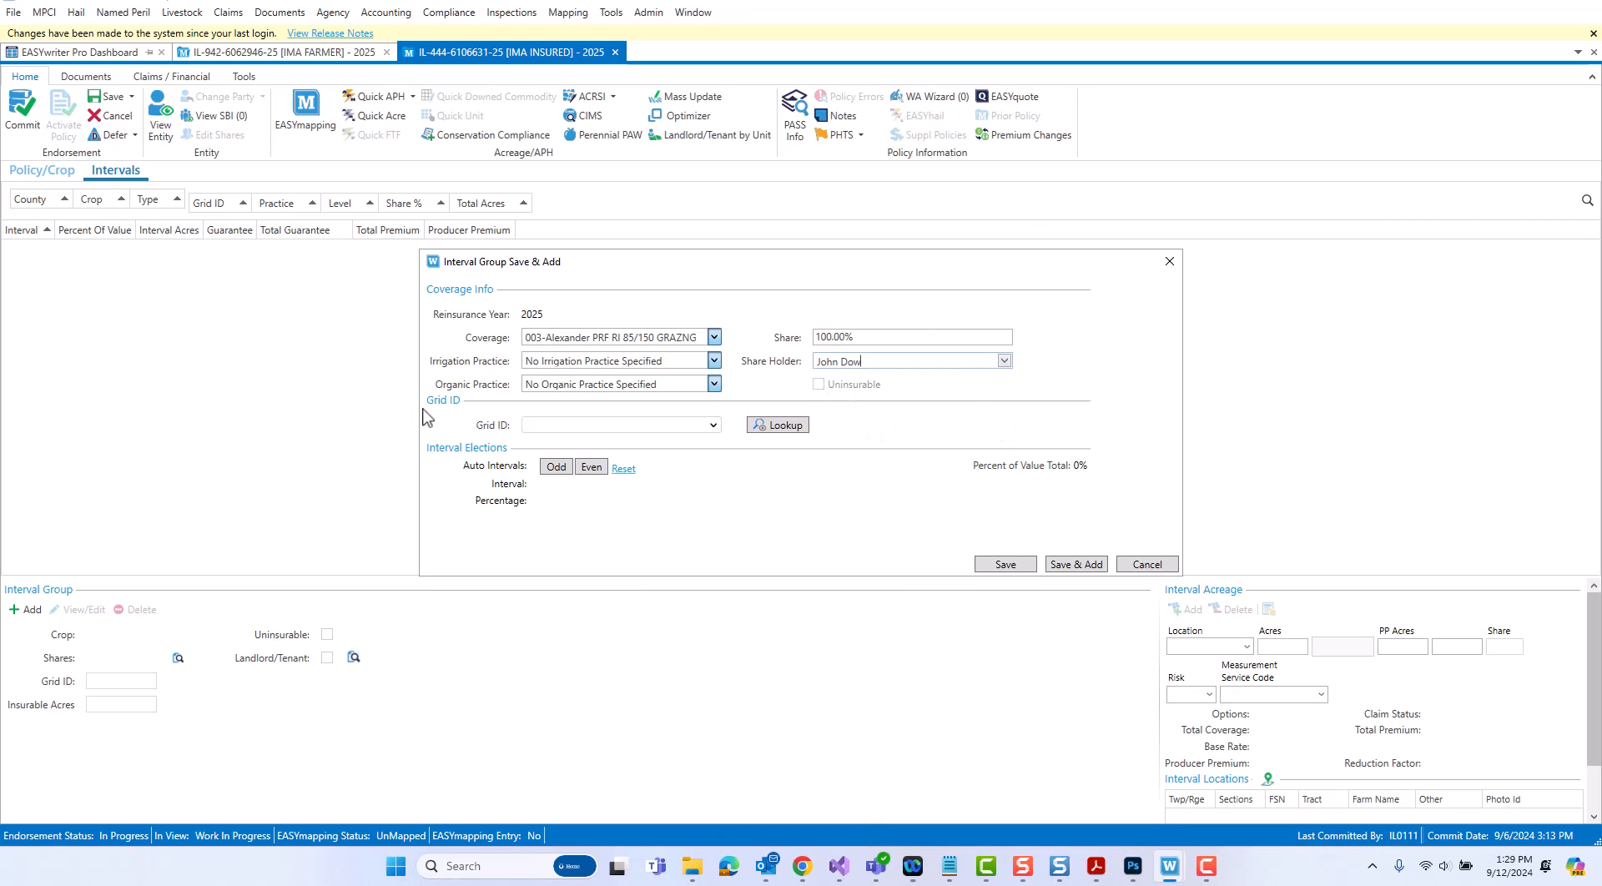
mouse_move(462, 418)
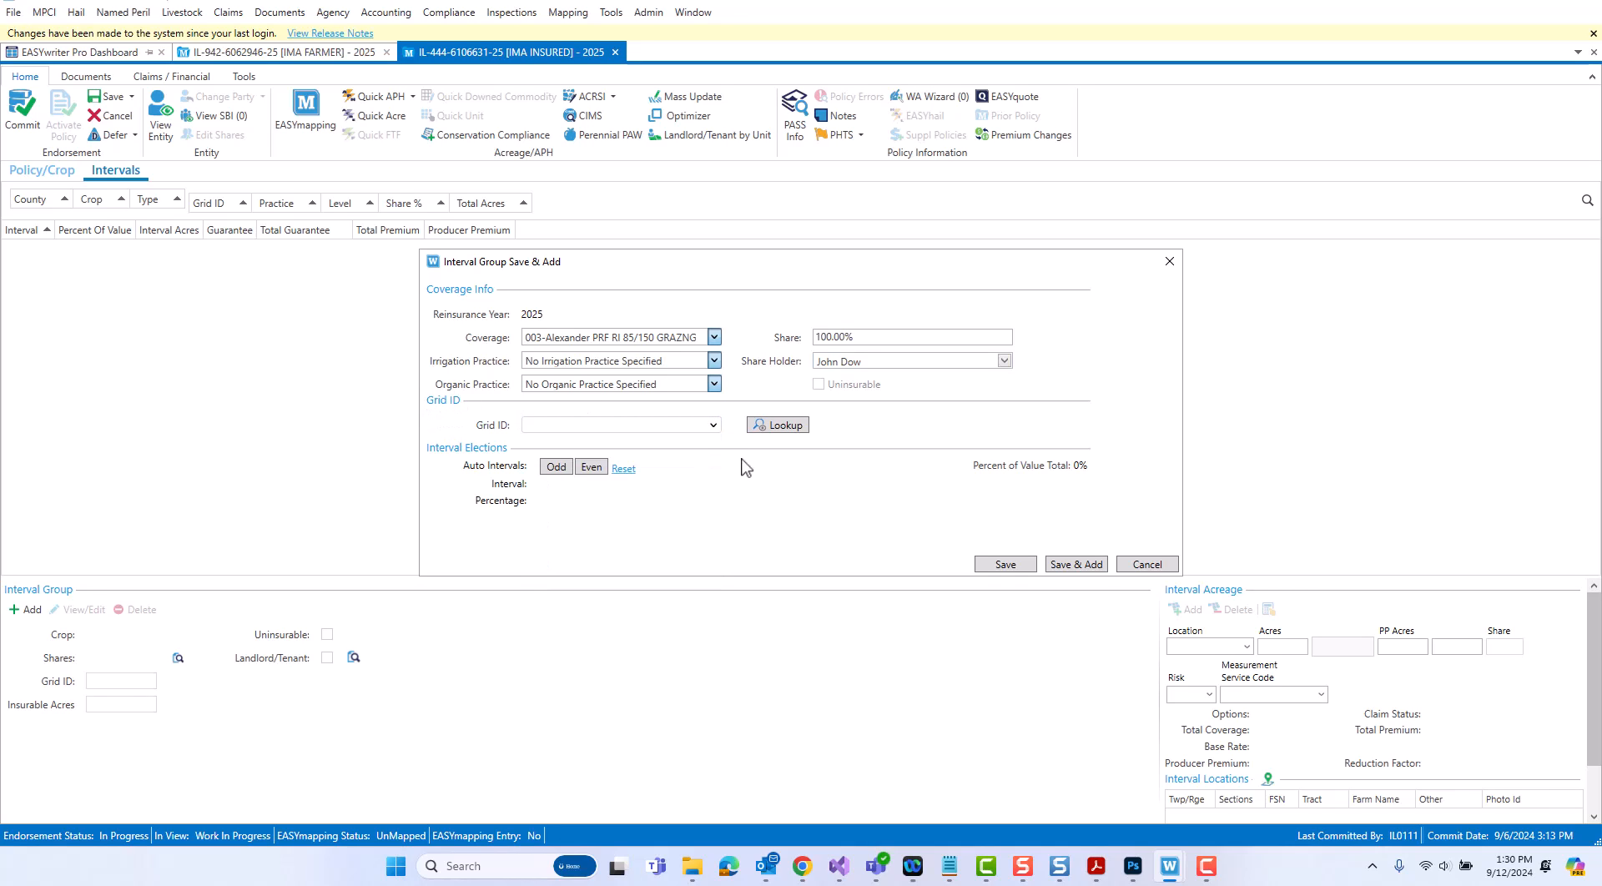
click(712, 424)
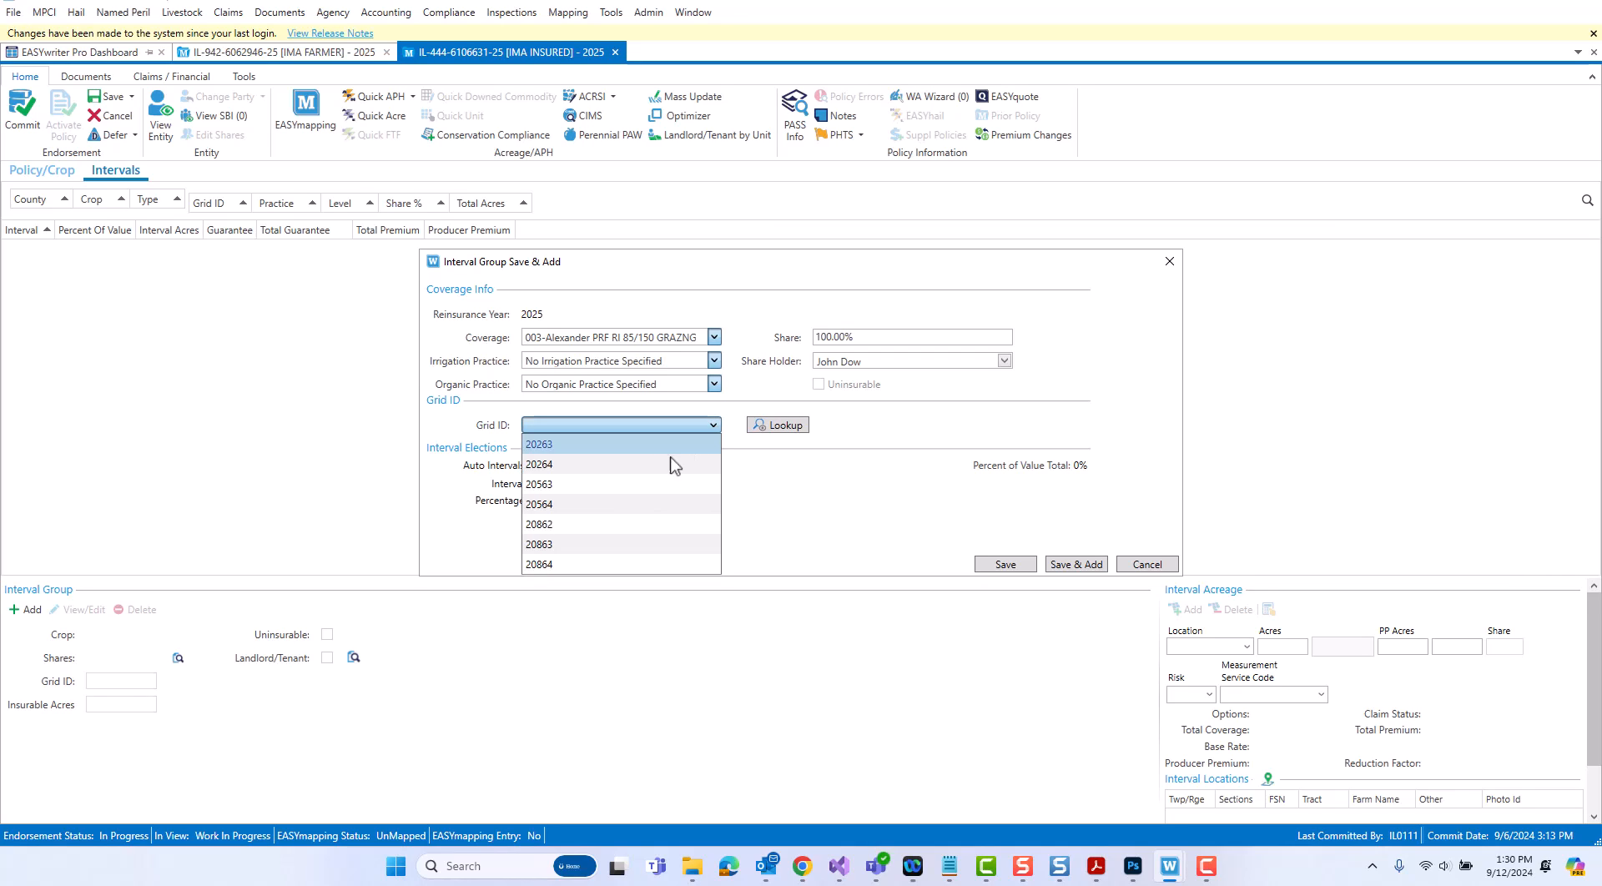
mouse_move(641, 524)
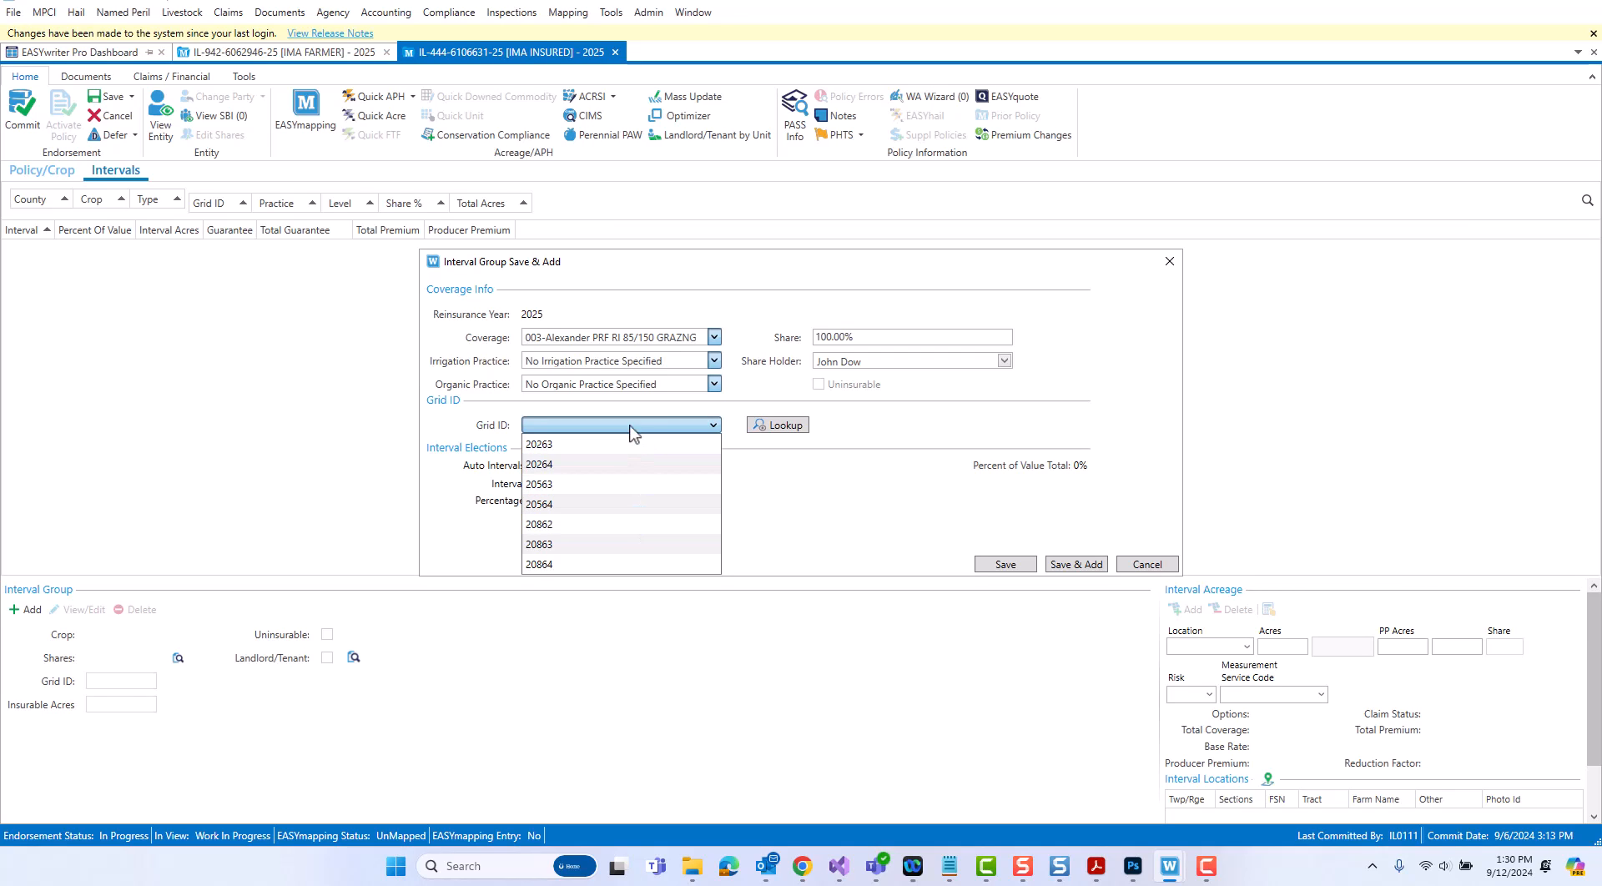
mouse_move(634, 434)
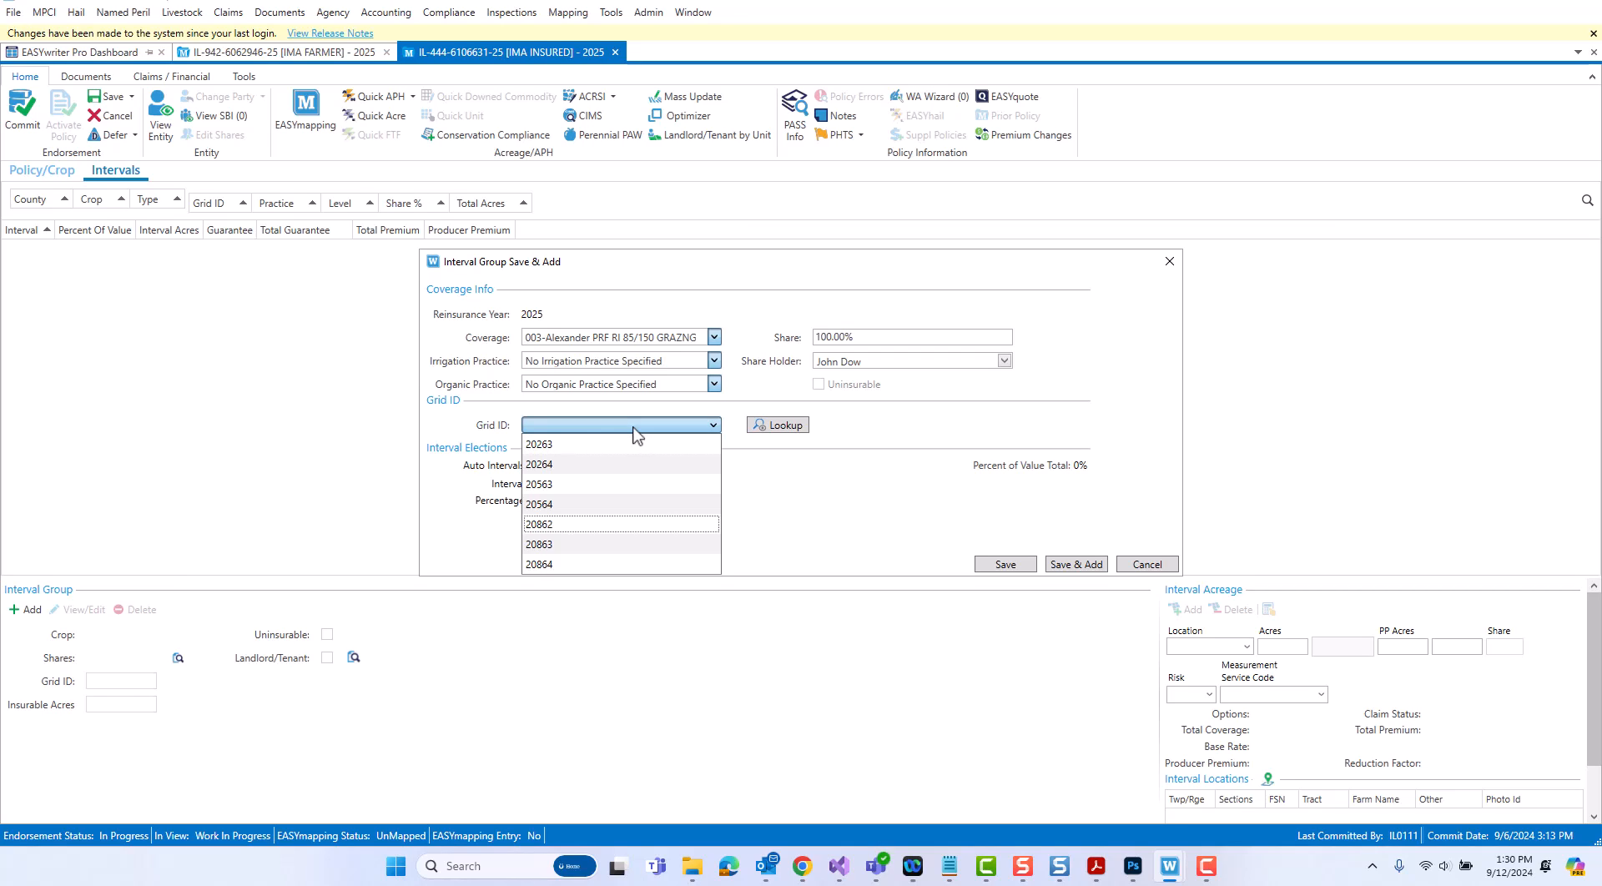
mouse_move(784, 428)
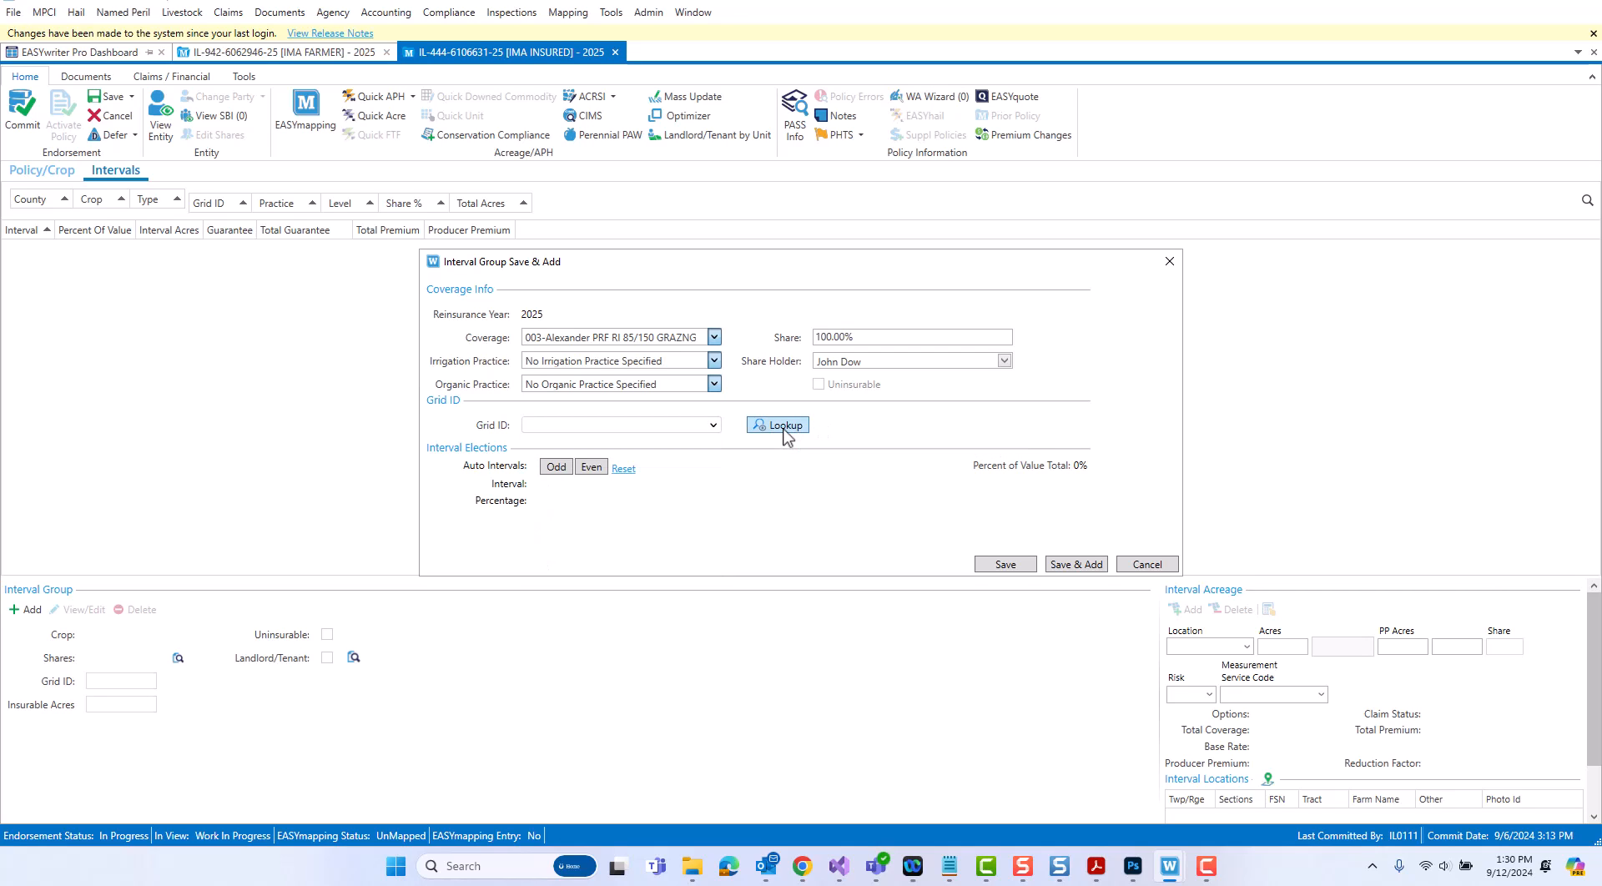
click(777, 425)
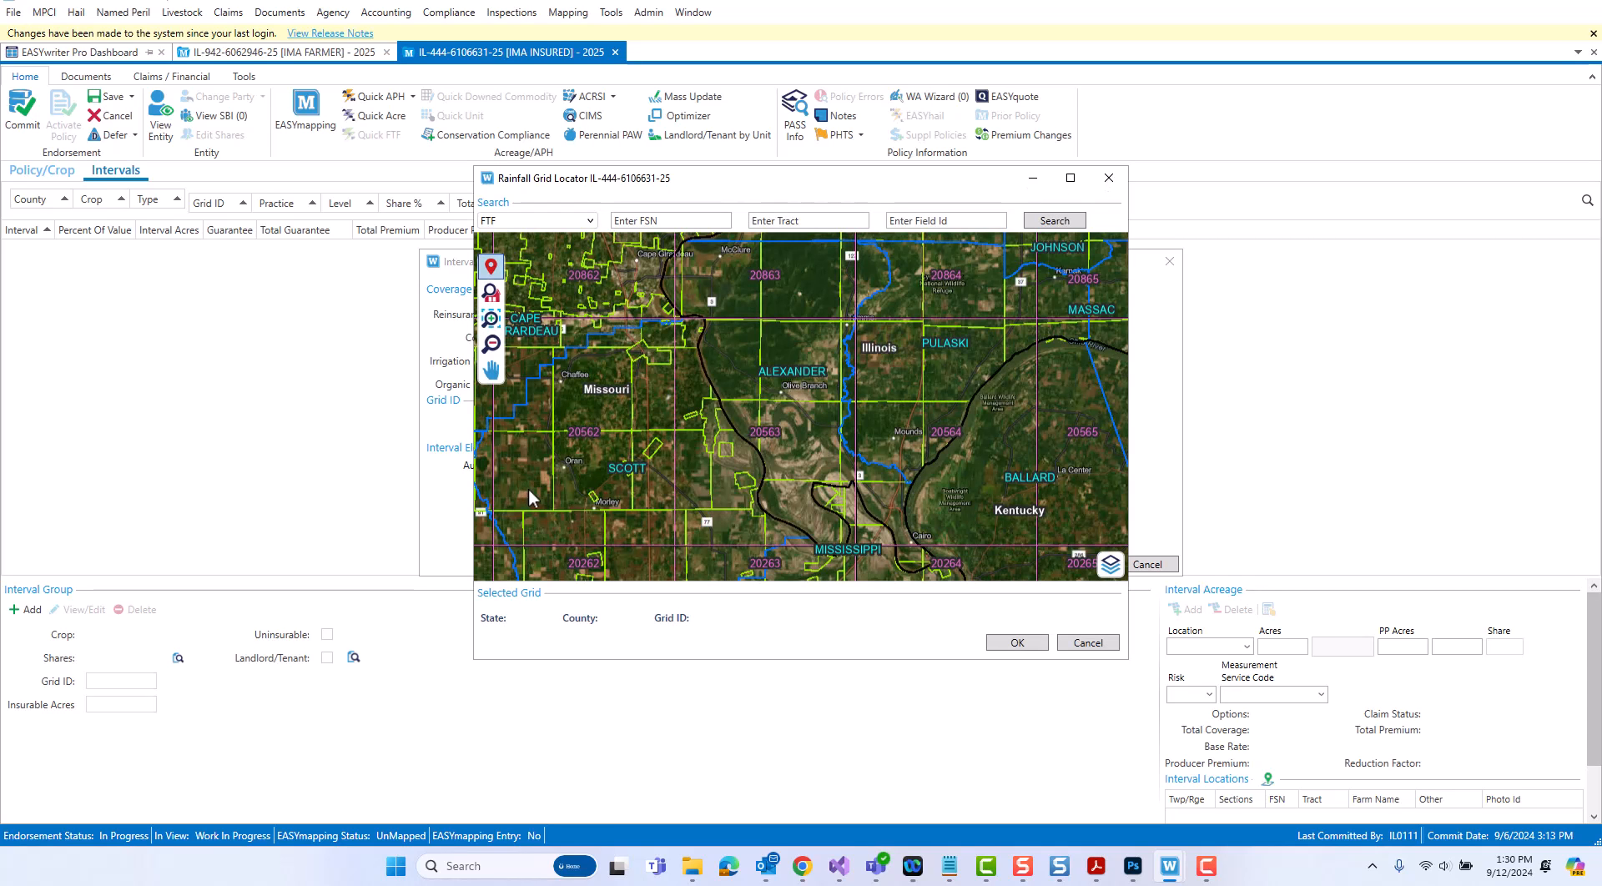
mouse_move(525, 469)
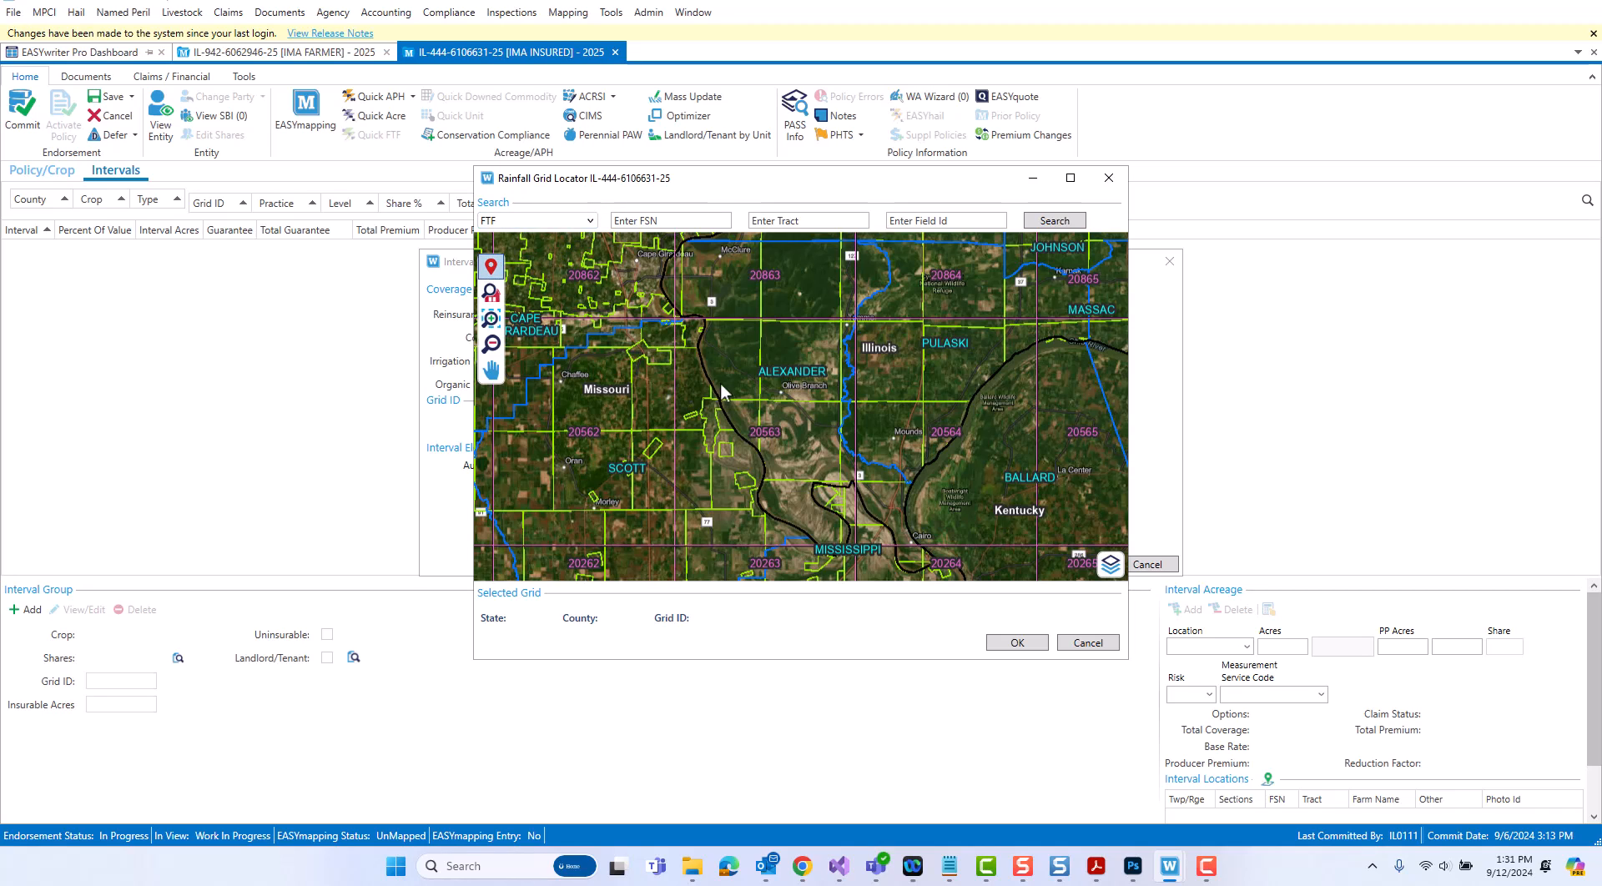
click(725, 393)
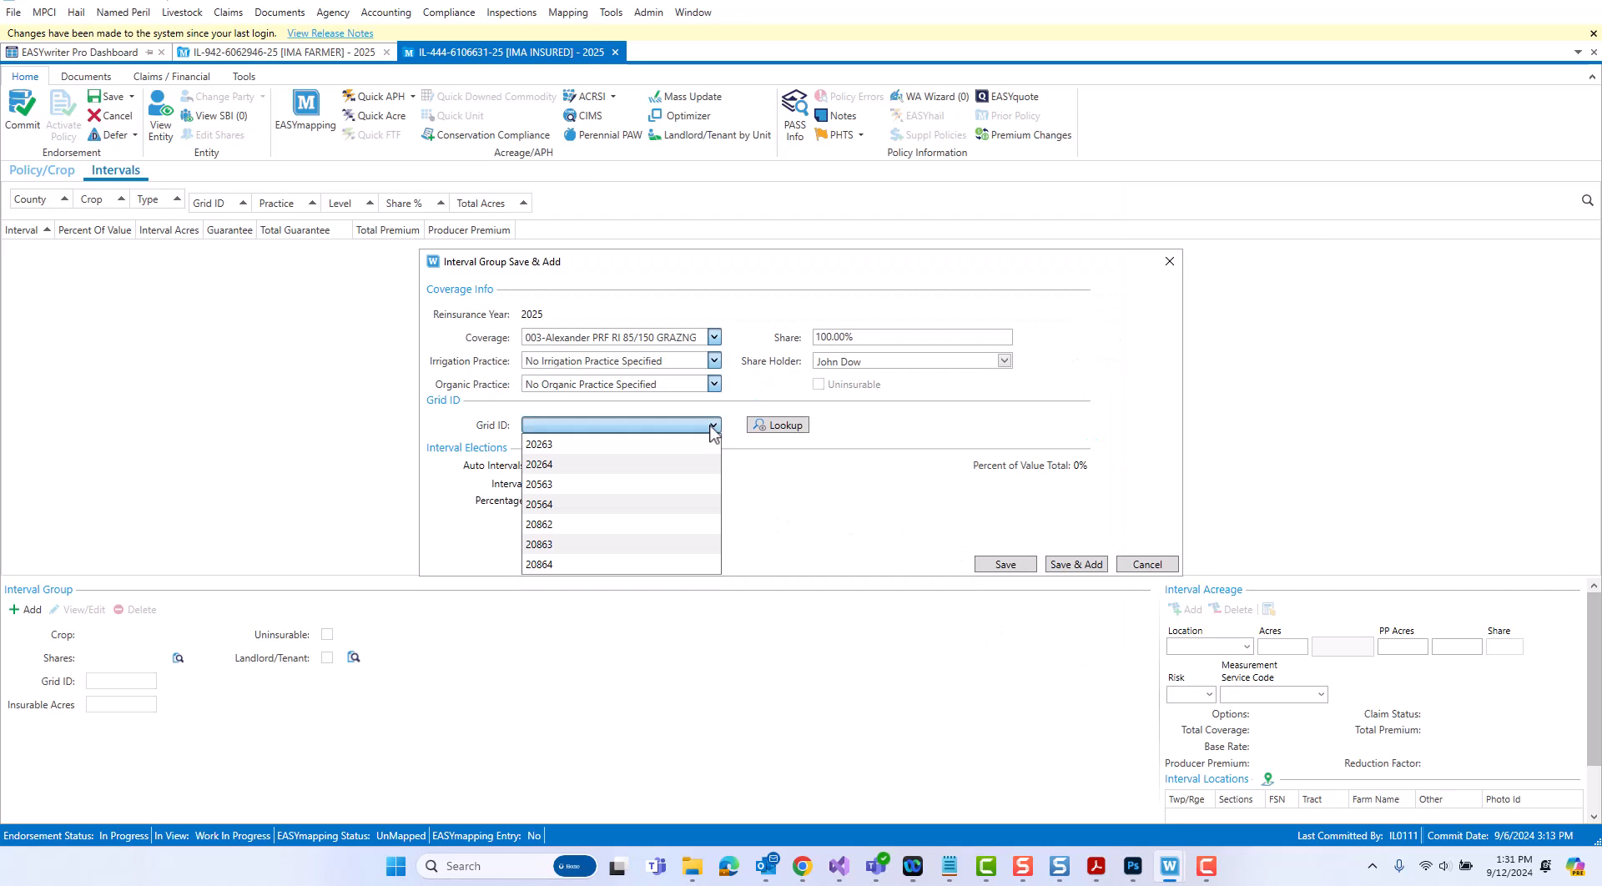
- Choose grid 20263 and enter 20% for Jan-Feb and Mar-Apr, totaling 40% with the 100% warning
click(539, 444)
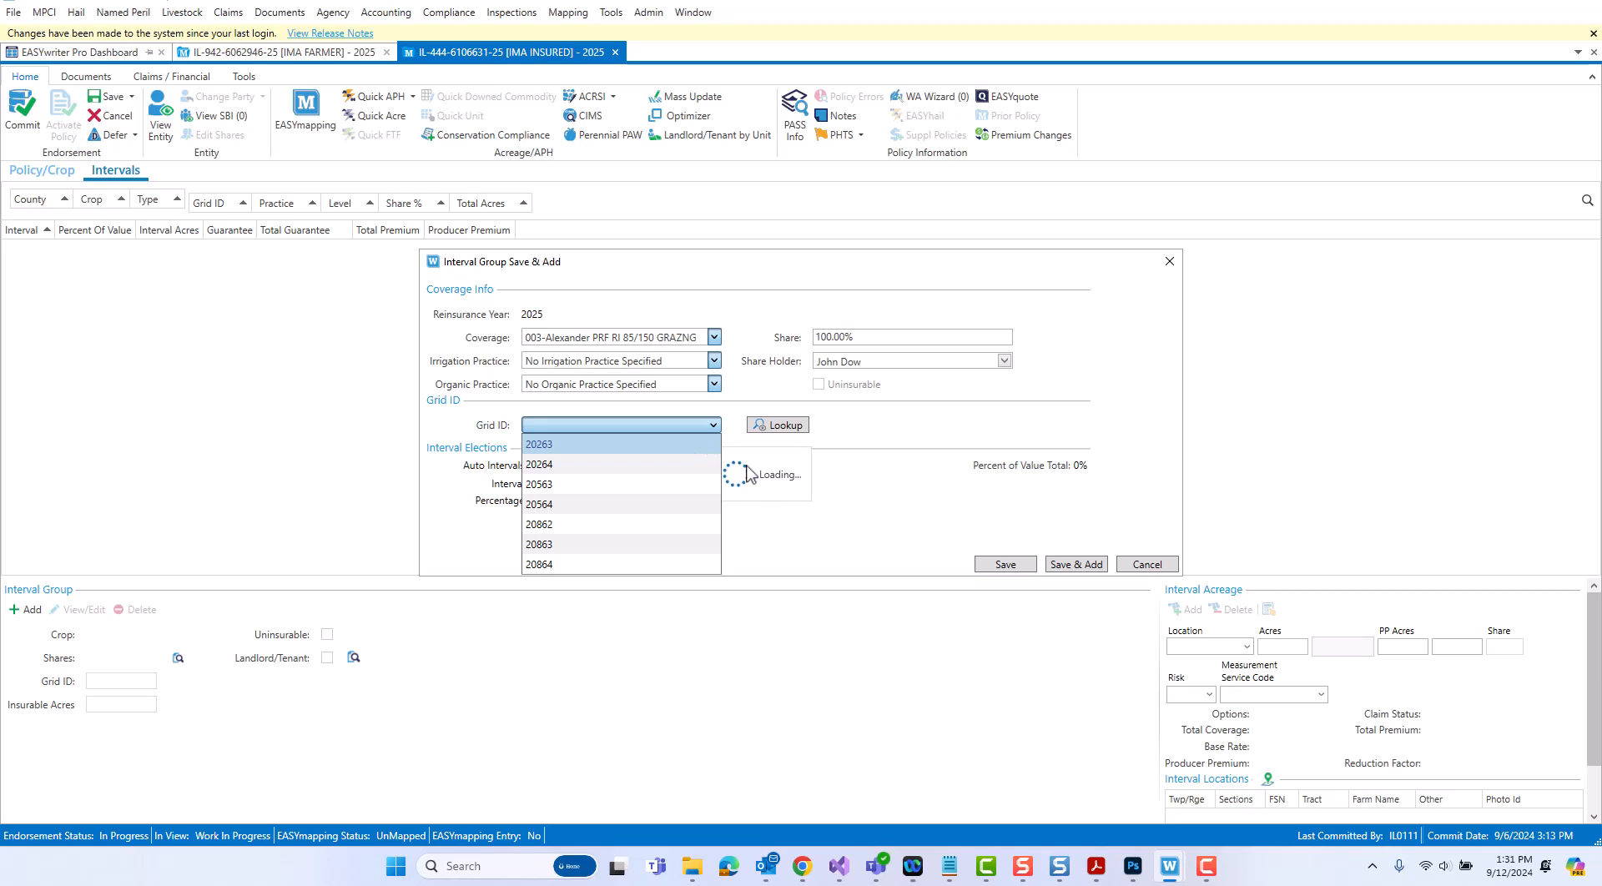
click(538, 444)
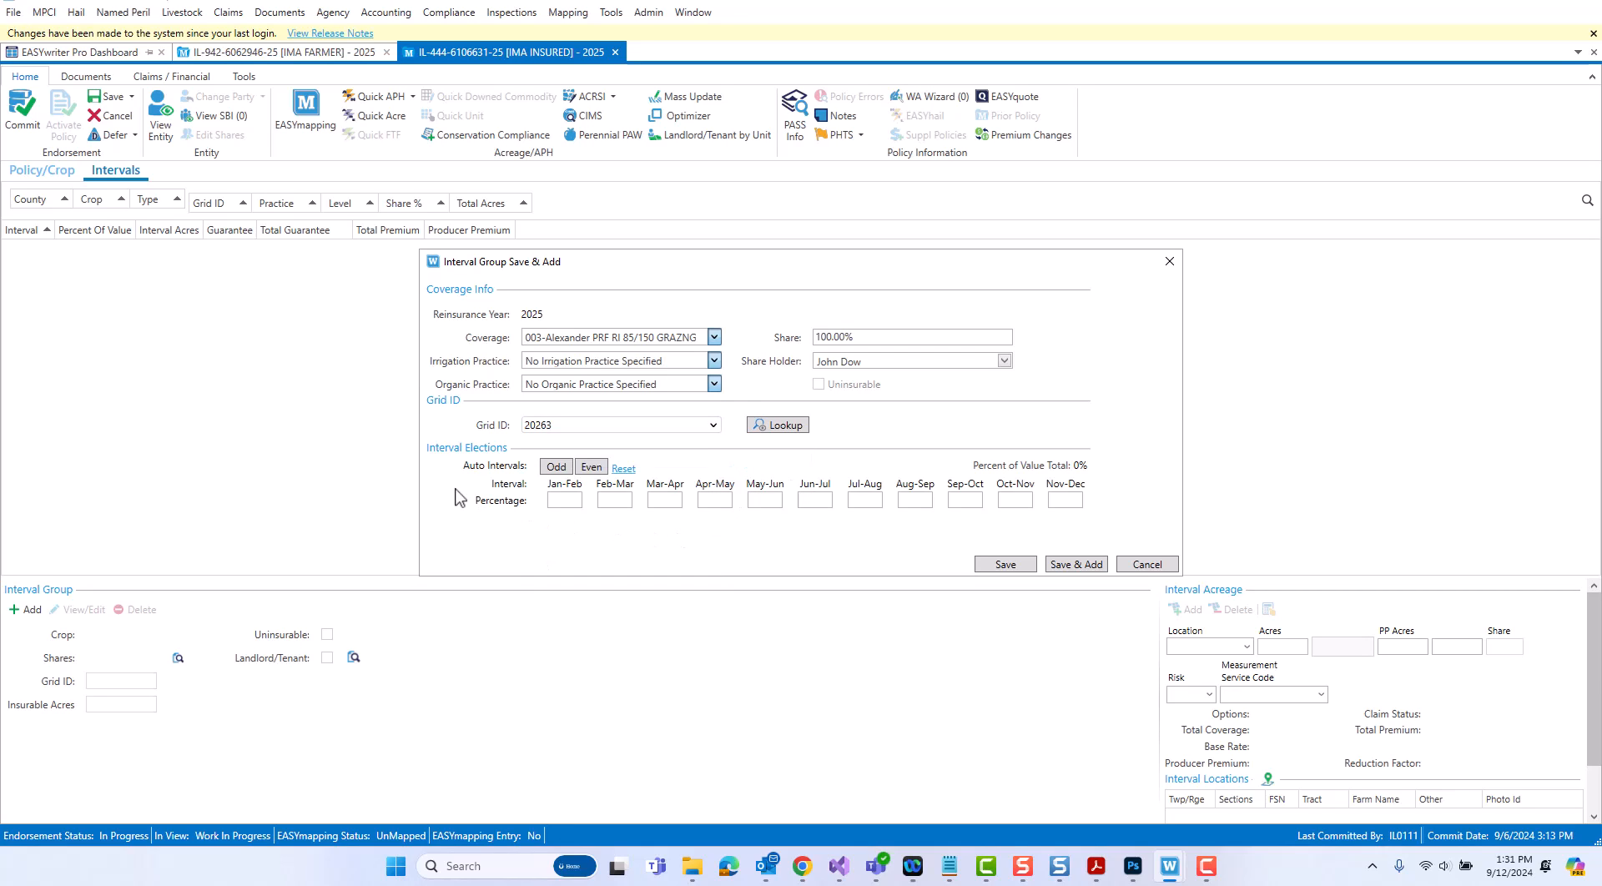
mouse_move(521, 462)
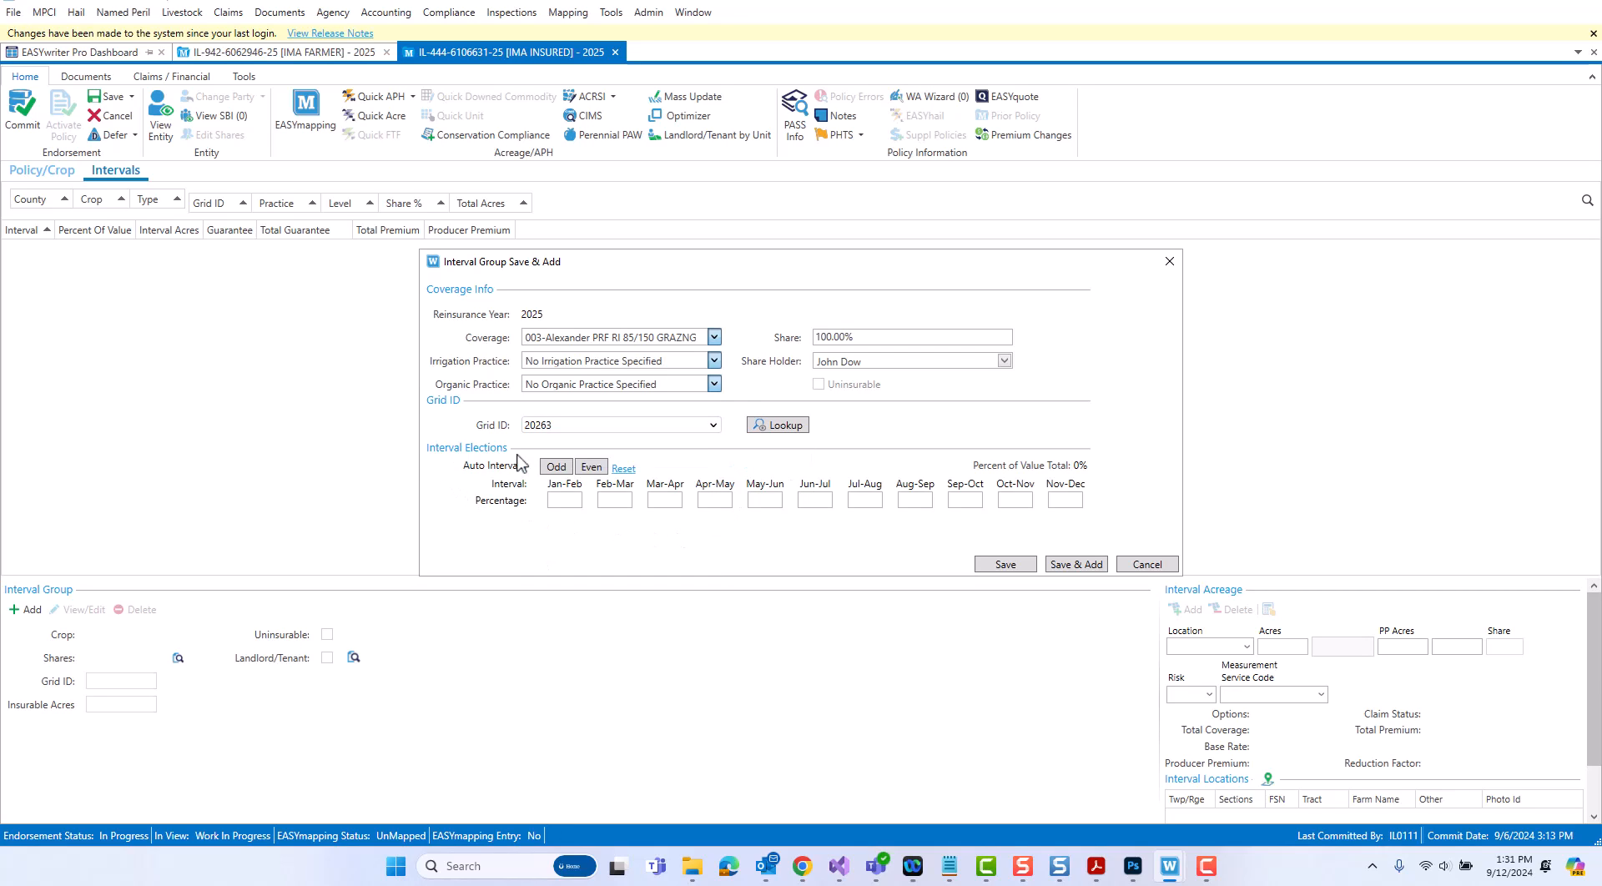
mouse_move(447, 509)
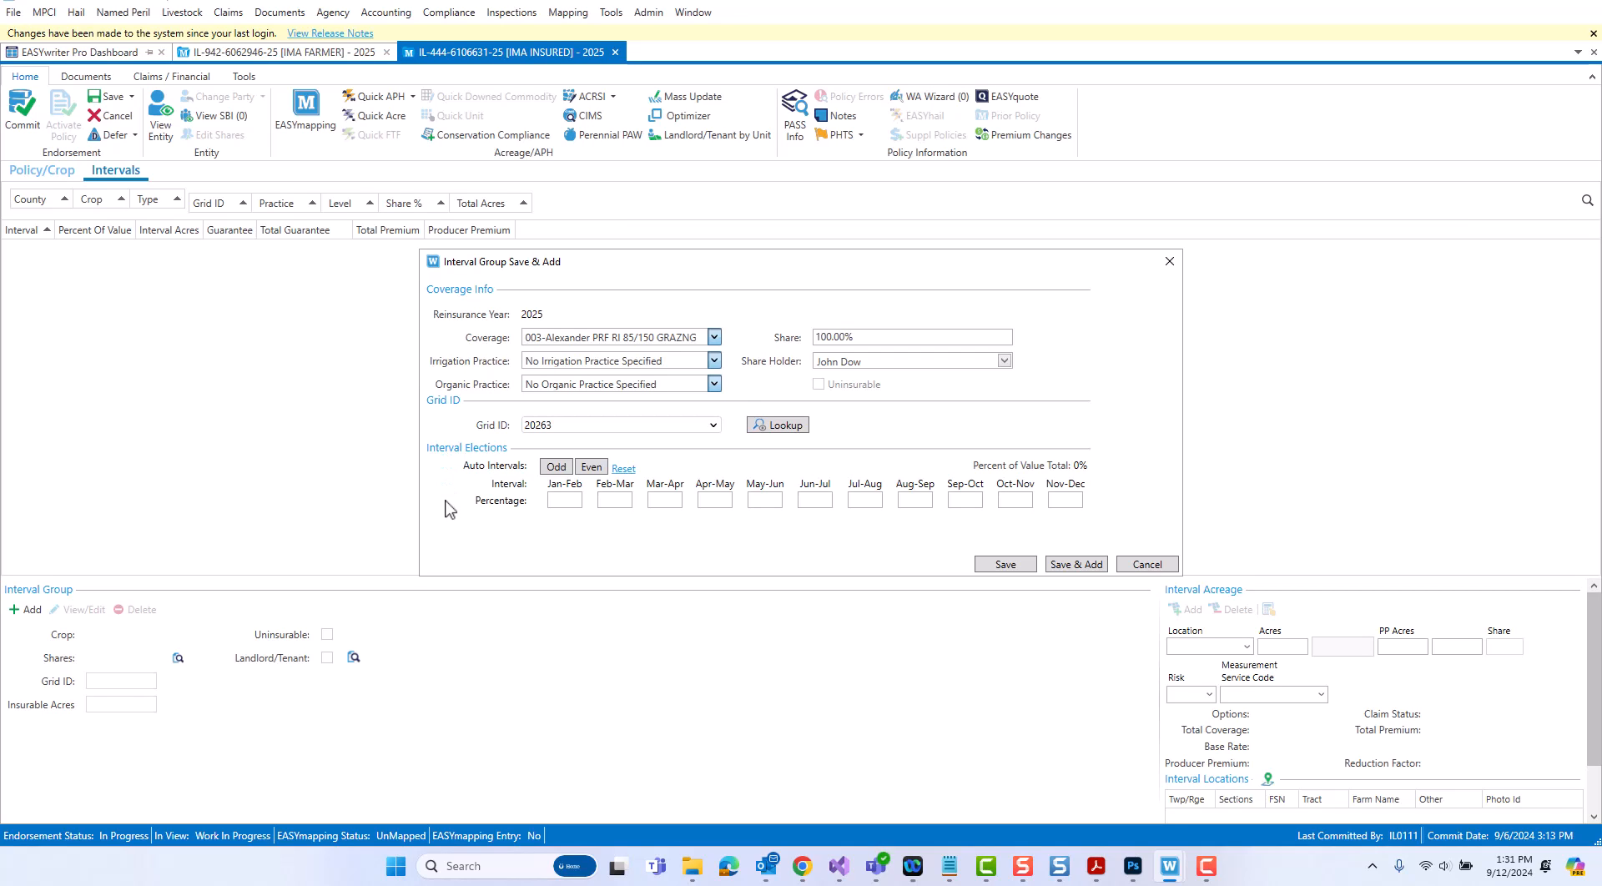
mouse_move(565, 534)
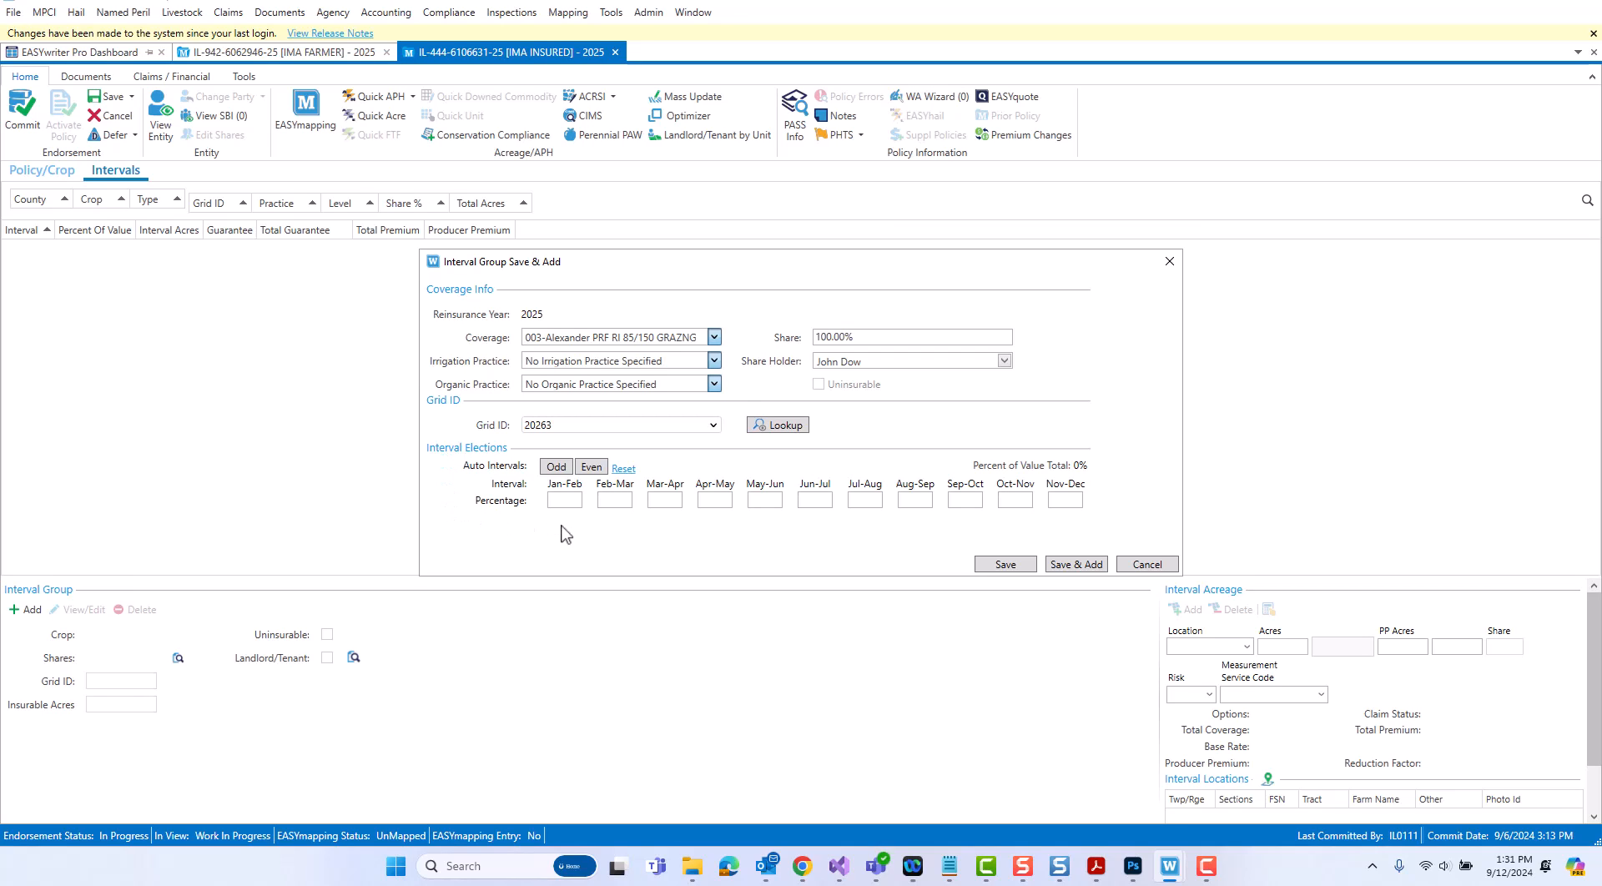
mouse_move(532, 518)
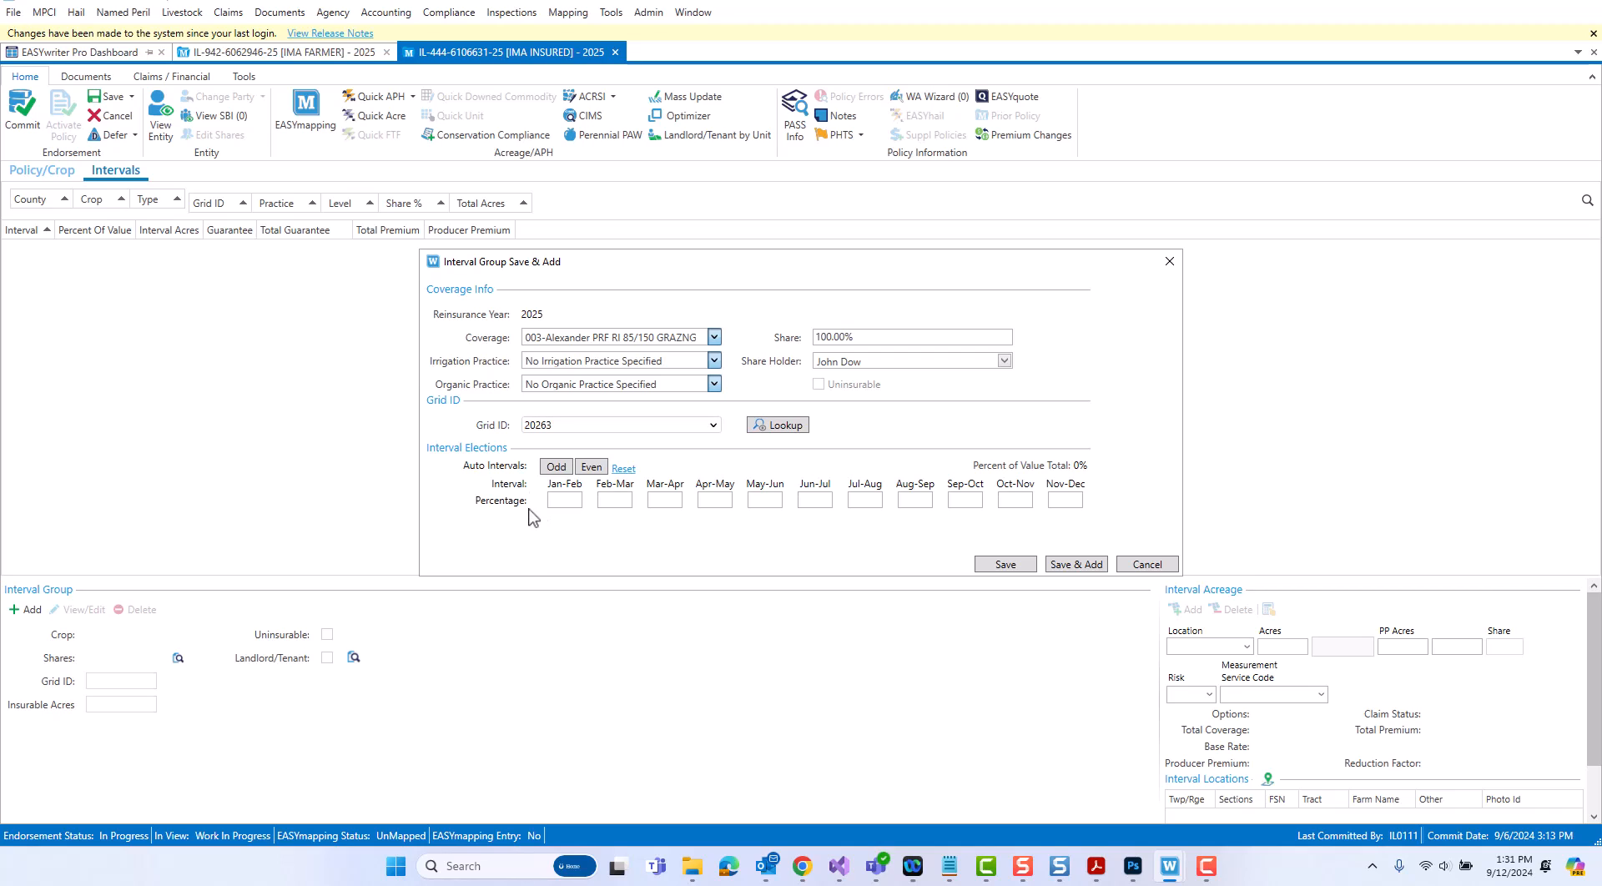
click(562, 499)
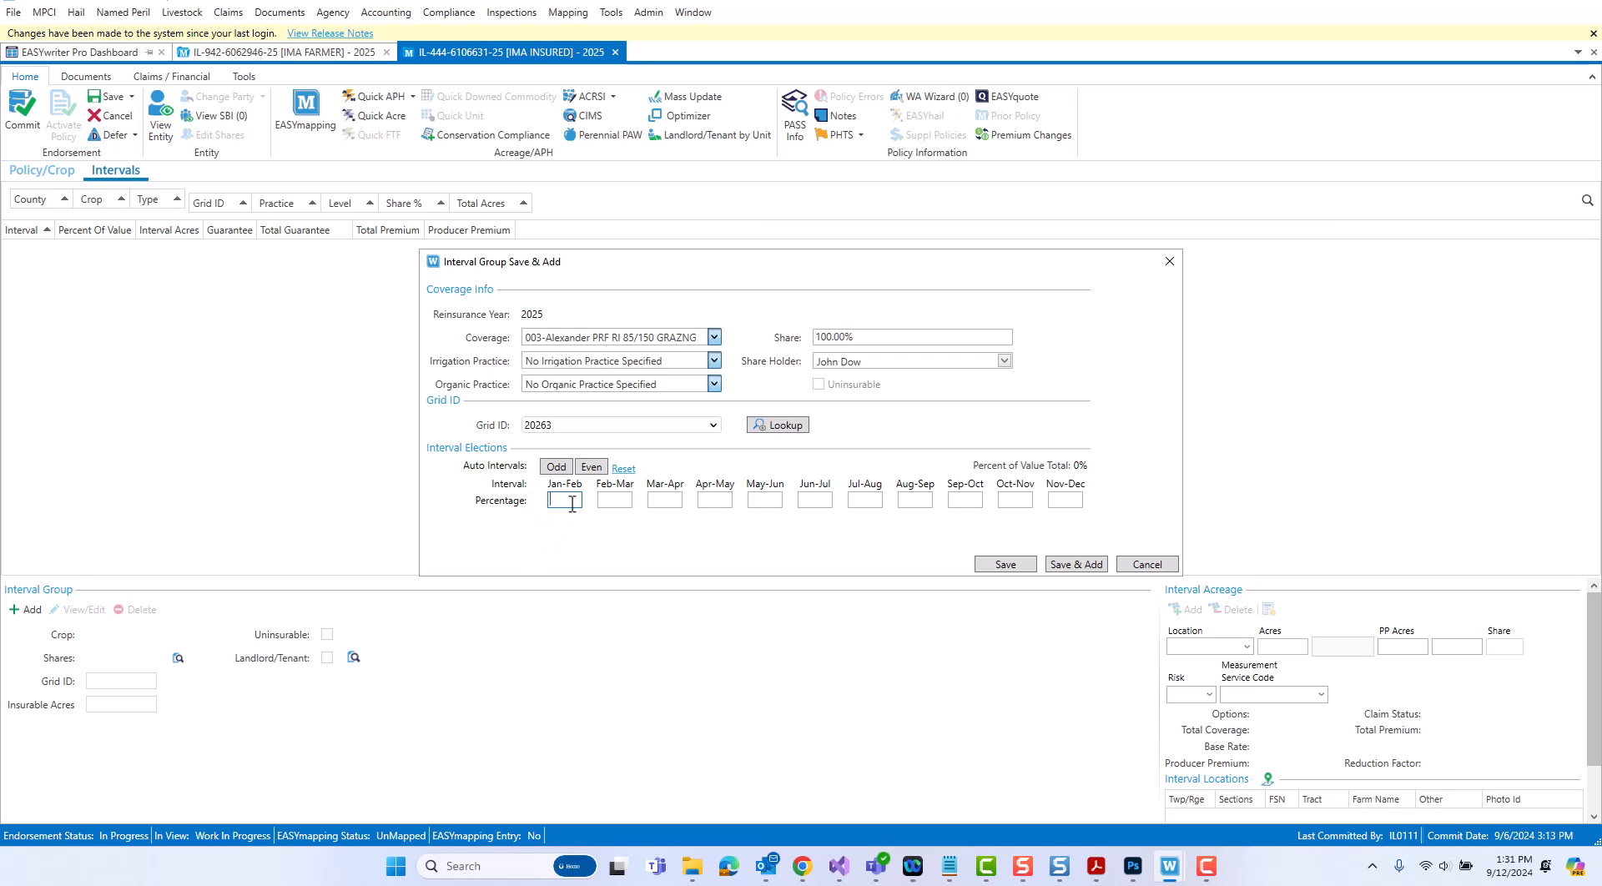
text(20%)
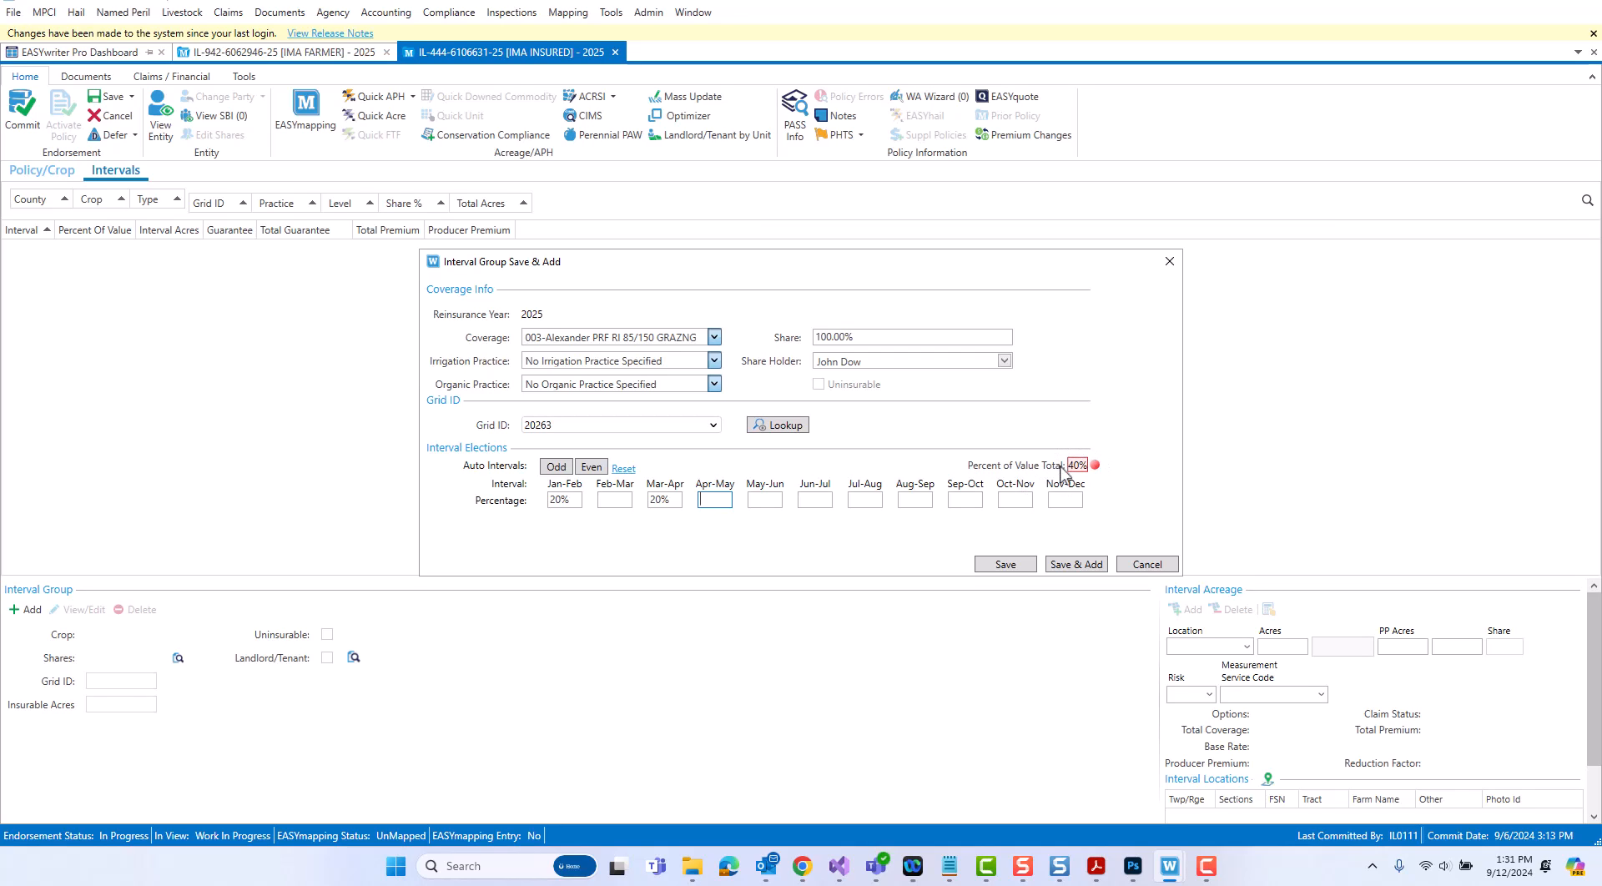
mouse_move(1094, 470)
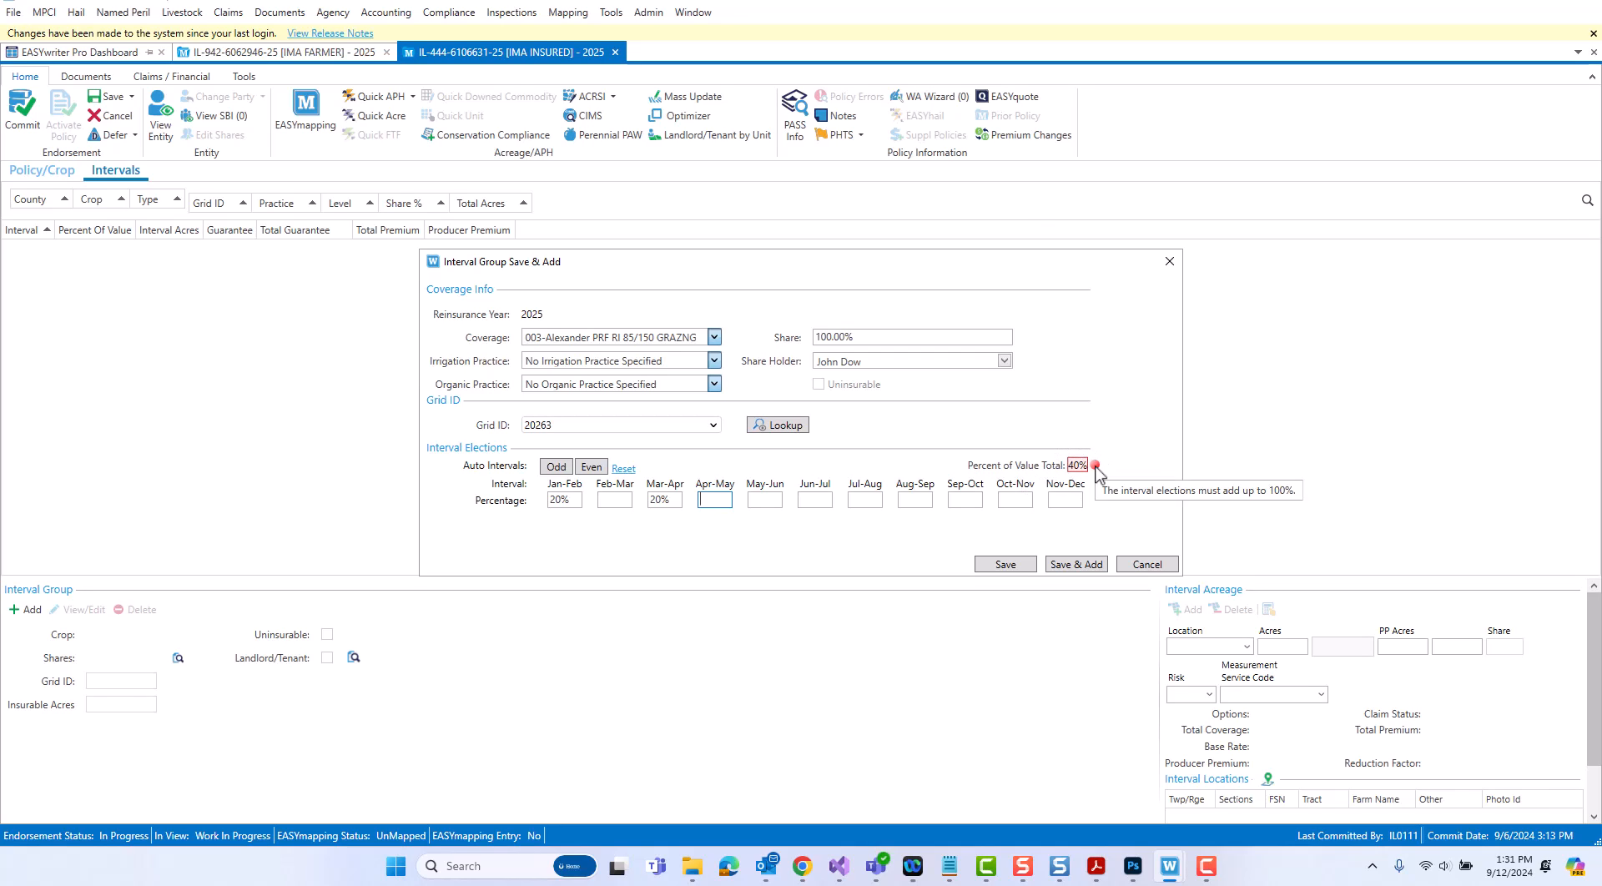
mouse_move(1095, 483)
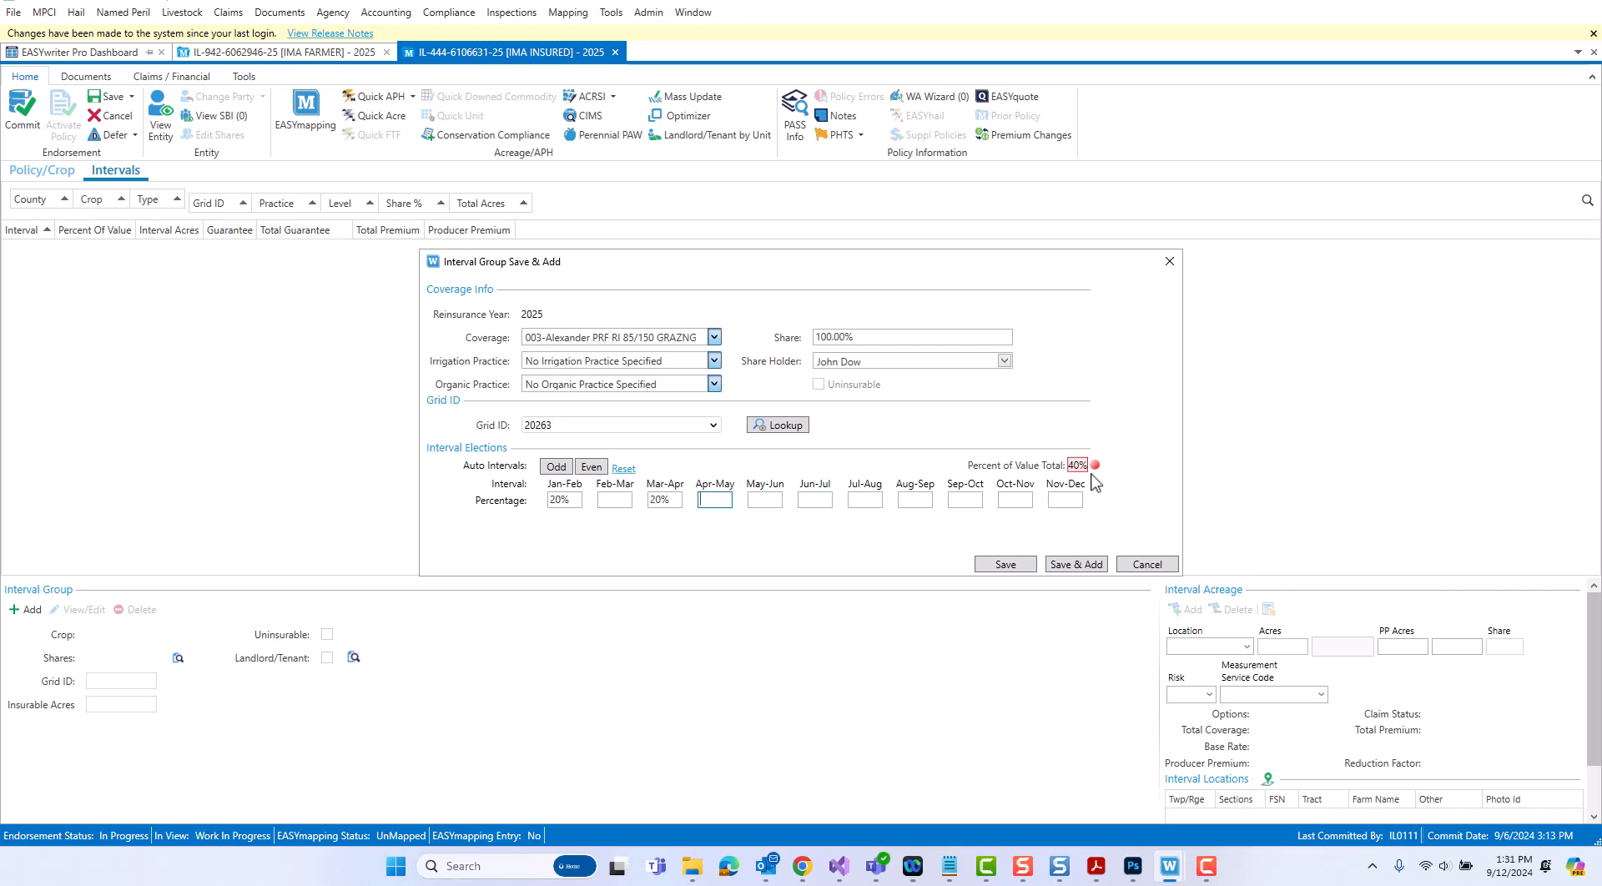
mouse_move(1075, 487)
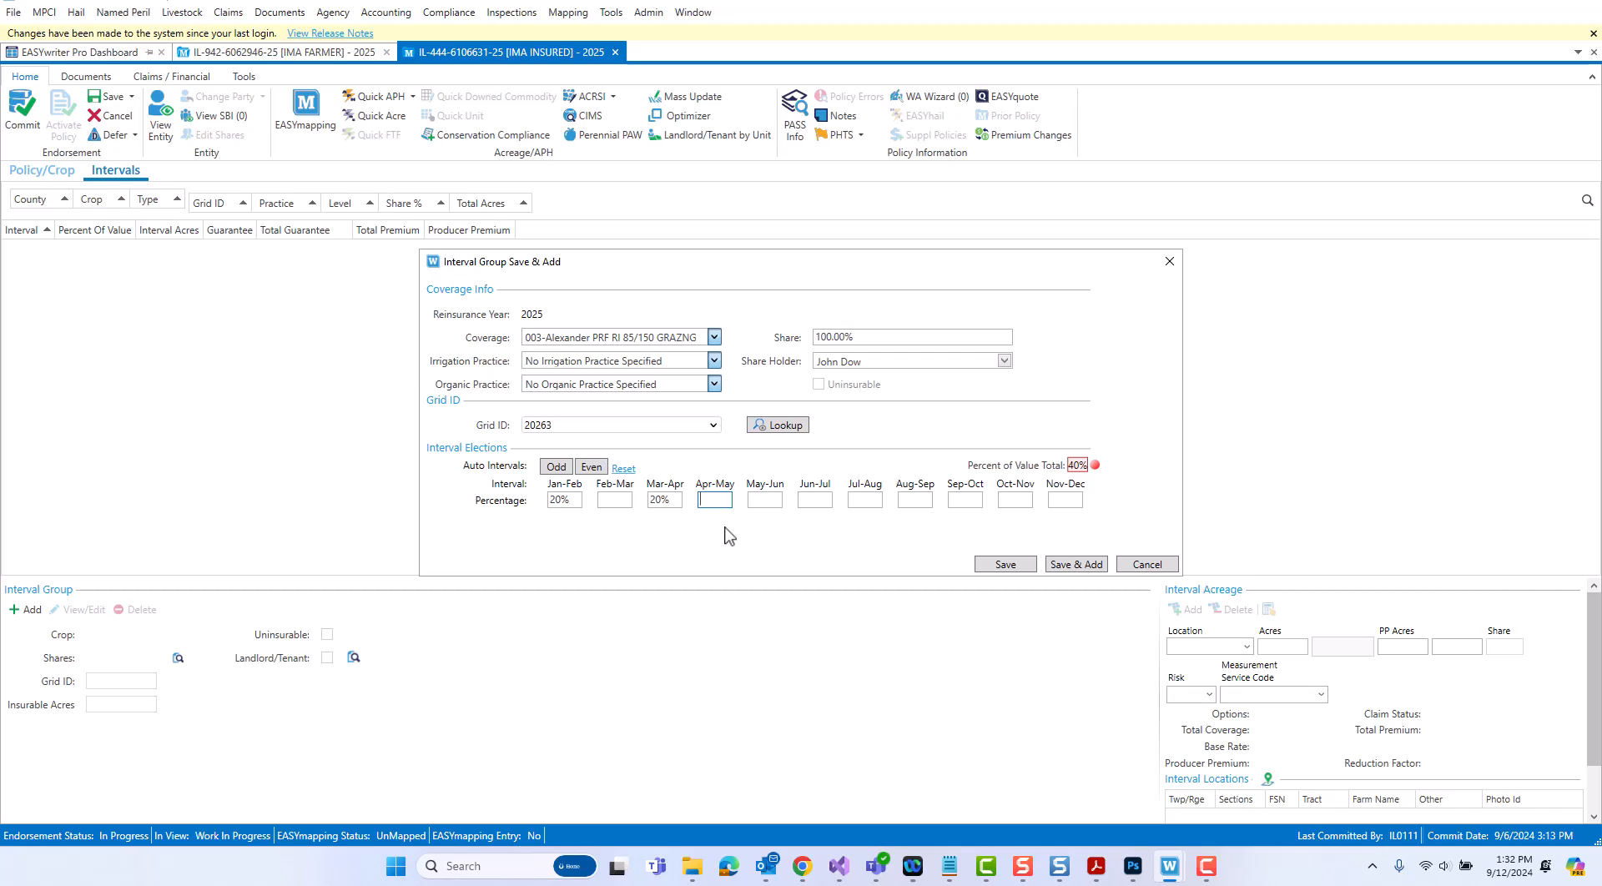
text(30)
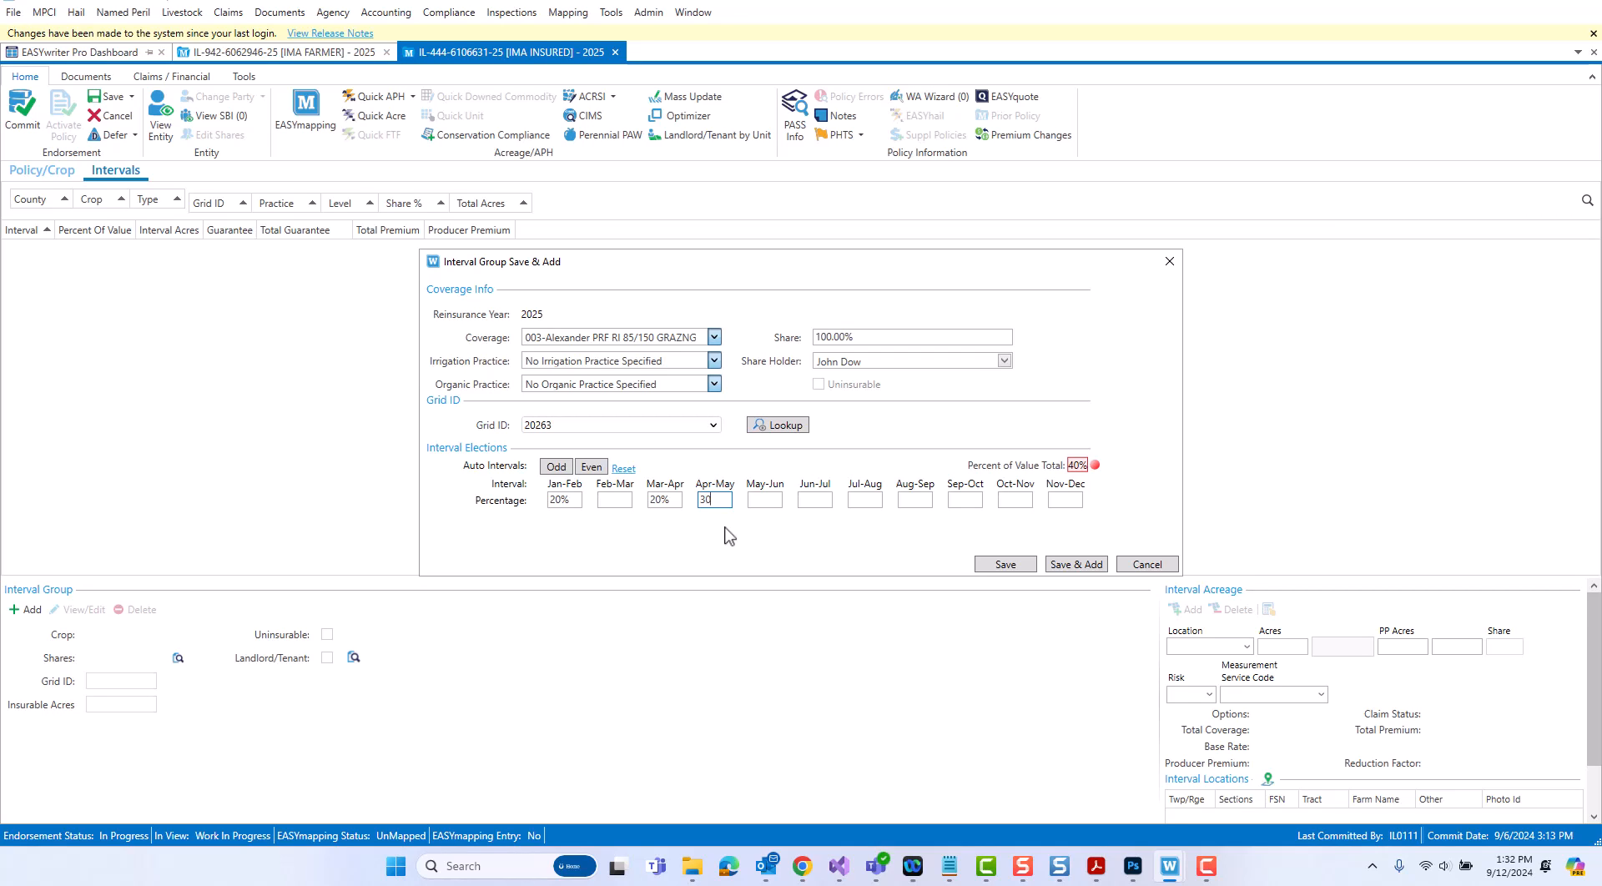
key(tab)
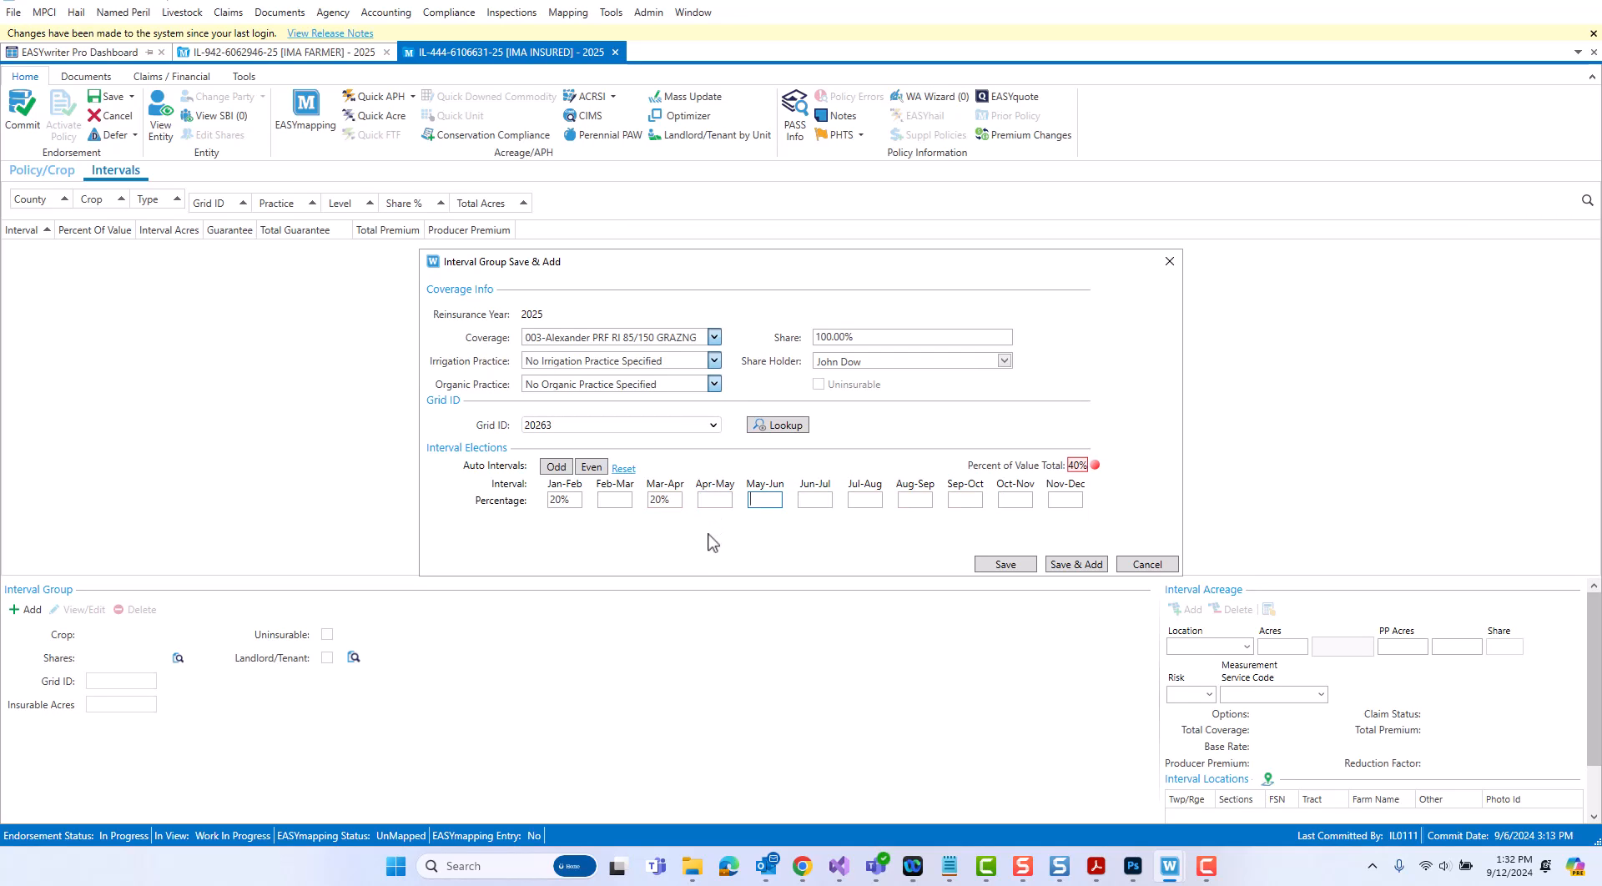
mouse_move(571, 550)
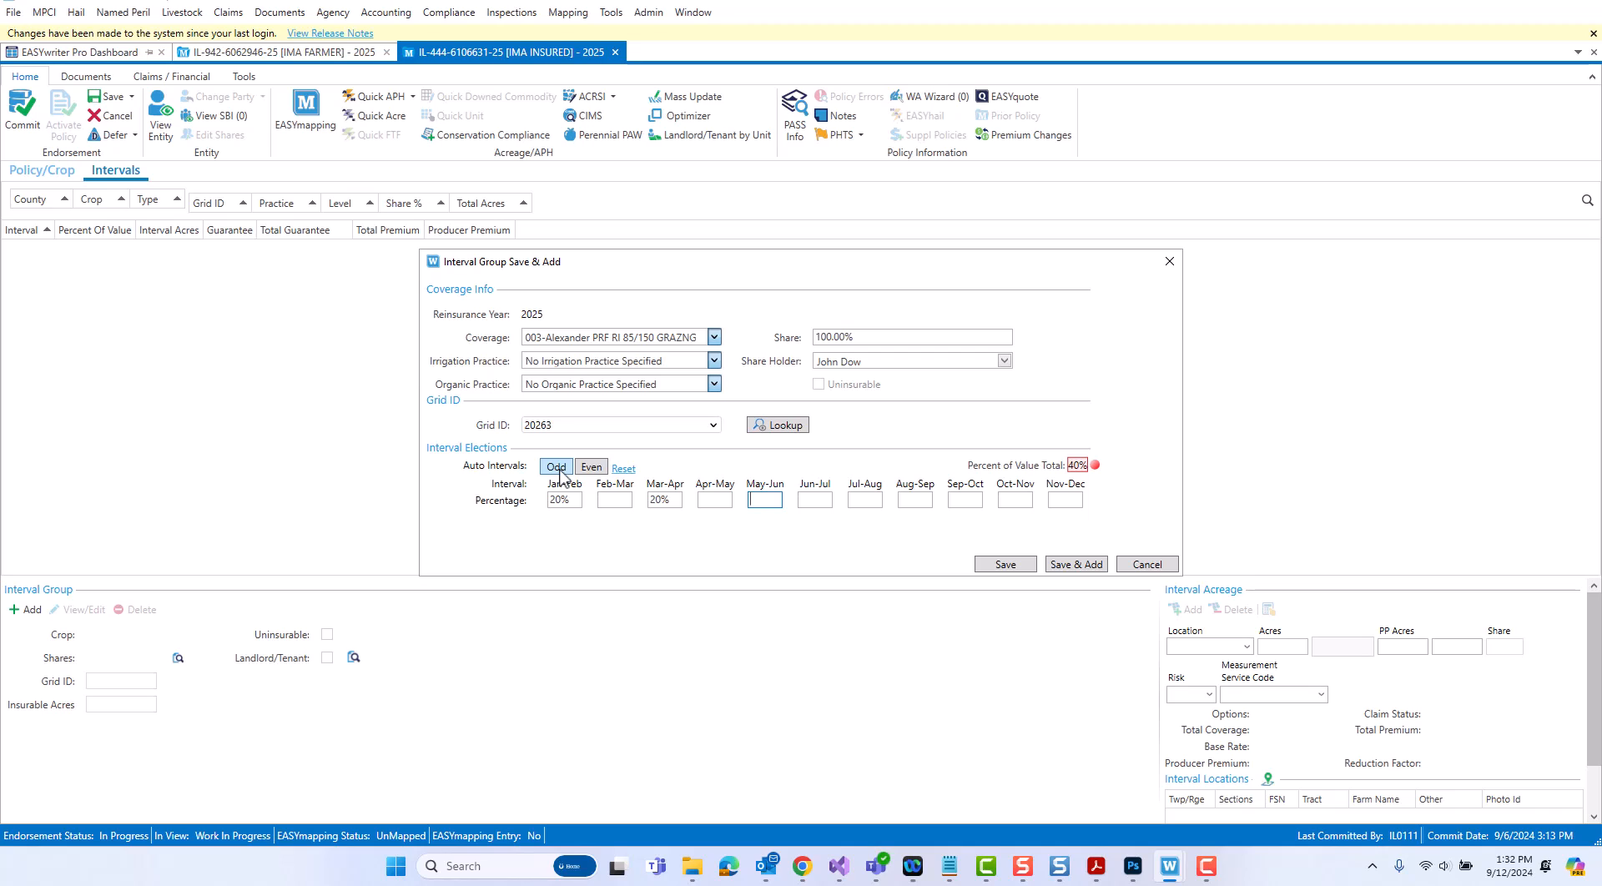
- Try Odd and Even auto-fills, reset, then fill the six odd intervals at 17/17/17/17/16/16% totaling 100%
click(555, 468)
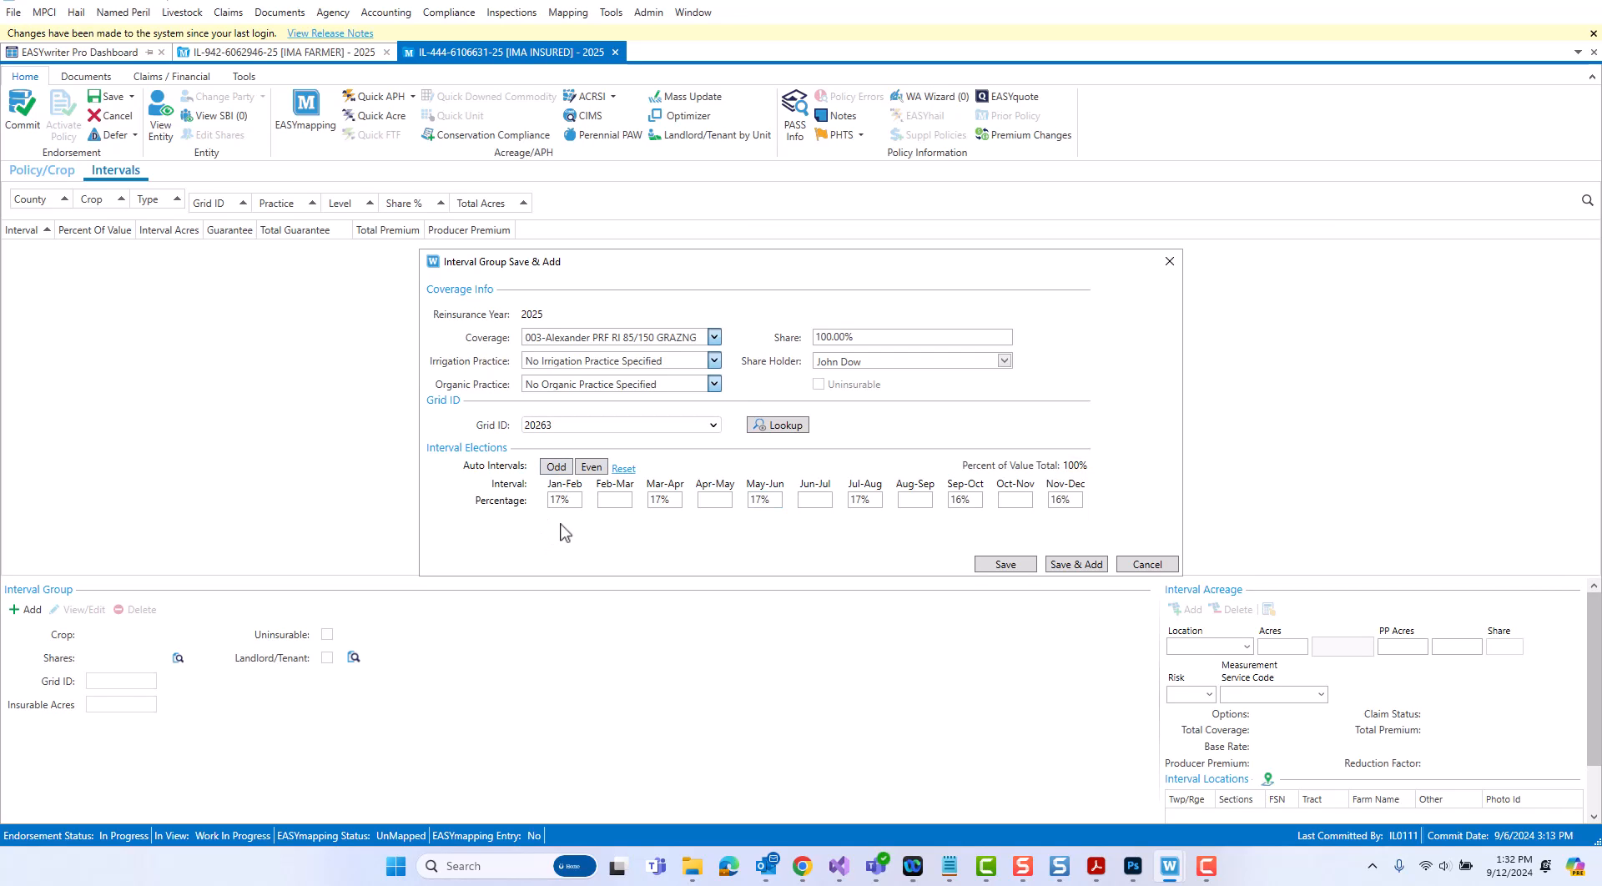
mouse_move(609, 548)
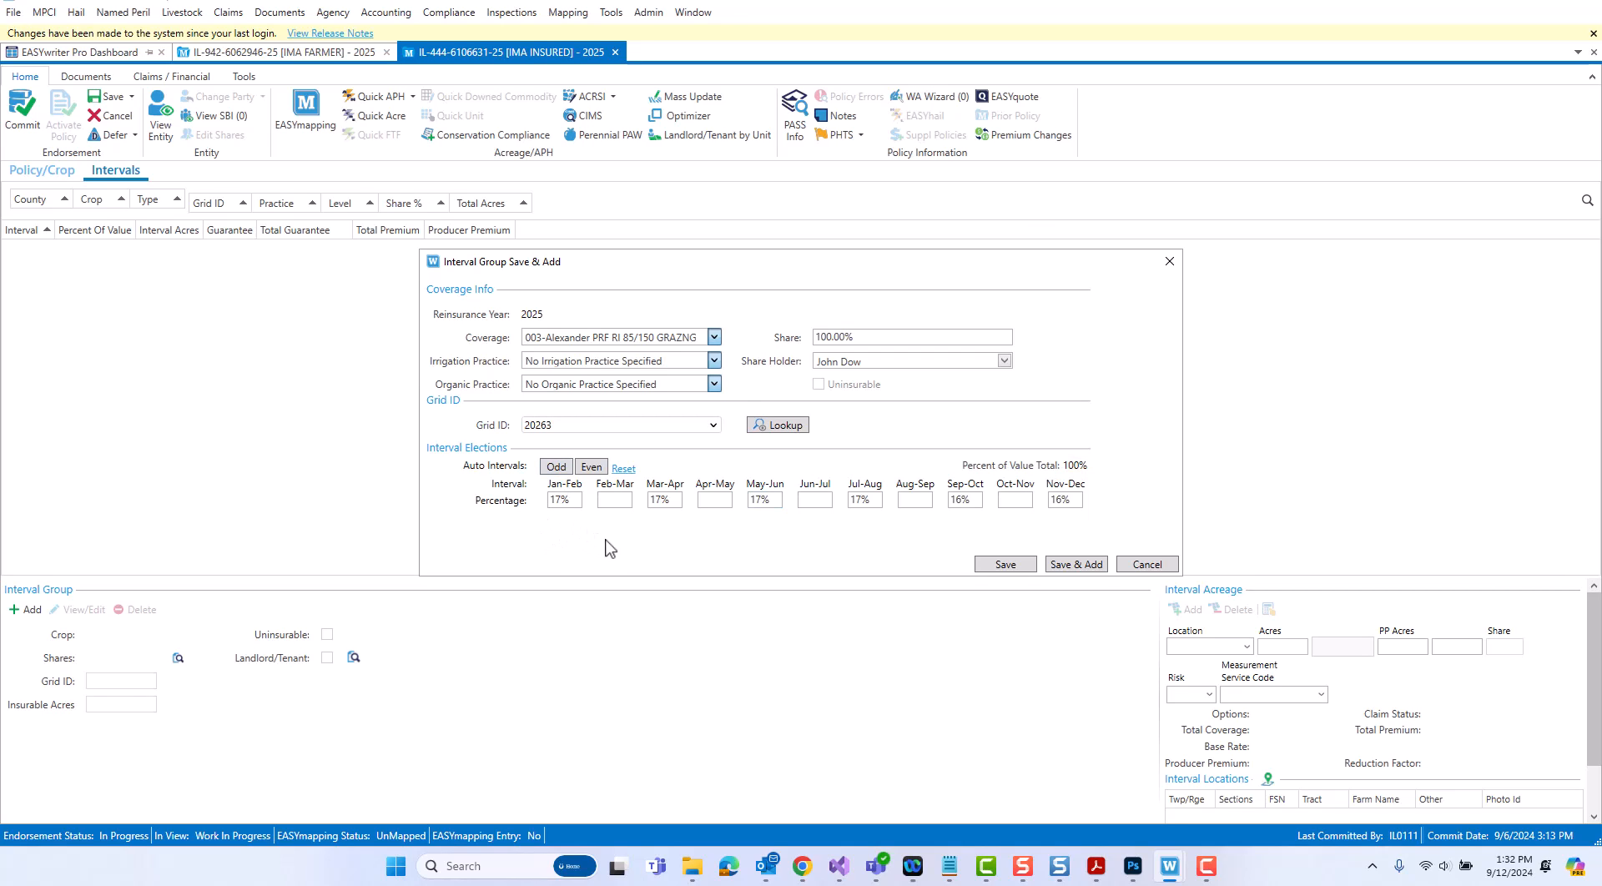
mouse_move(766, 533)
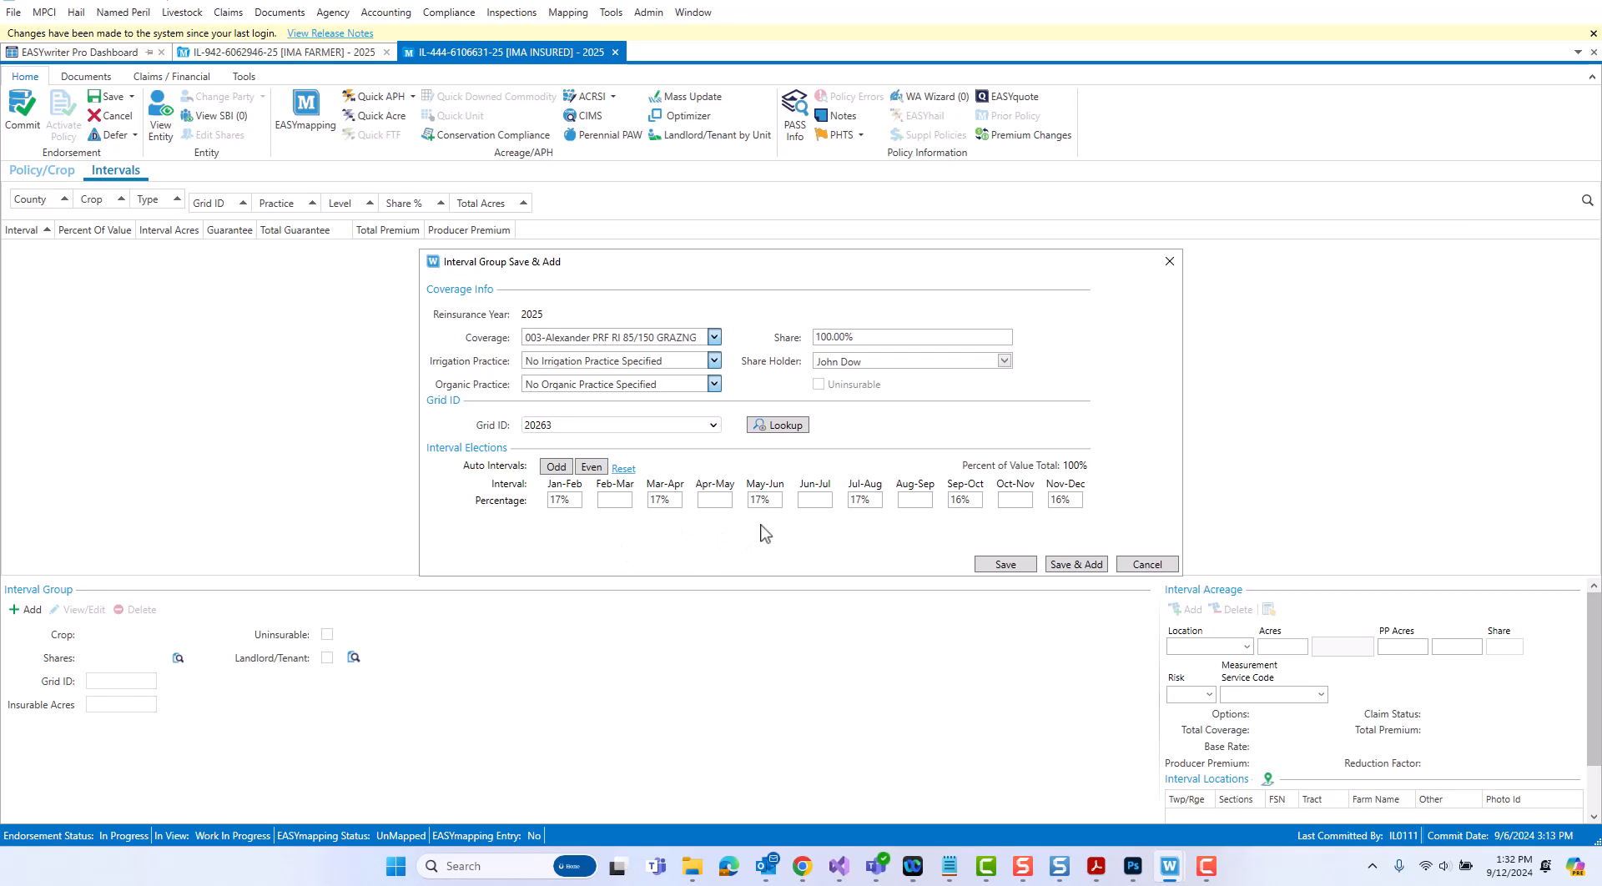
mouse_move(1026, 542)
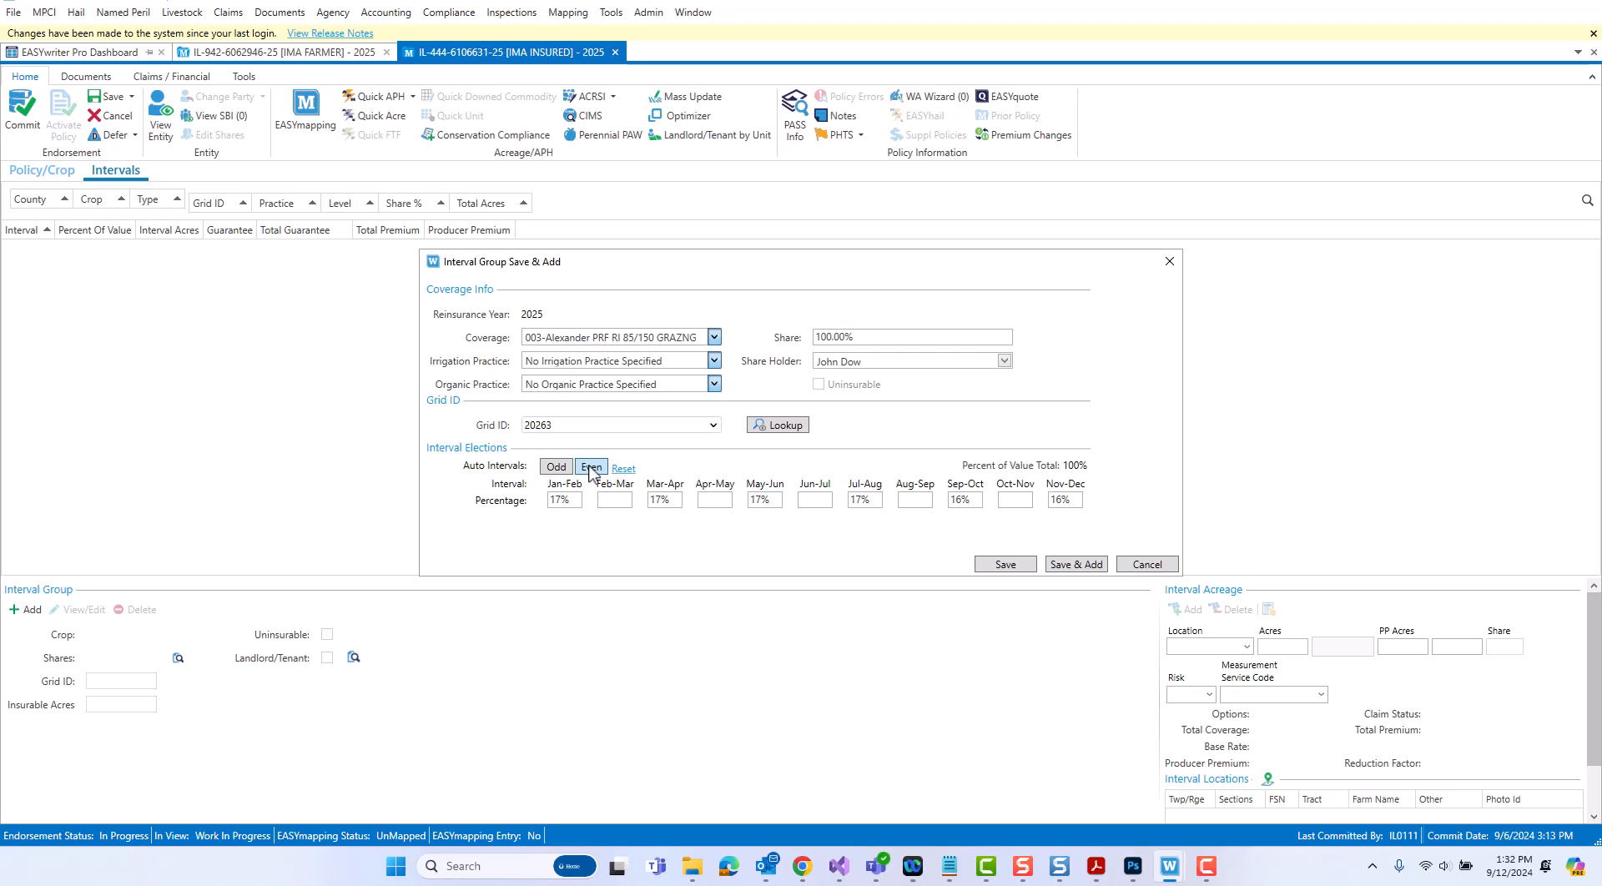
click(589, 465)
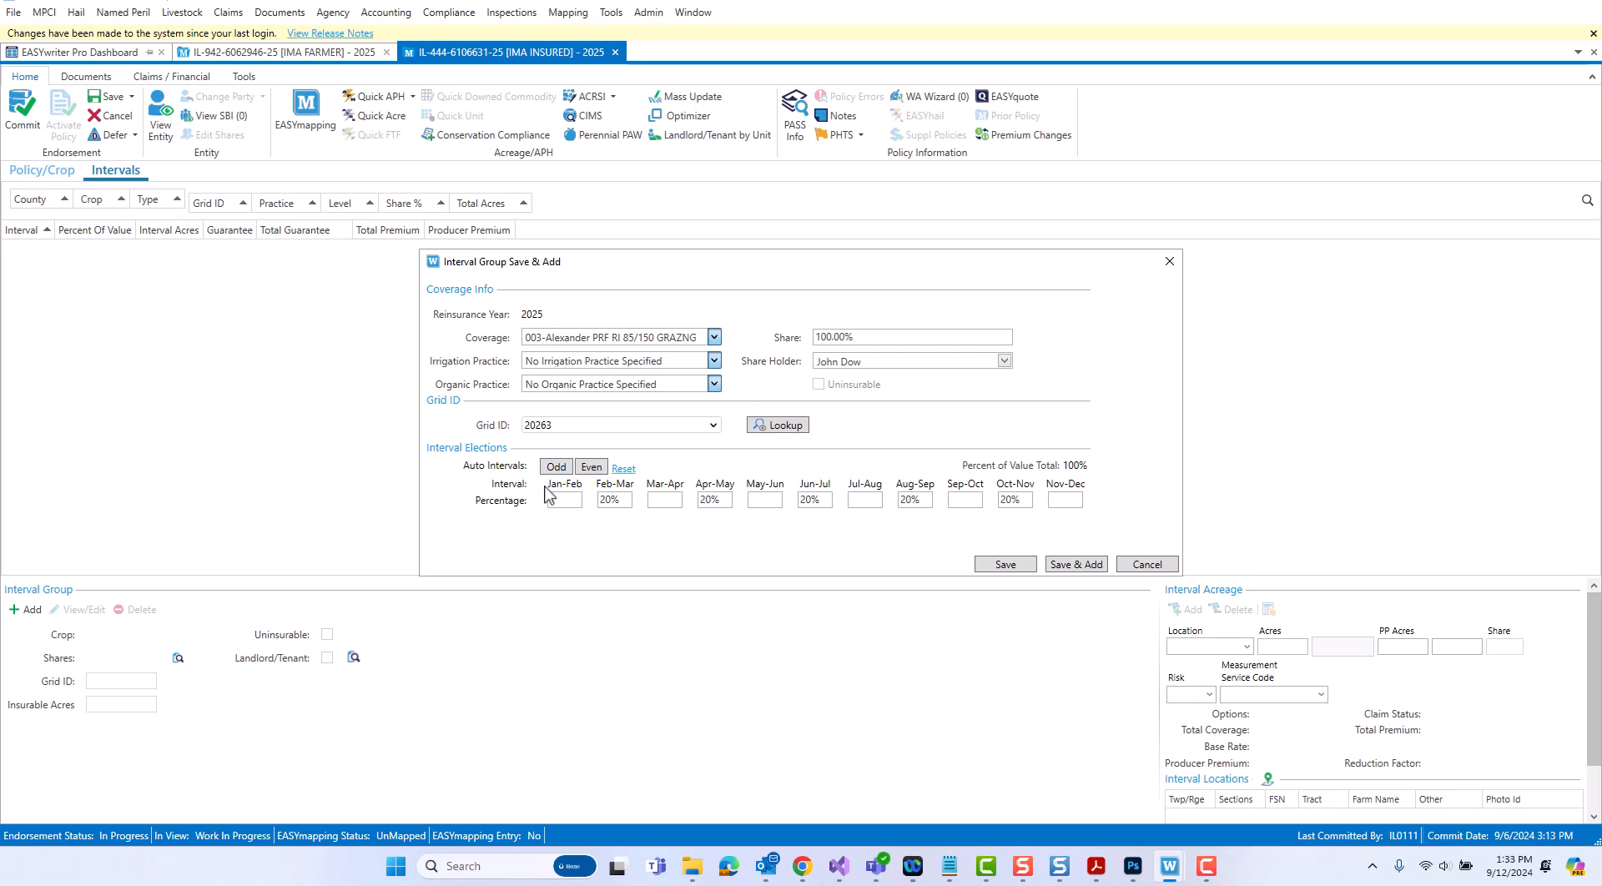
click(554, 466)
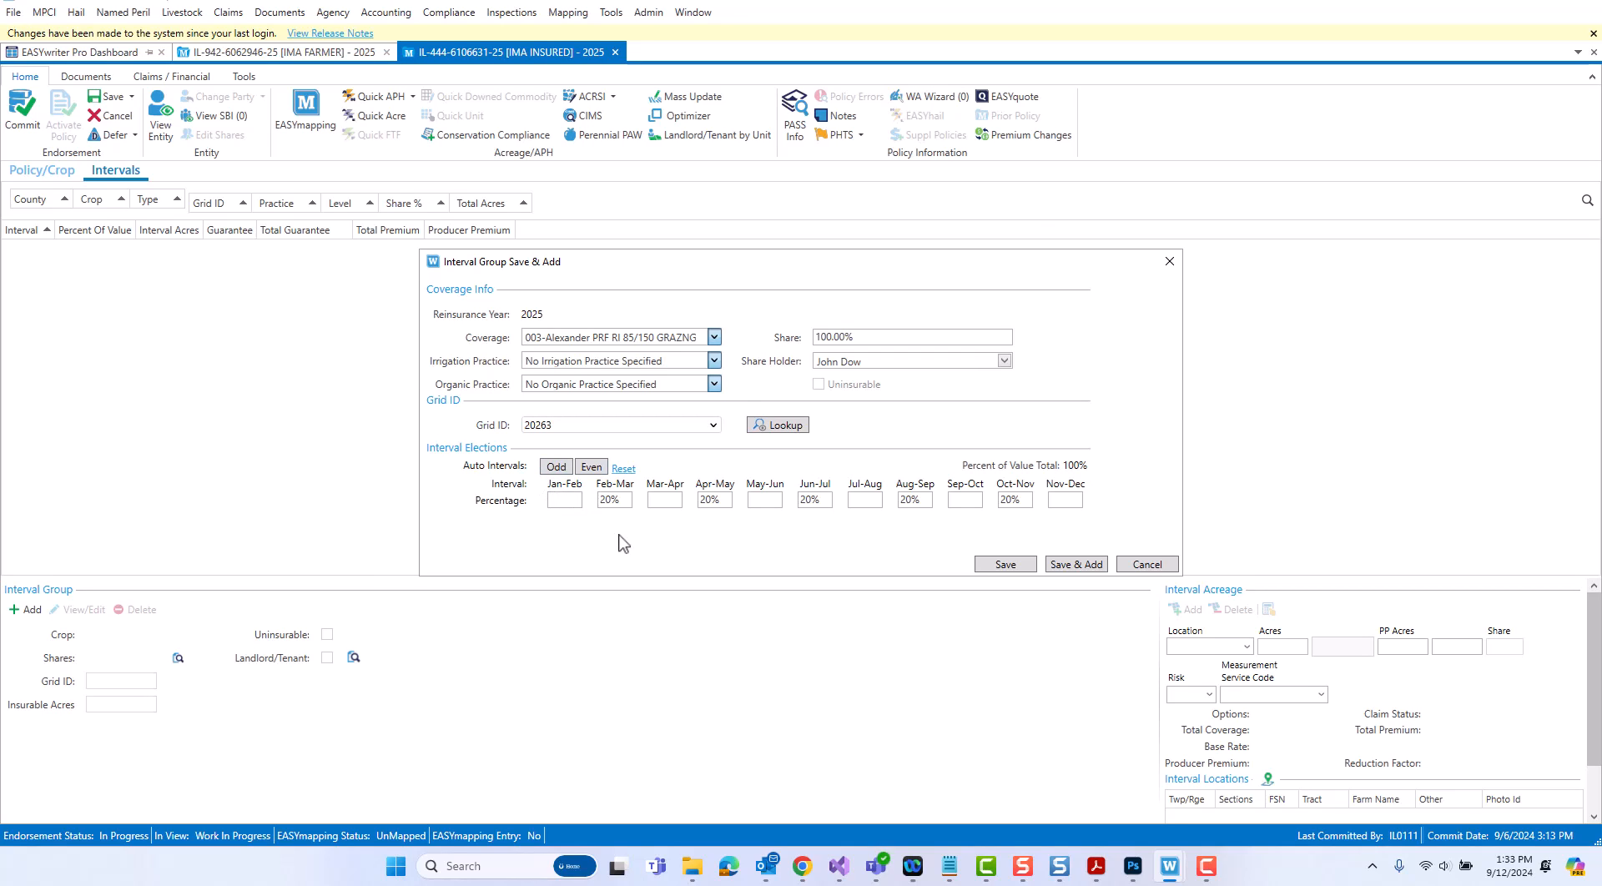
click(623, 469)
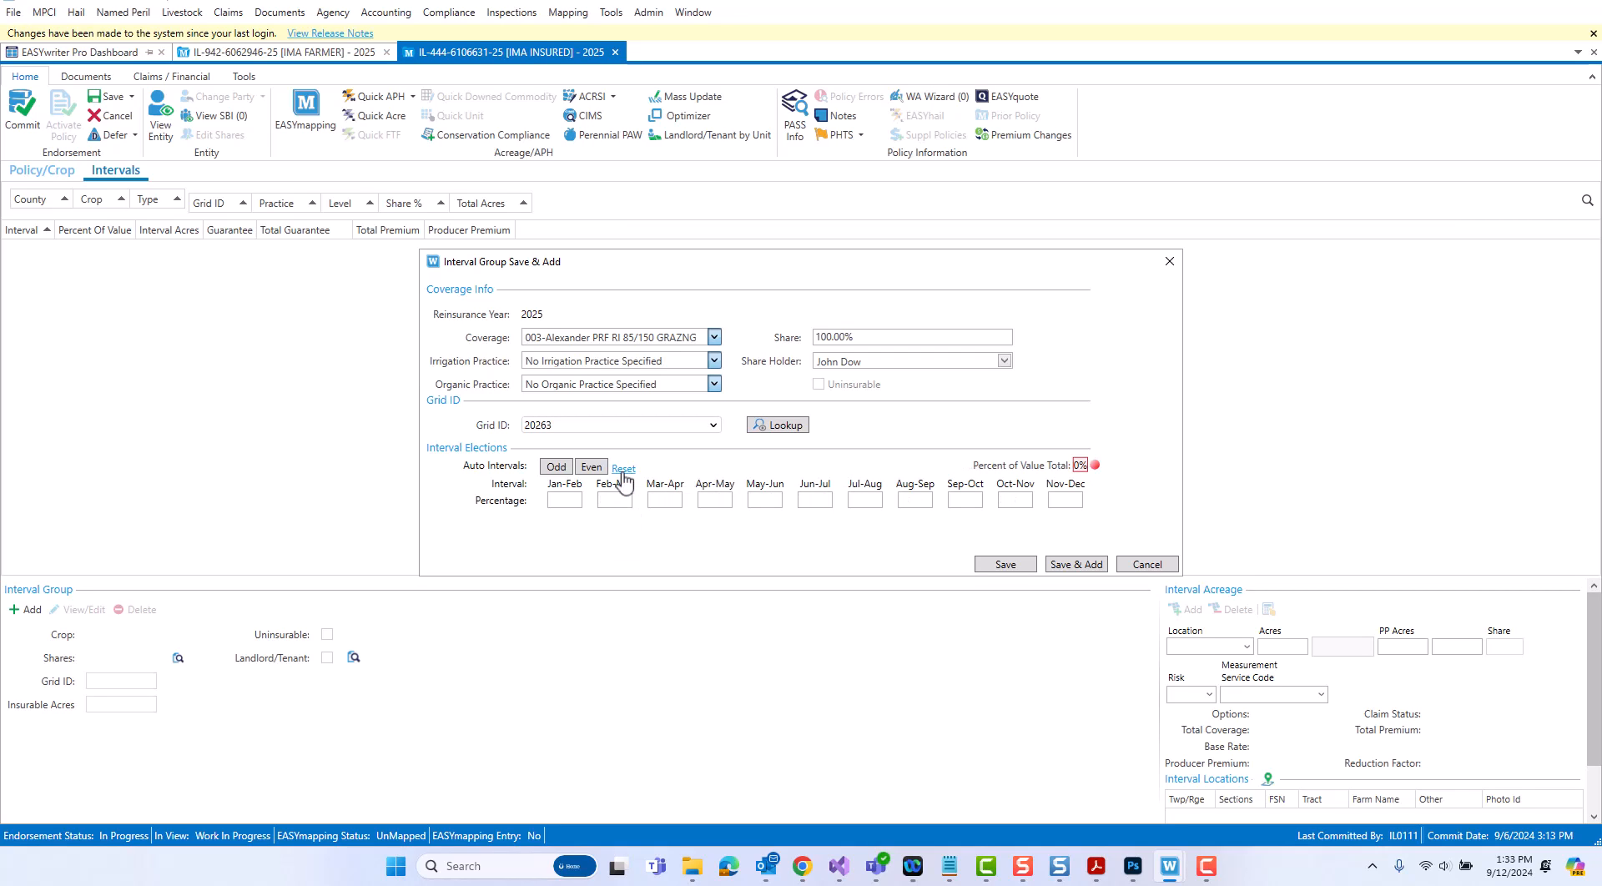
mouse_move(567, 508)
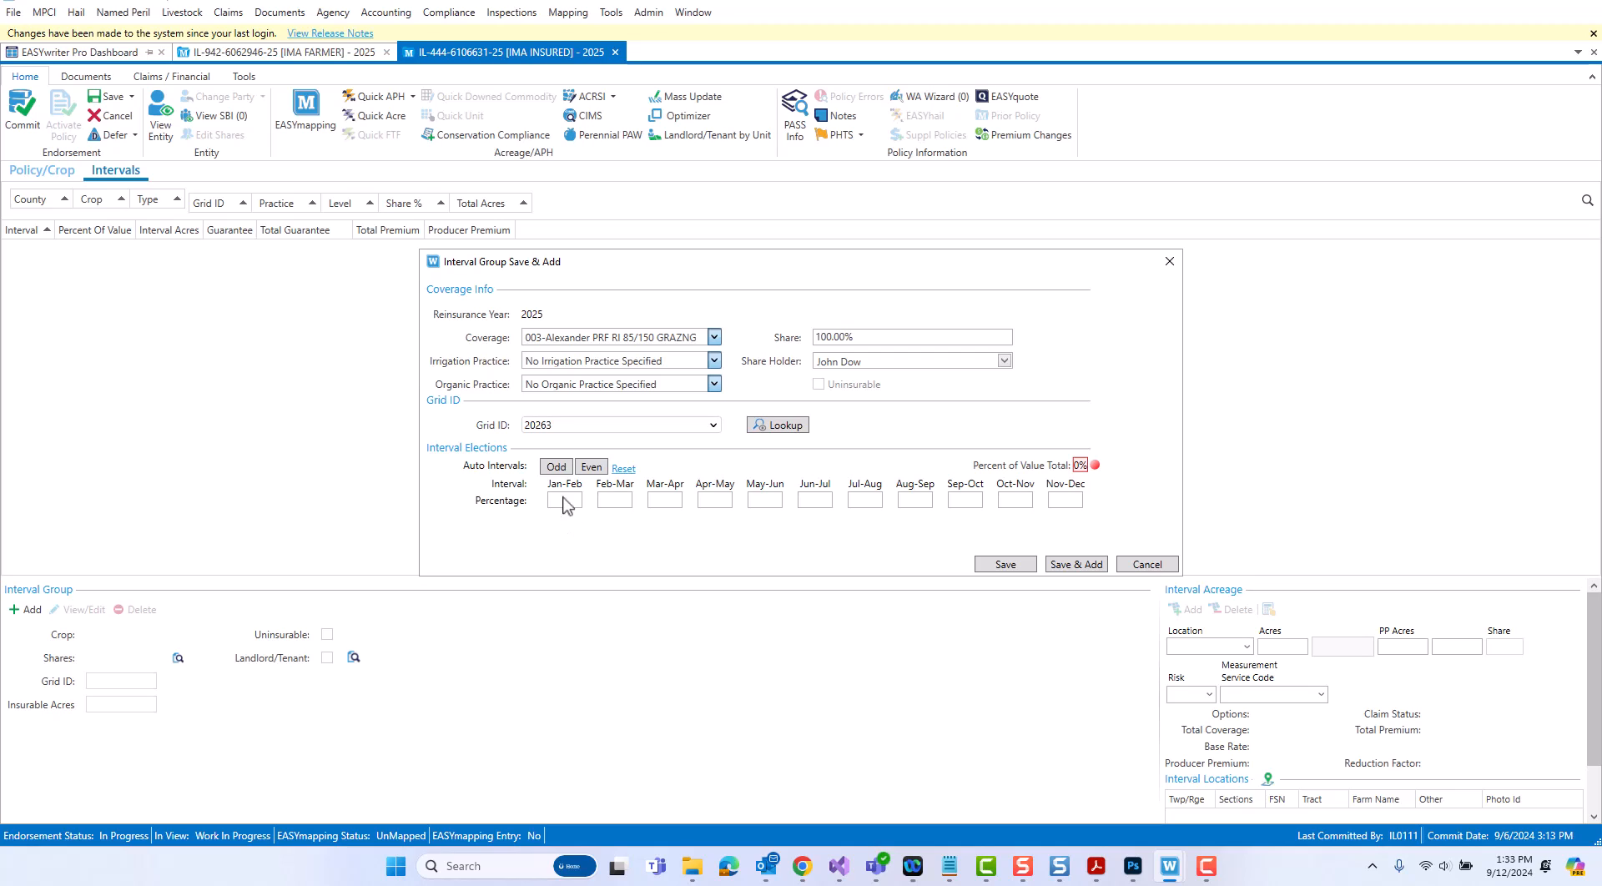
click(556, 466)
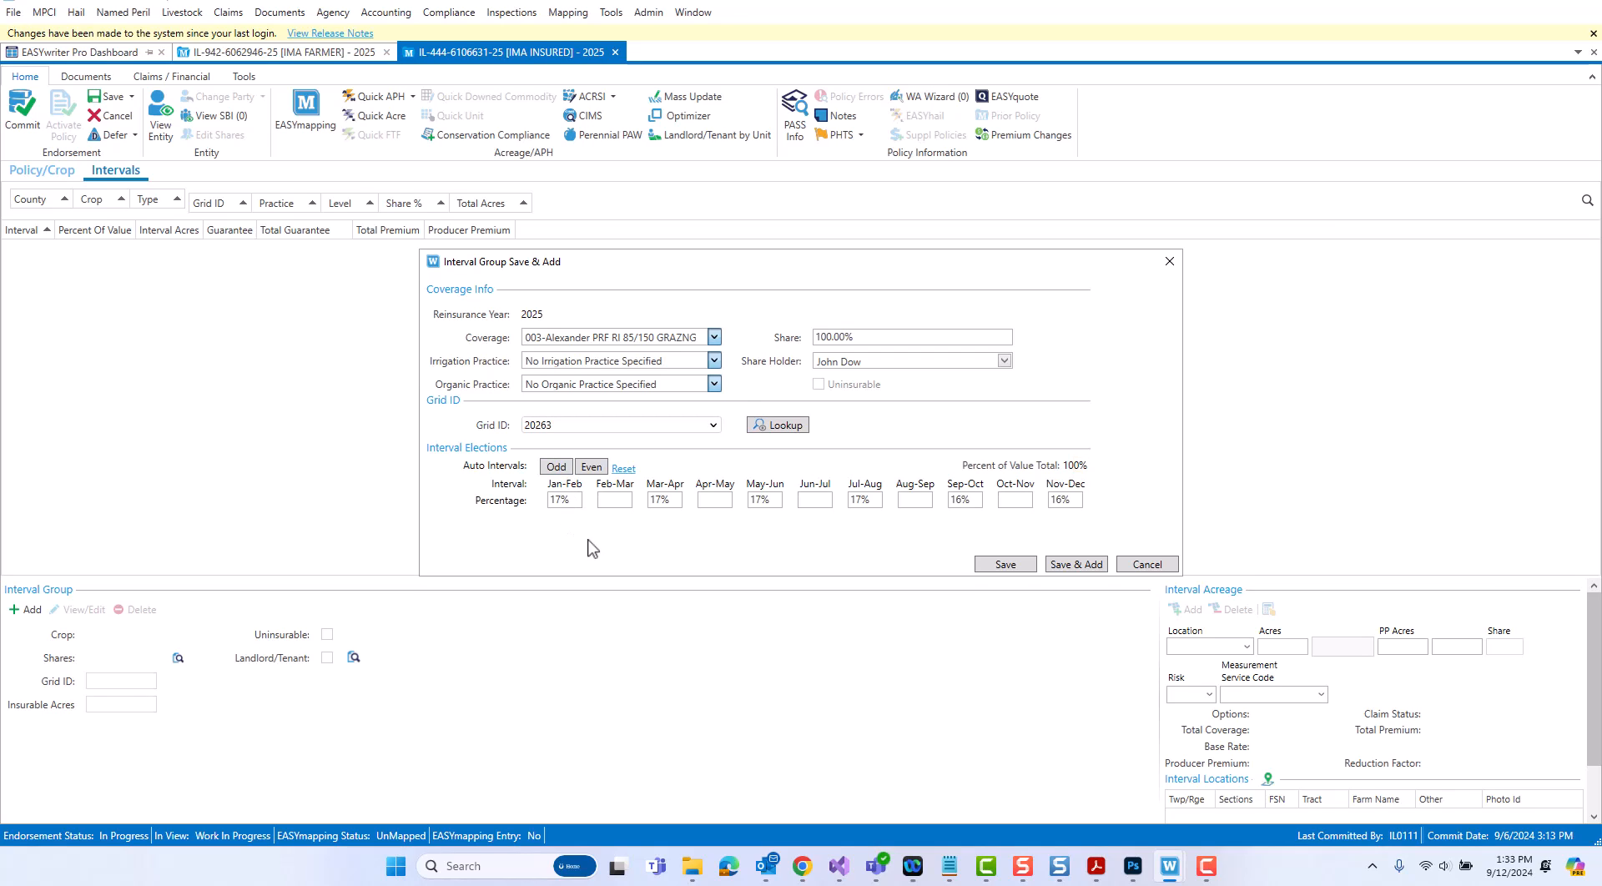
mouse_move(997, 599)
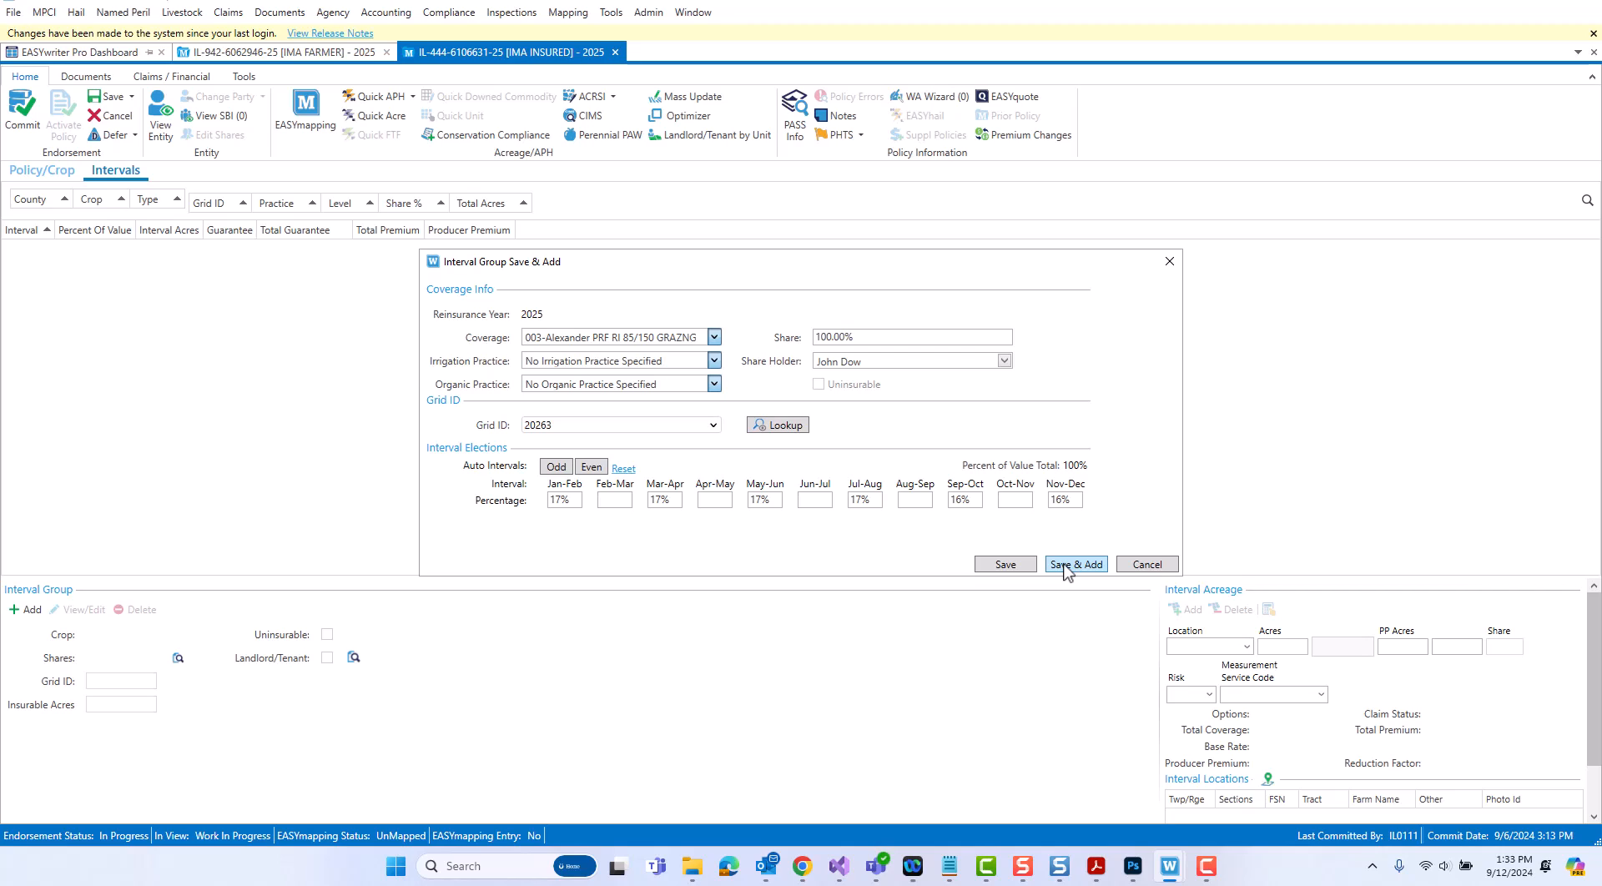
- Save the Alexander PRF GRAZNG grid 20263 interval group and start a blank one
click(1075, 564)
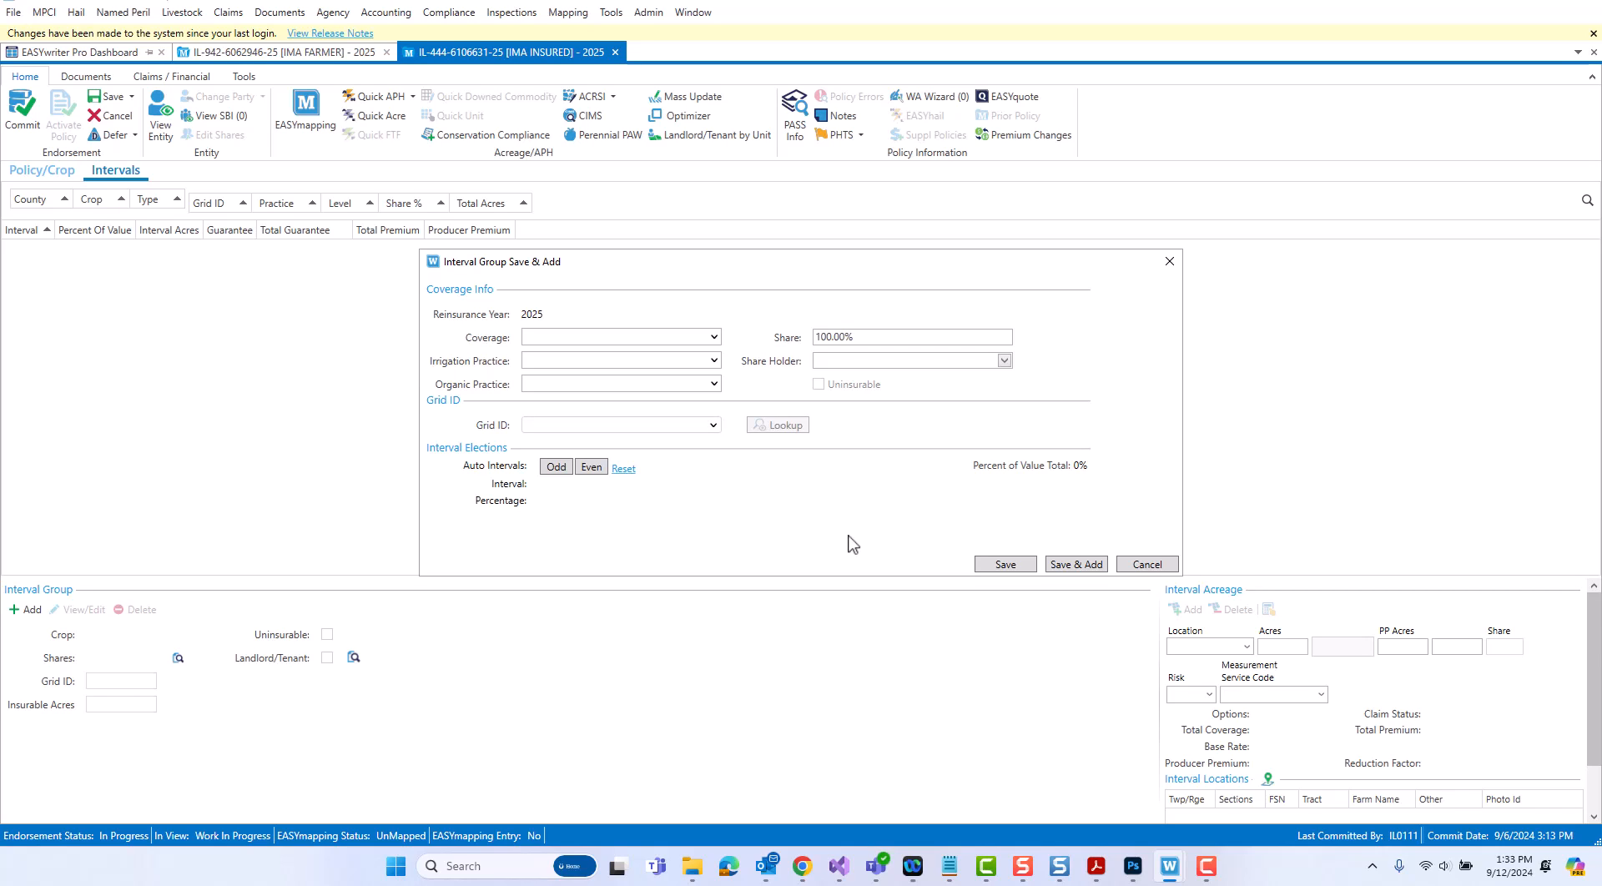
mouse_move(1127, 549)
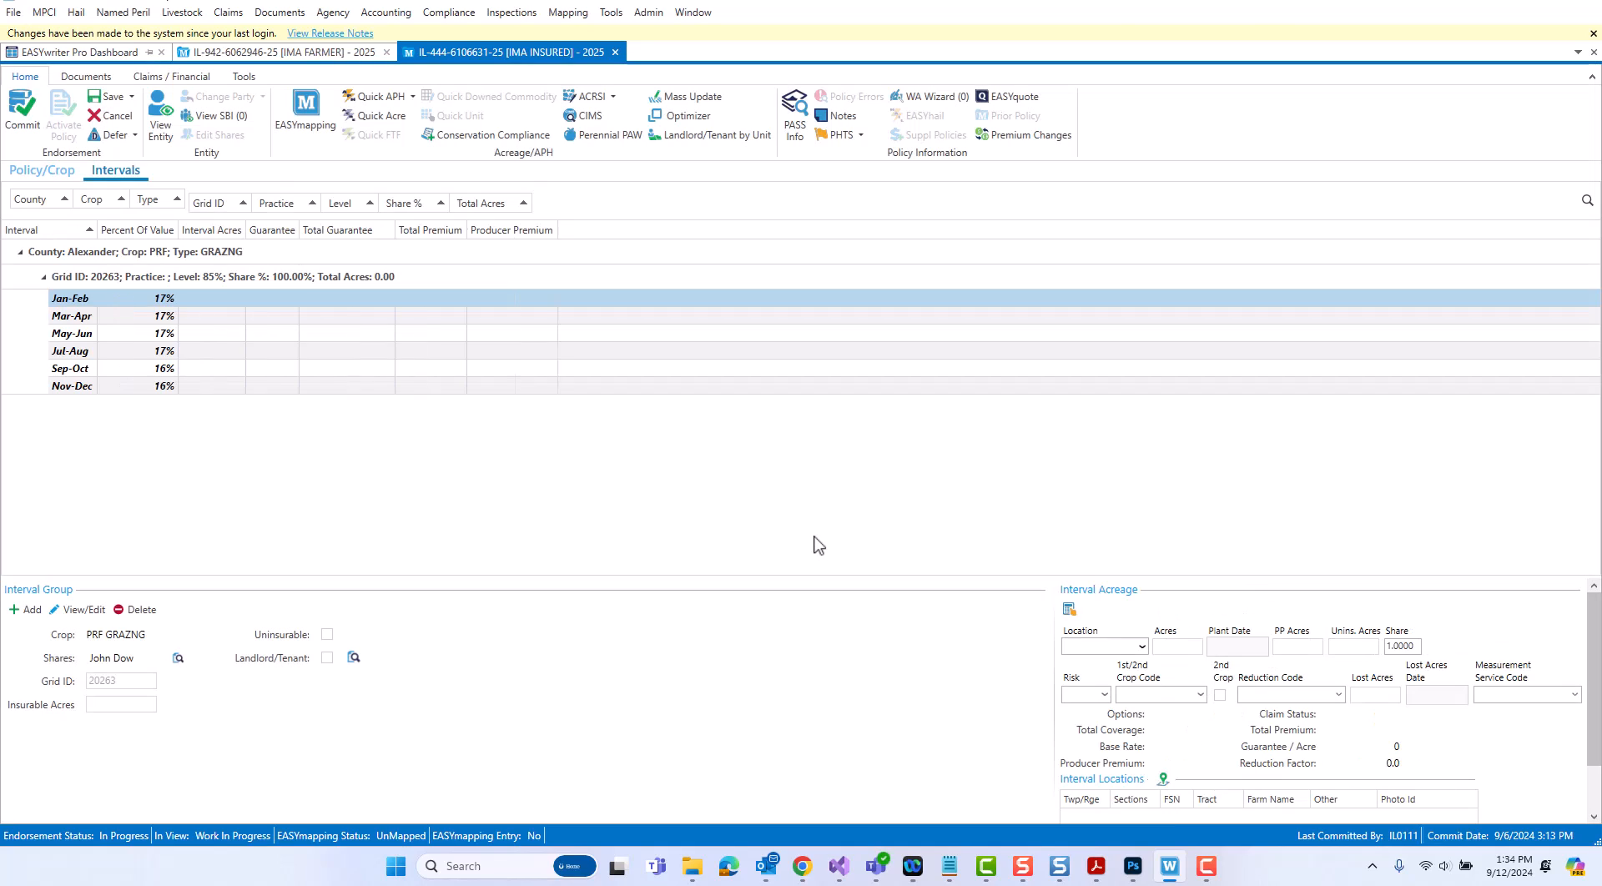
mouse_move(254, 476)
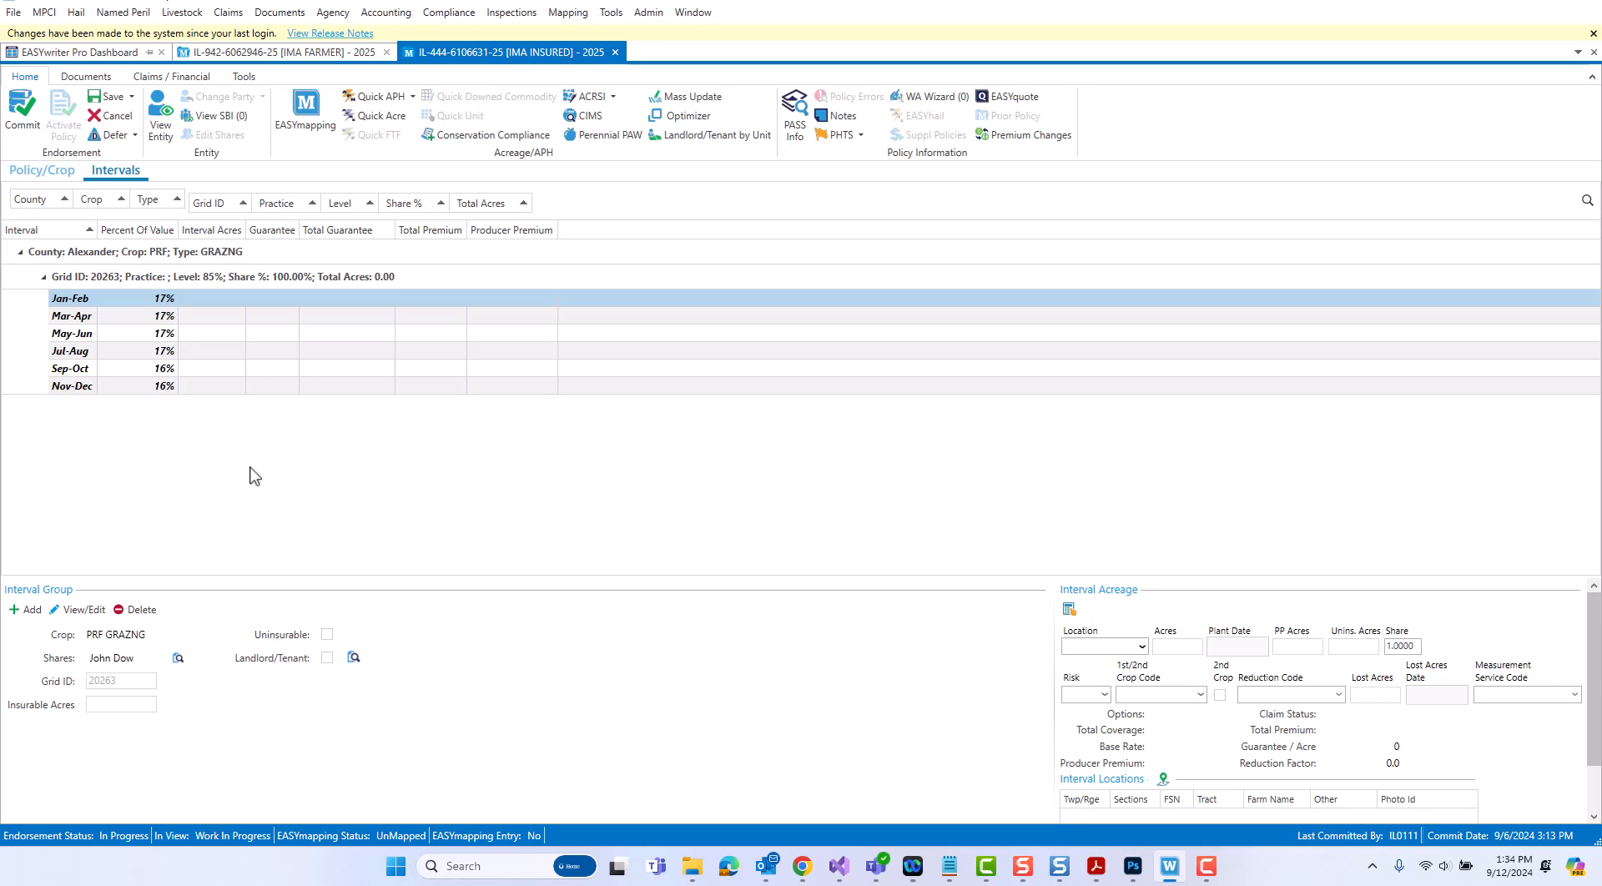
mouse_move(81, 303)
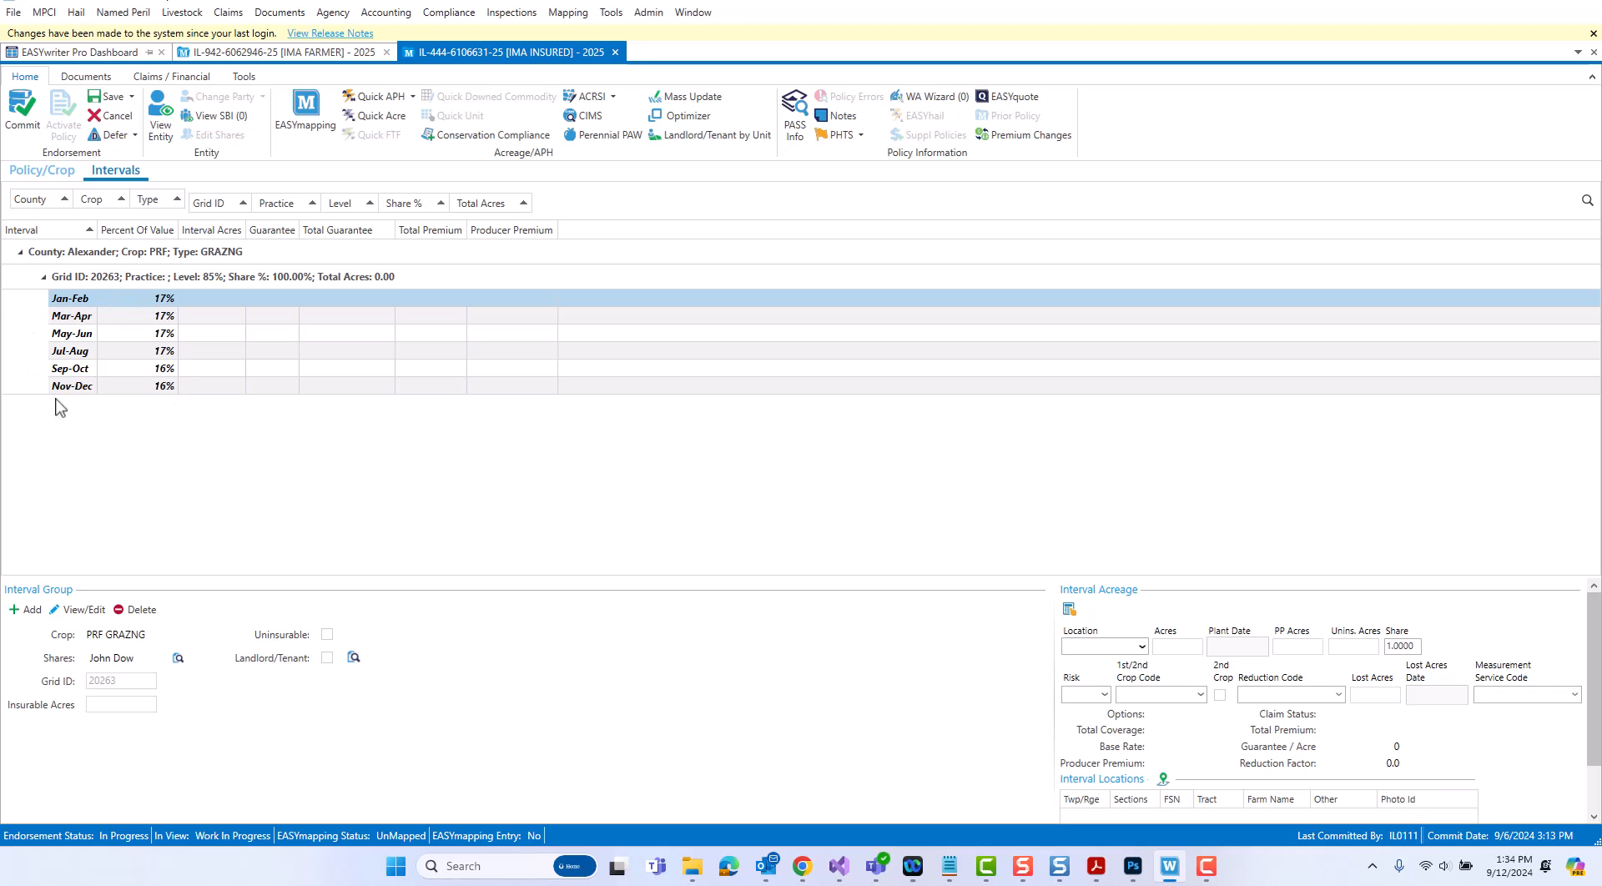
mouse_move(139, 467)
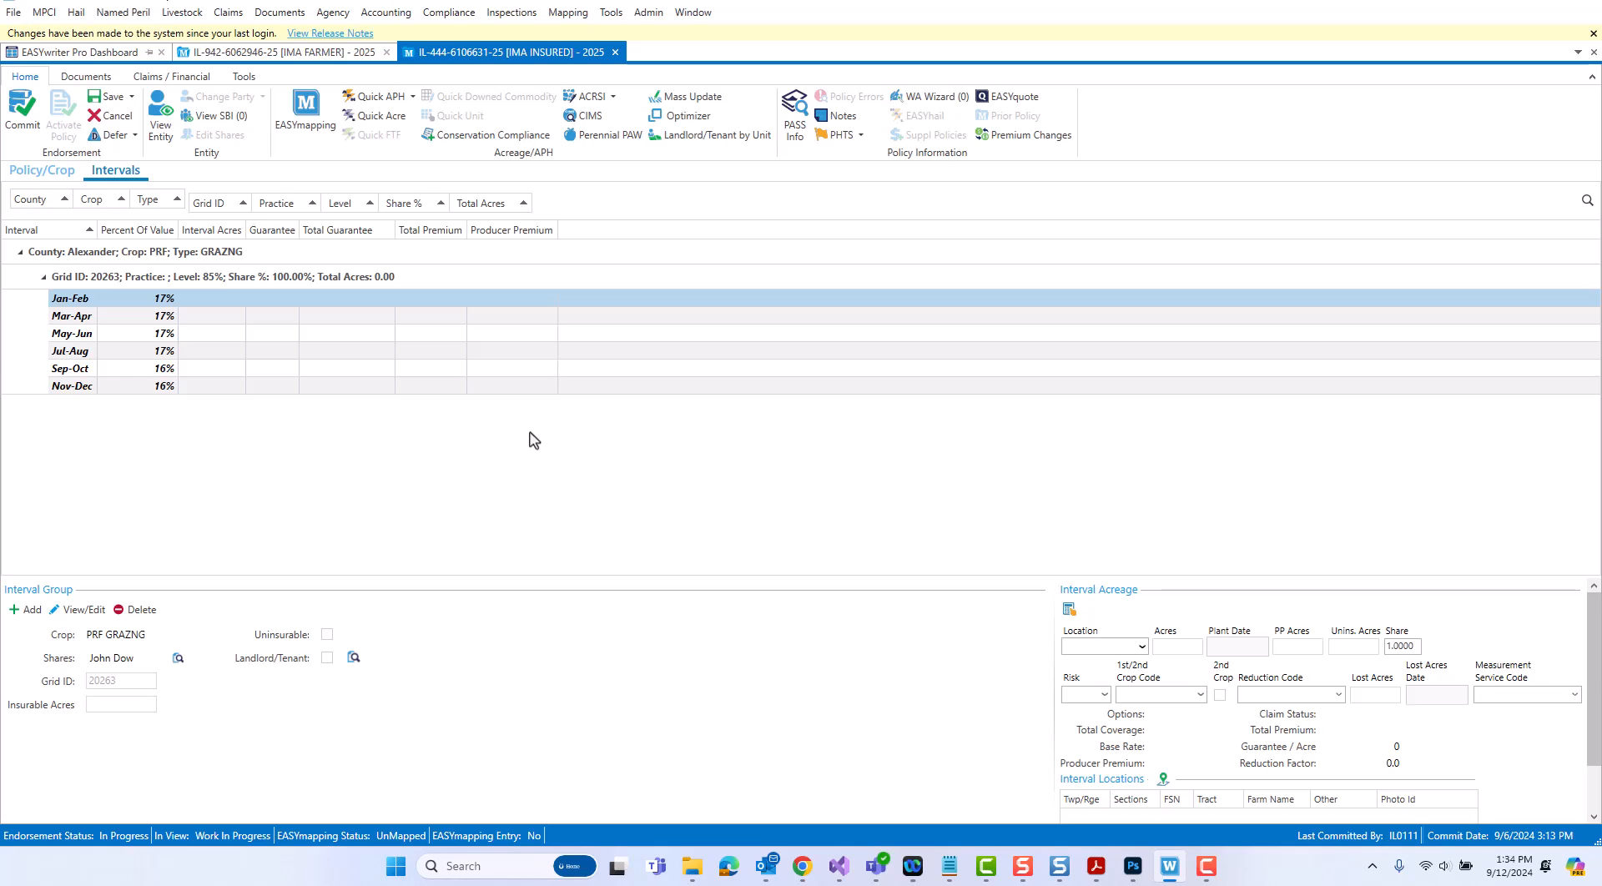
mouse_move(502, 333)
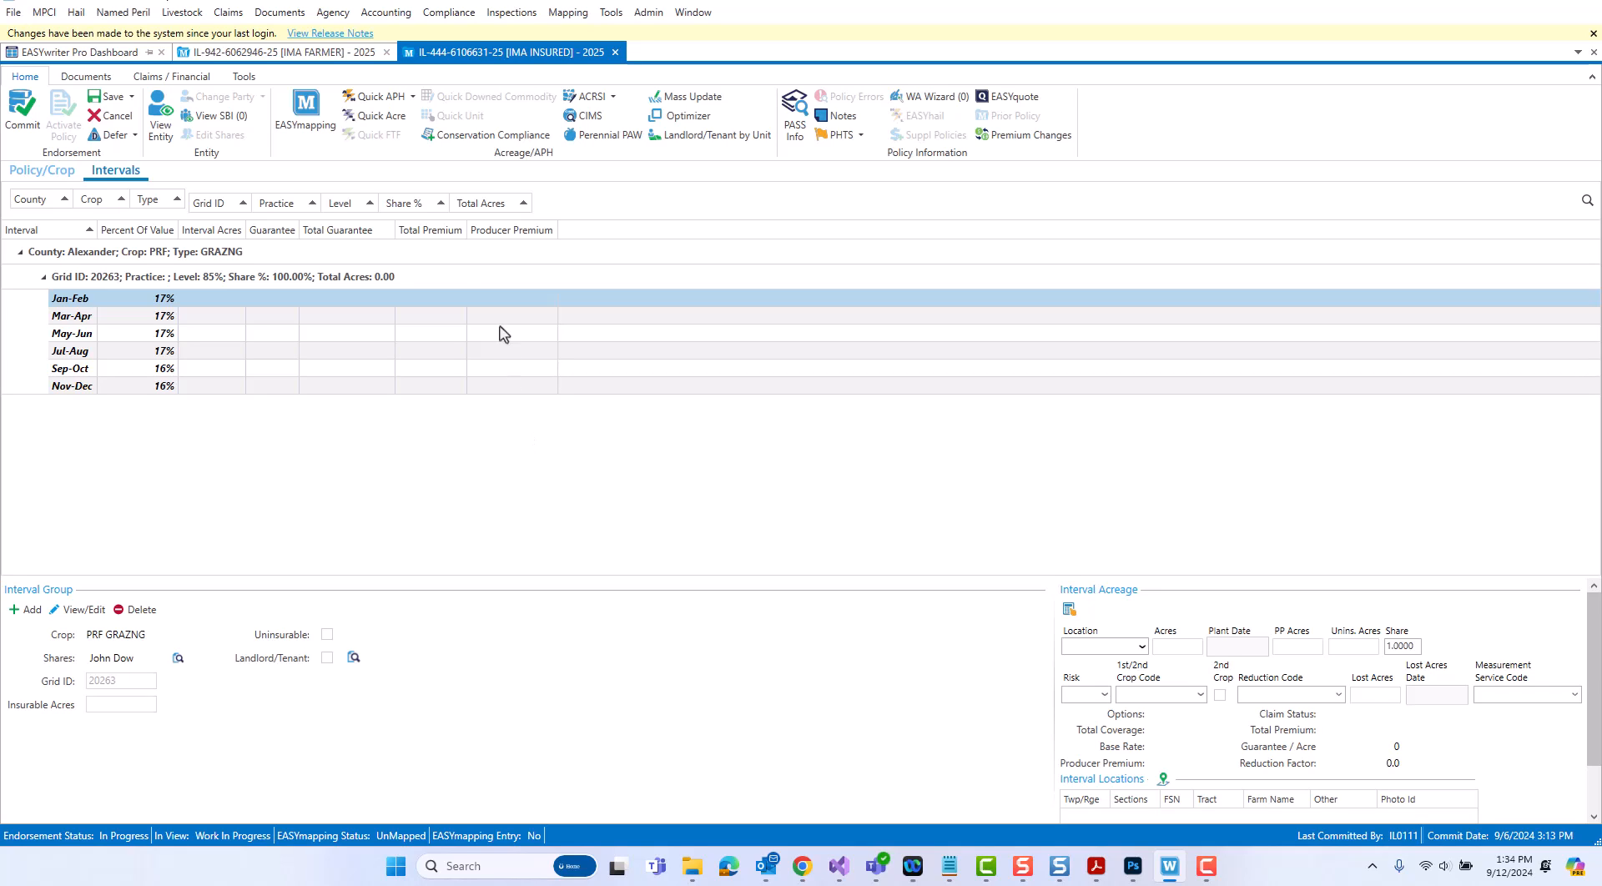
- Return to the Ima Farmer policy and open its HAYING grid 24156 interval group (50% May-Jun, Jul-Aug) for editing
click(275, 51)
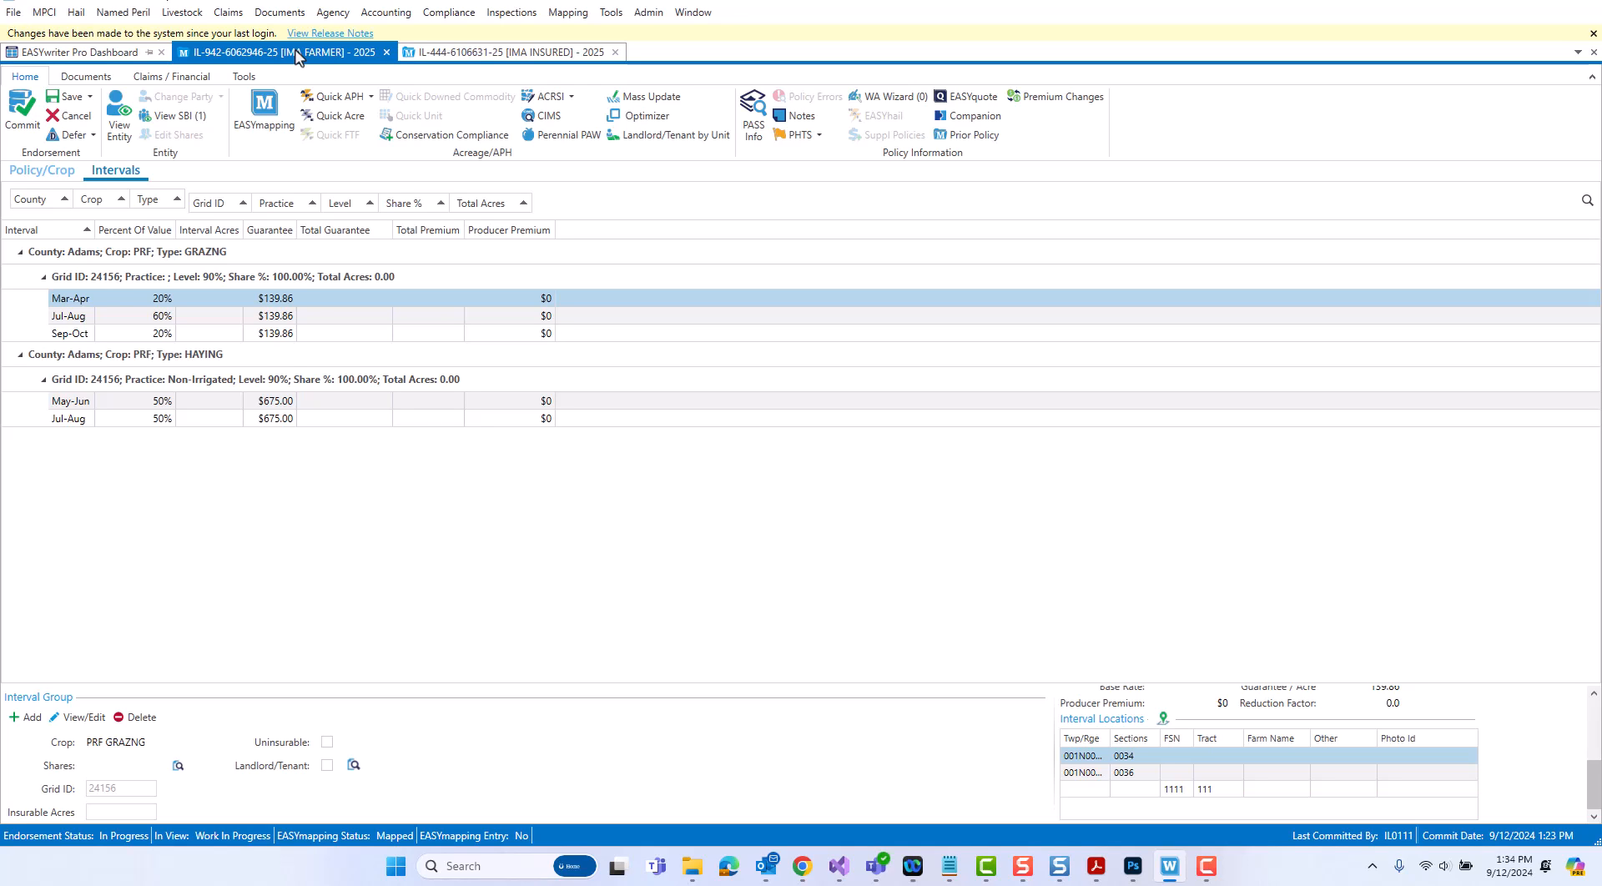
mouse_move(253, 292)
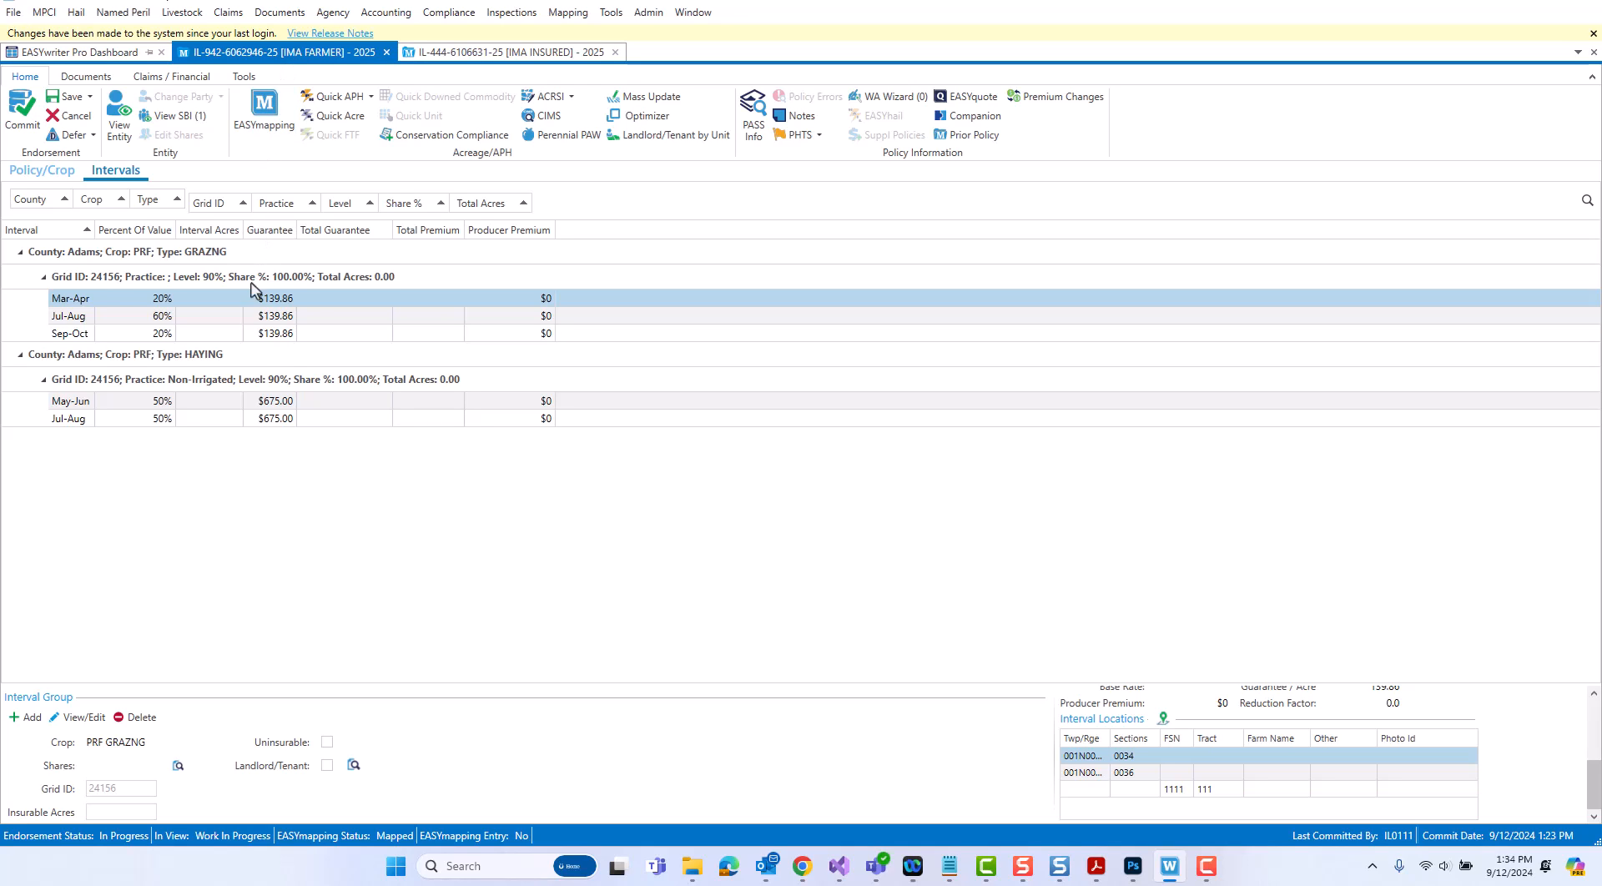
mouse_move(230, 489)
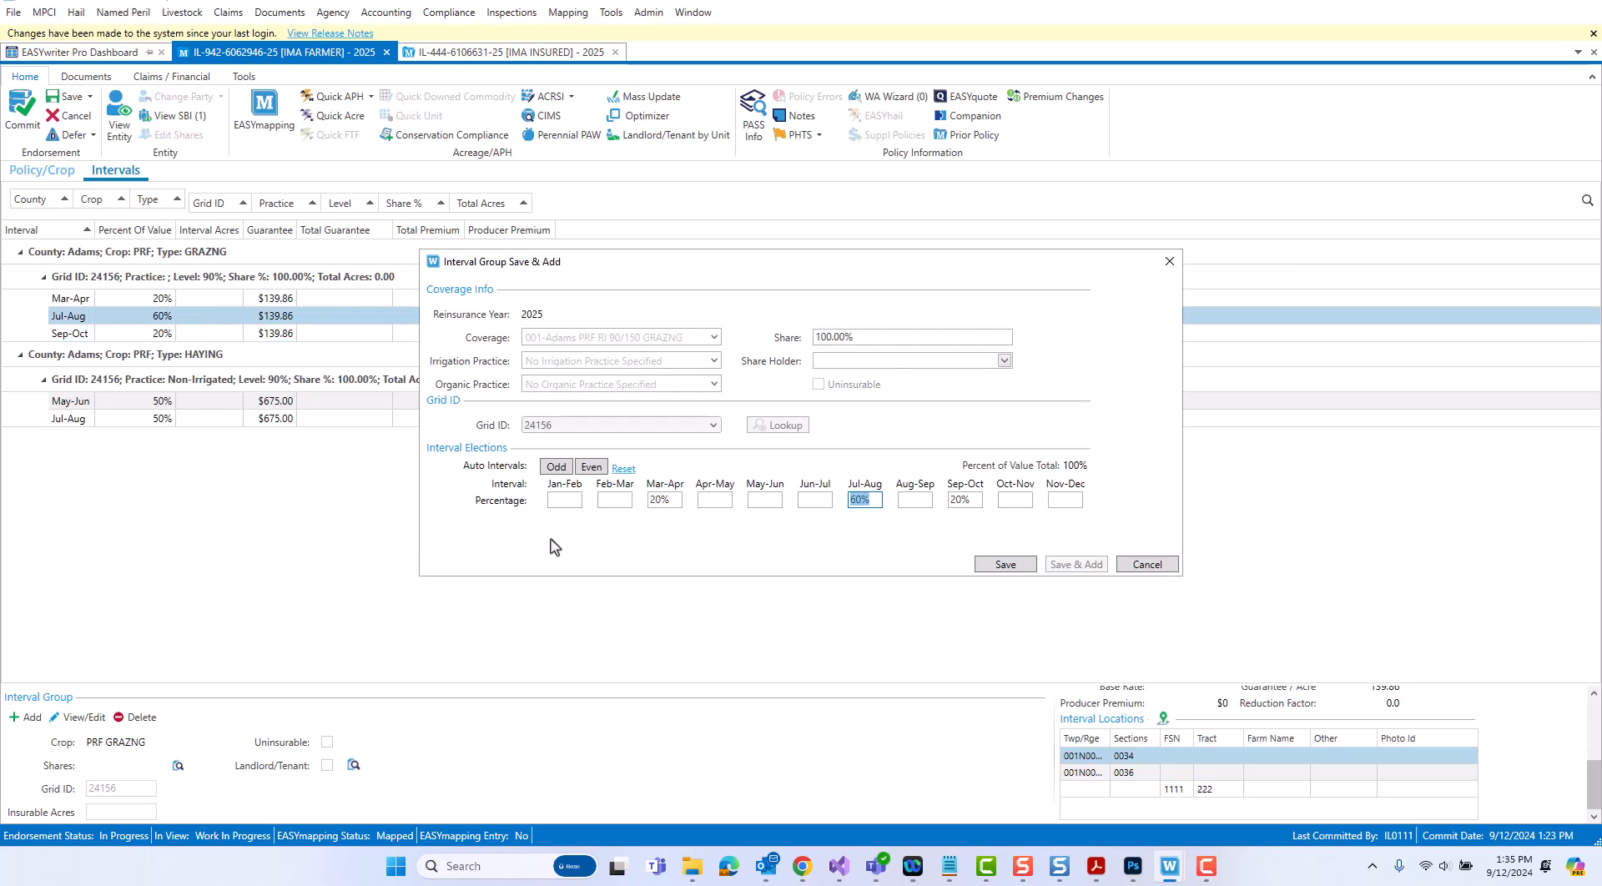
mouse_move(867, 519)
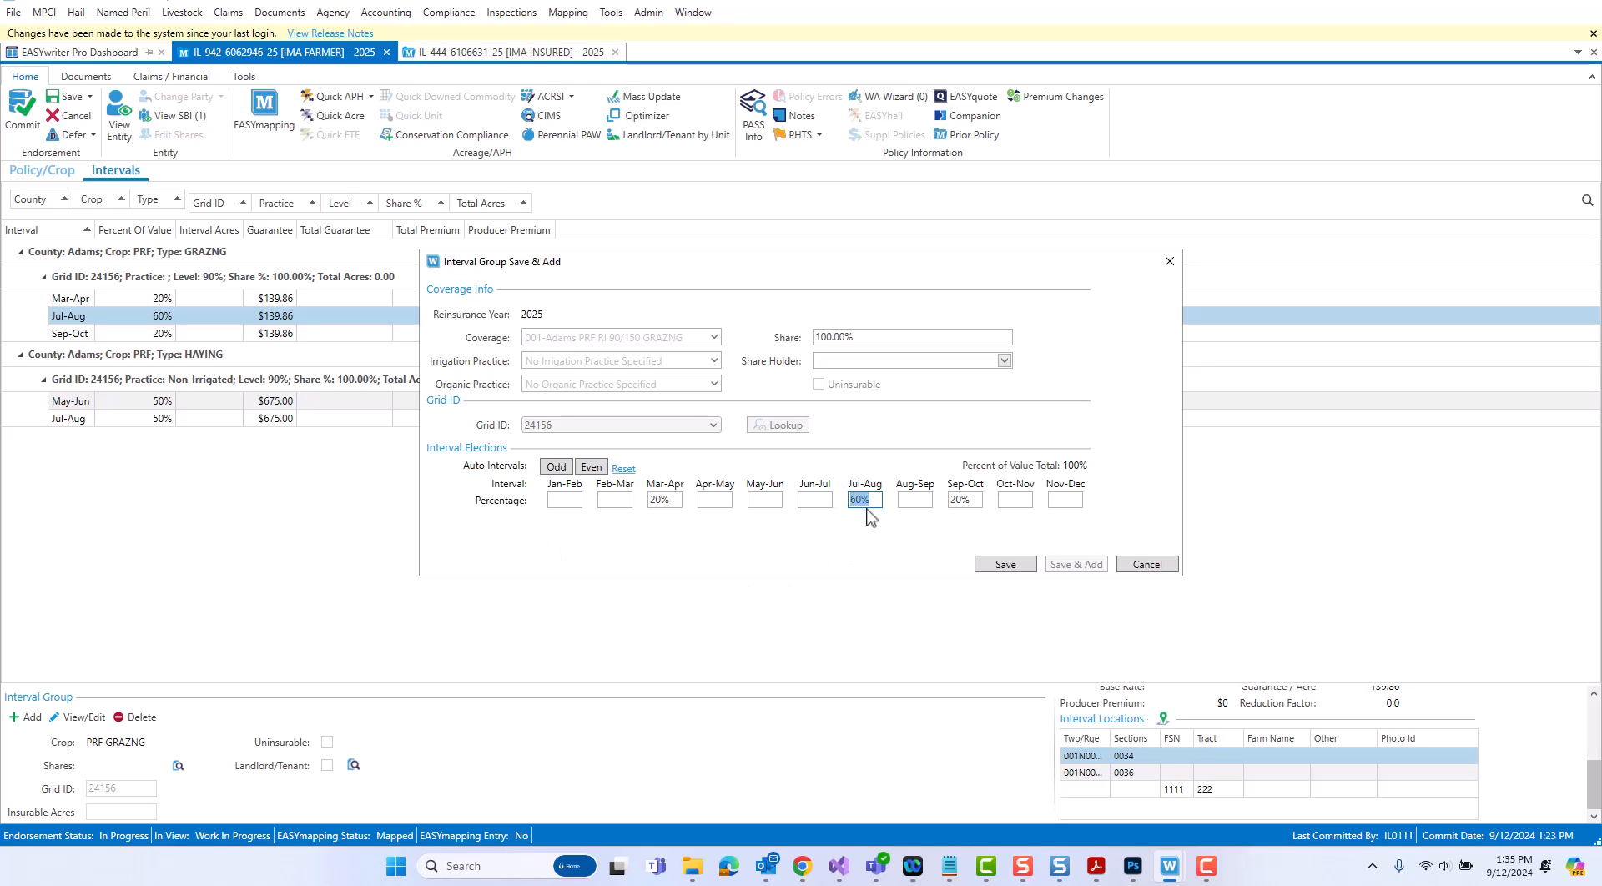
mouse_move(838, 536)
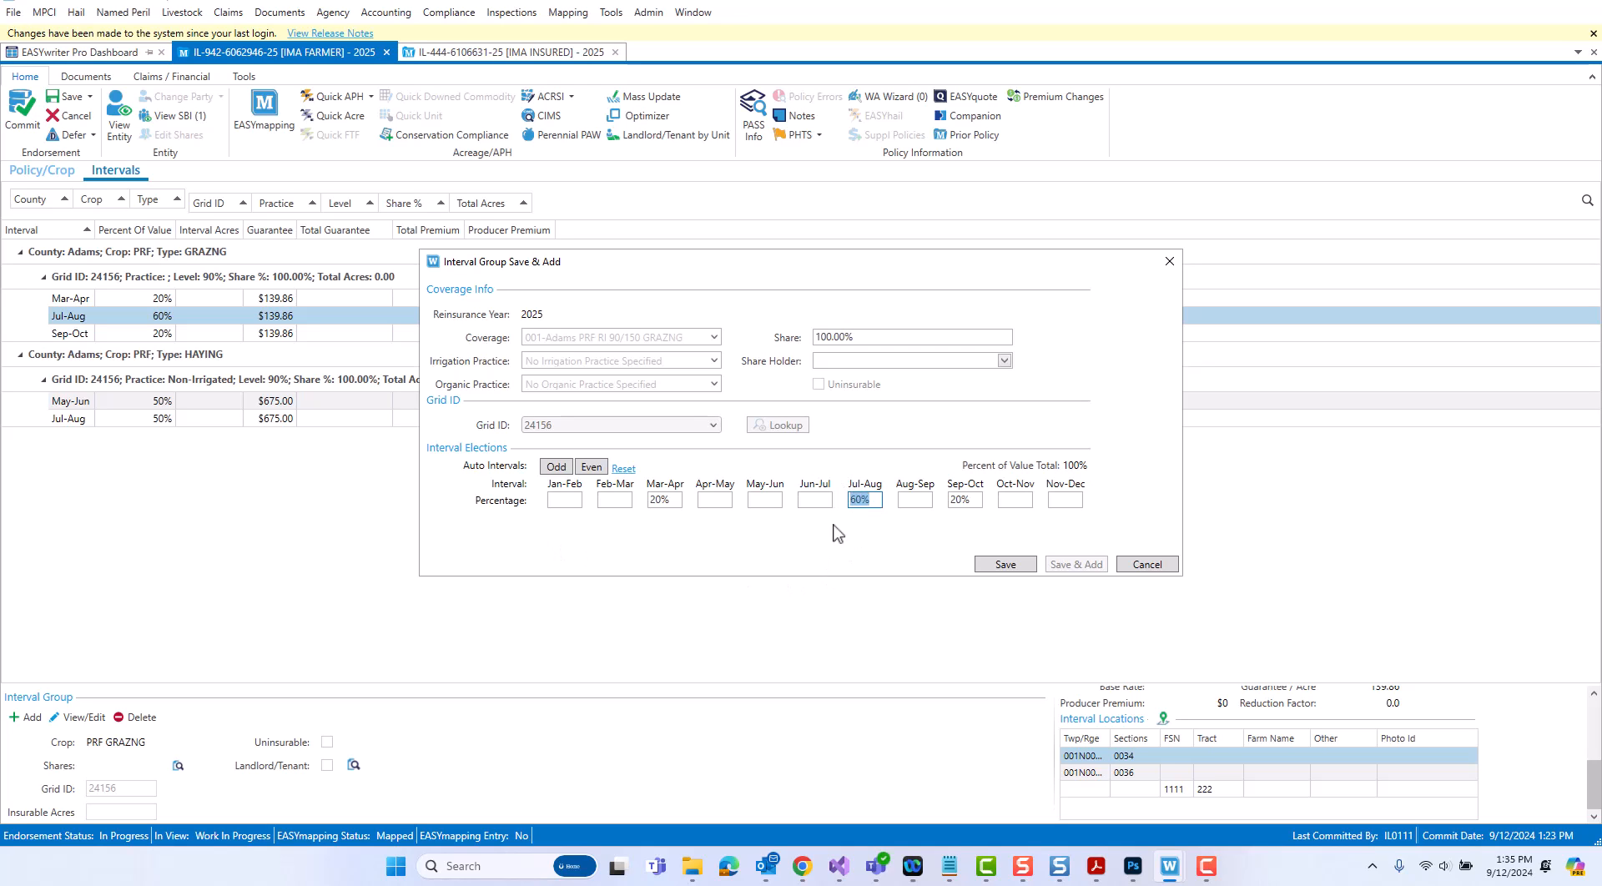
mouse_move(244, 330)
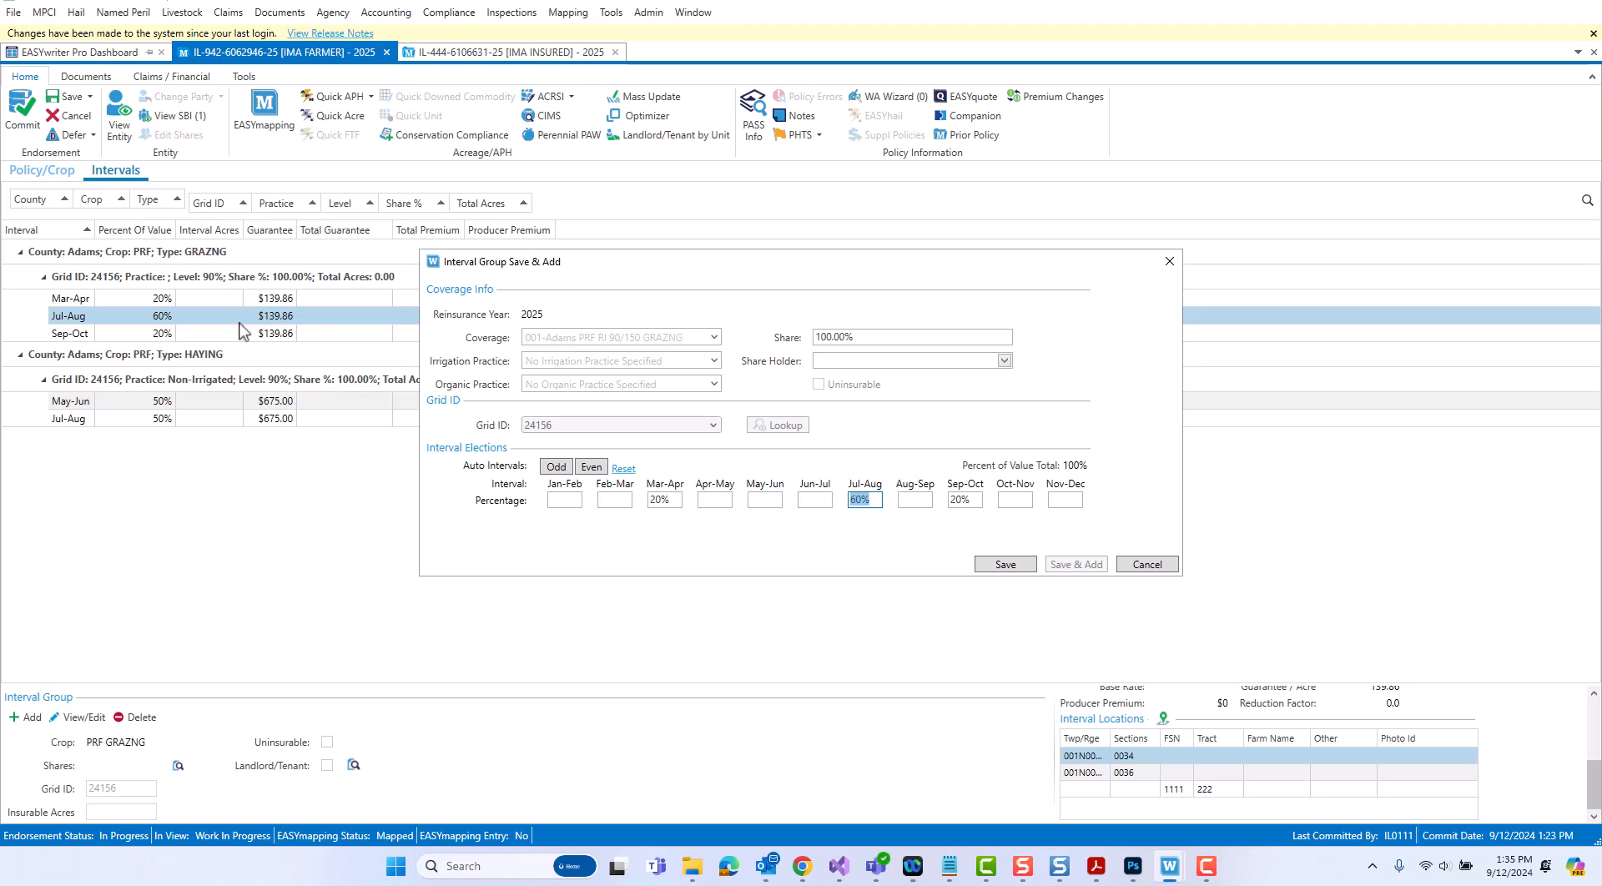
click(863, 499)
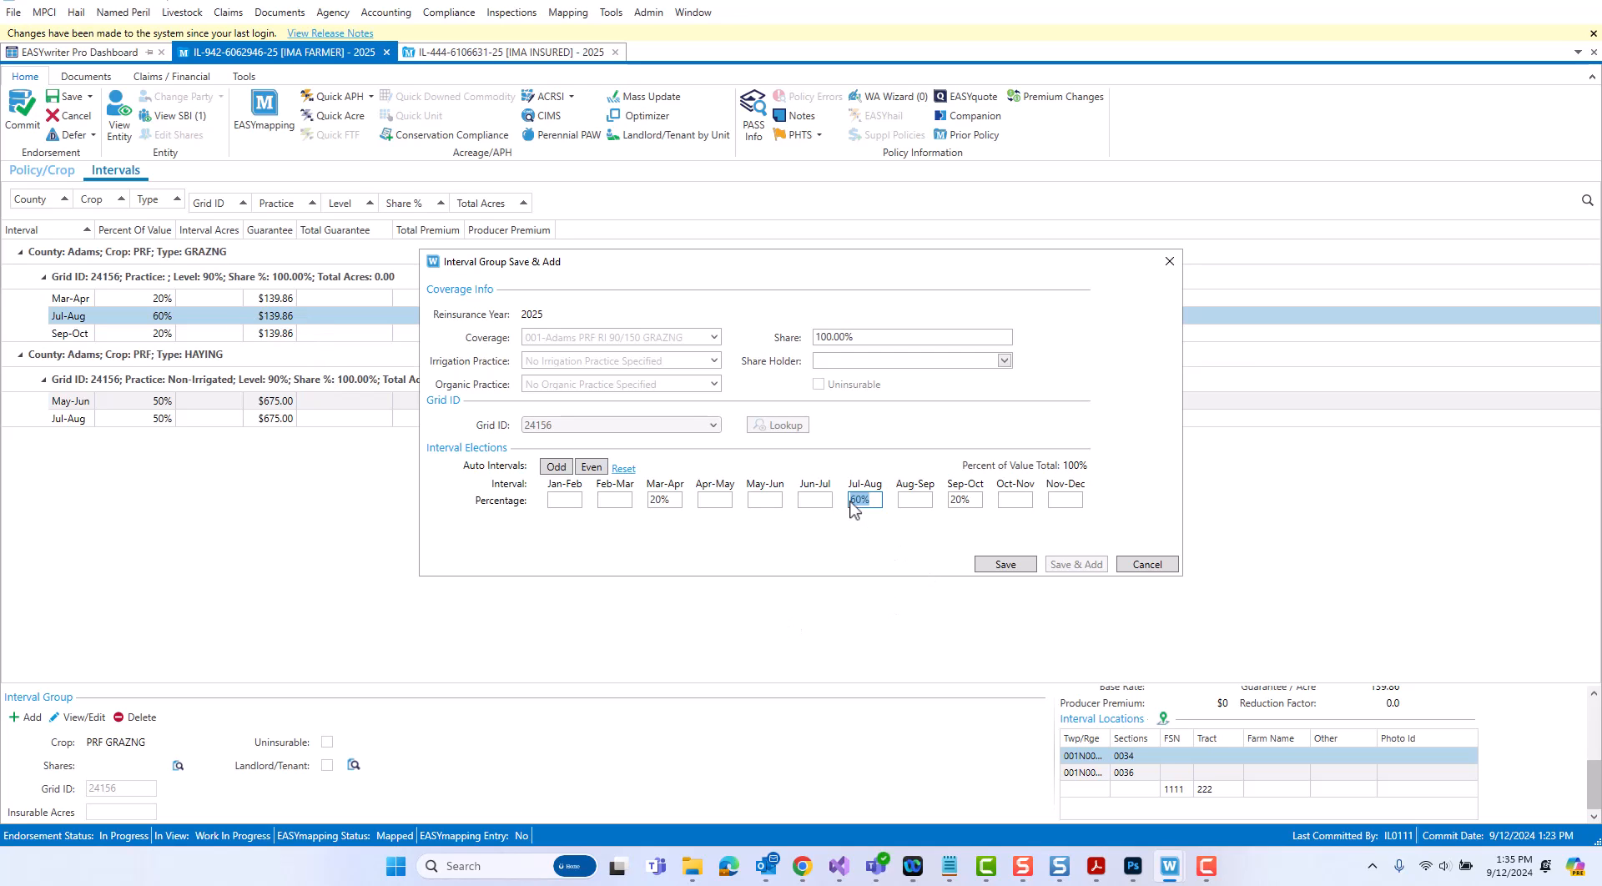
click(1003, 564)
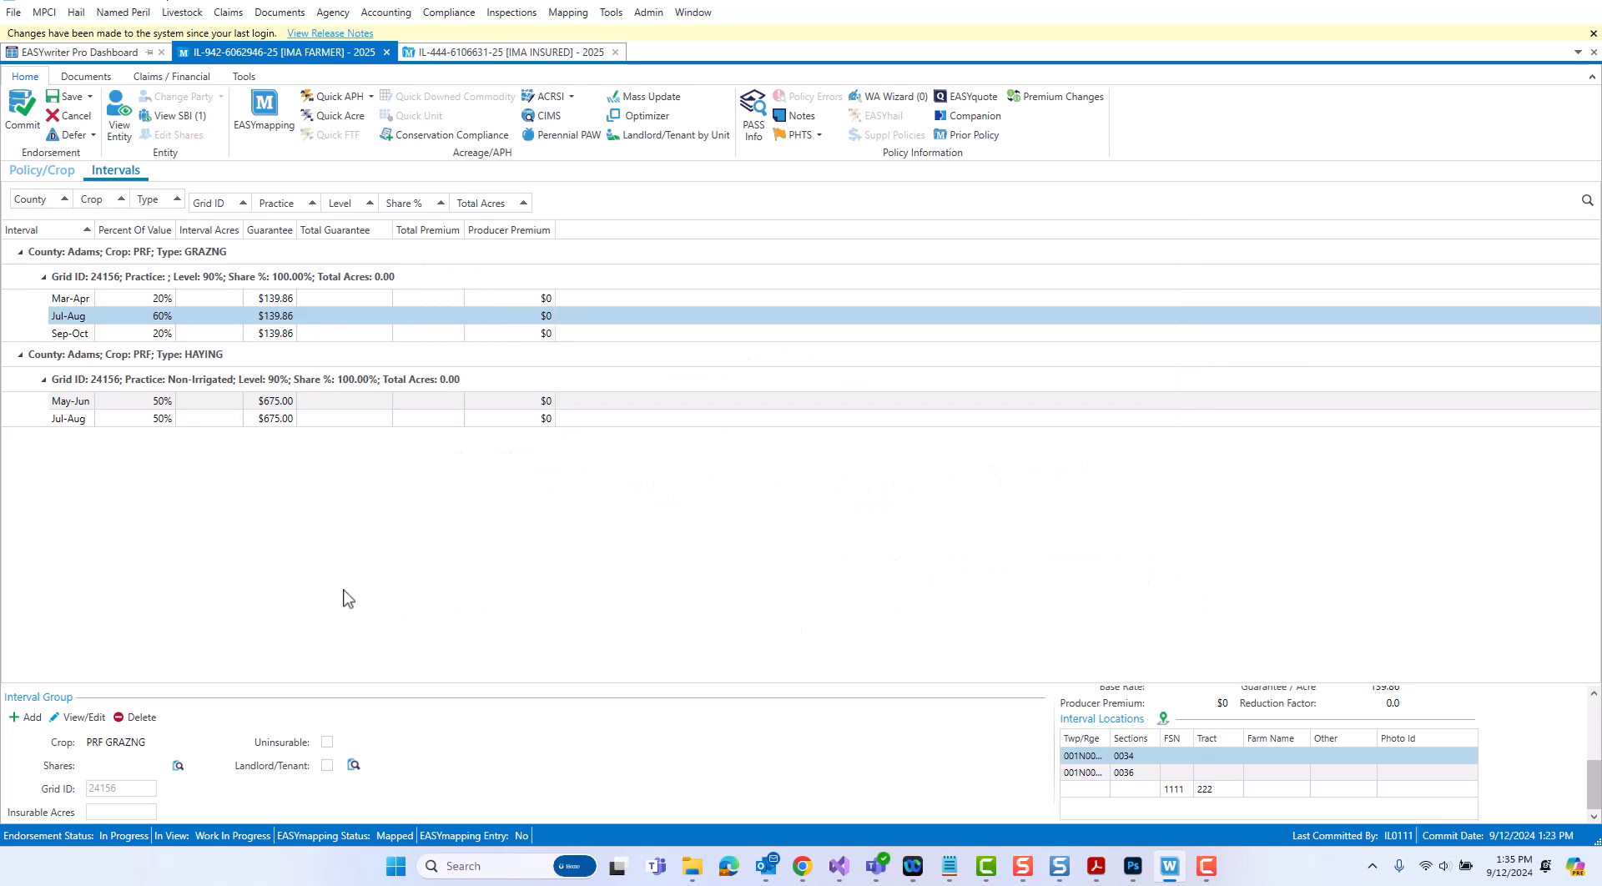
click(70, 399)
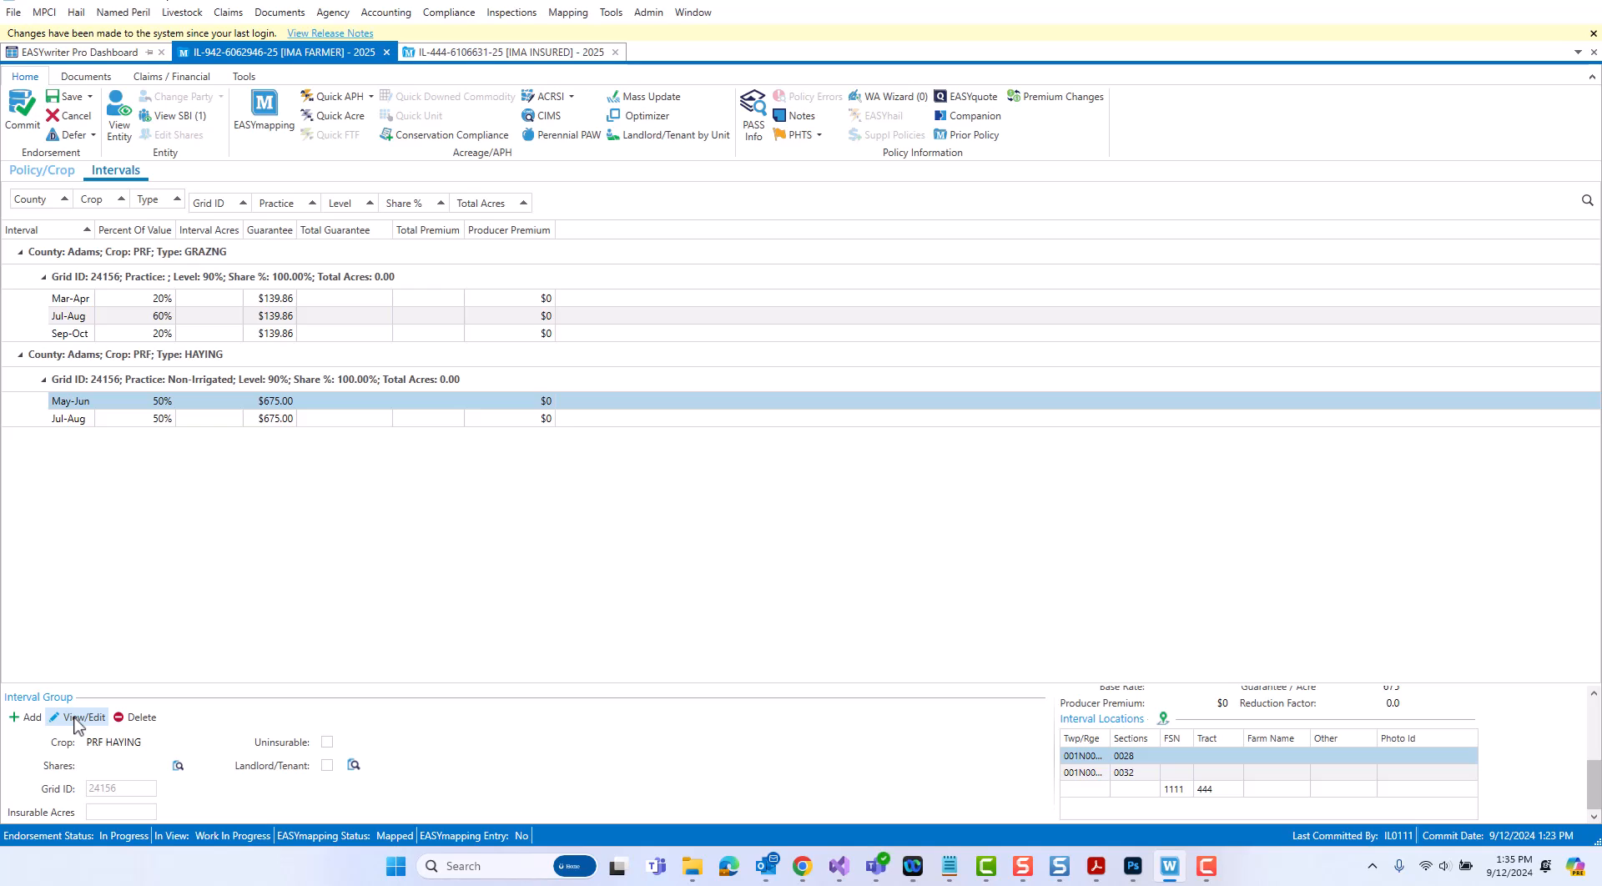
click(82, 716)
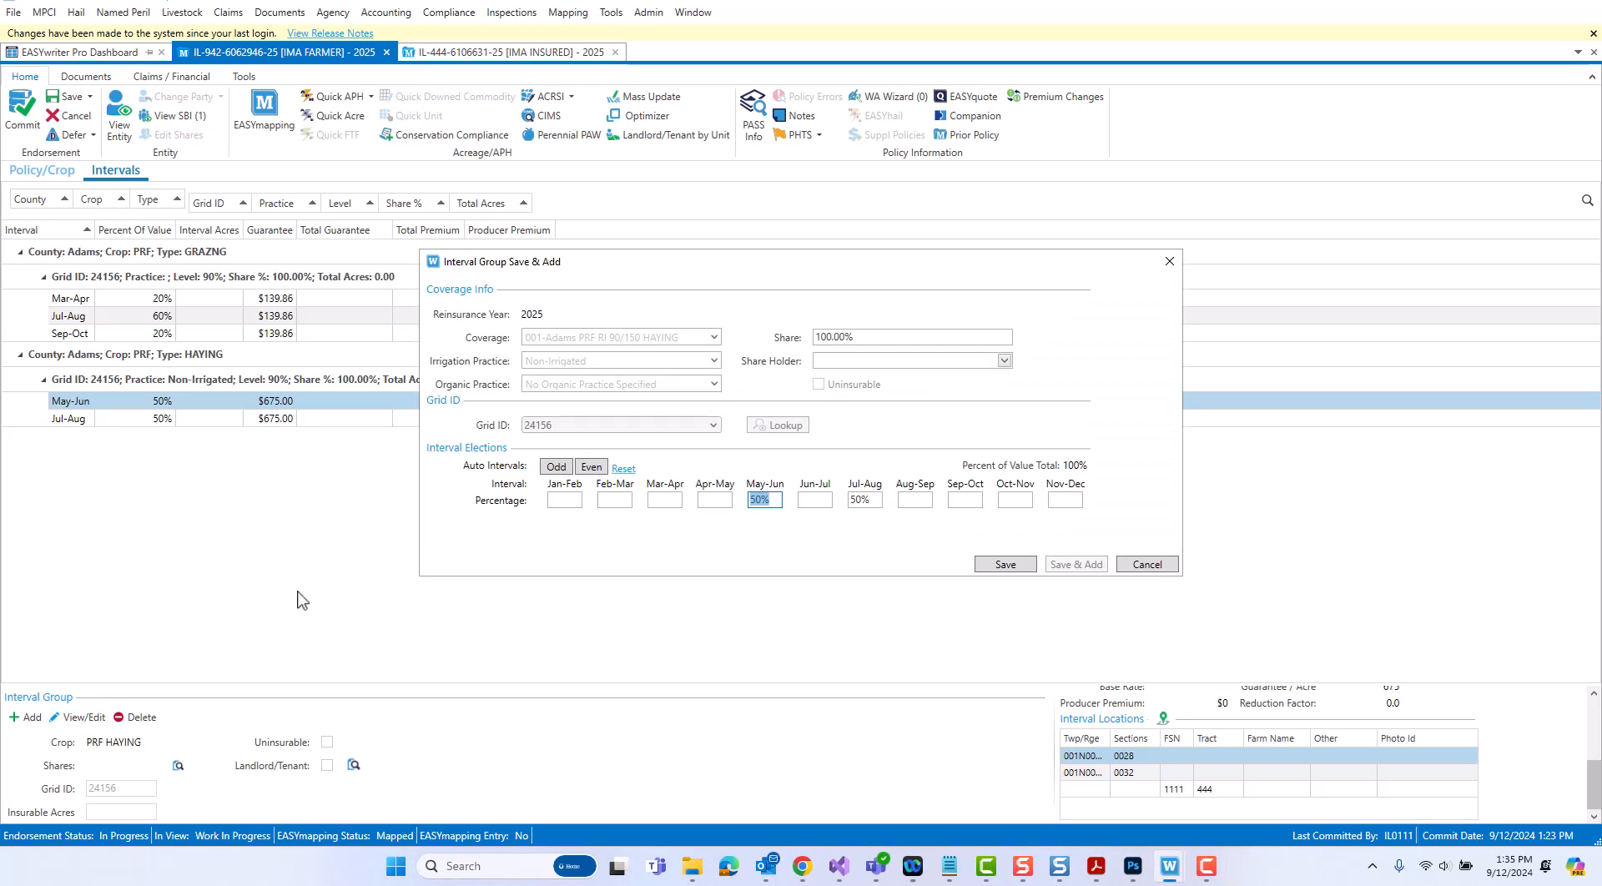
mouse_move(310, 579)
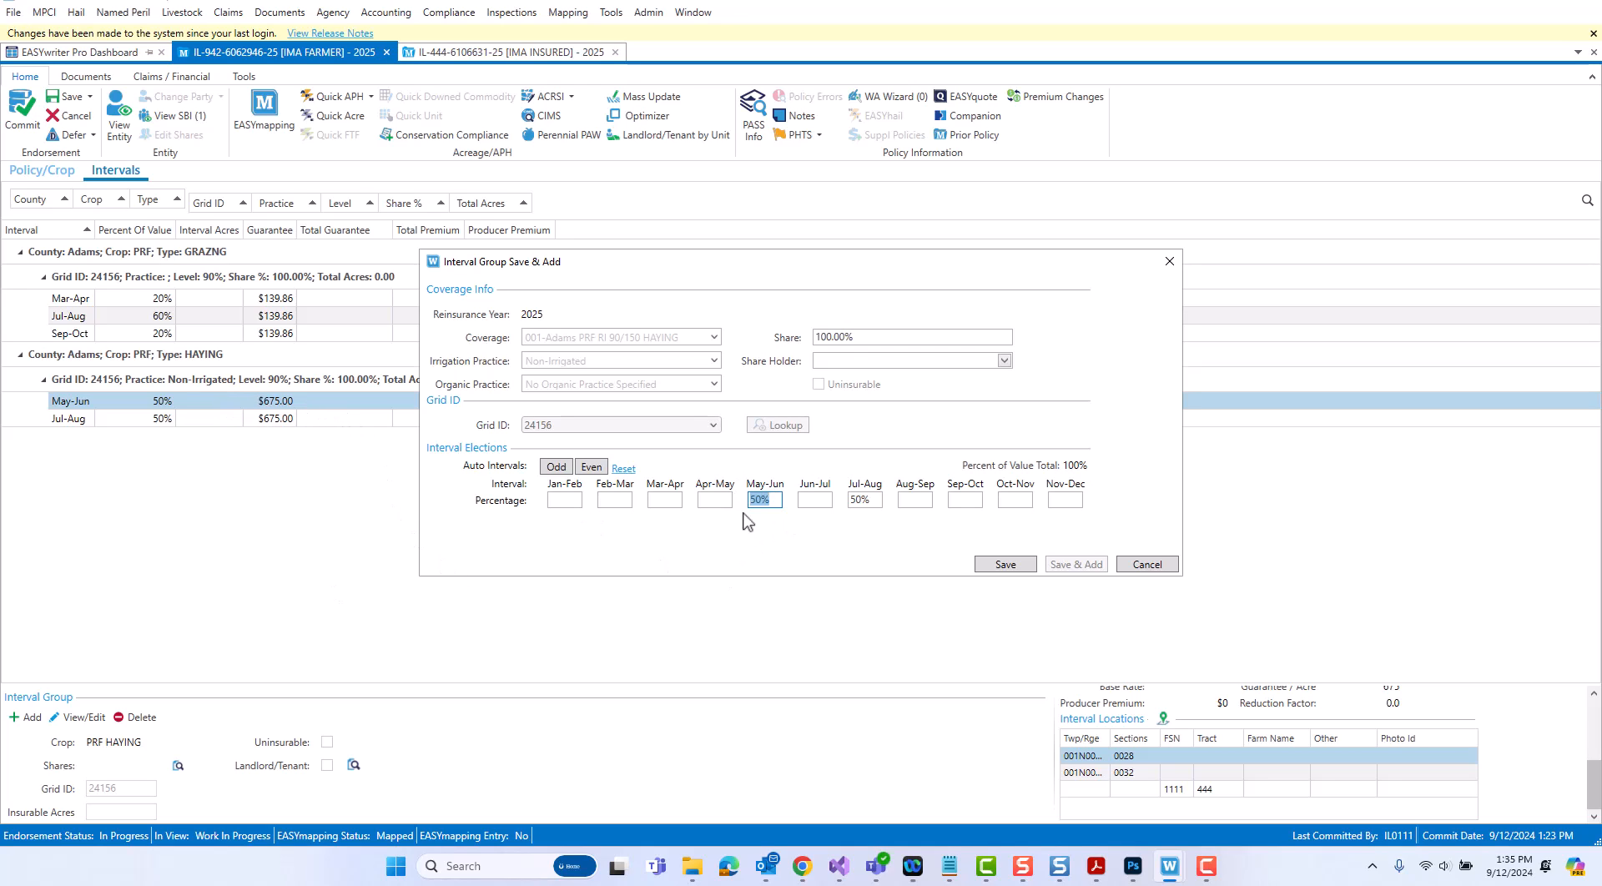
mouse_move(752, 526)
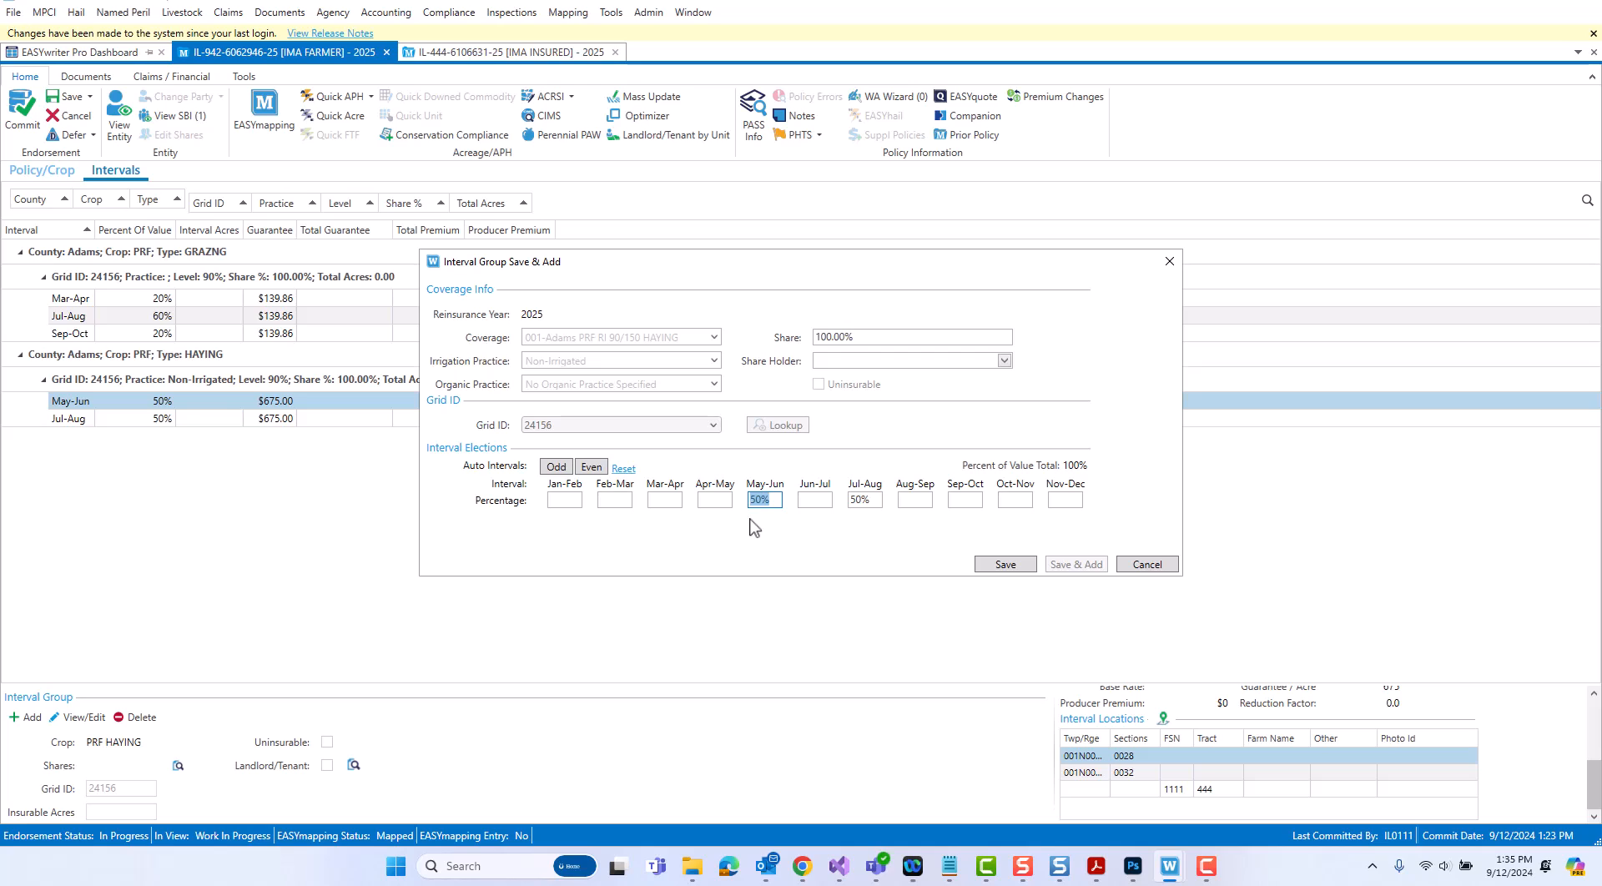
mouse_move(761, 524)
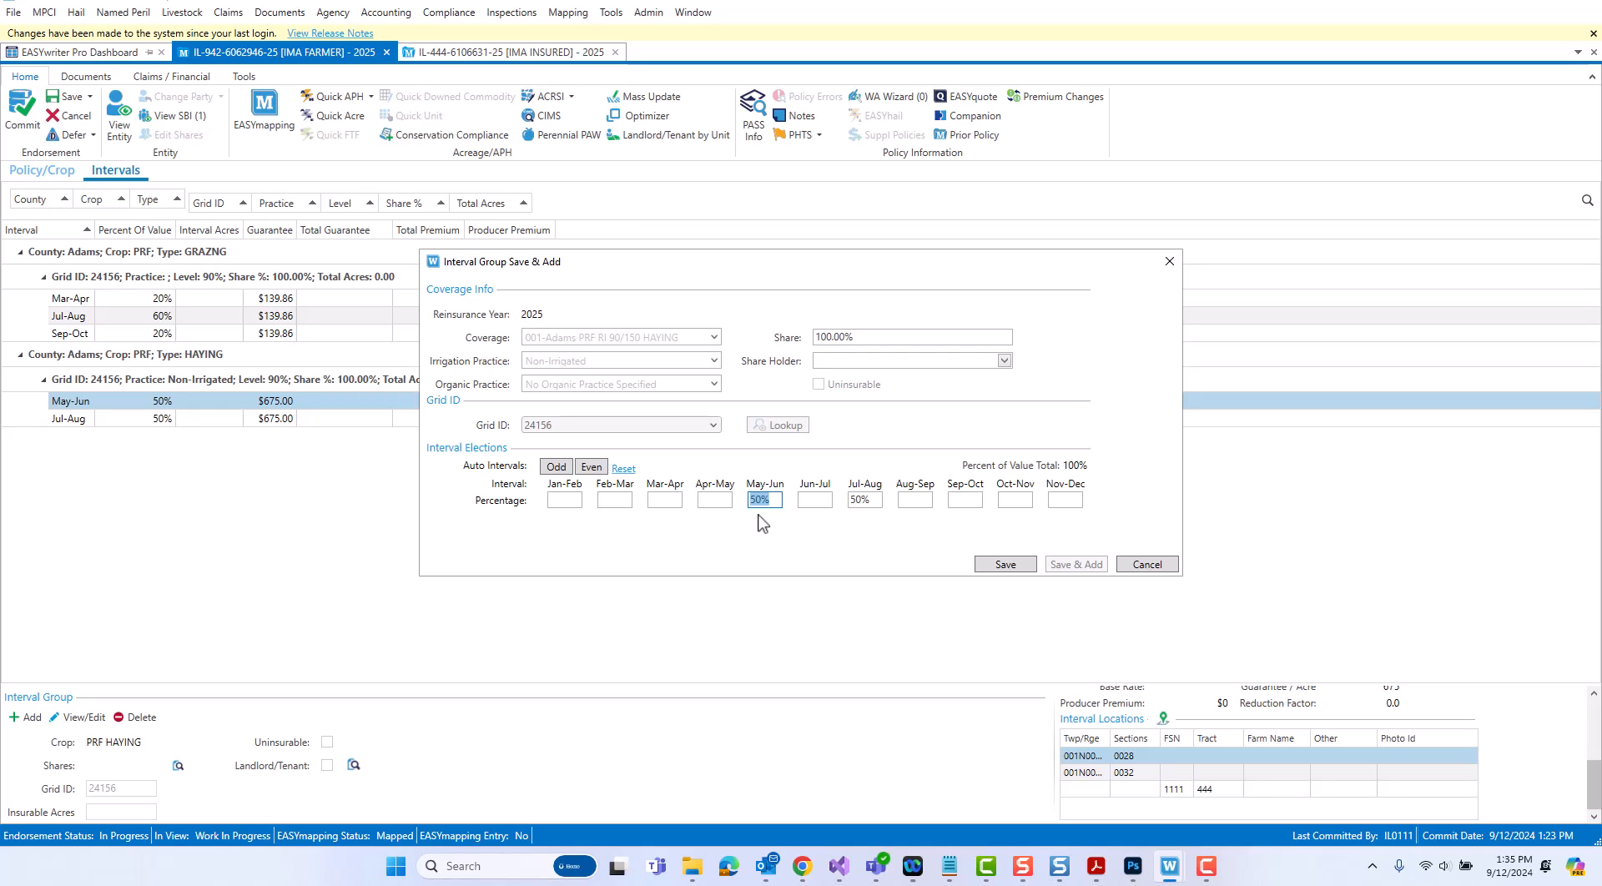
mouse_move(467, 513)
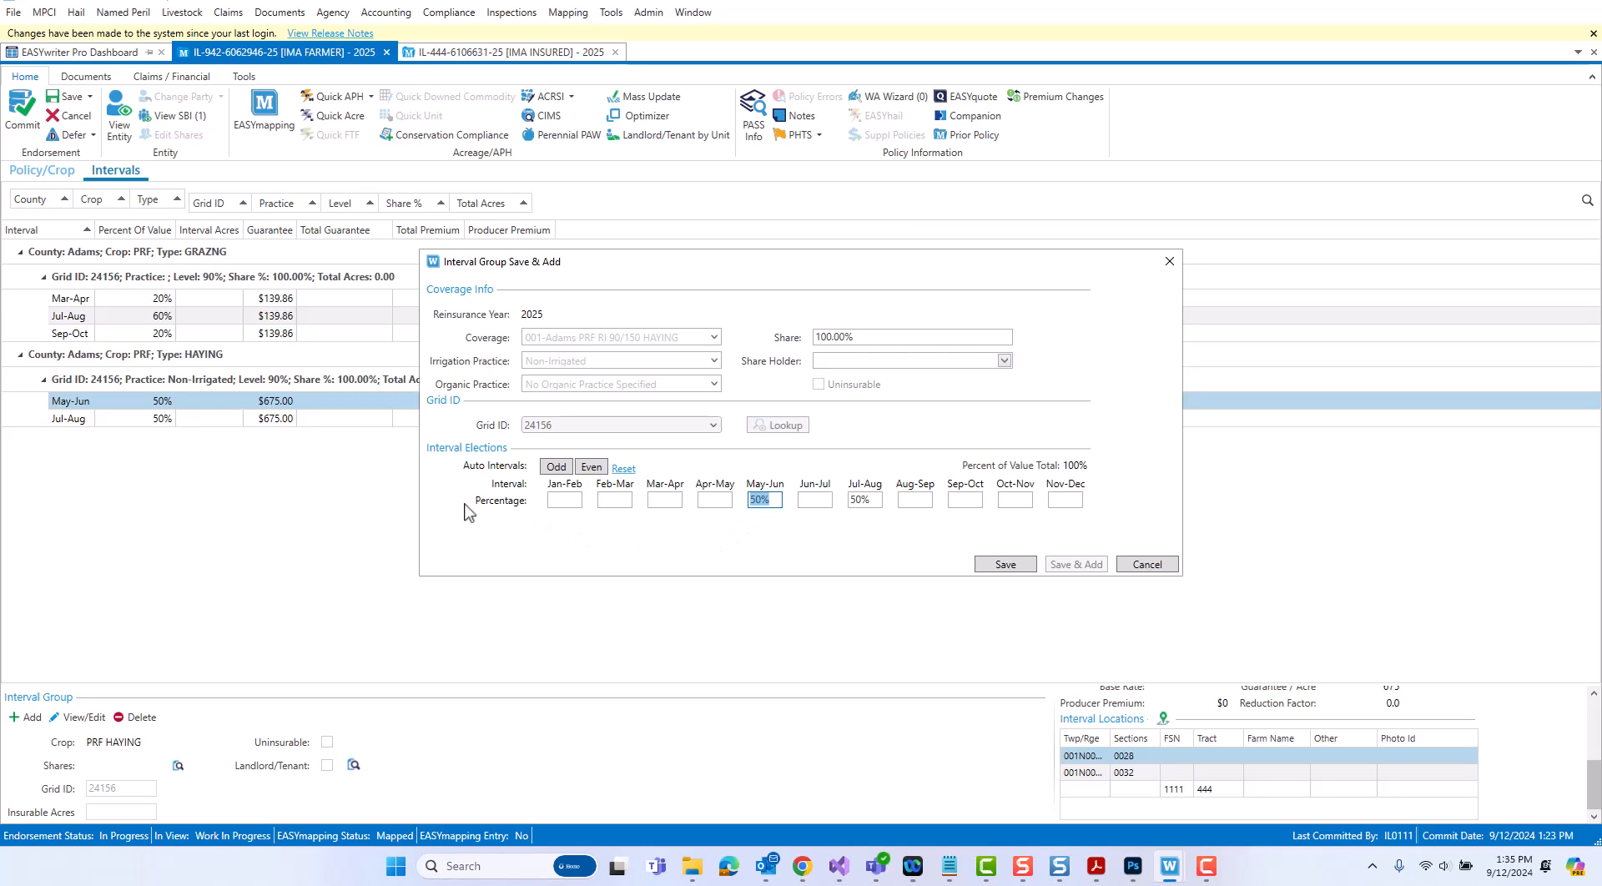
mouse_move(503, 485)
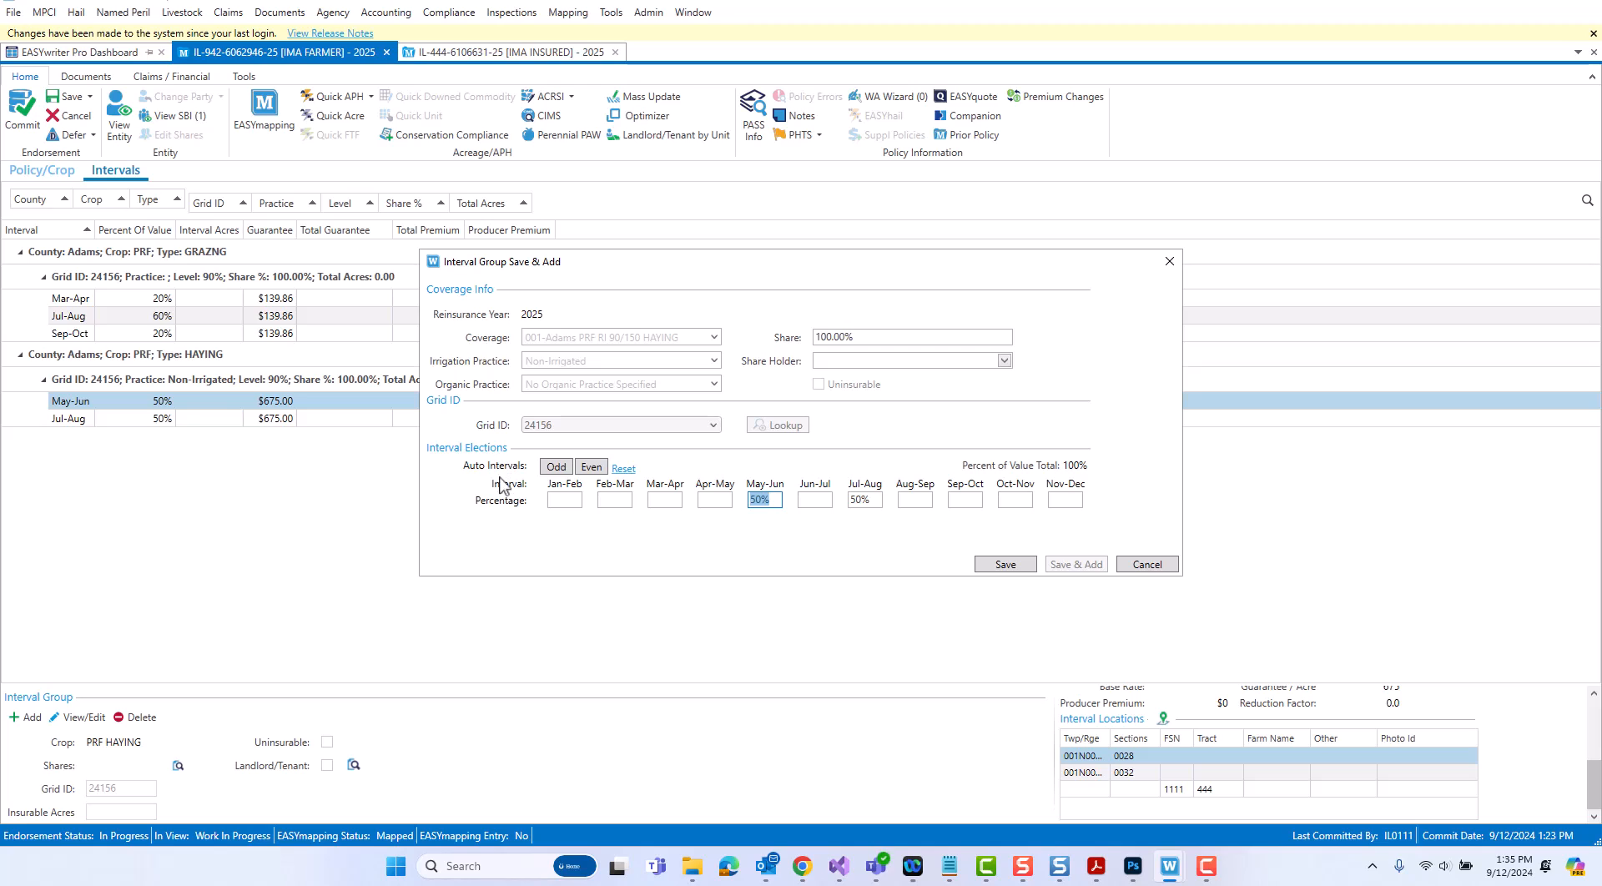
click(562, 499)
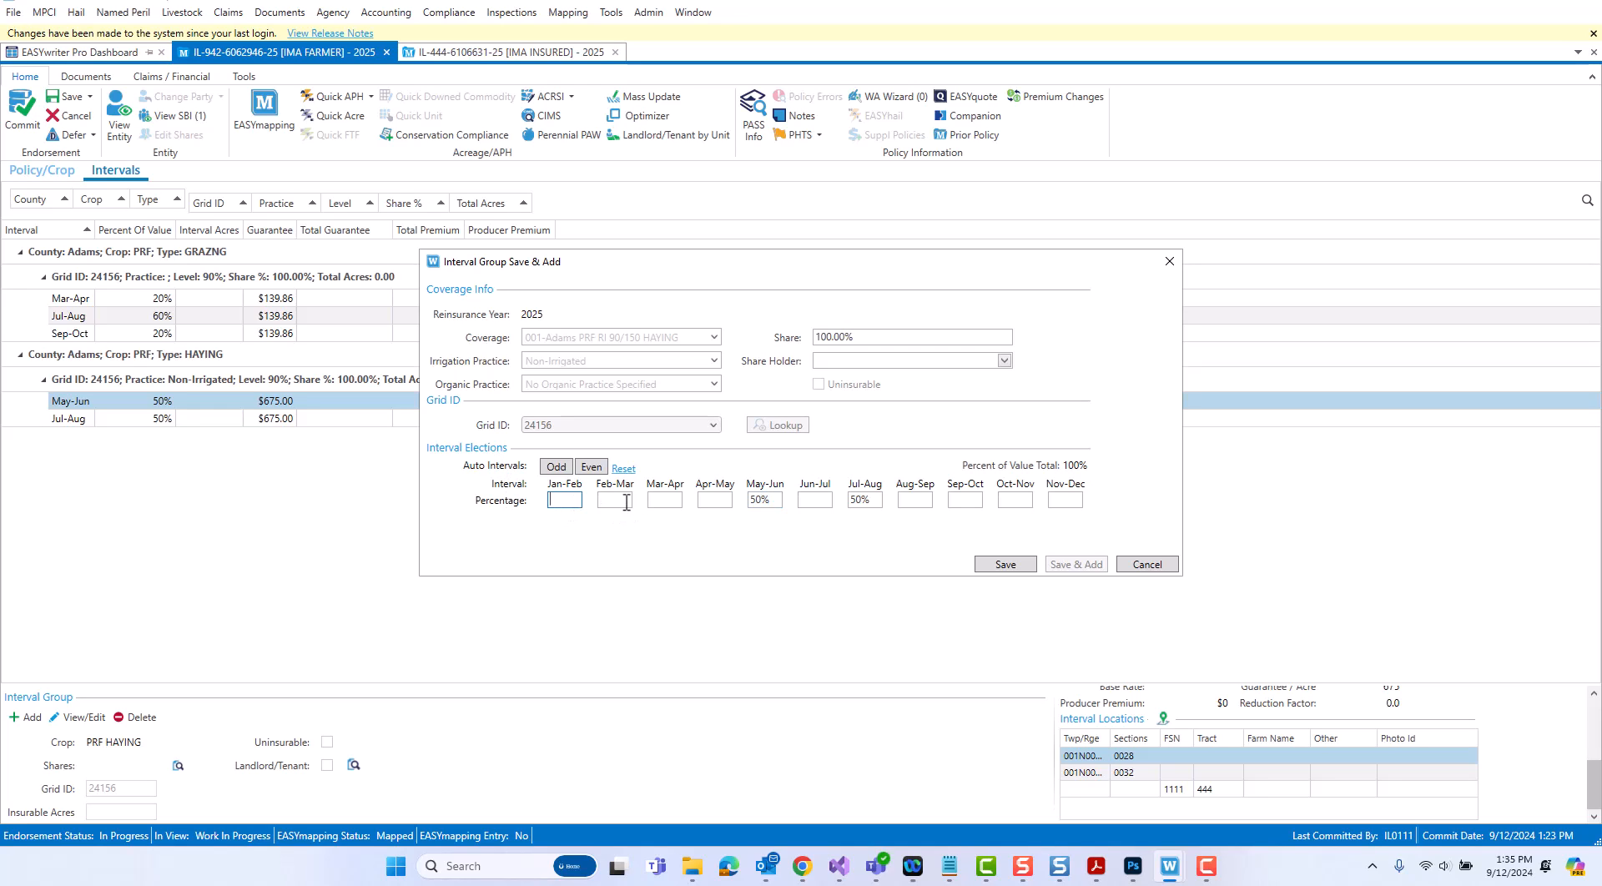
click(662, 499)
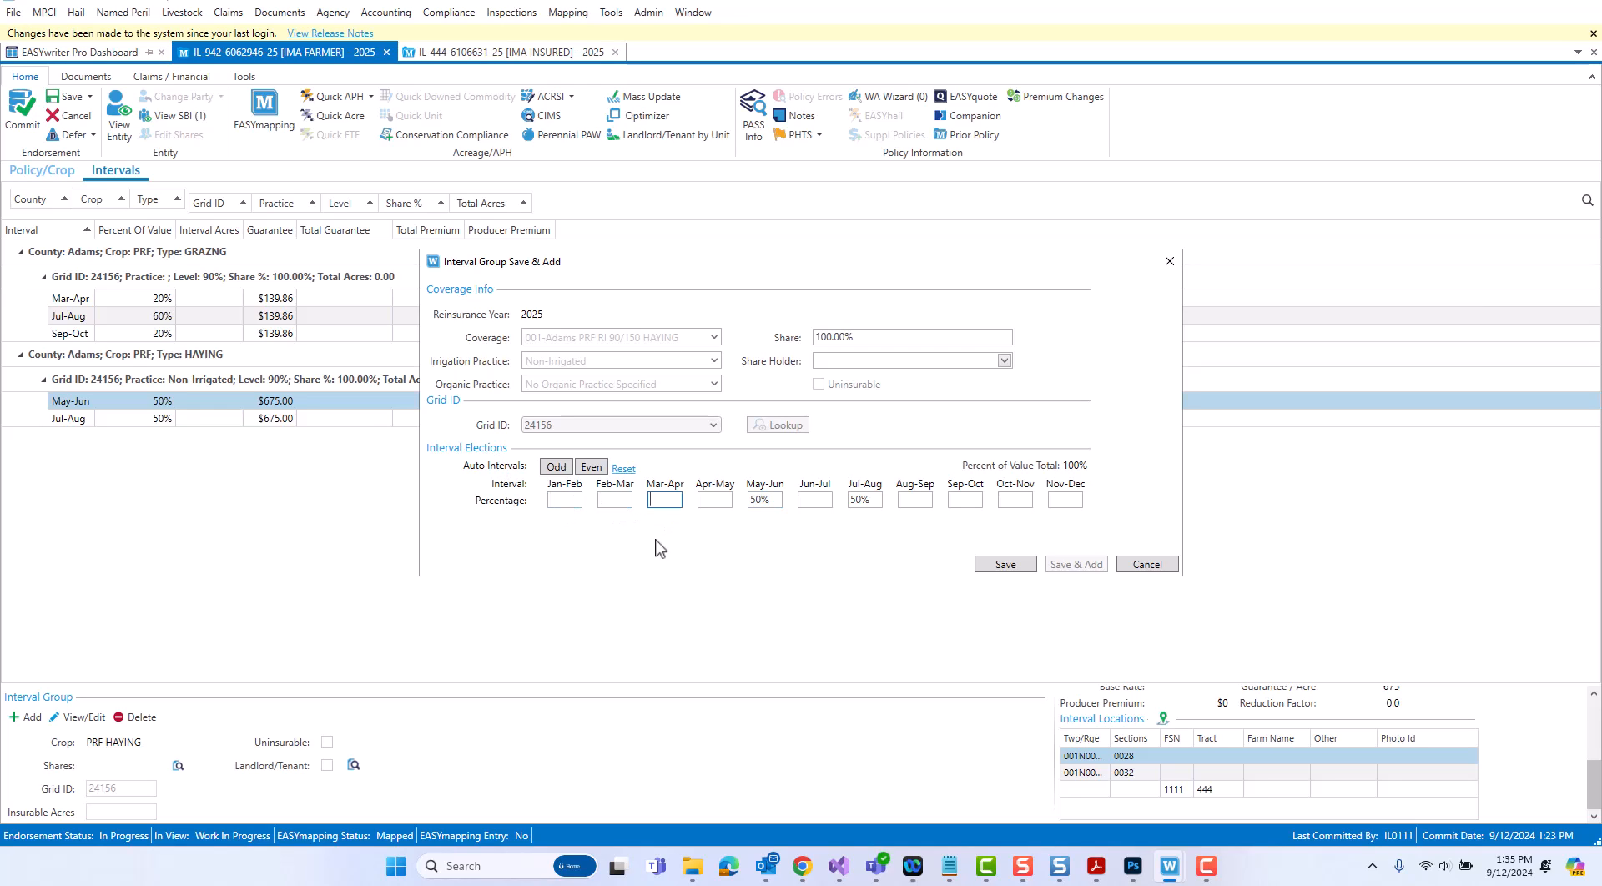
mouse_move(460, 339)
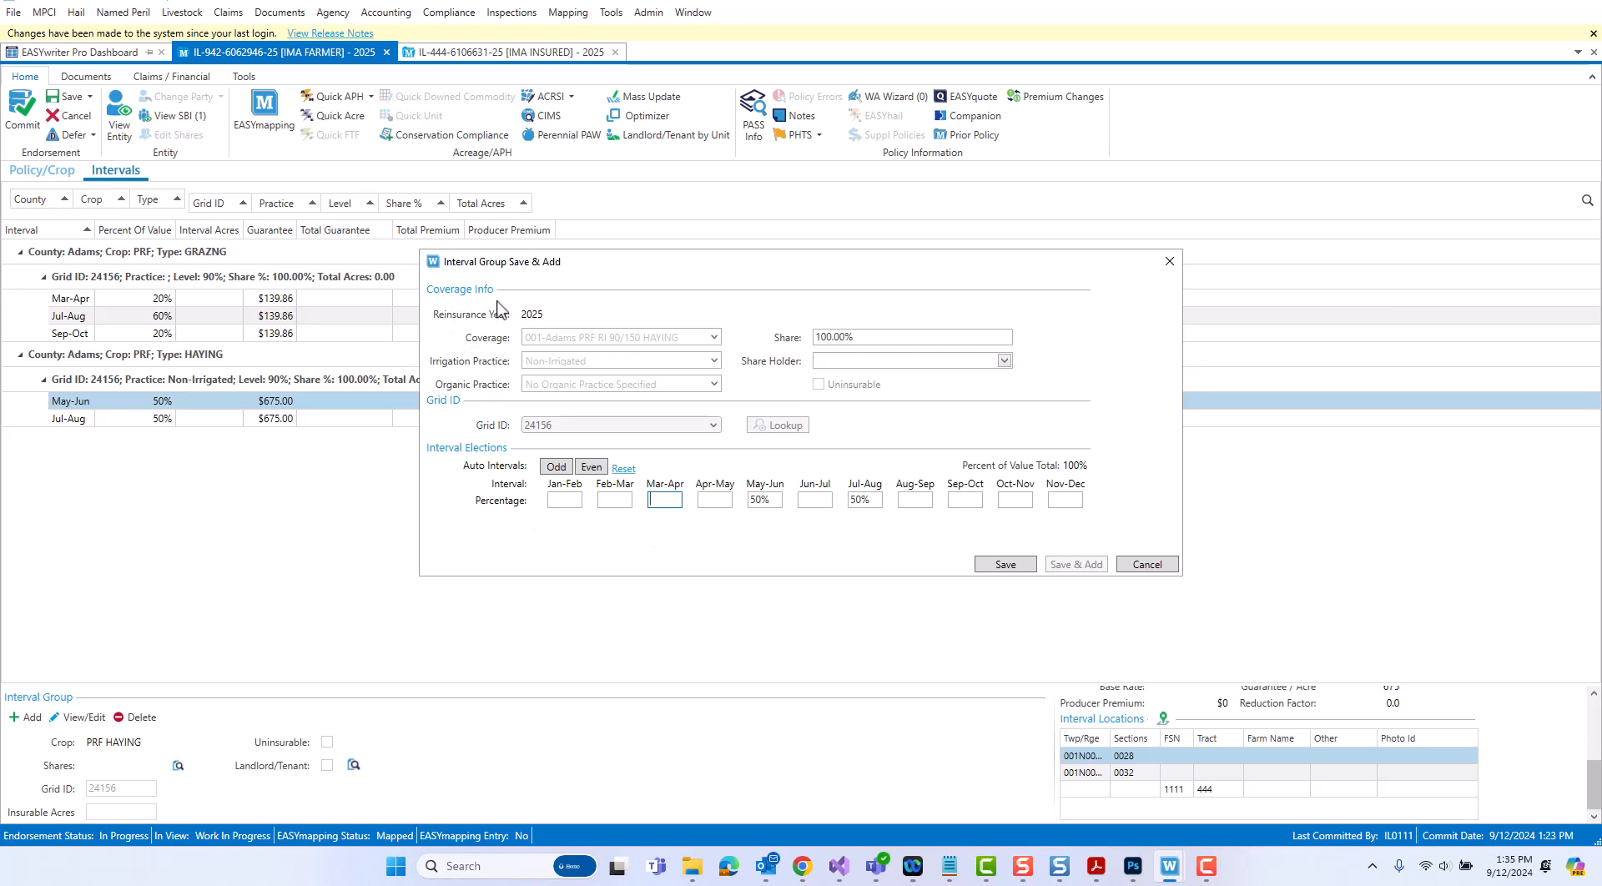
mouse_move(552, 447)
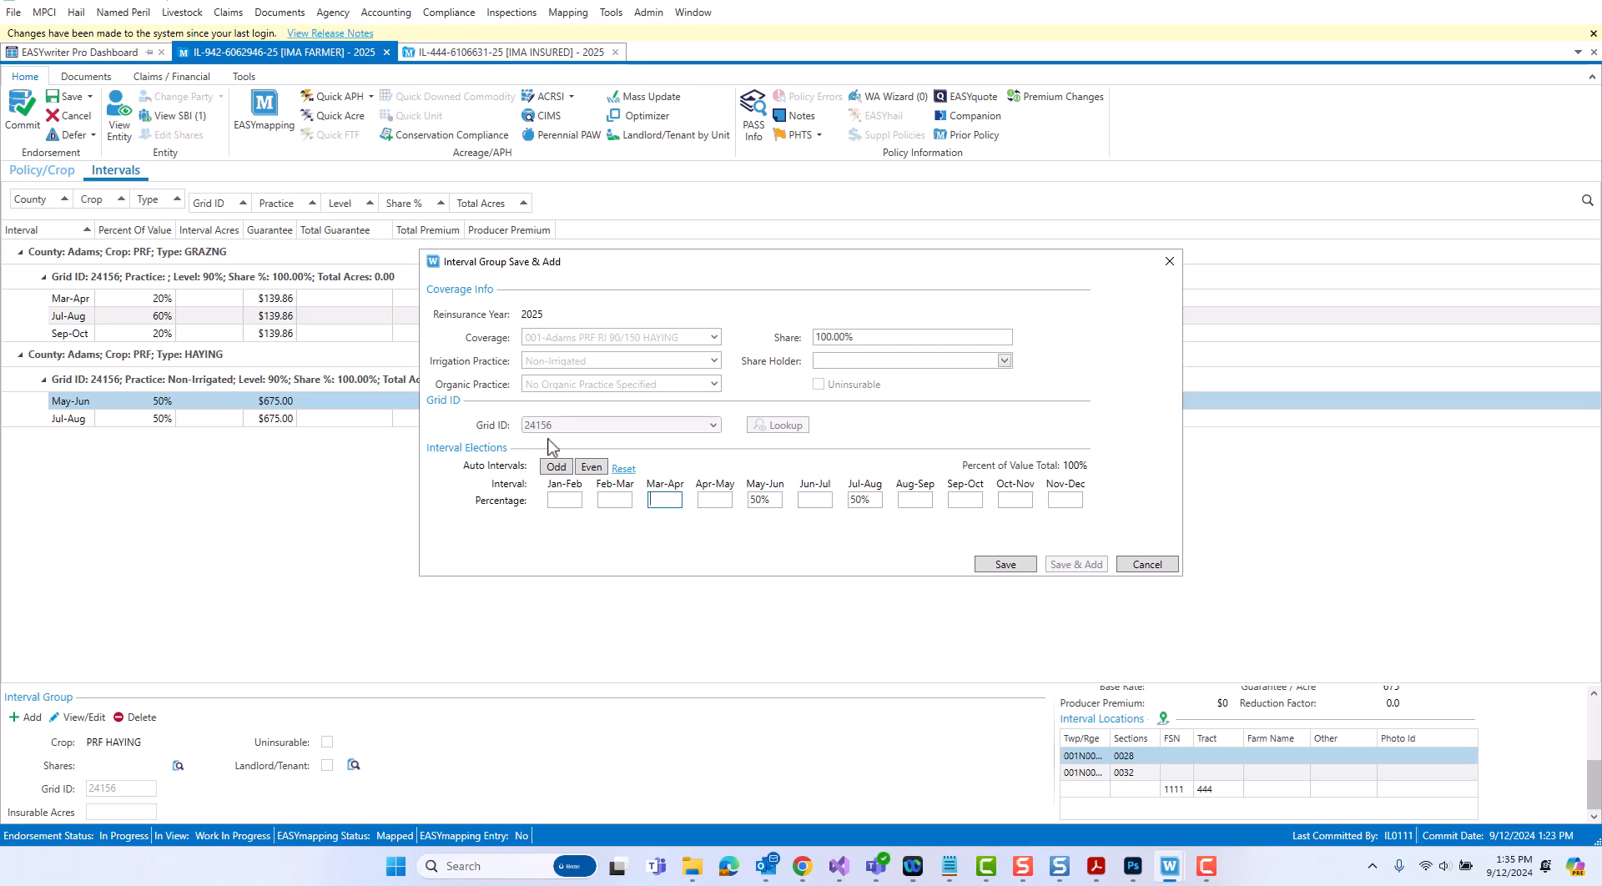
mouse_move(541, 449)
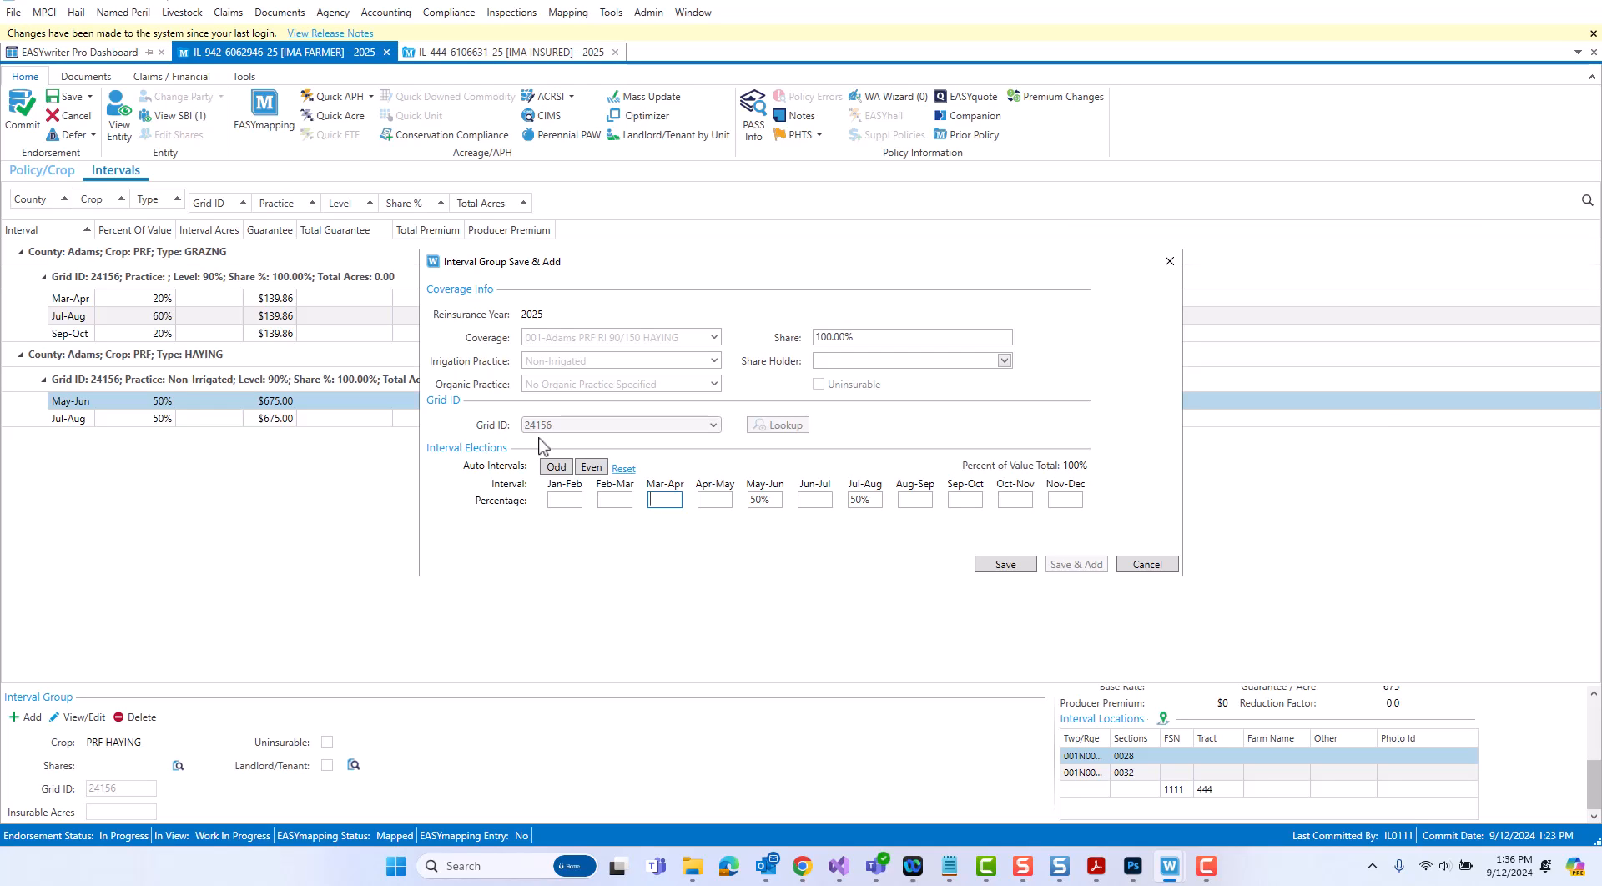
mouse_move(465, 427)
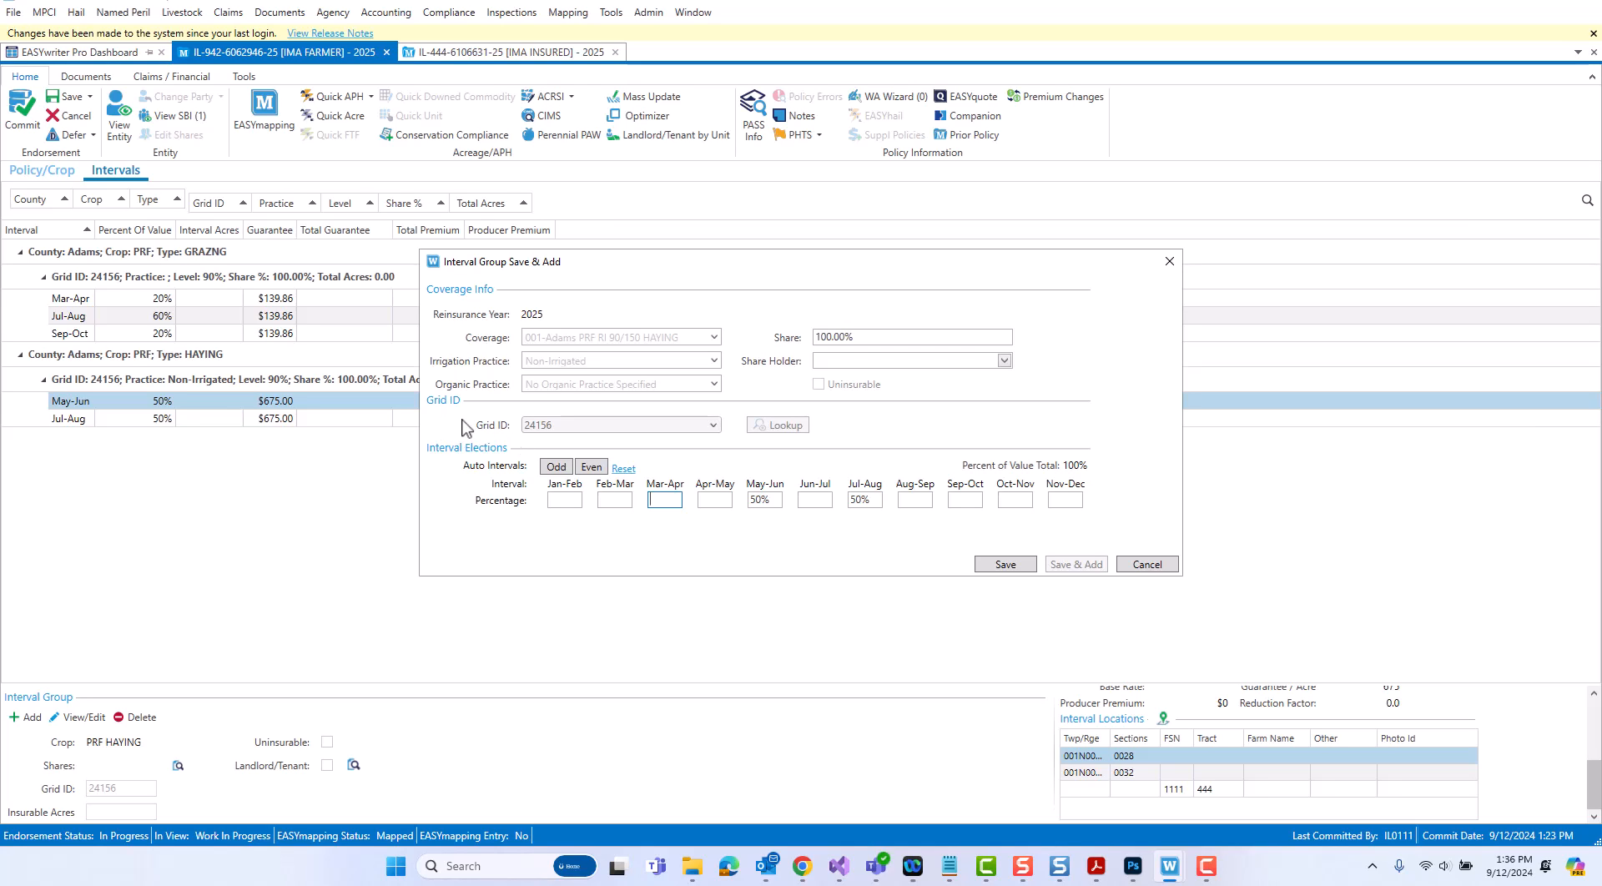
mouse_move(1146, 564)
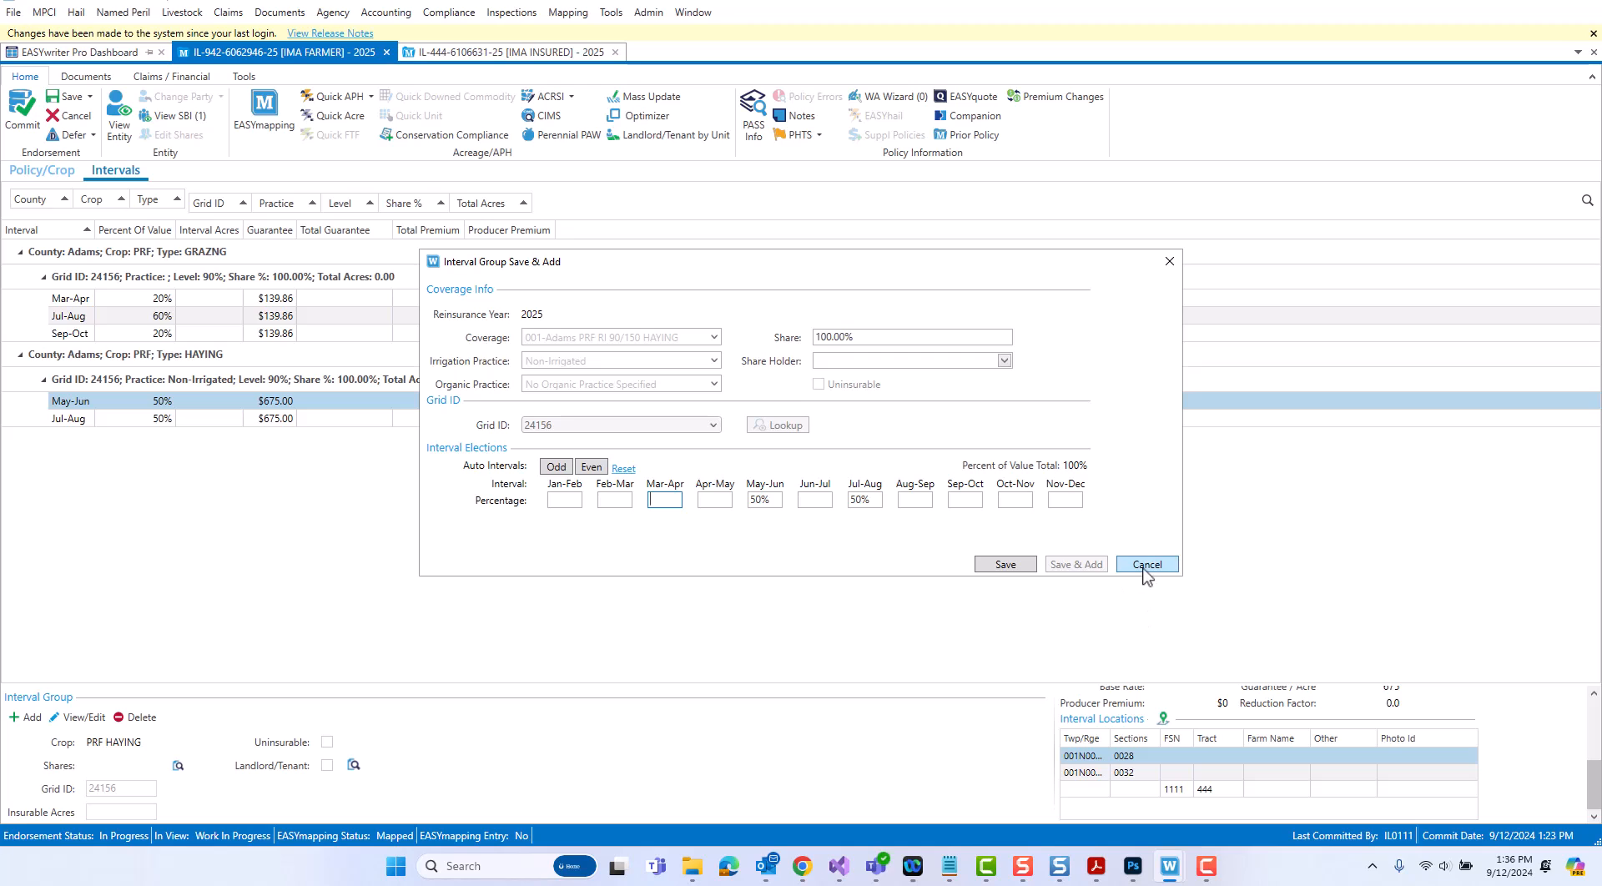
- Cancel the edit and delete the HAYING interval group, leaving only the Adams grazing group
click(1146, 564)
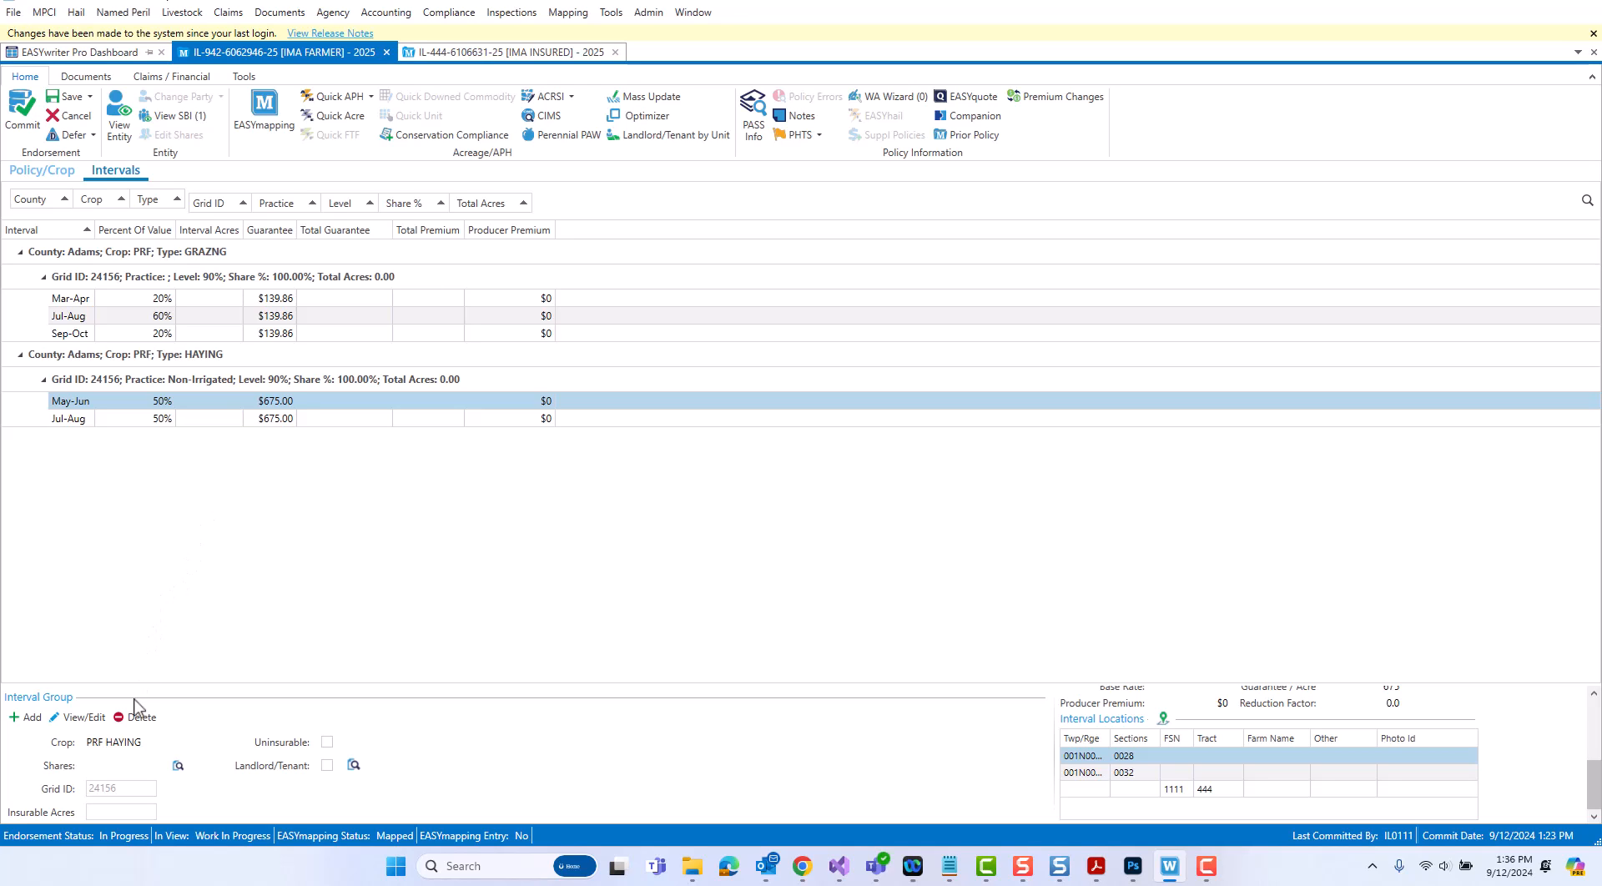
mouse_move(243, 679)
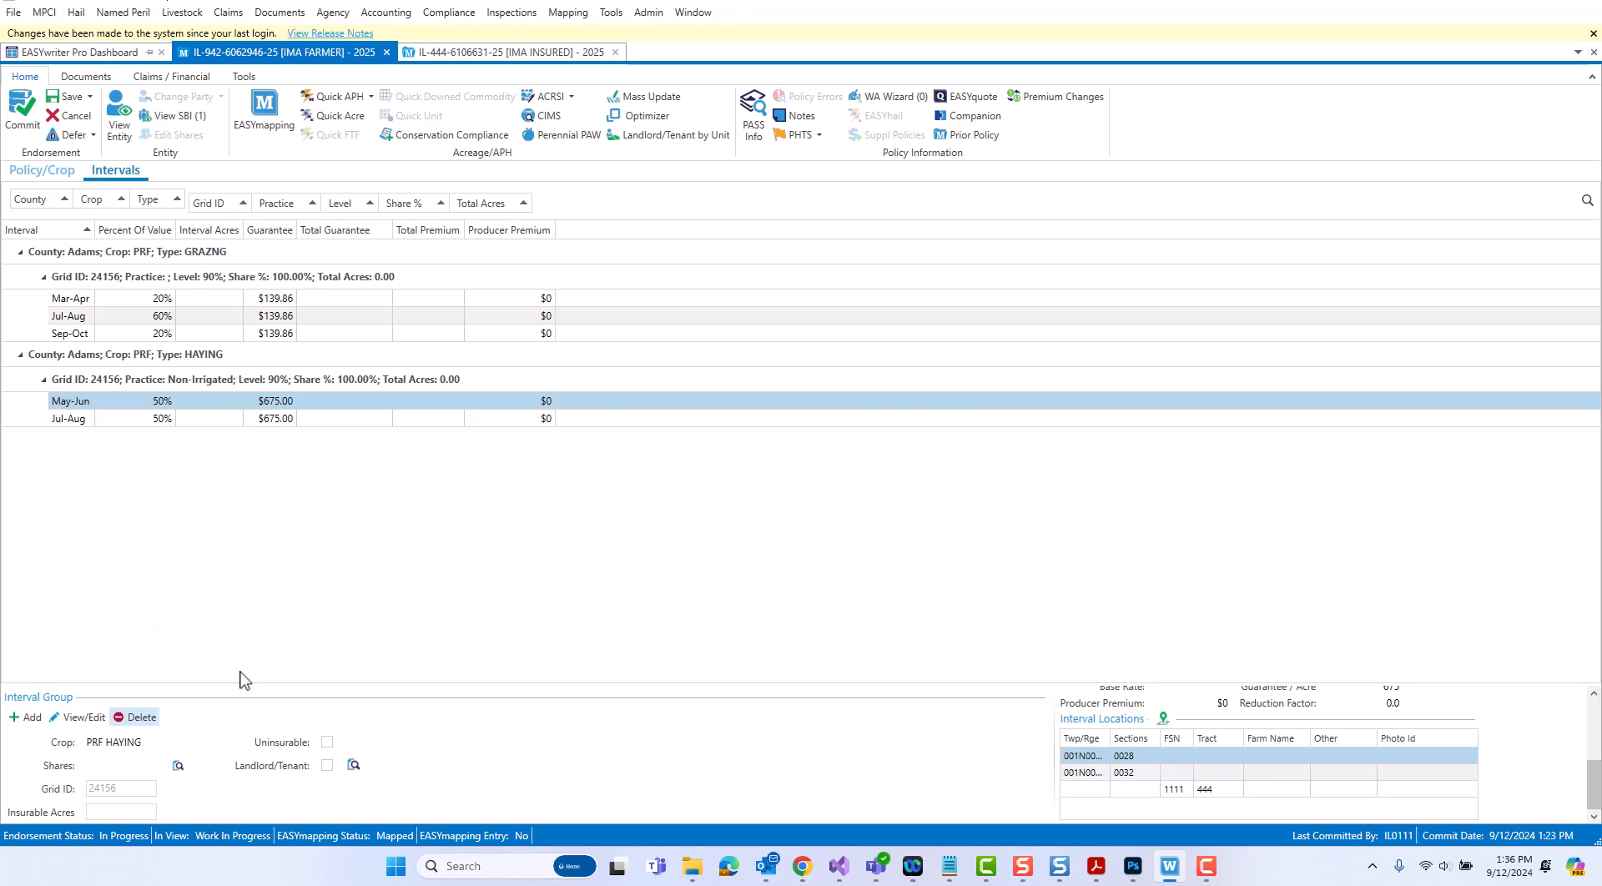
click(141, 716)
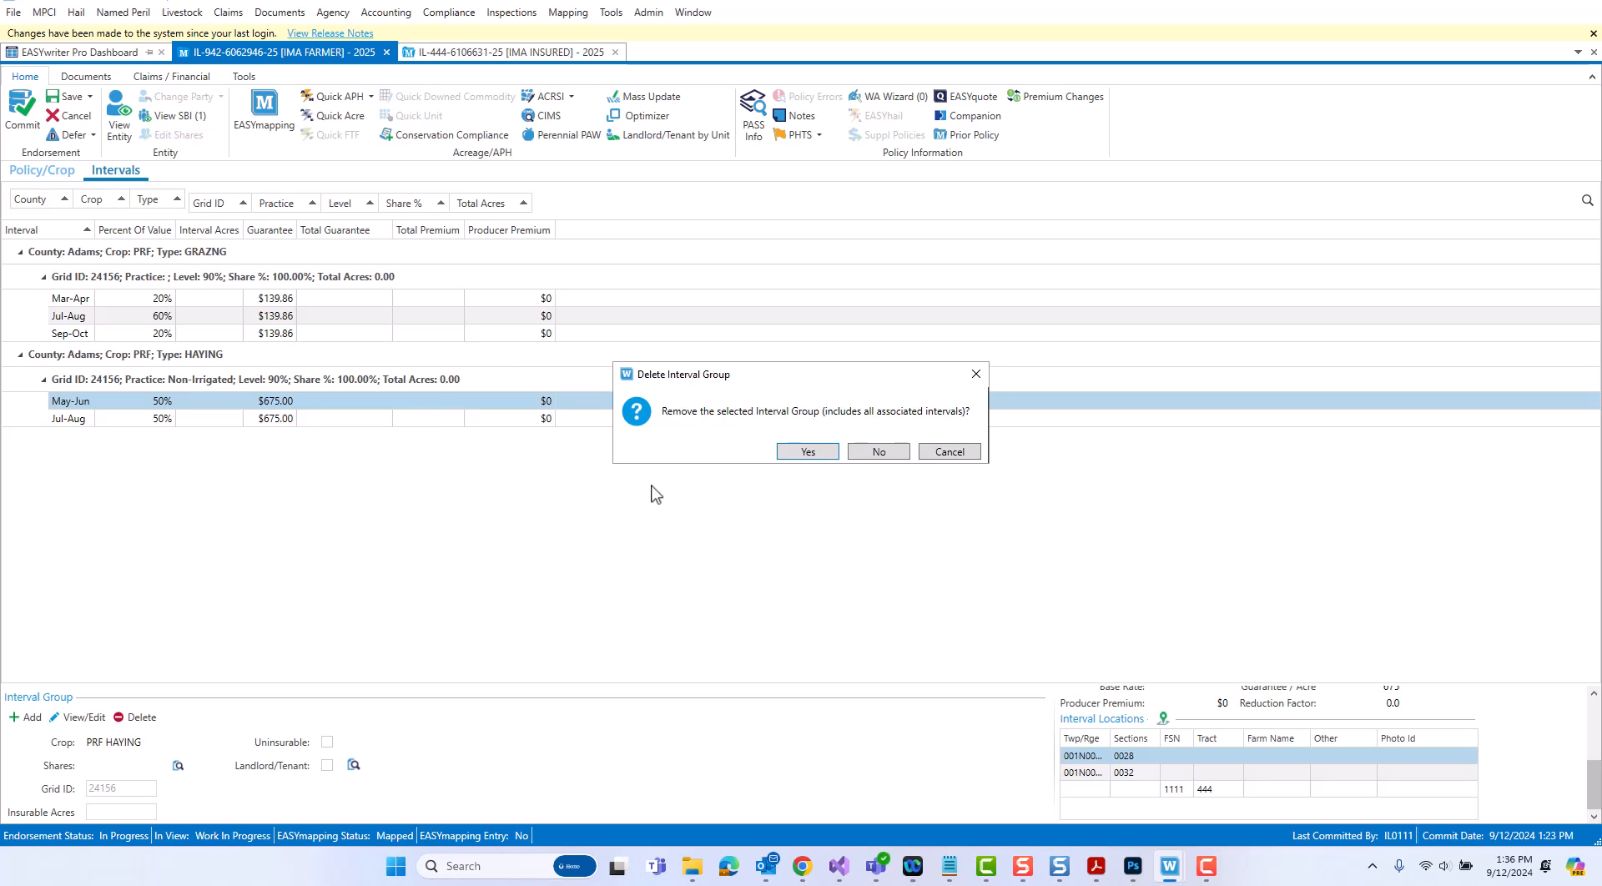
mouse_move(402, 399)
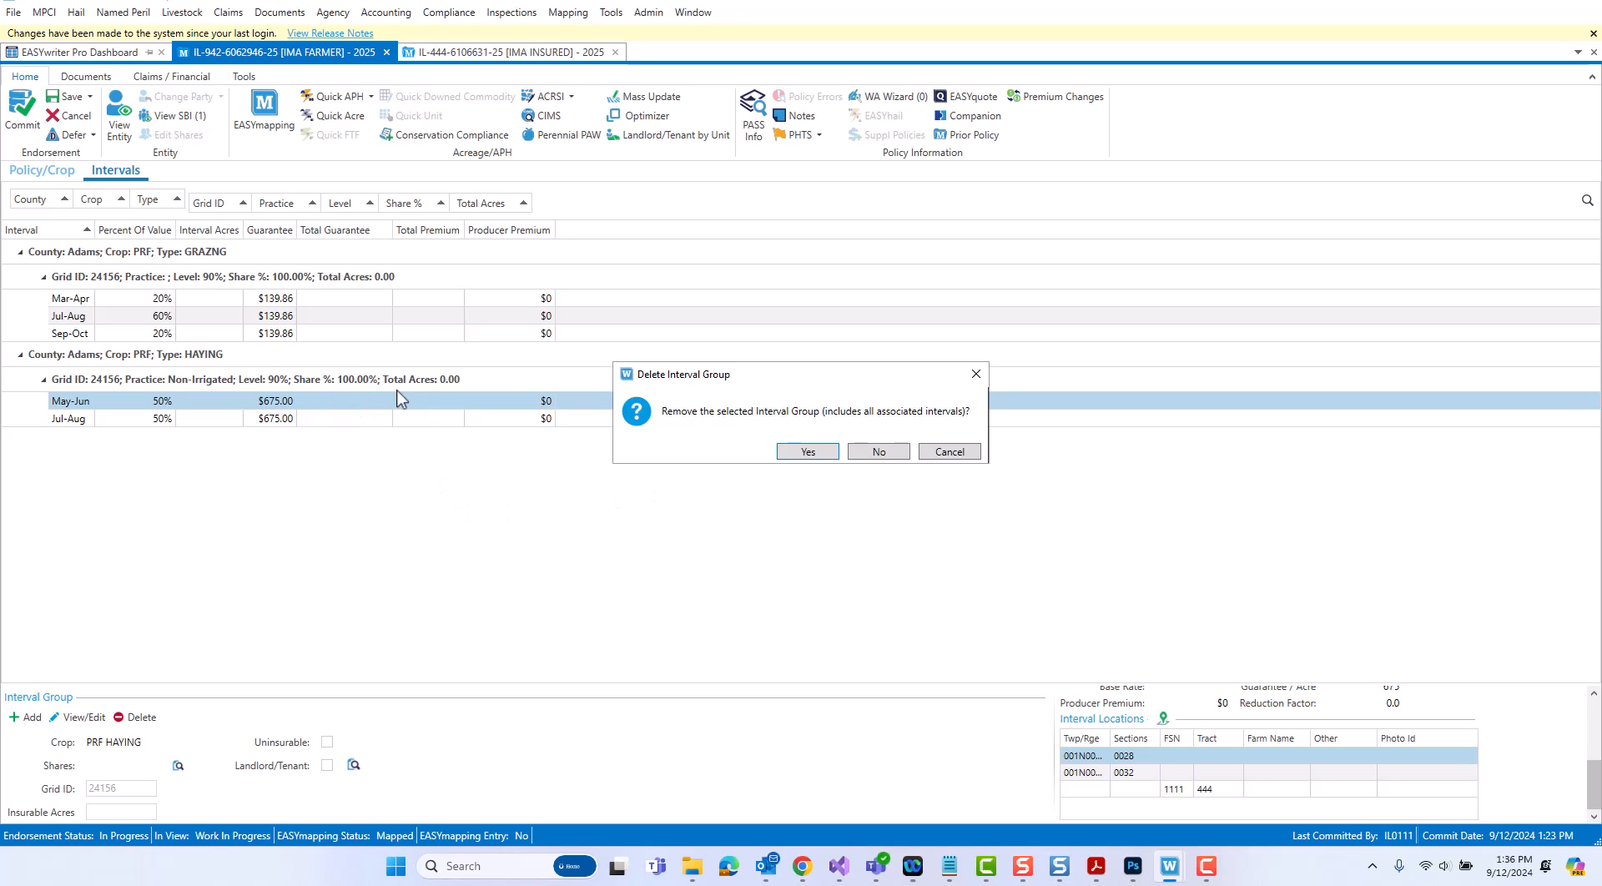
mouse_move(357, 414)
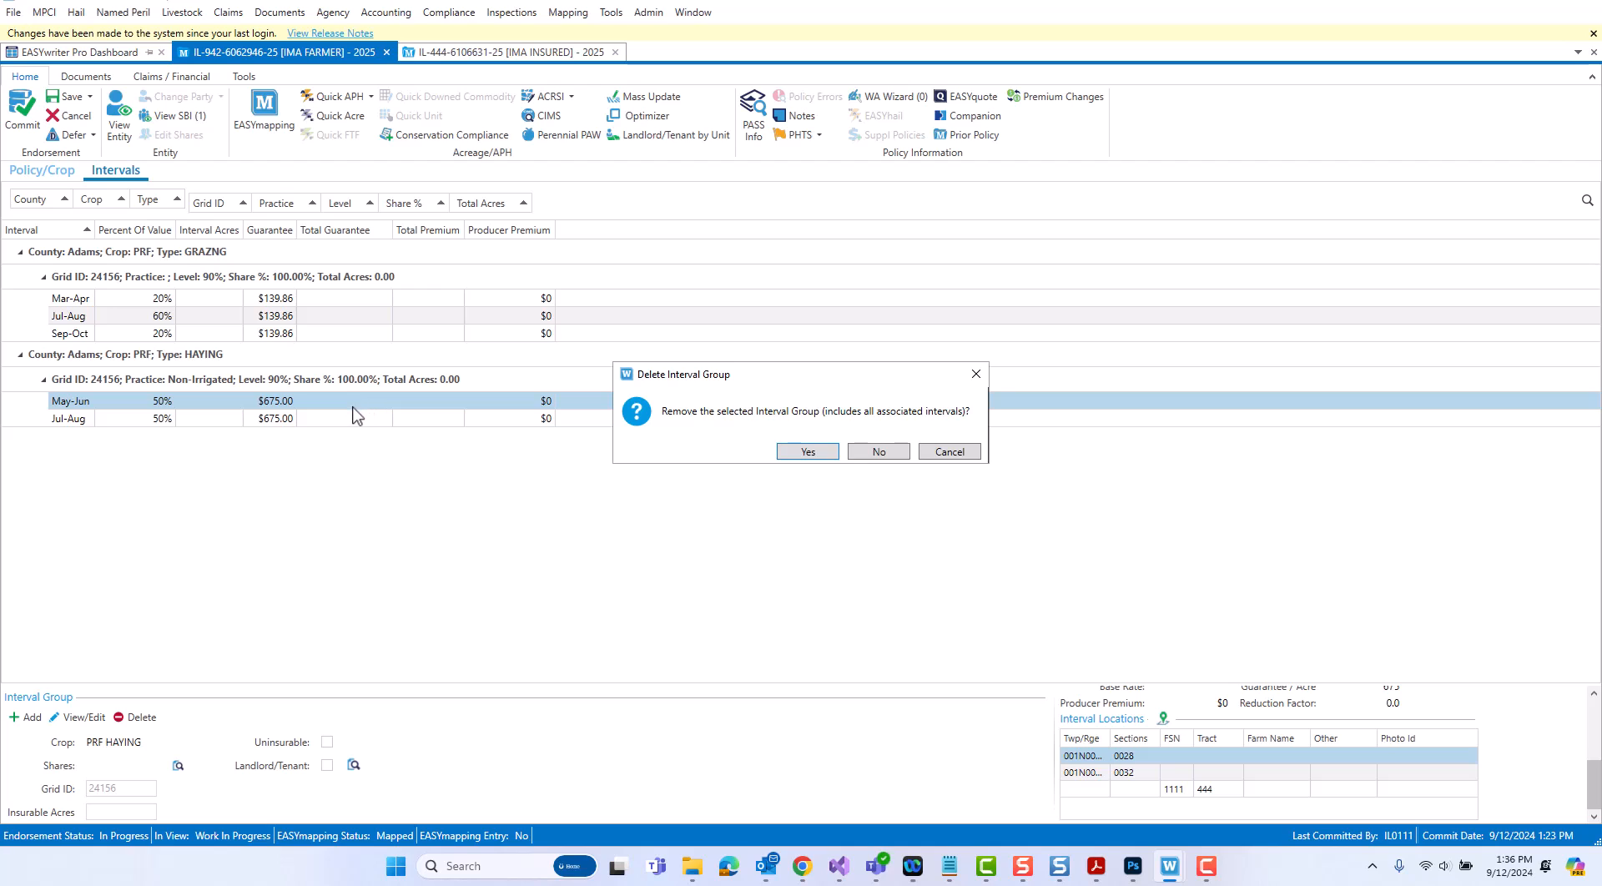
mouse_move(776, 507)
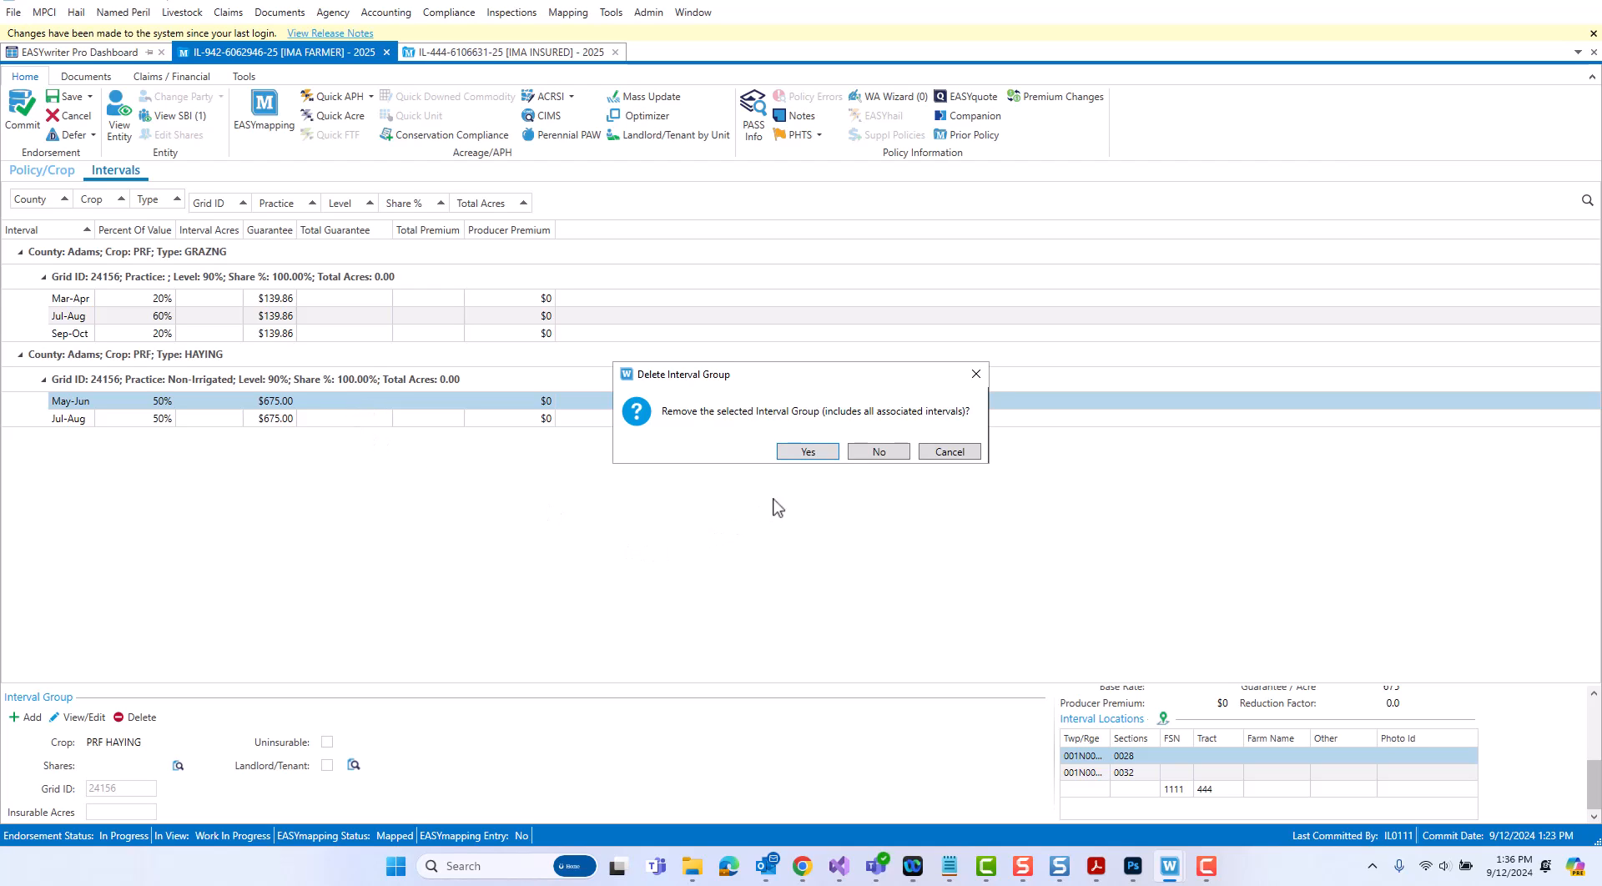
click(806, 452)
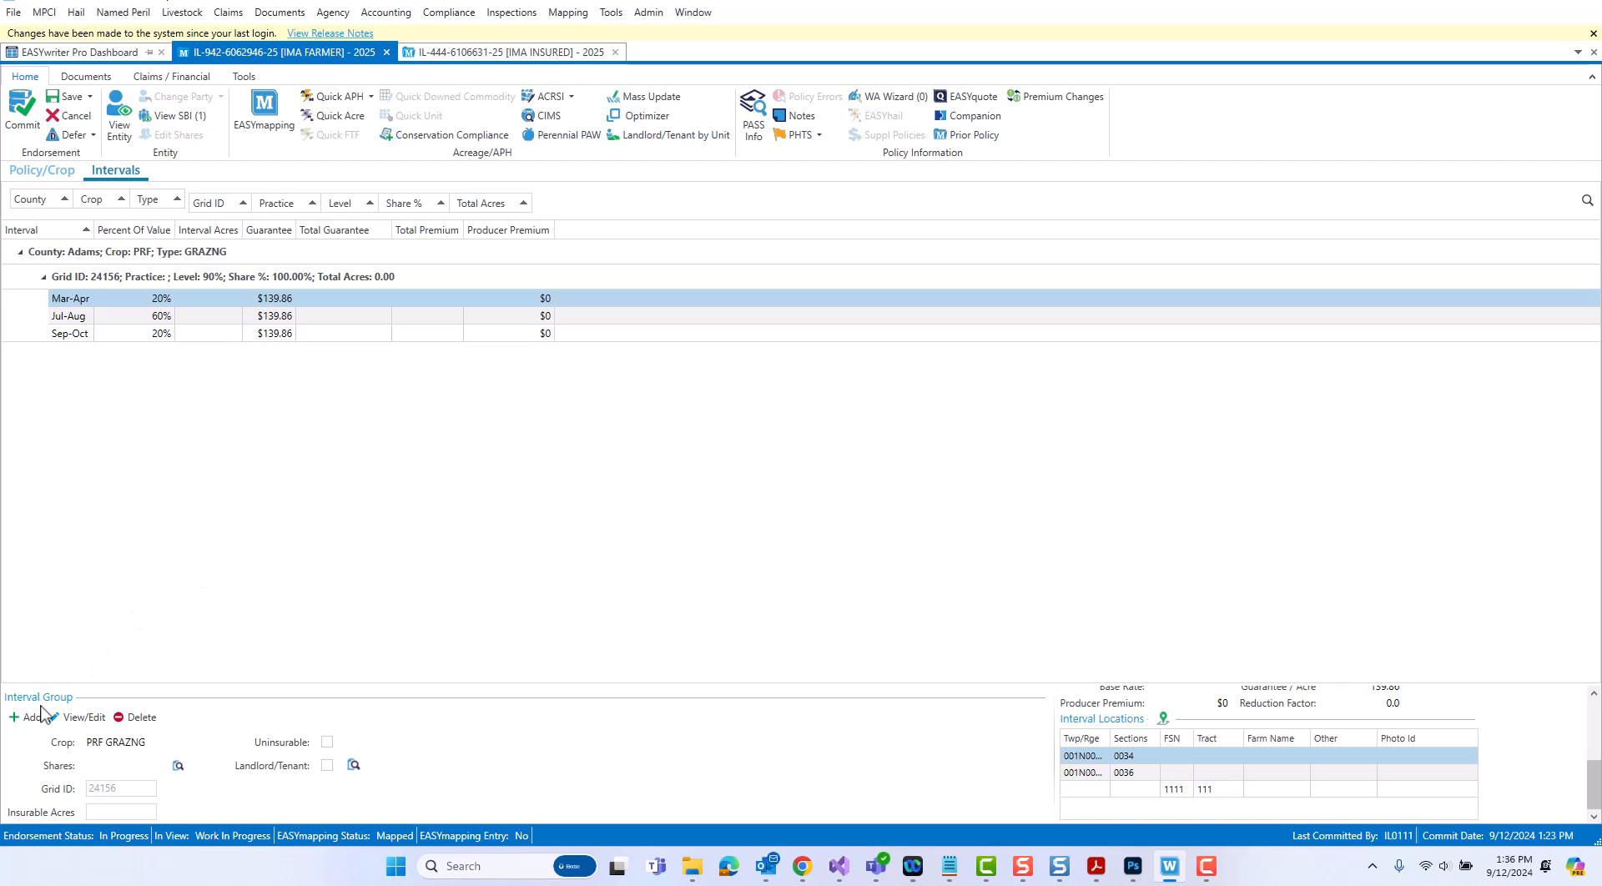
- Add an irrigated, non-organic haying interval group for grid 23857 with 20% across five even intervals, and save it
click(28, 716)
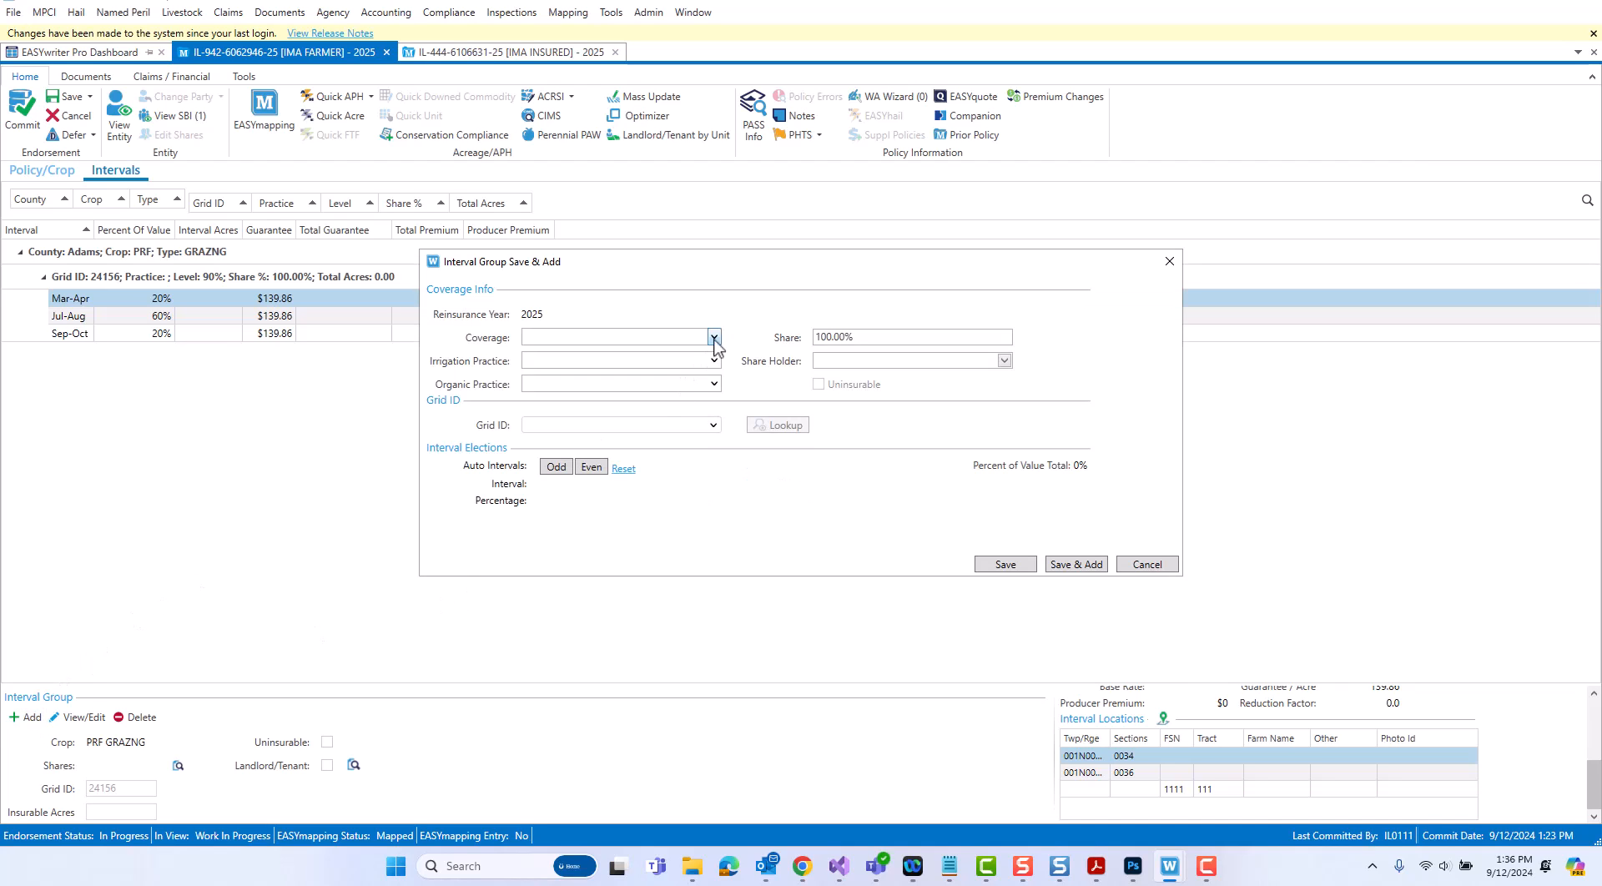
click(714, 360)
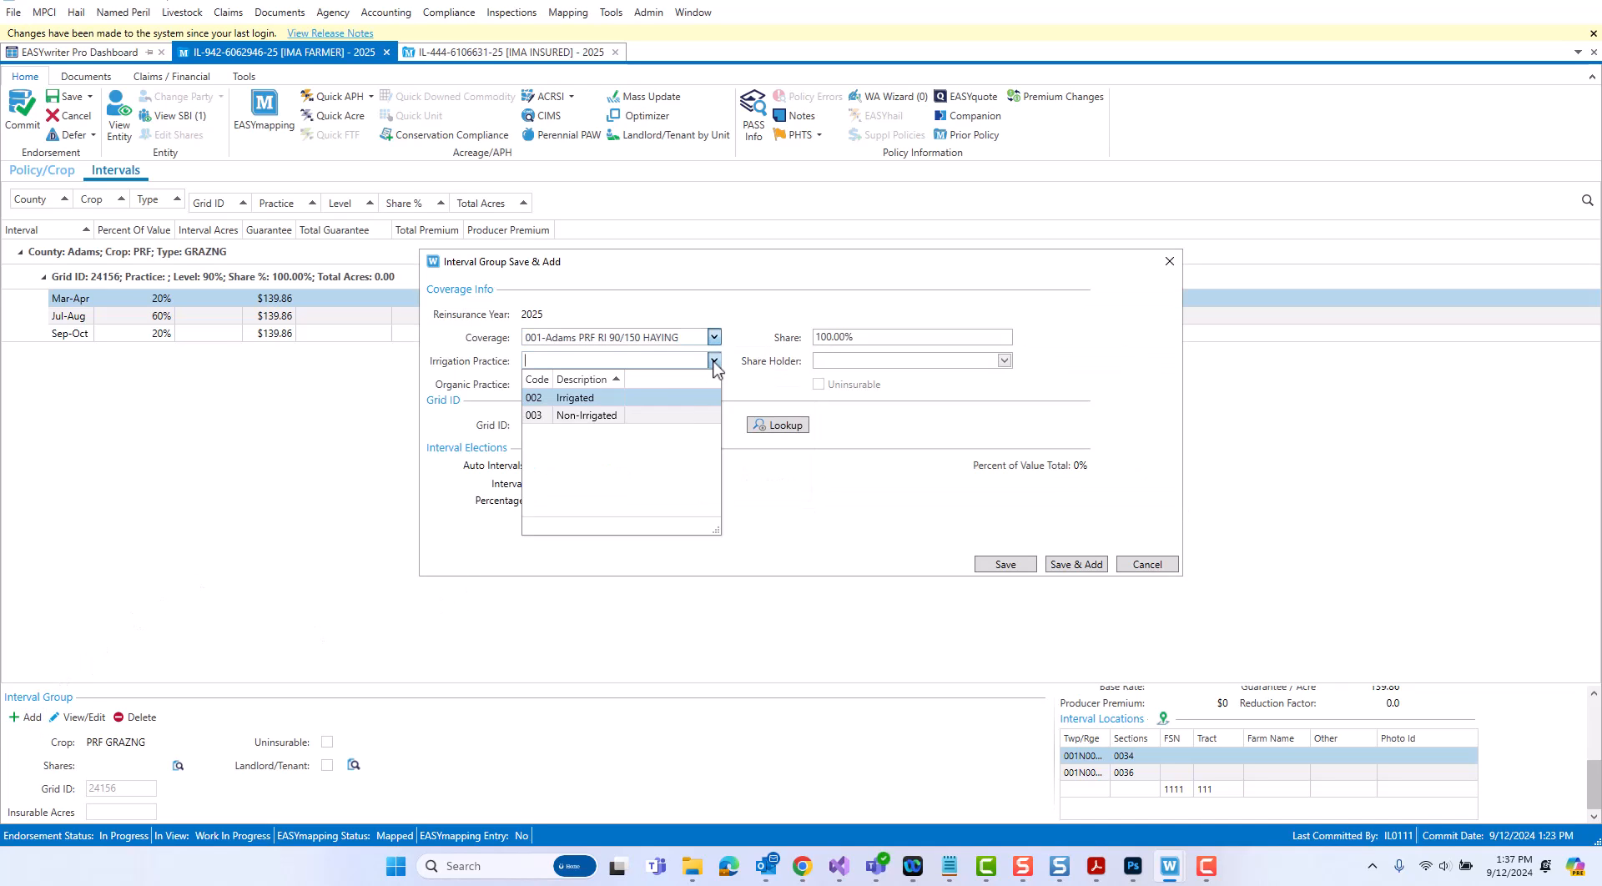
click(574, 398)
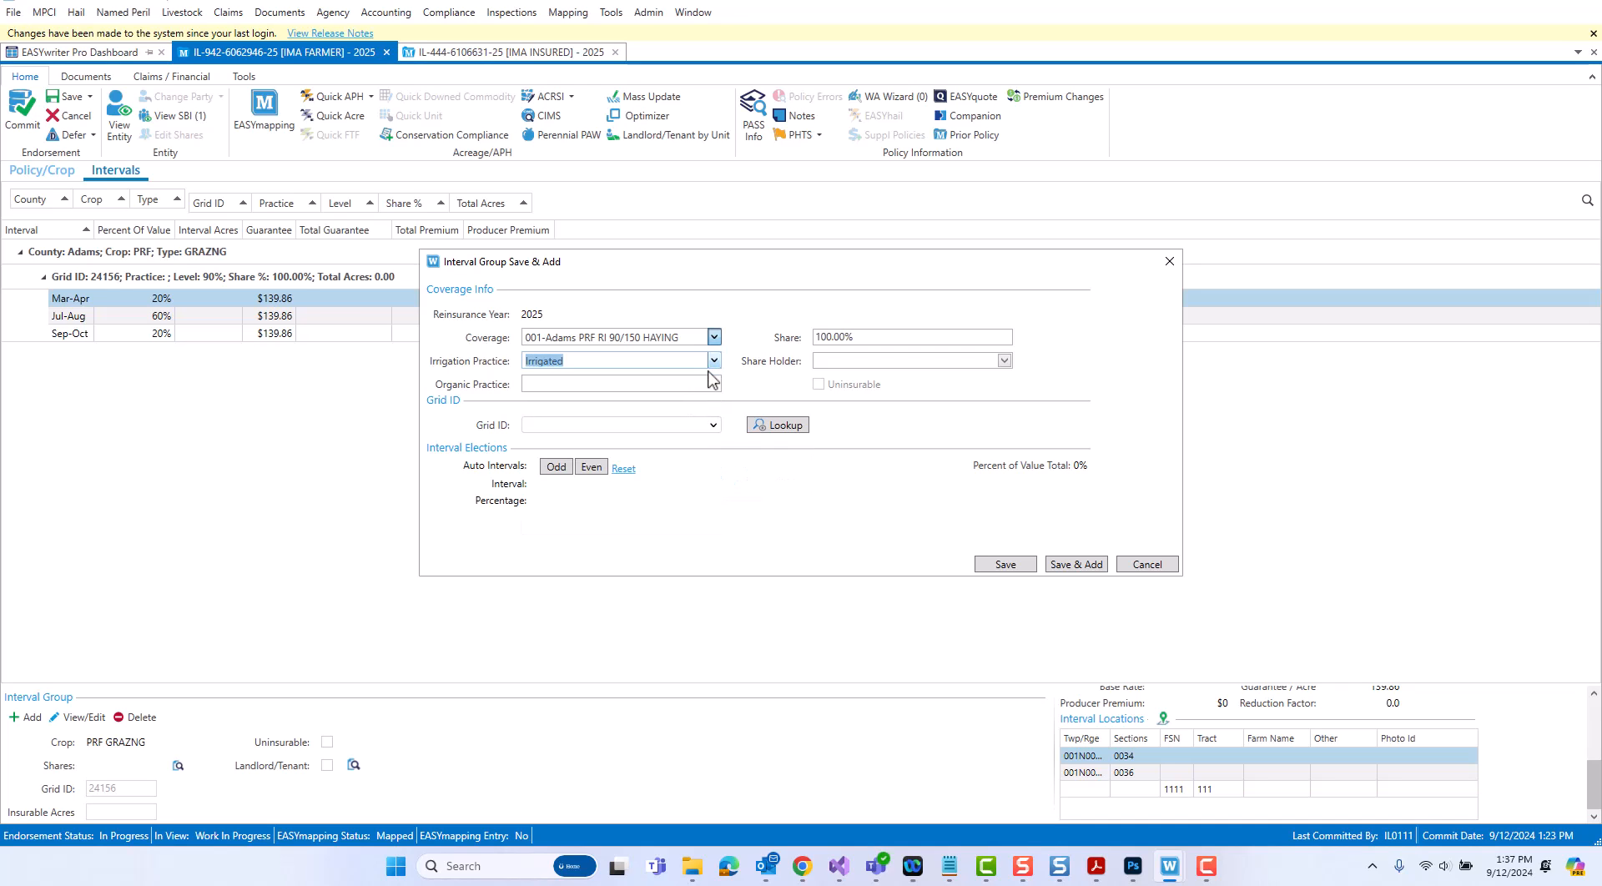
click(612, 384)
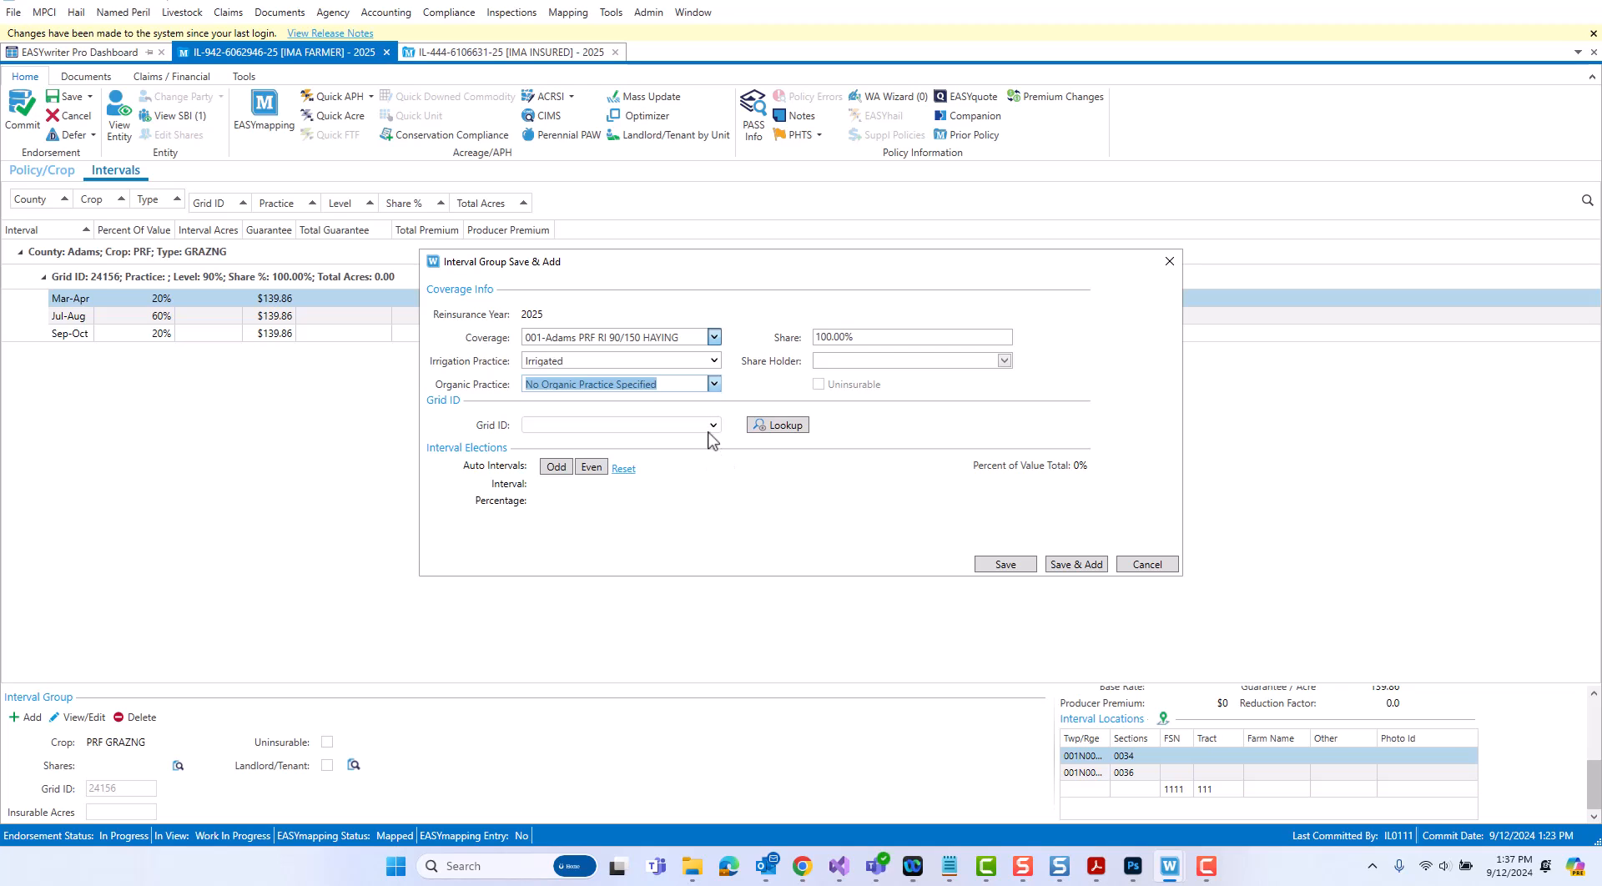
click(713, 424)
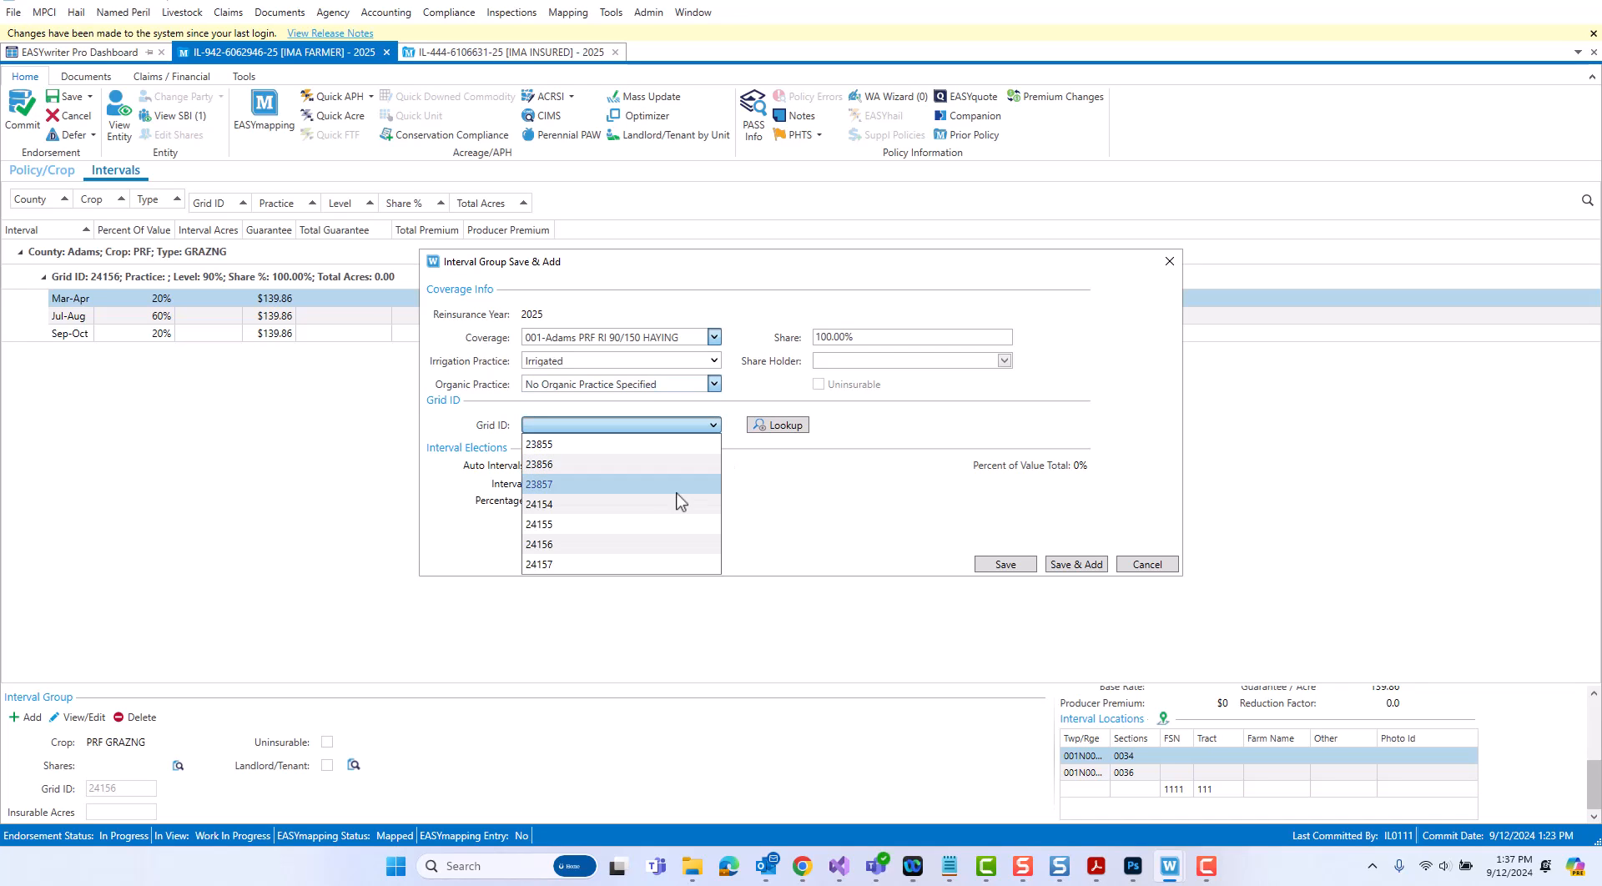
click(539, 484)
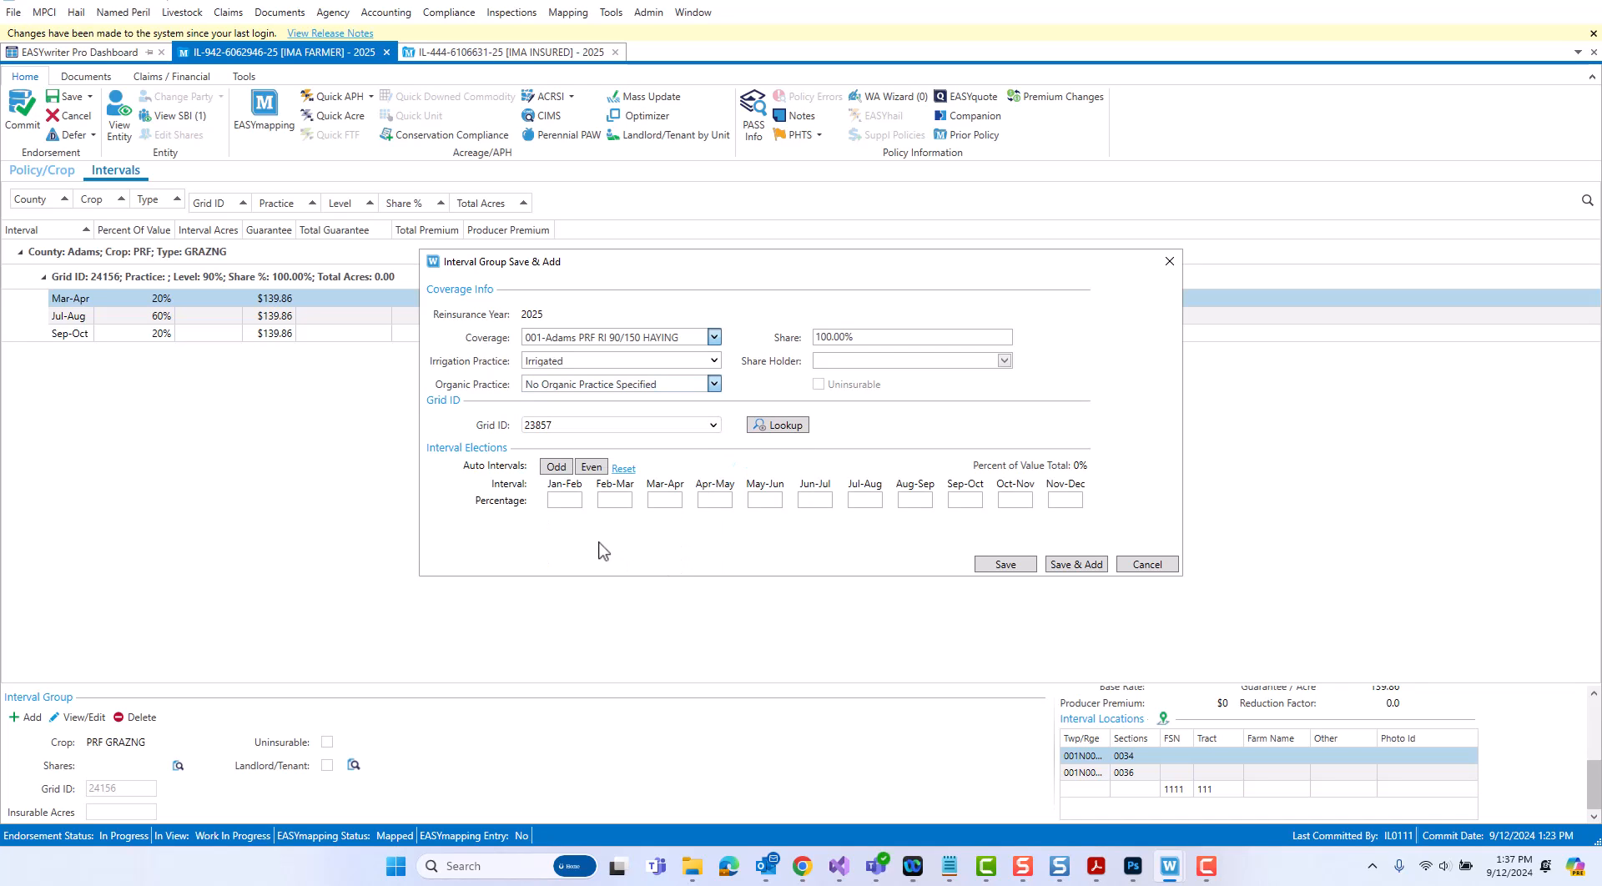
mouse_move(490, 529)
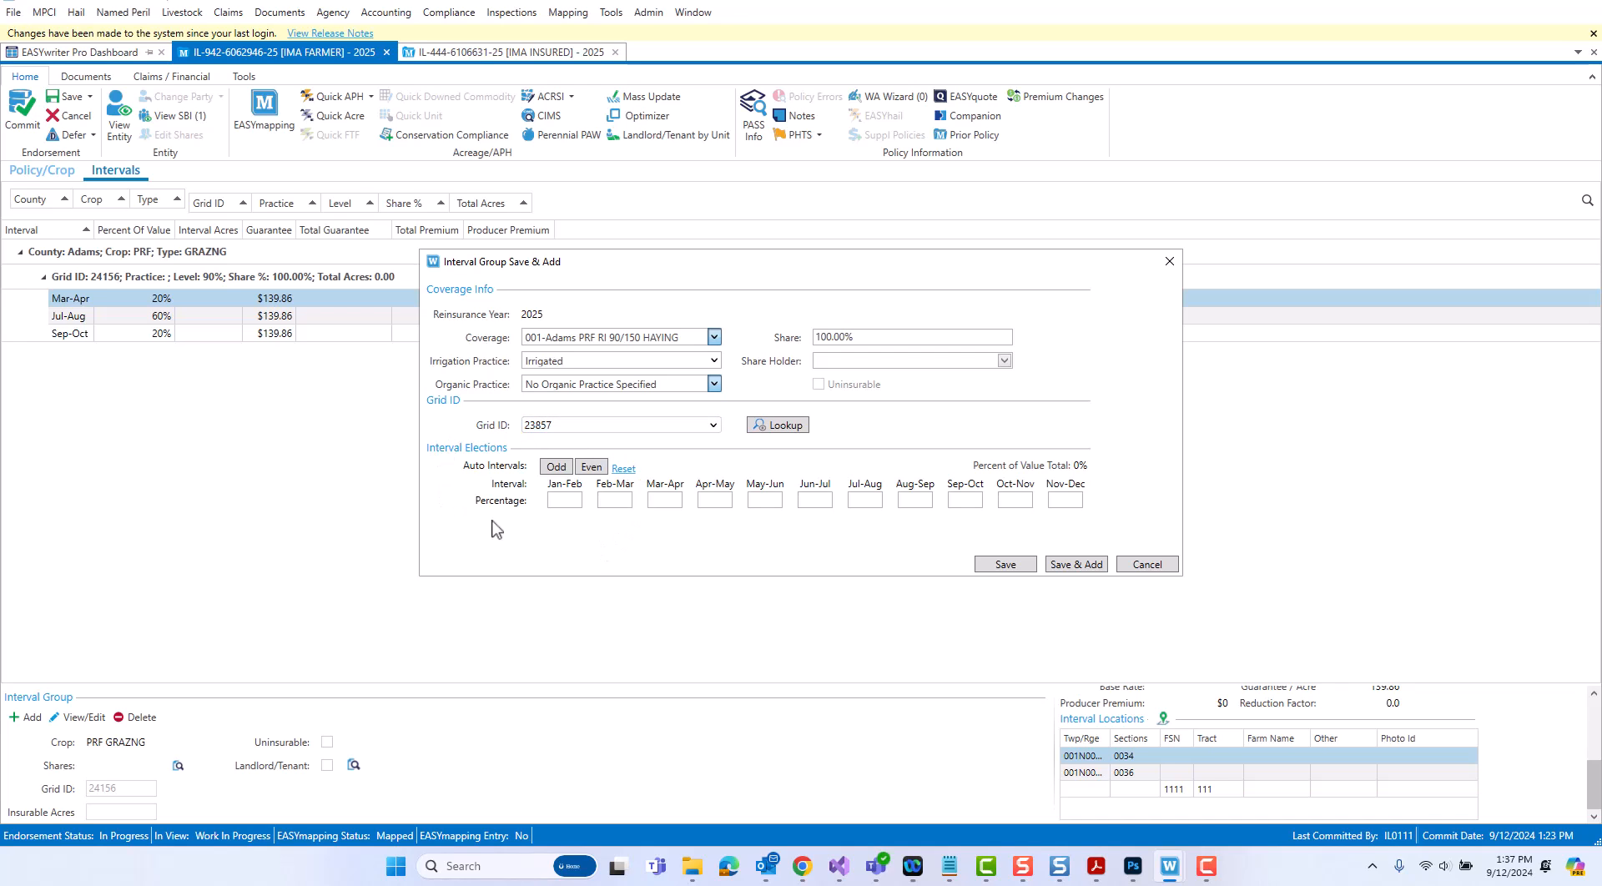
click(554, 465)
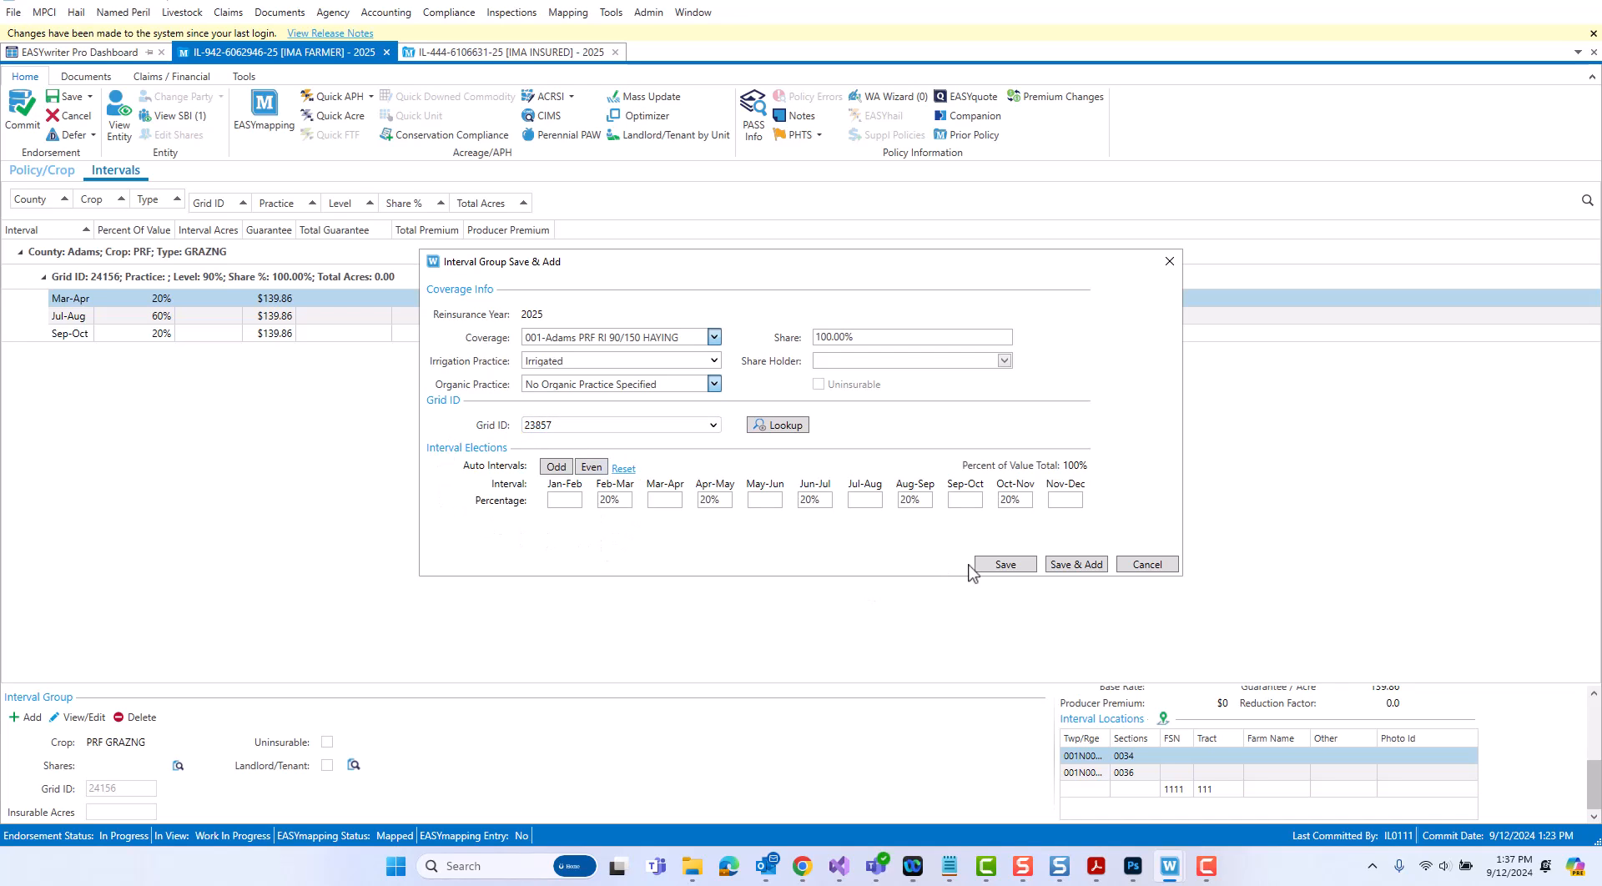
click(1003, 562)
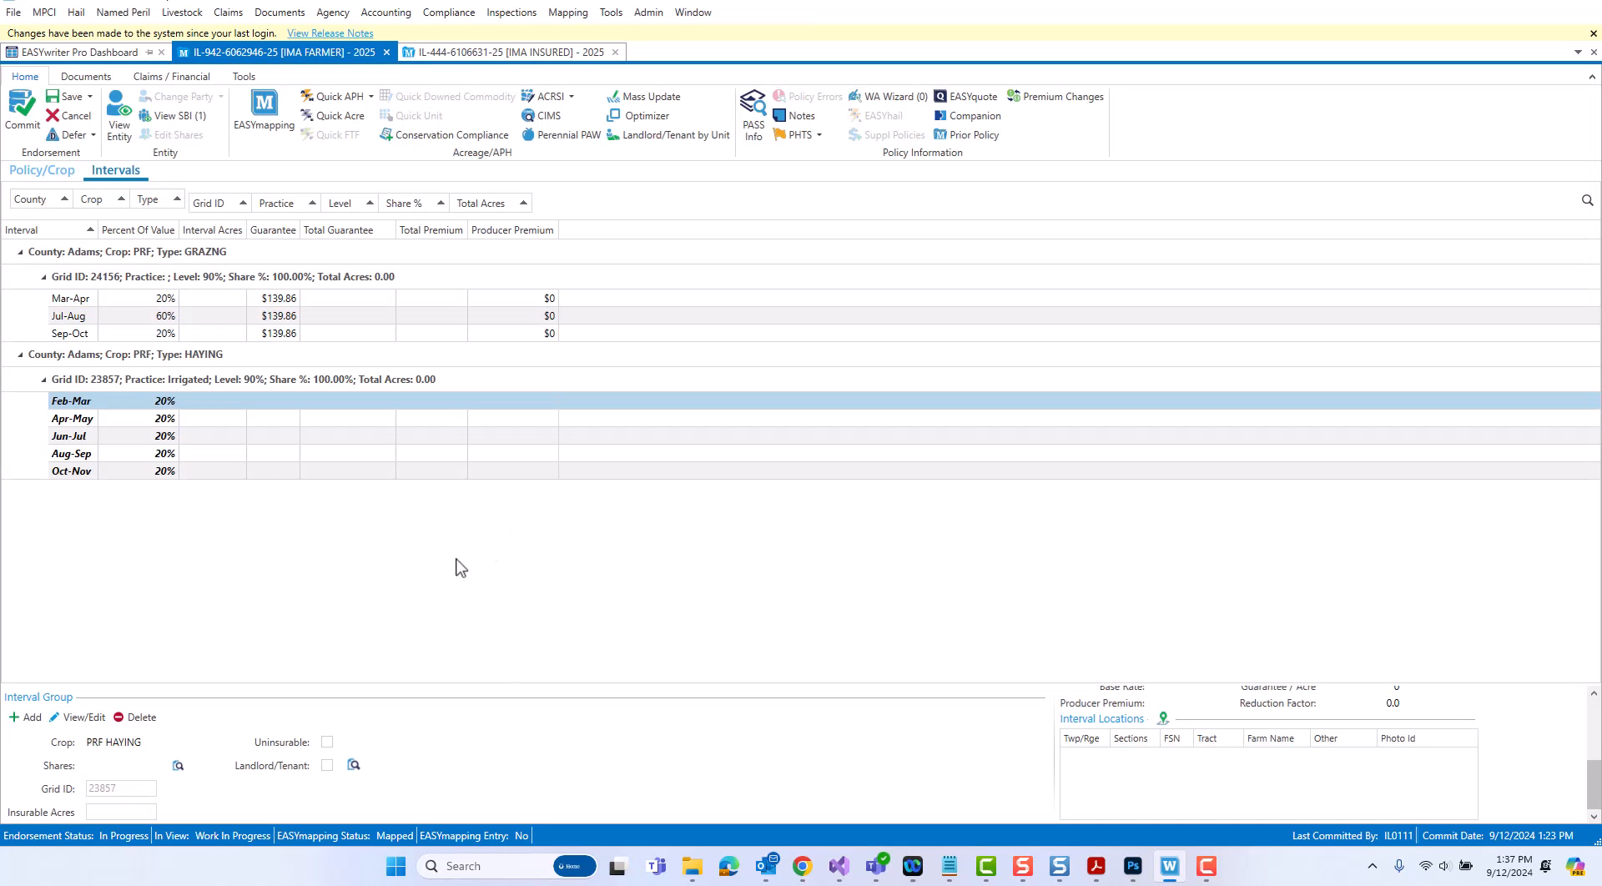
mouse_move(499, 578)
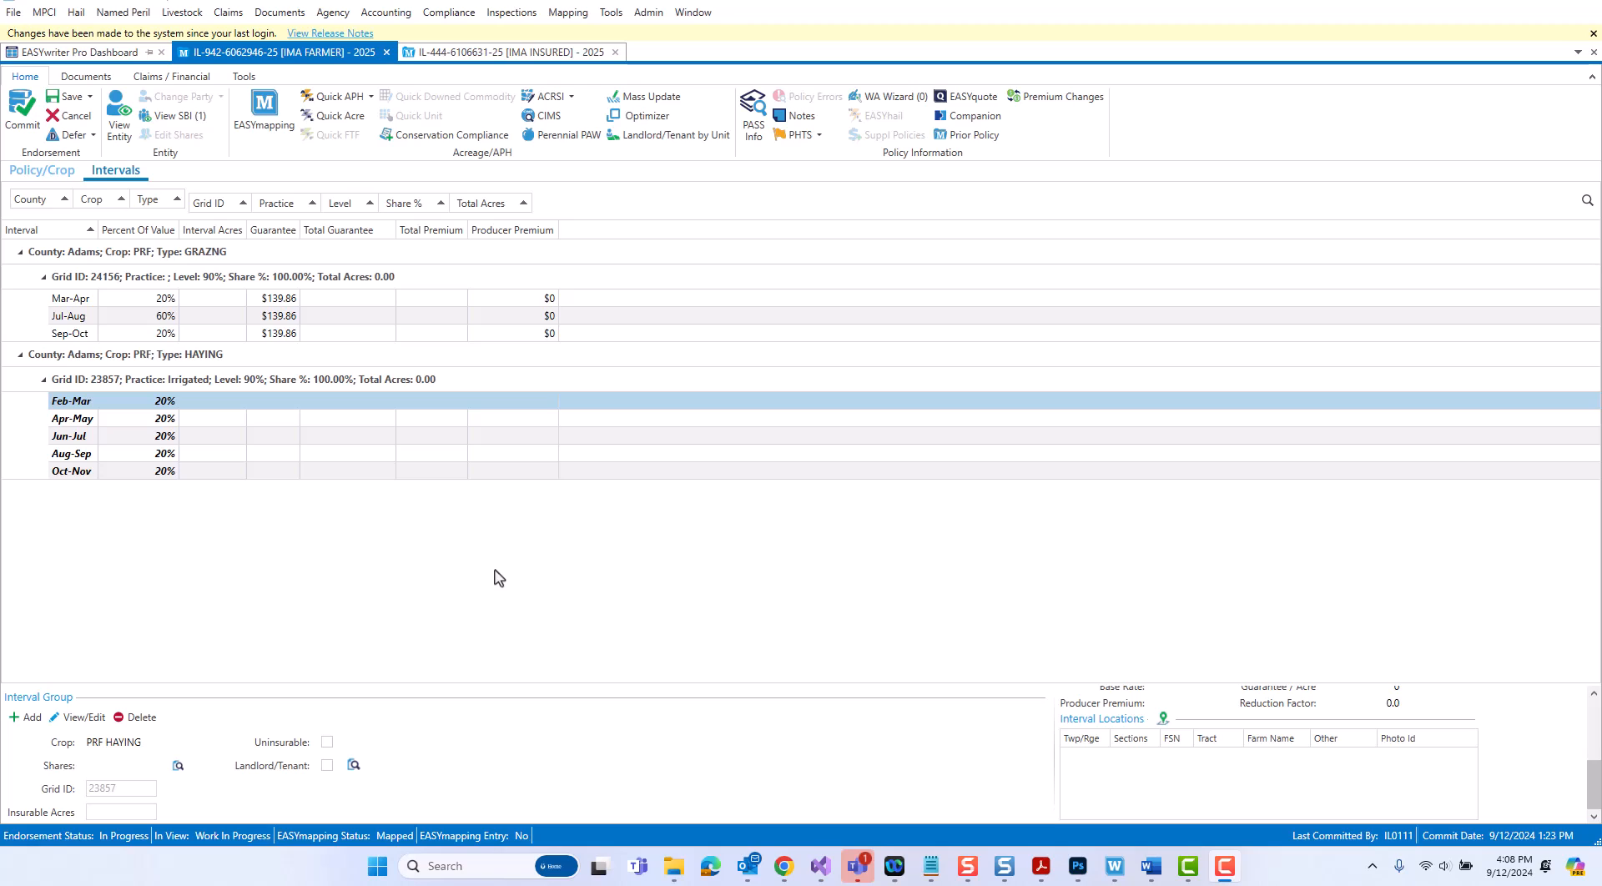
mouse_move(384, 327)
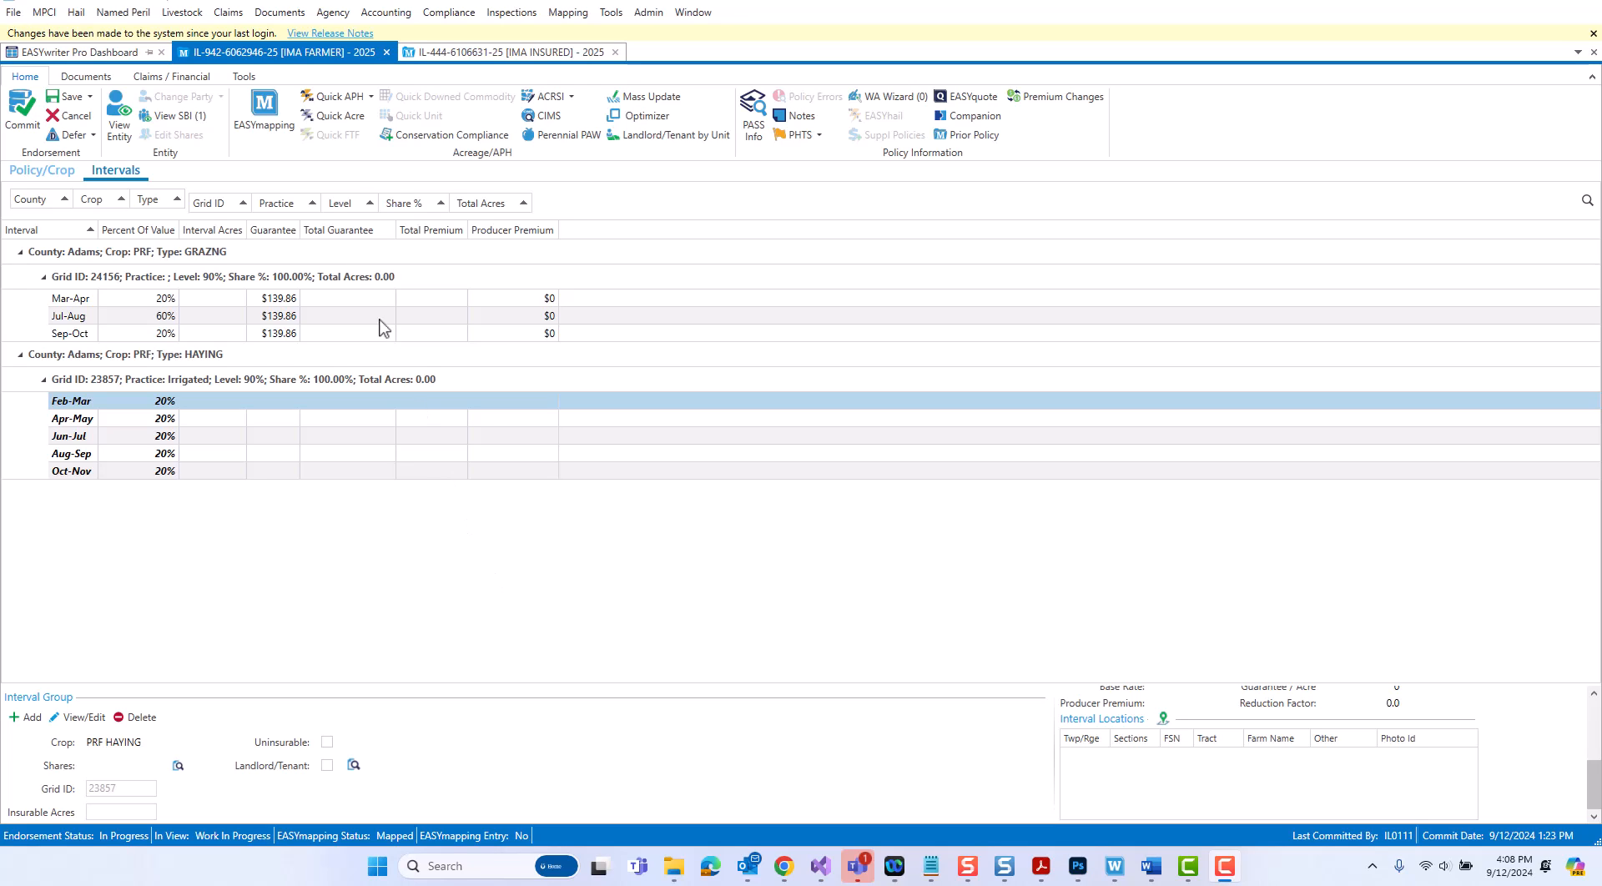
- Save the policy with both interval groups and open its EASYmapping field map
click(65, 97)
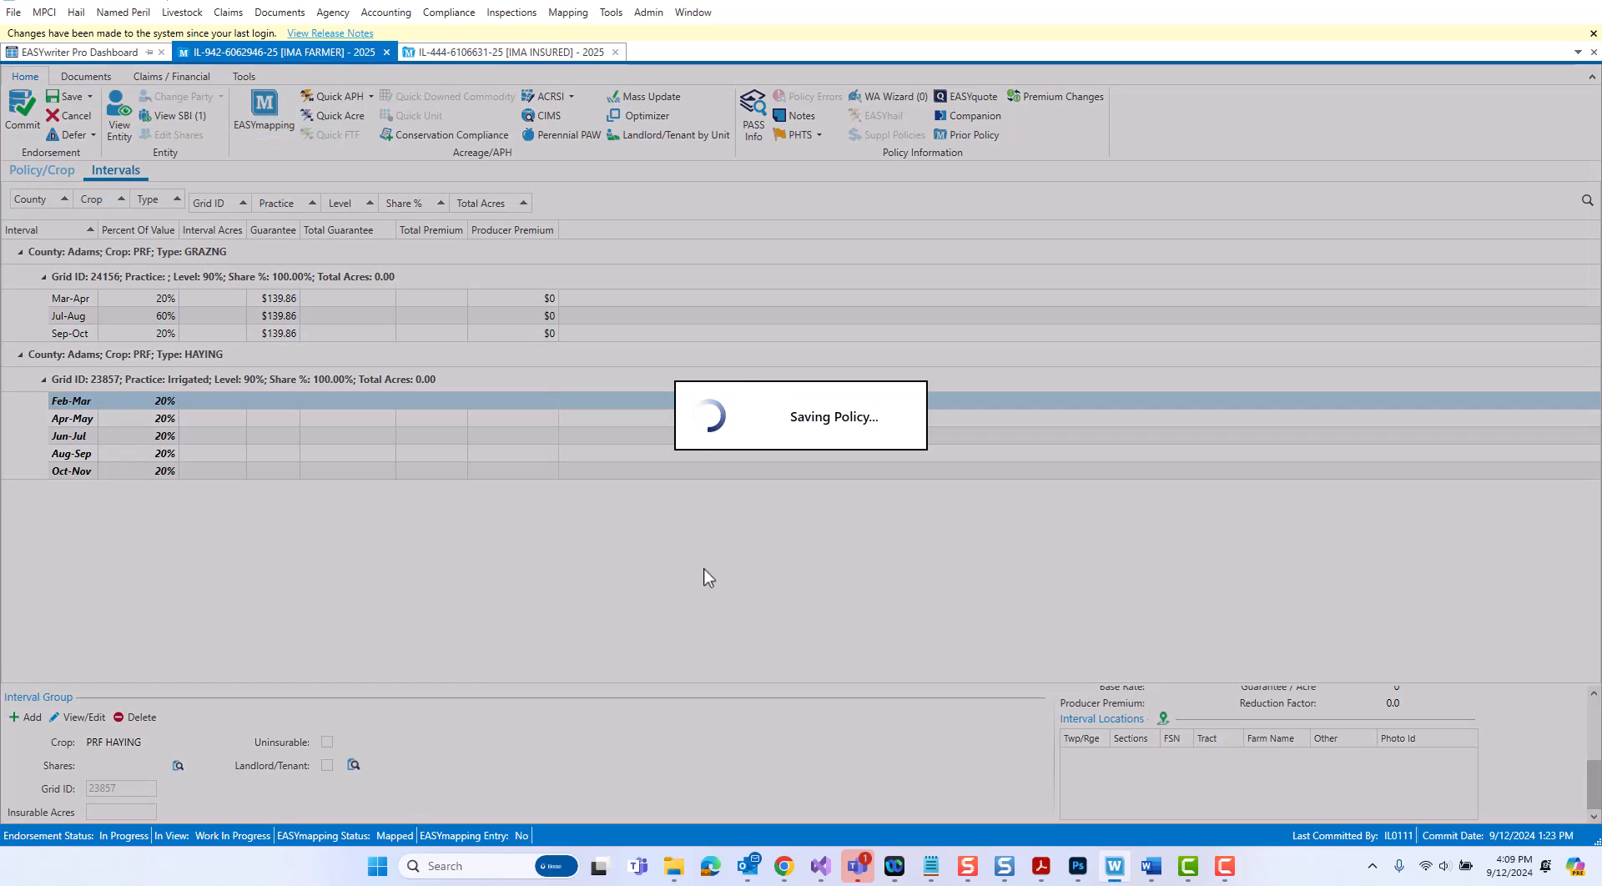
click(262, 105)
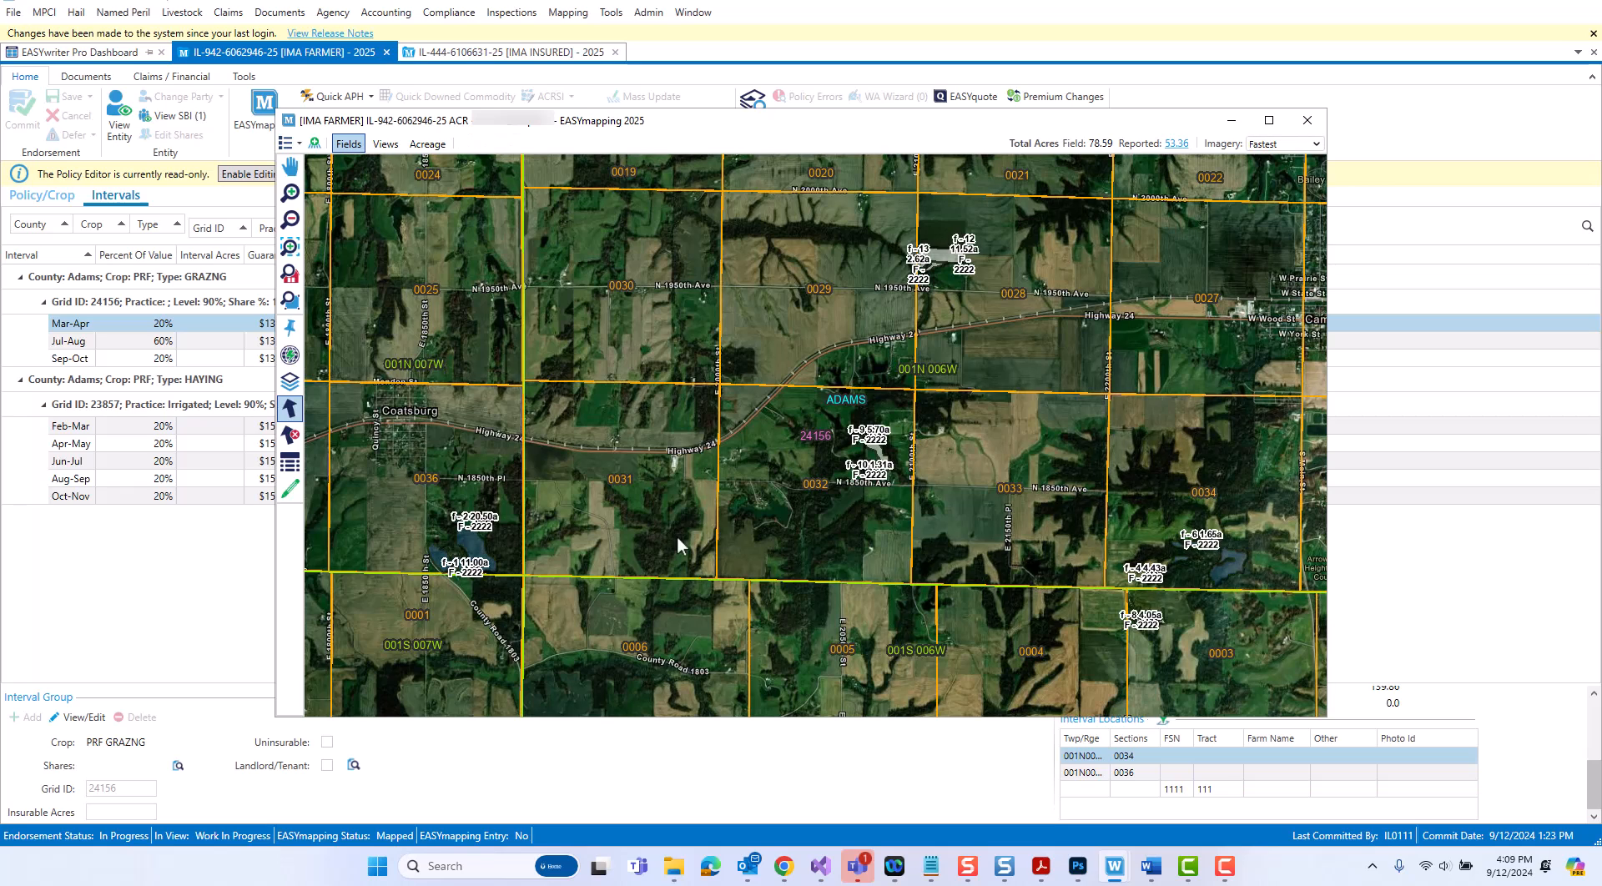
mouse_move(345, 202)
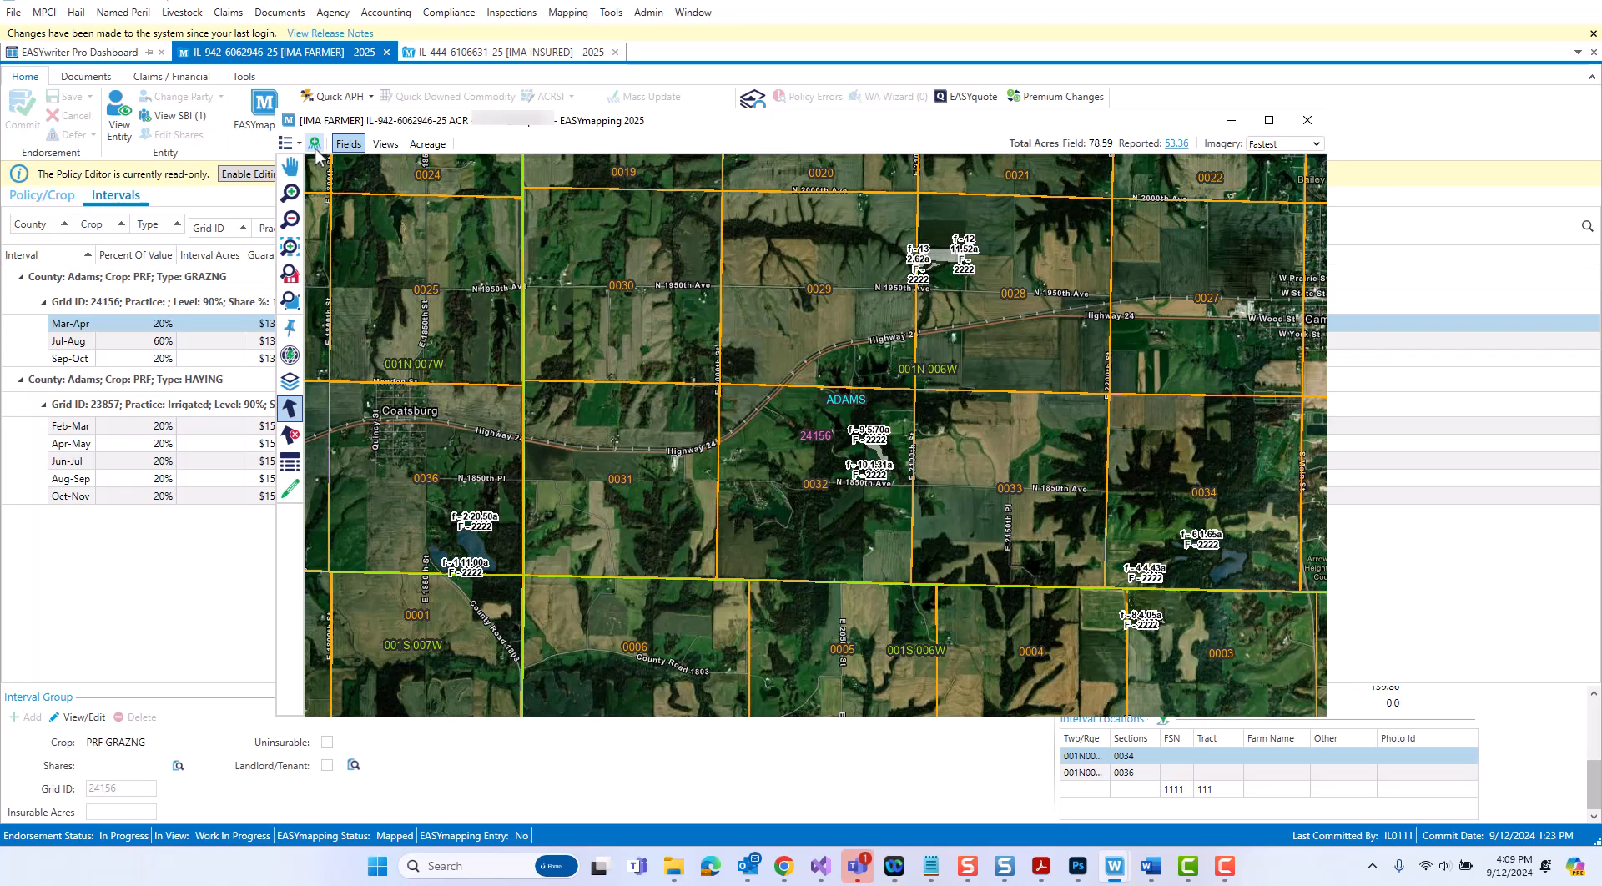
click(316, 143)
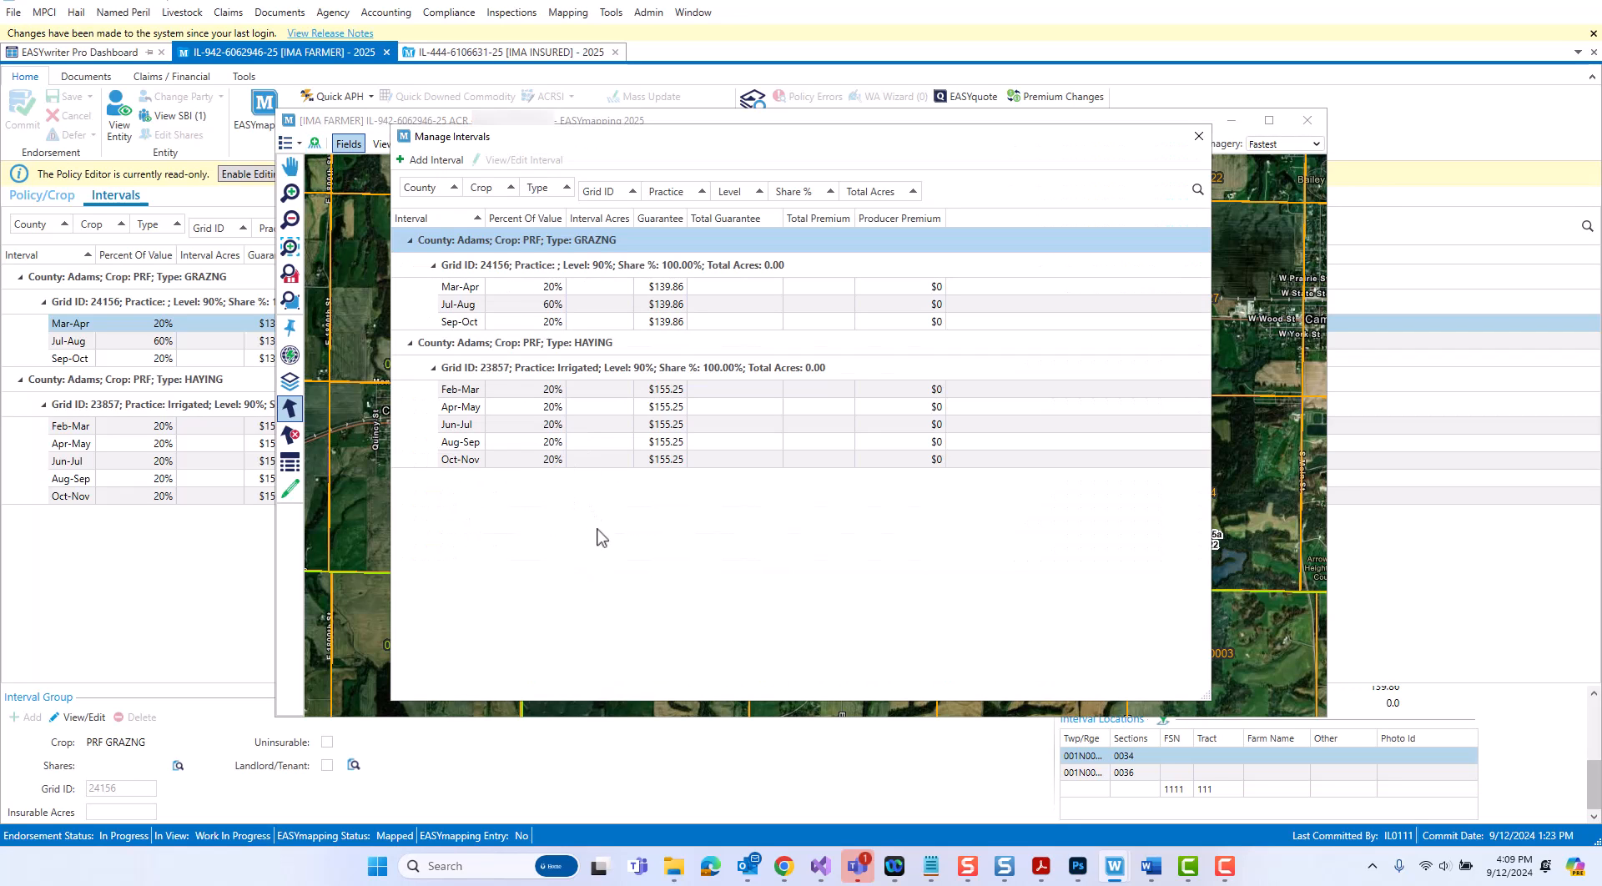
mouse_move(580, 524)
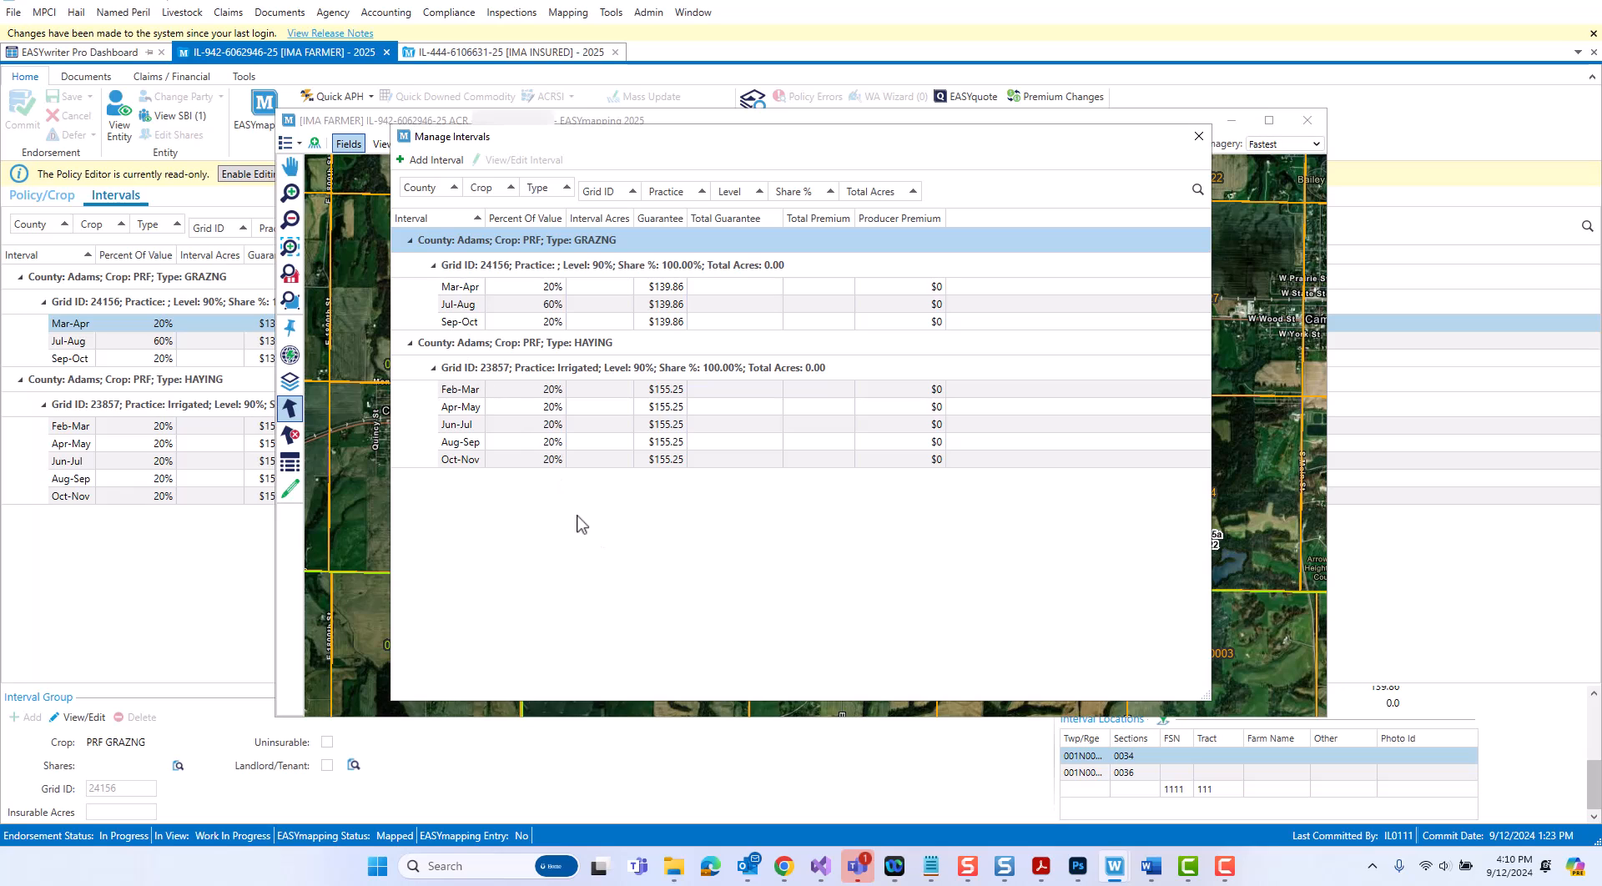
mouse_move(449, 215)
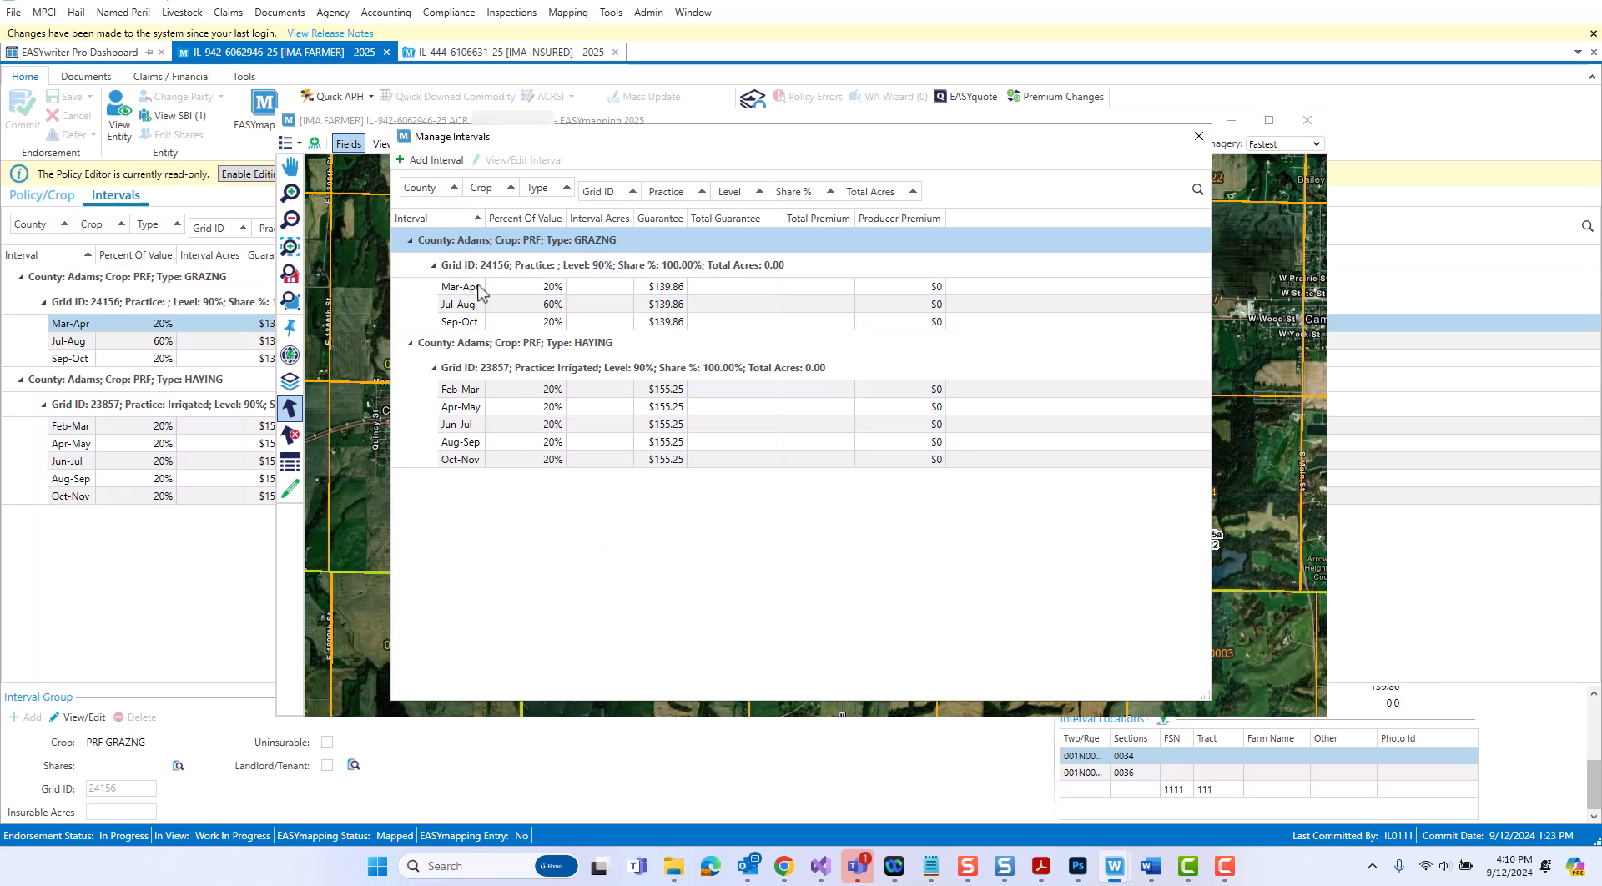
click(460, 285)
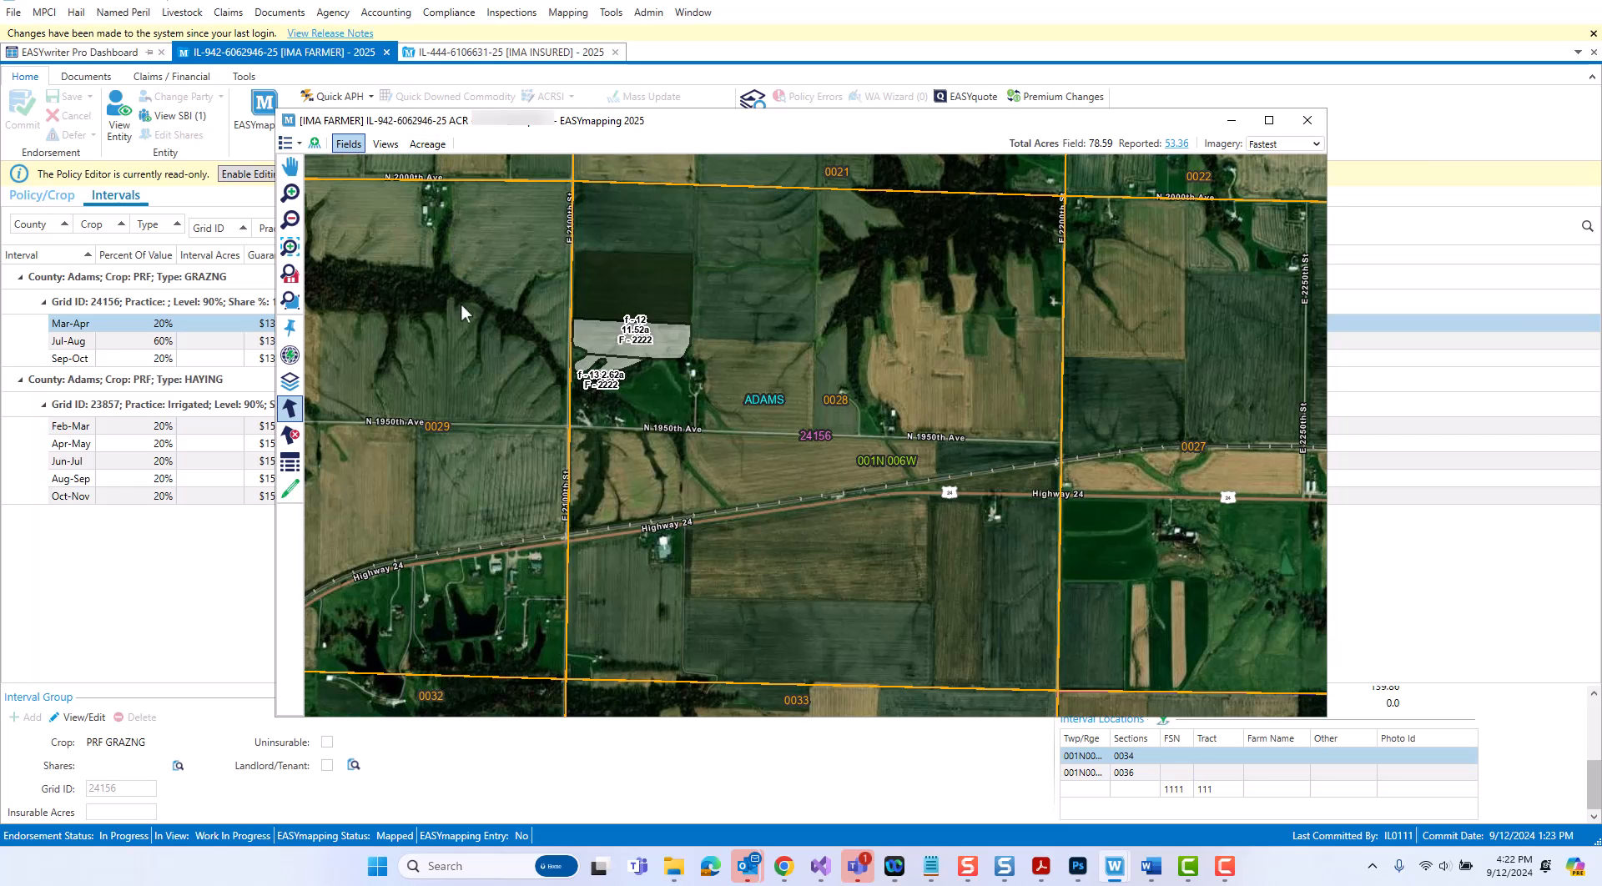
mouse_move(291, 380)
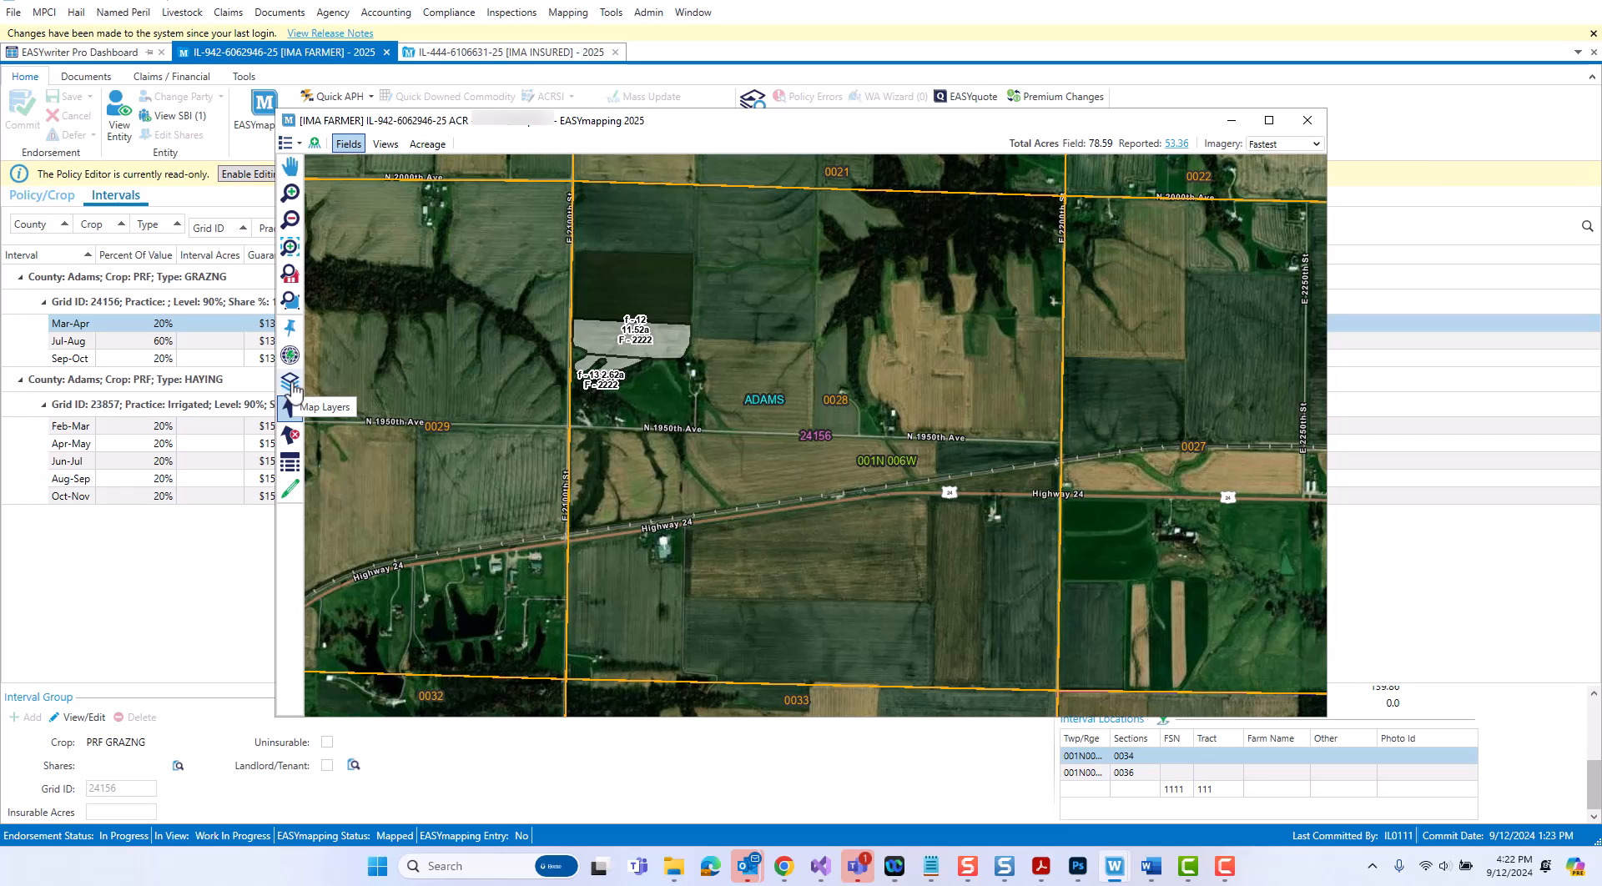
click(291, 387)
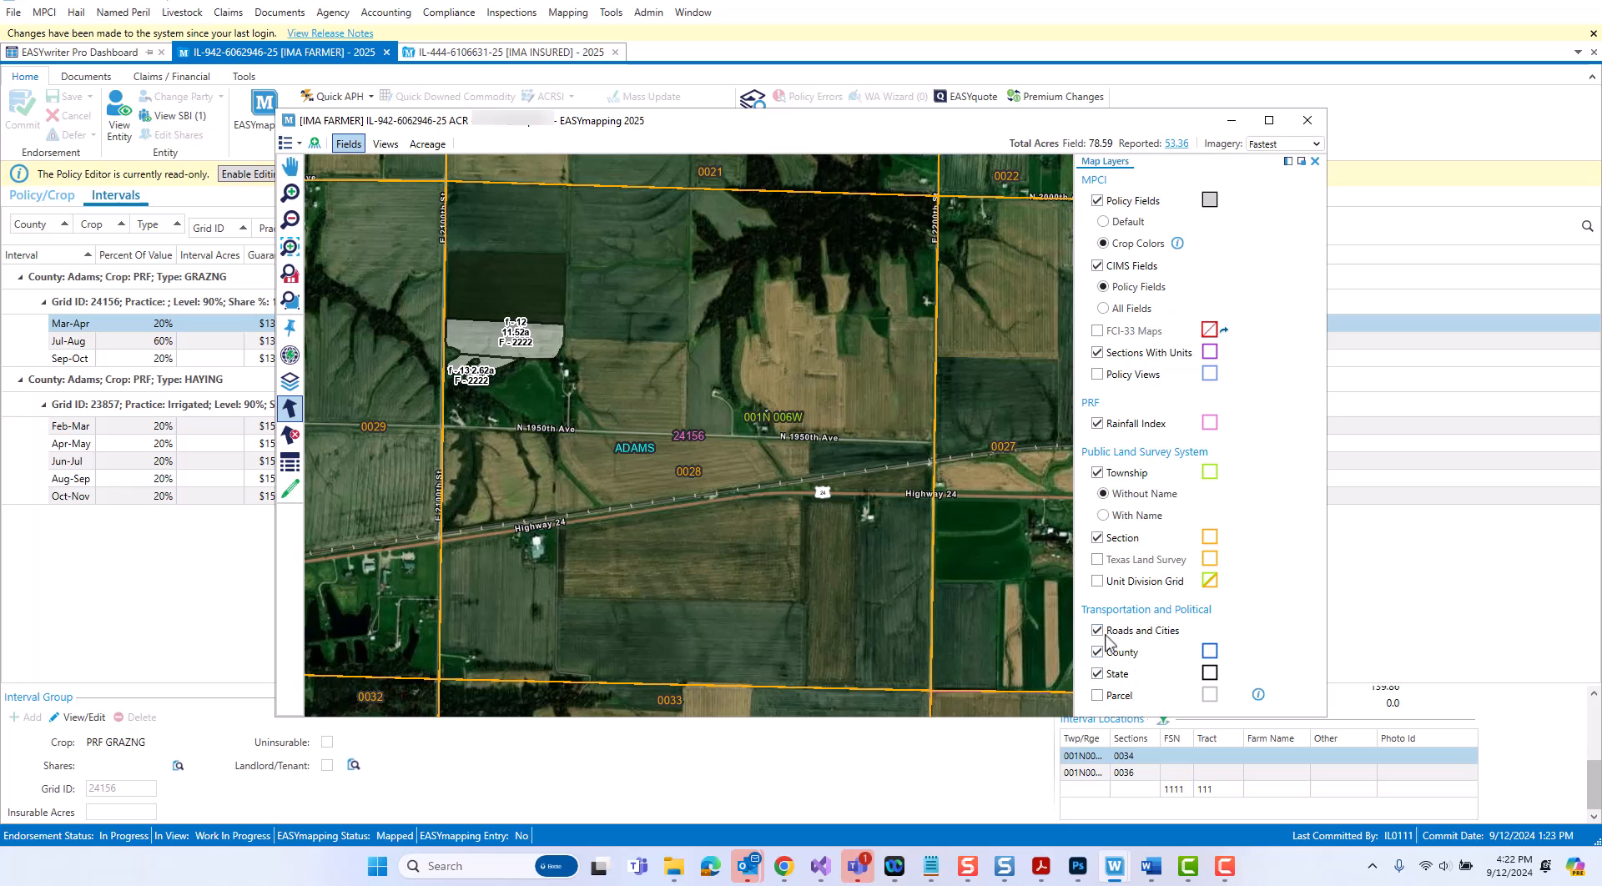
mouse_move(1193, 626)
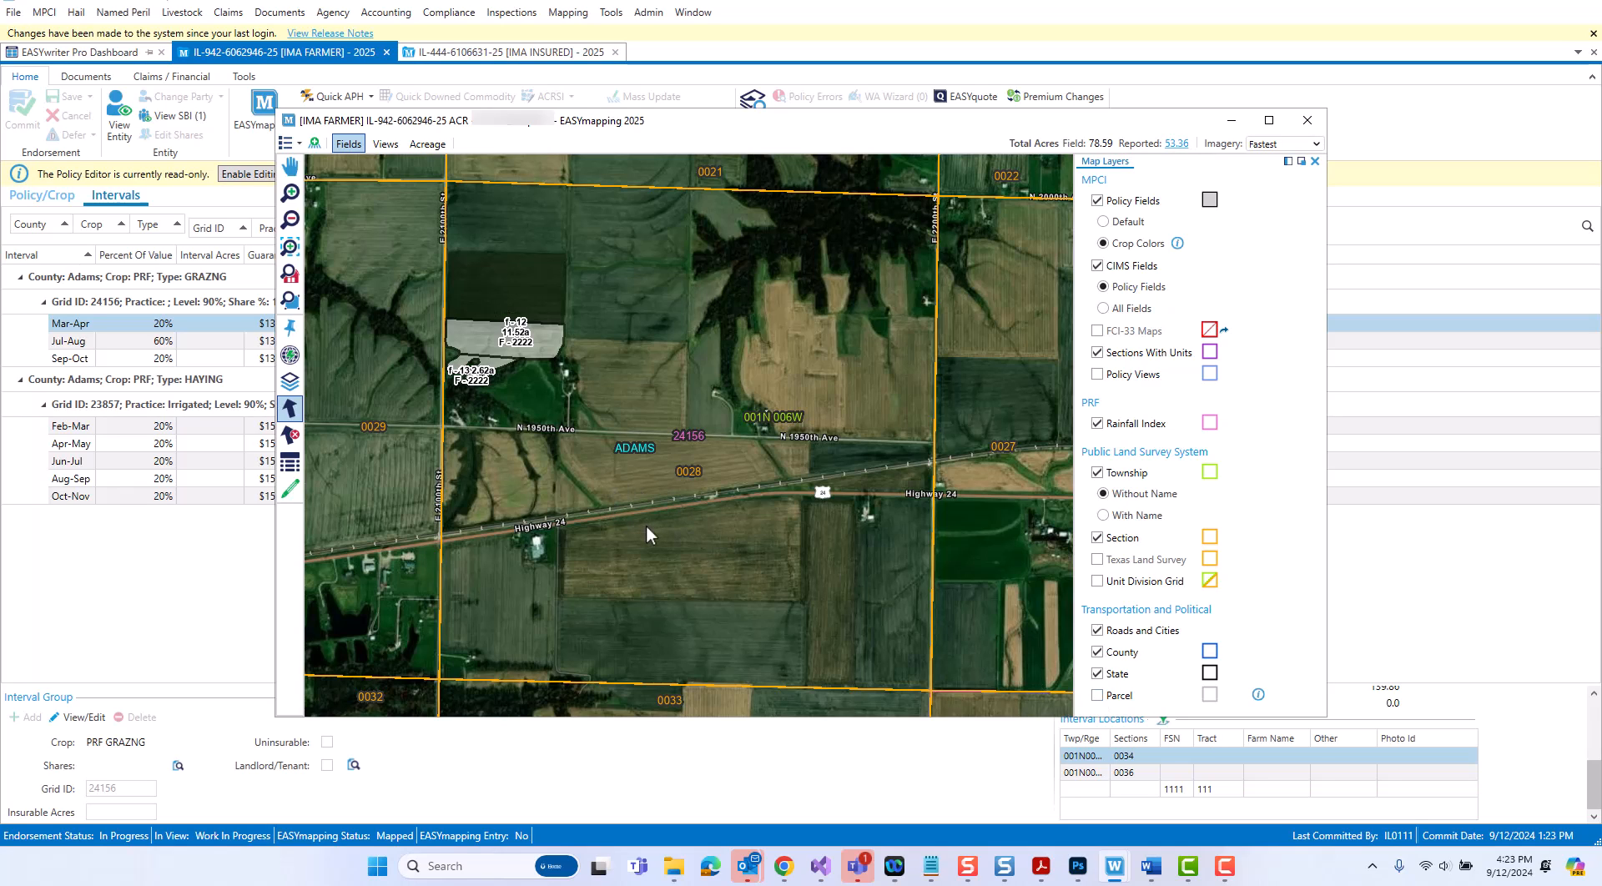
mouse_move(1319, 193)
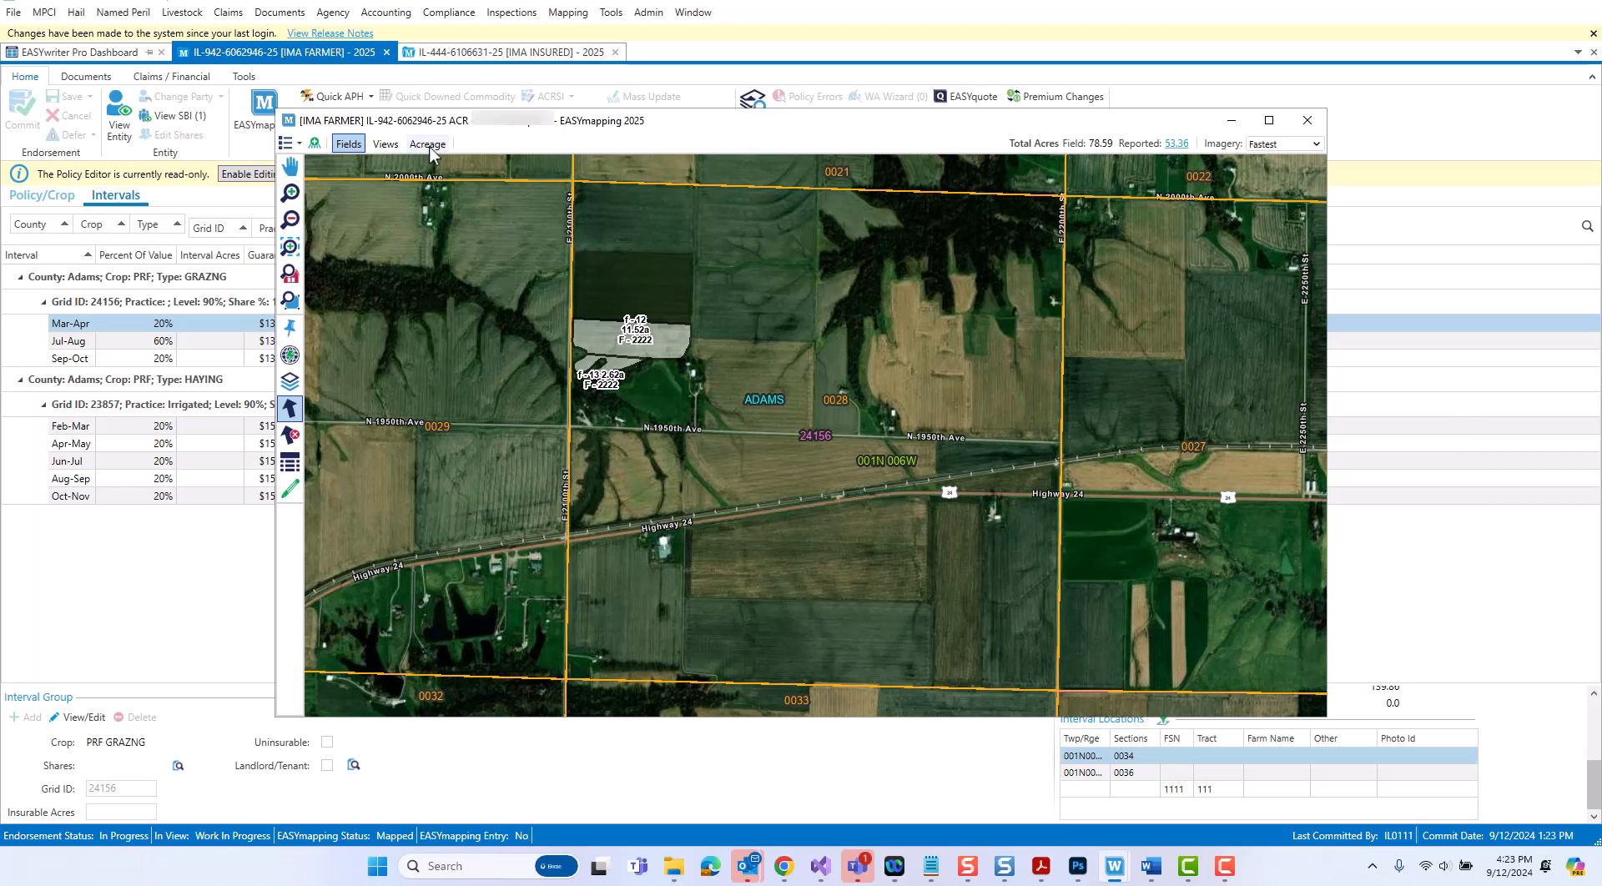
- Open RI Acreage and enter grazing grid 24156's 53.36 acres as 10.67, 32.02 and 10.67 per interval
click(425, 143)
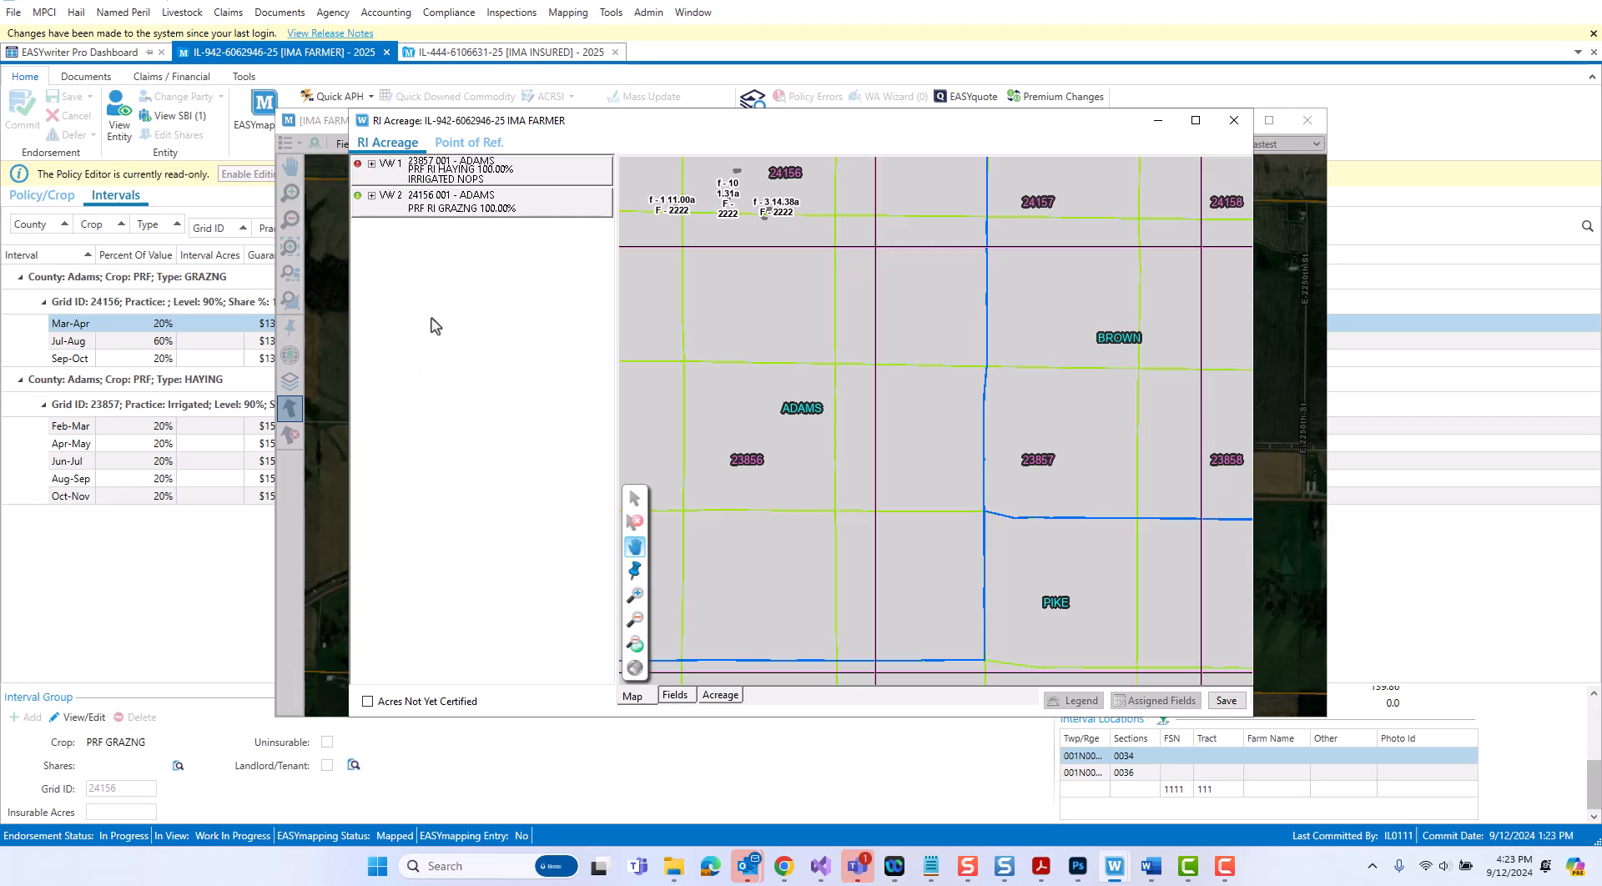
mouse_move(383, 152)
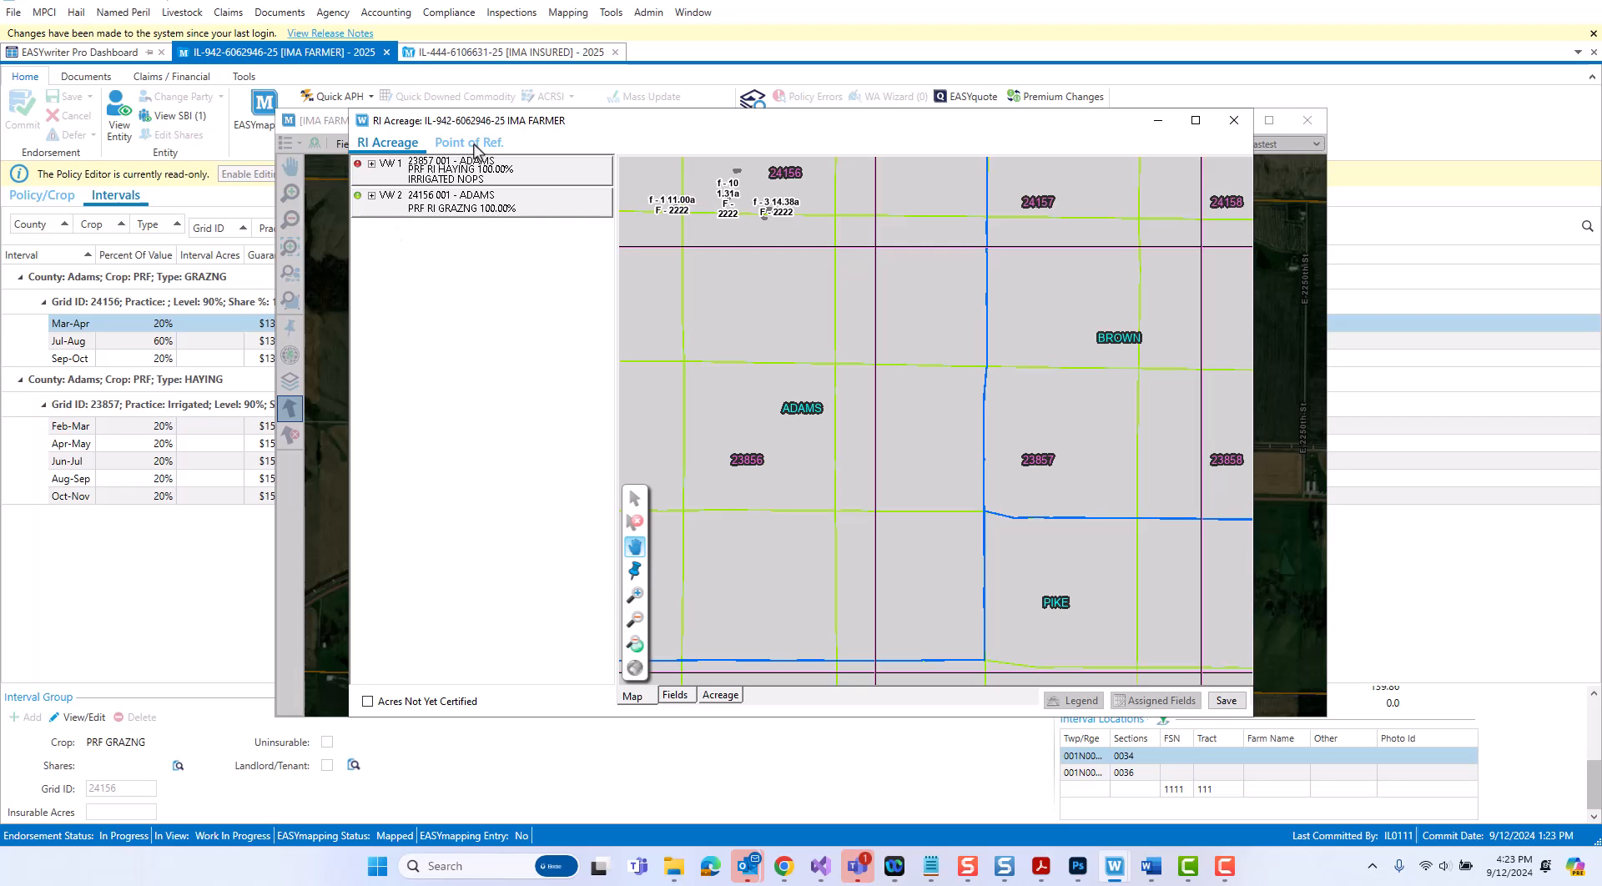
mouse_move(480, 154)
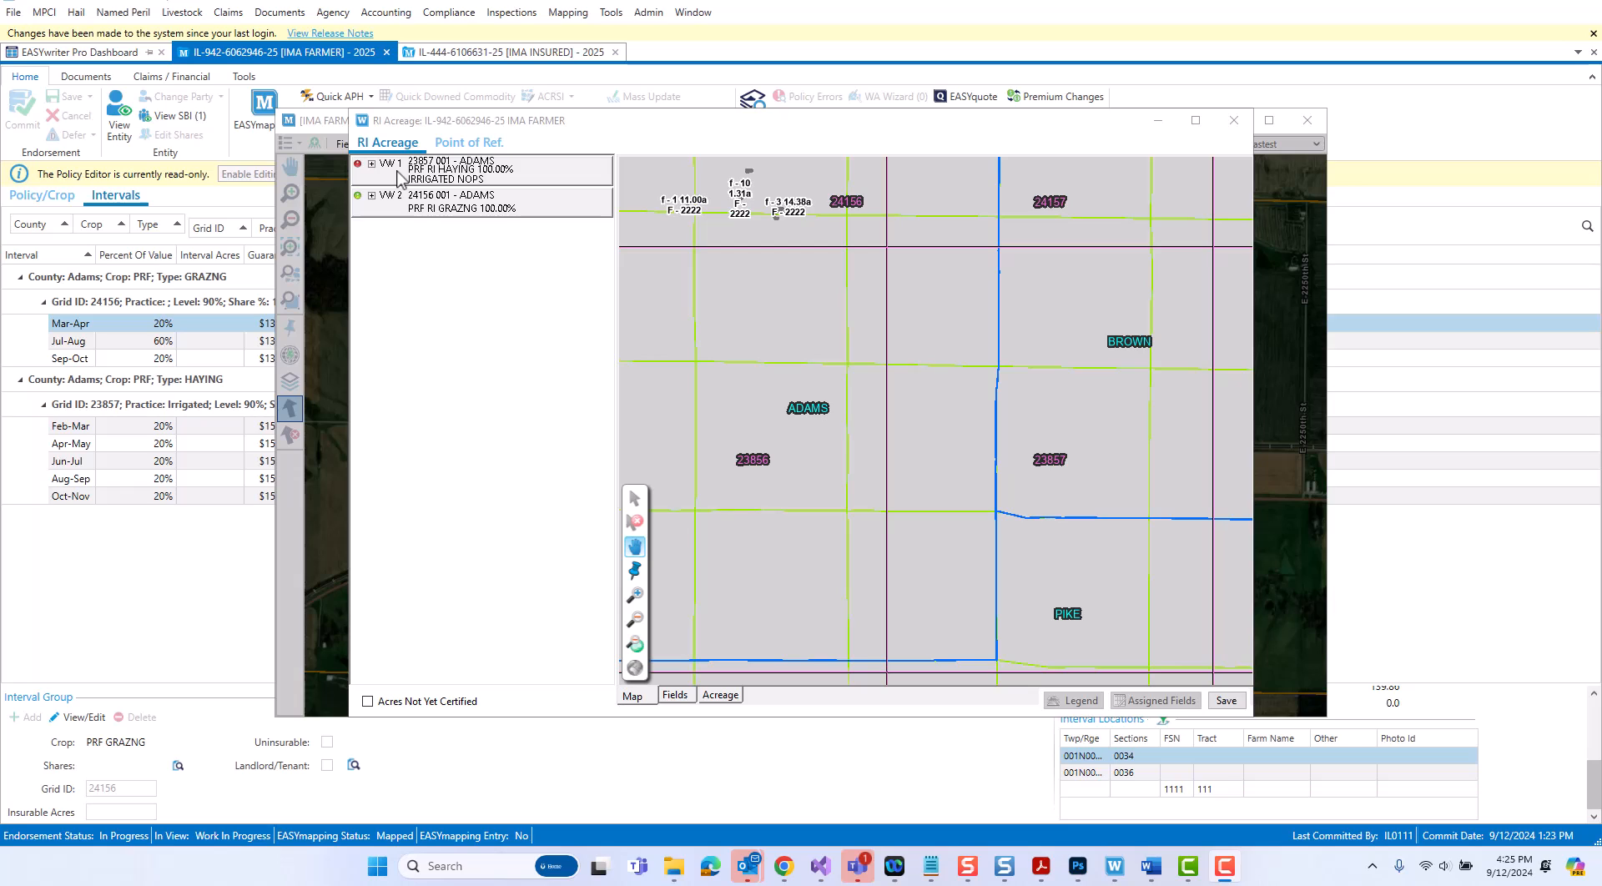
click(372, 166)
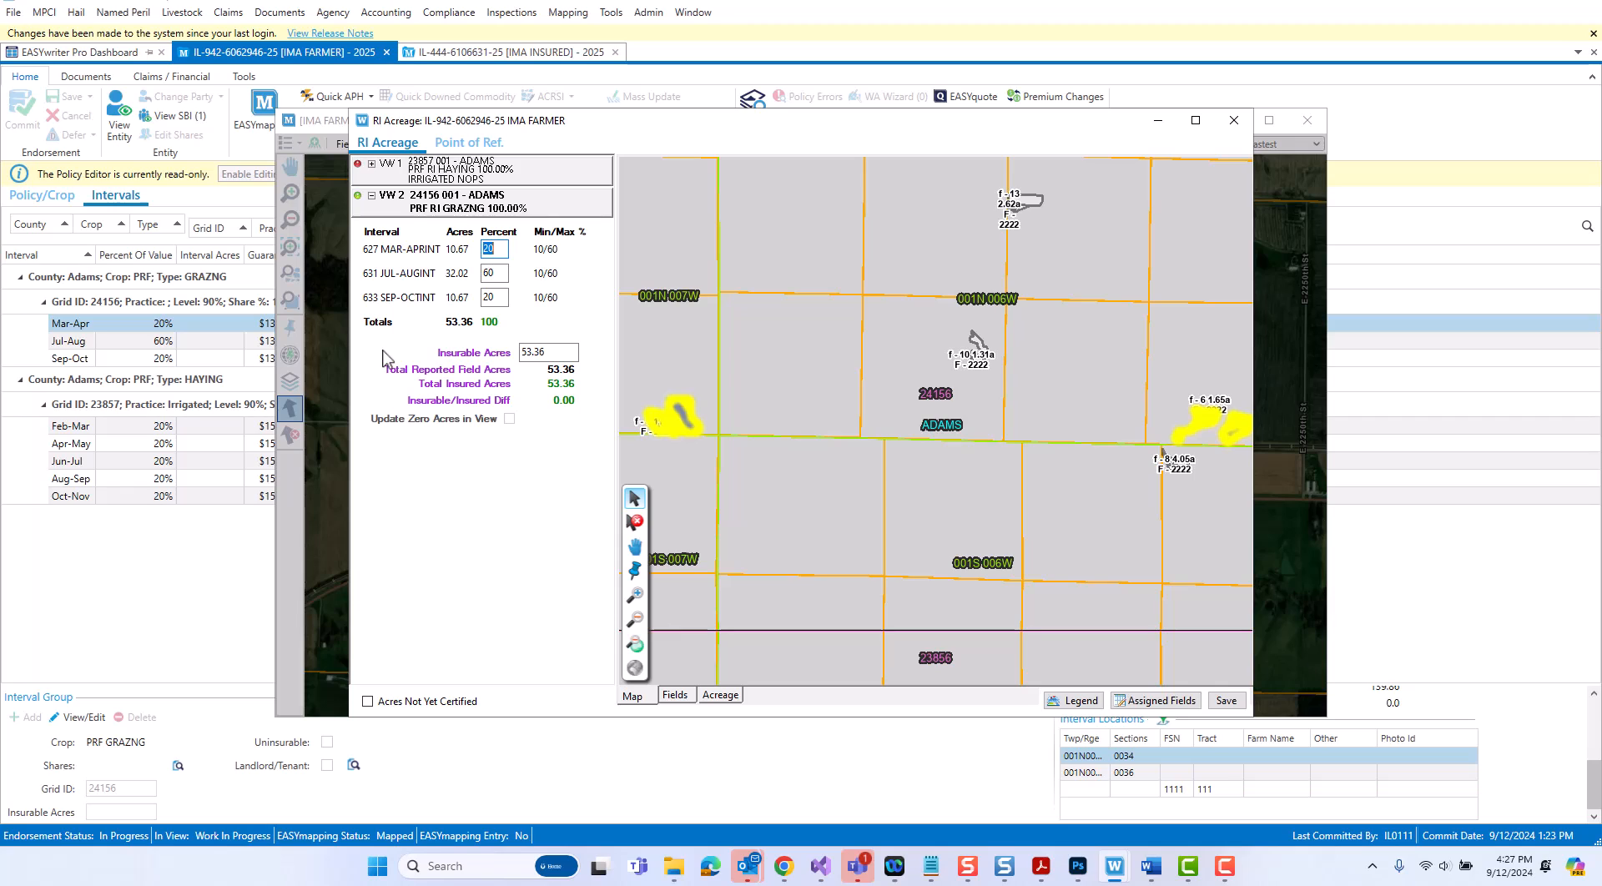
mouse_move(1045, 719)
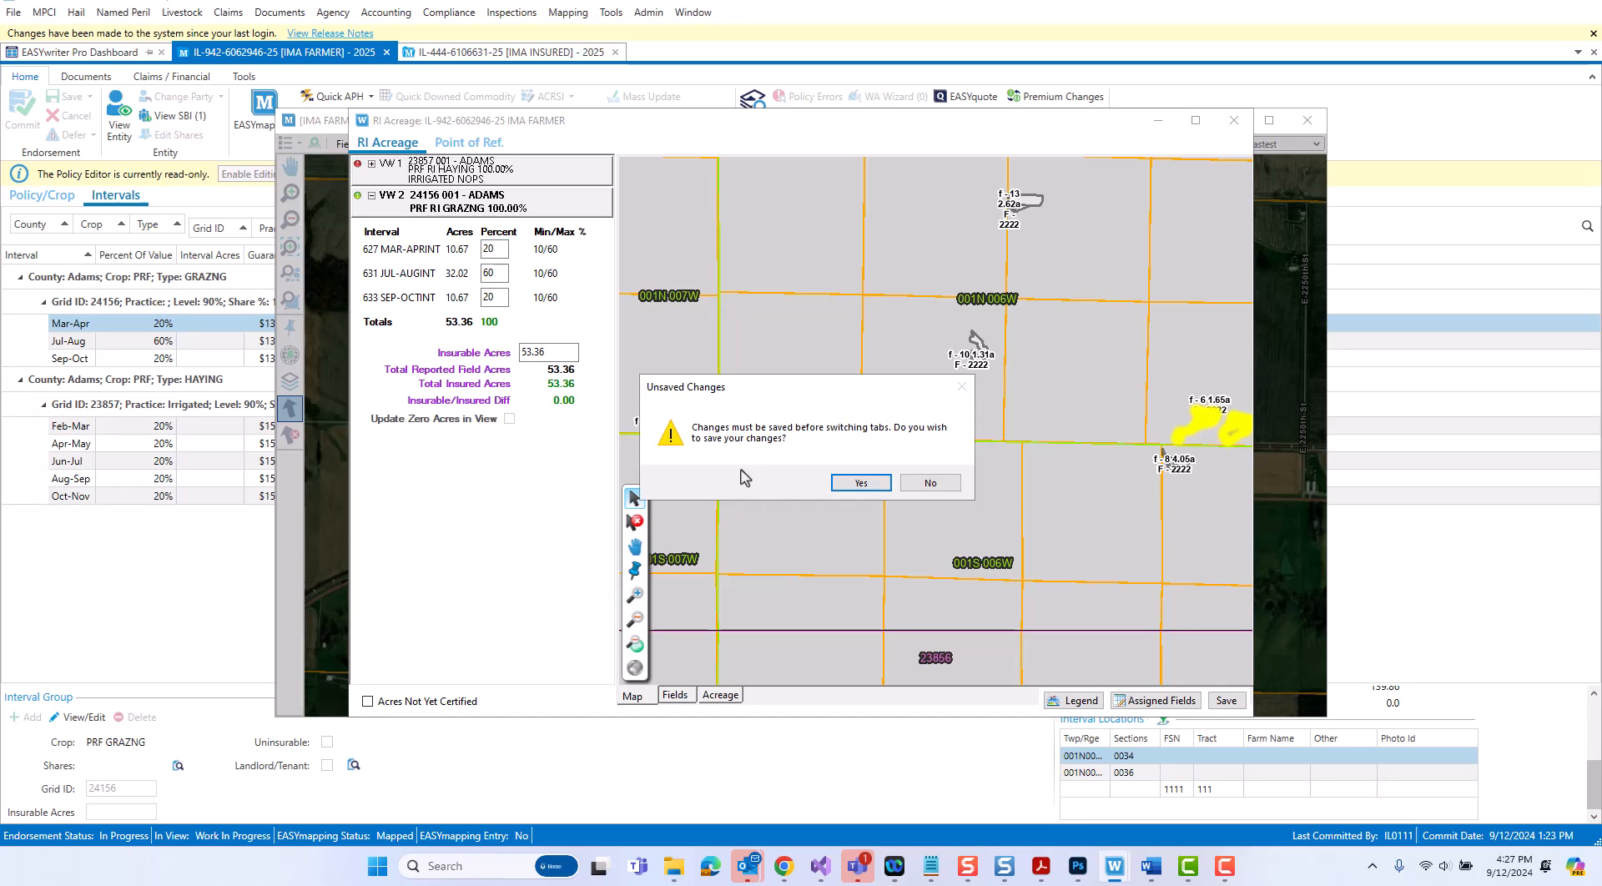
mouse_move(766, 481)
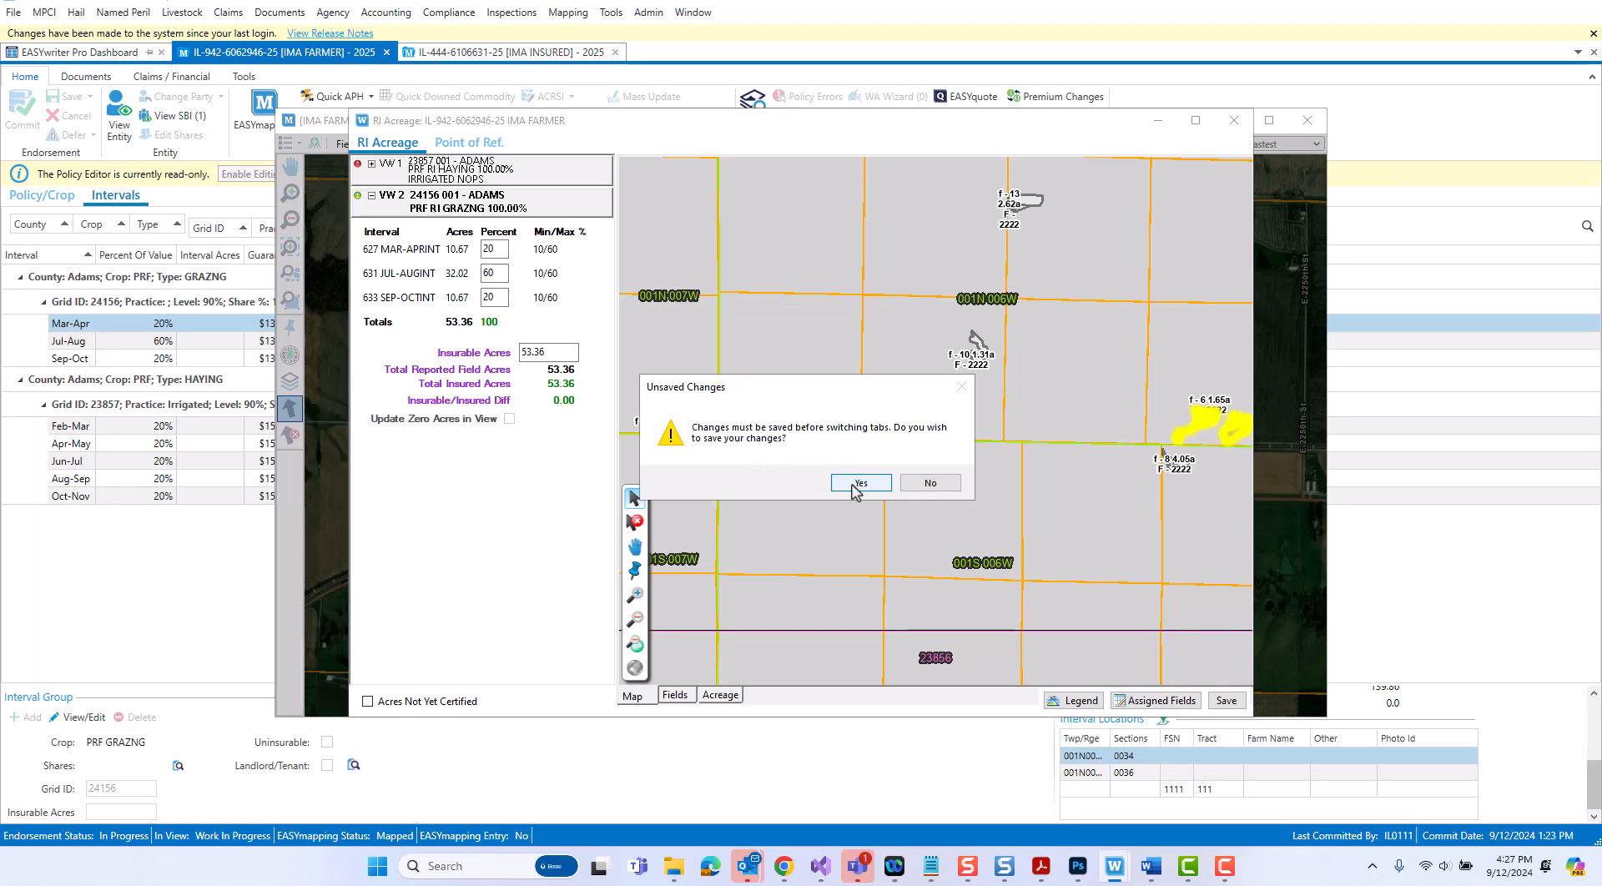
- Attempt to save the acreage and dismiss the validation error for haying grid 23857's zero acres
click(861, 480)
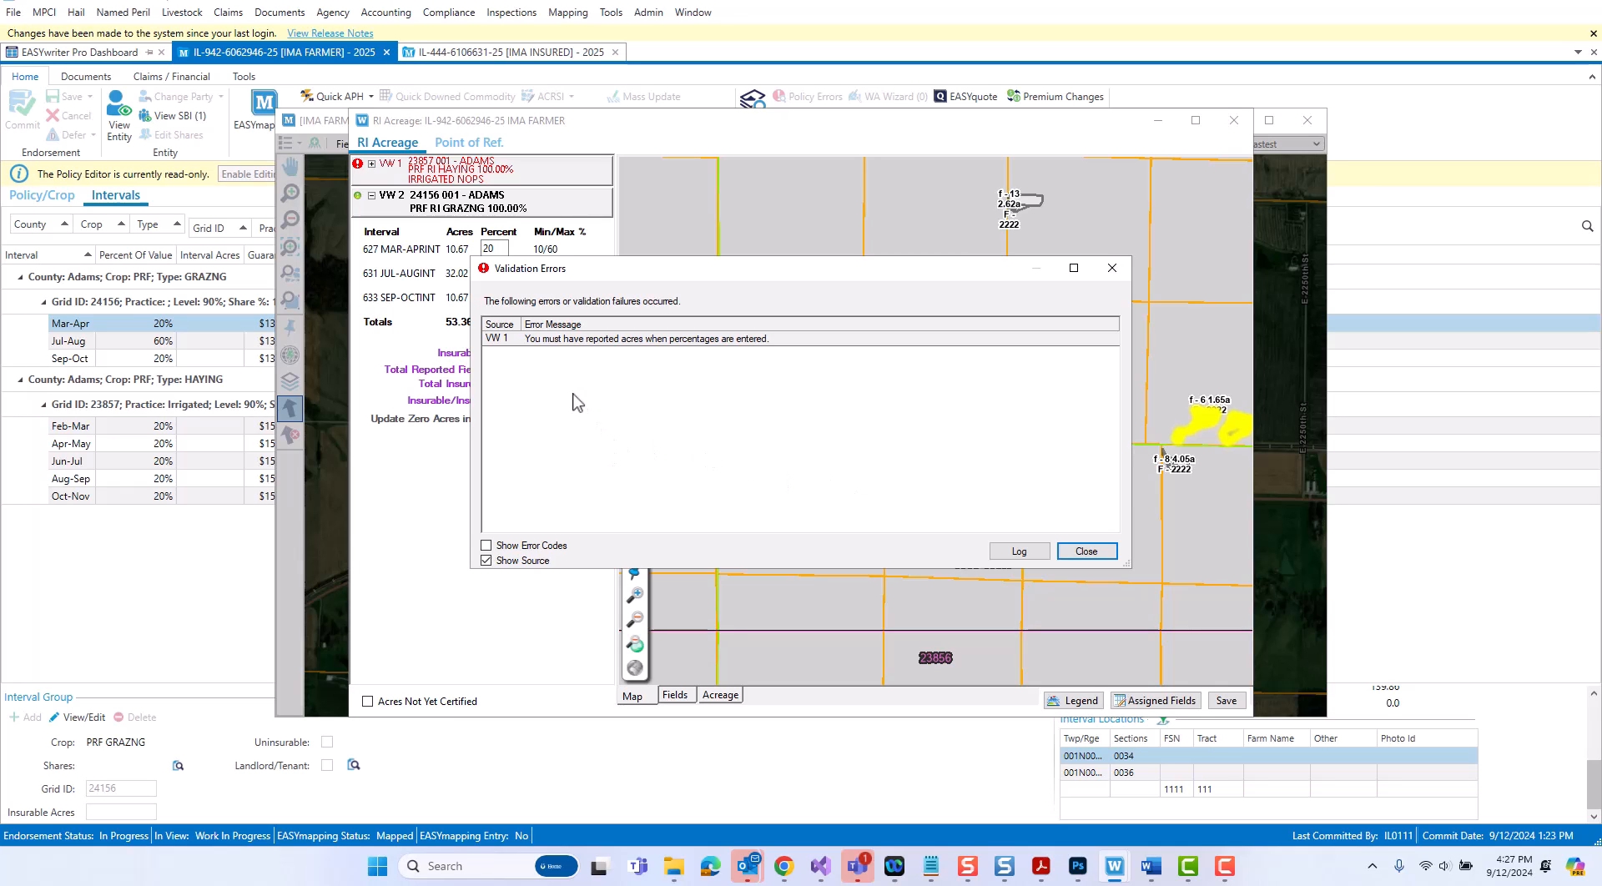
mouse_move(646, 366)
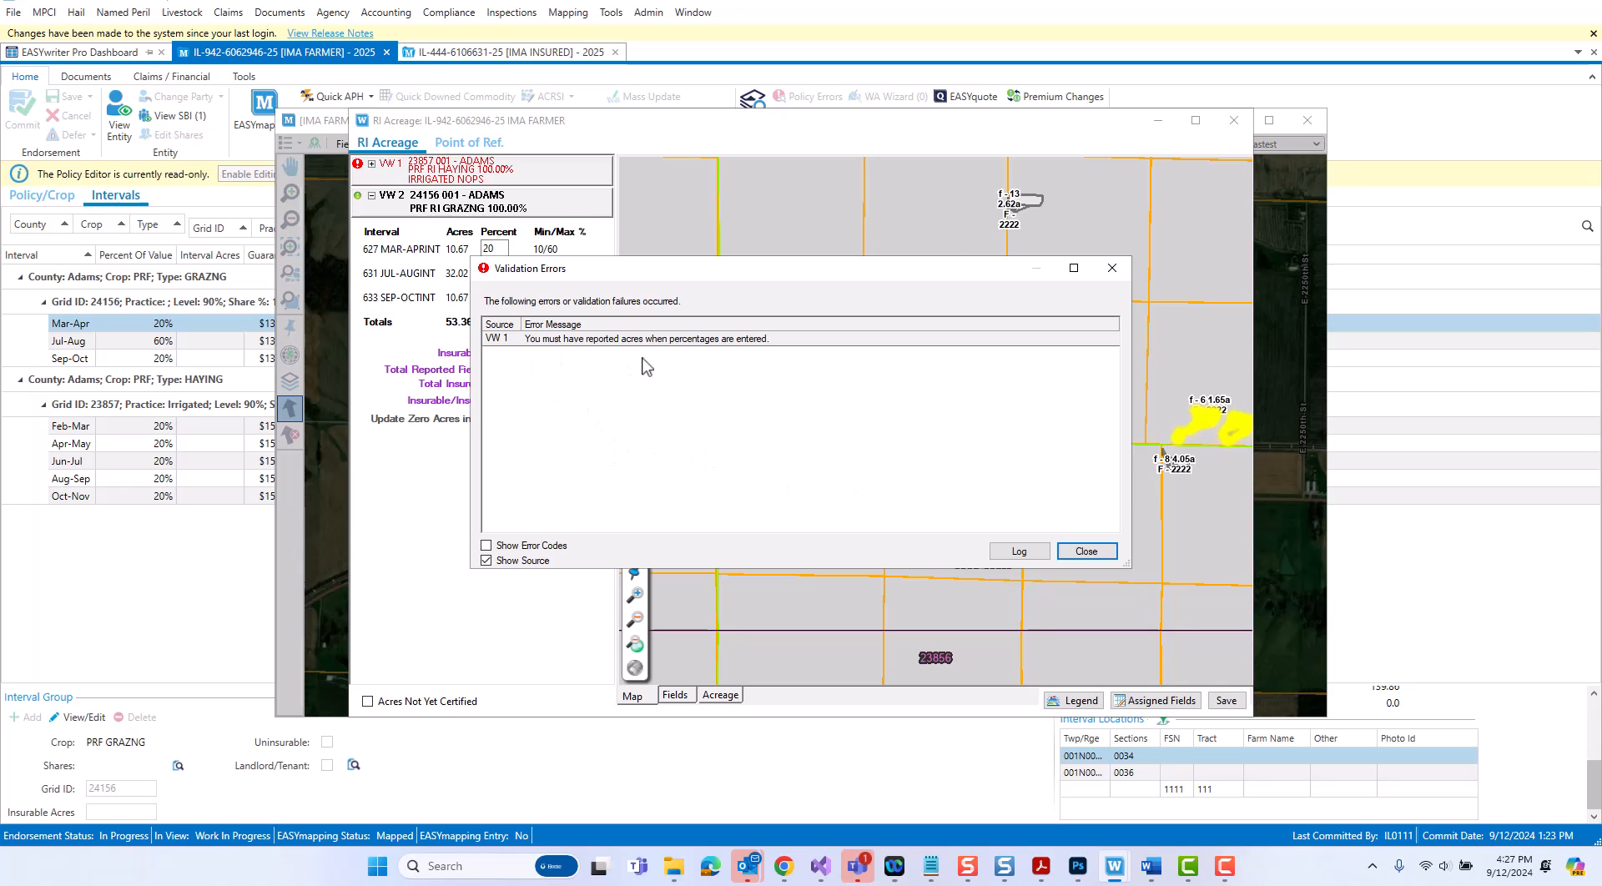
mouse_move(748, 367)
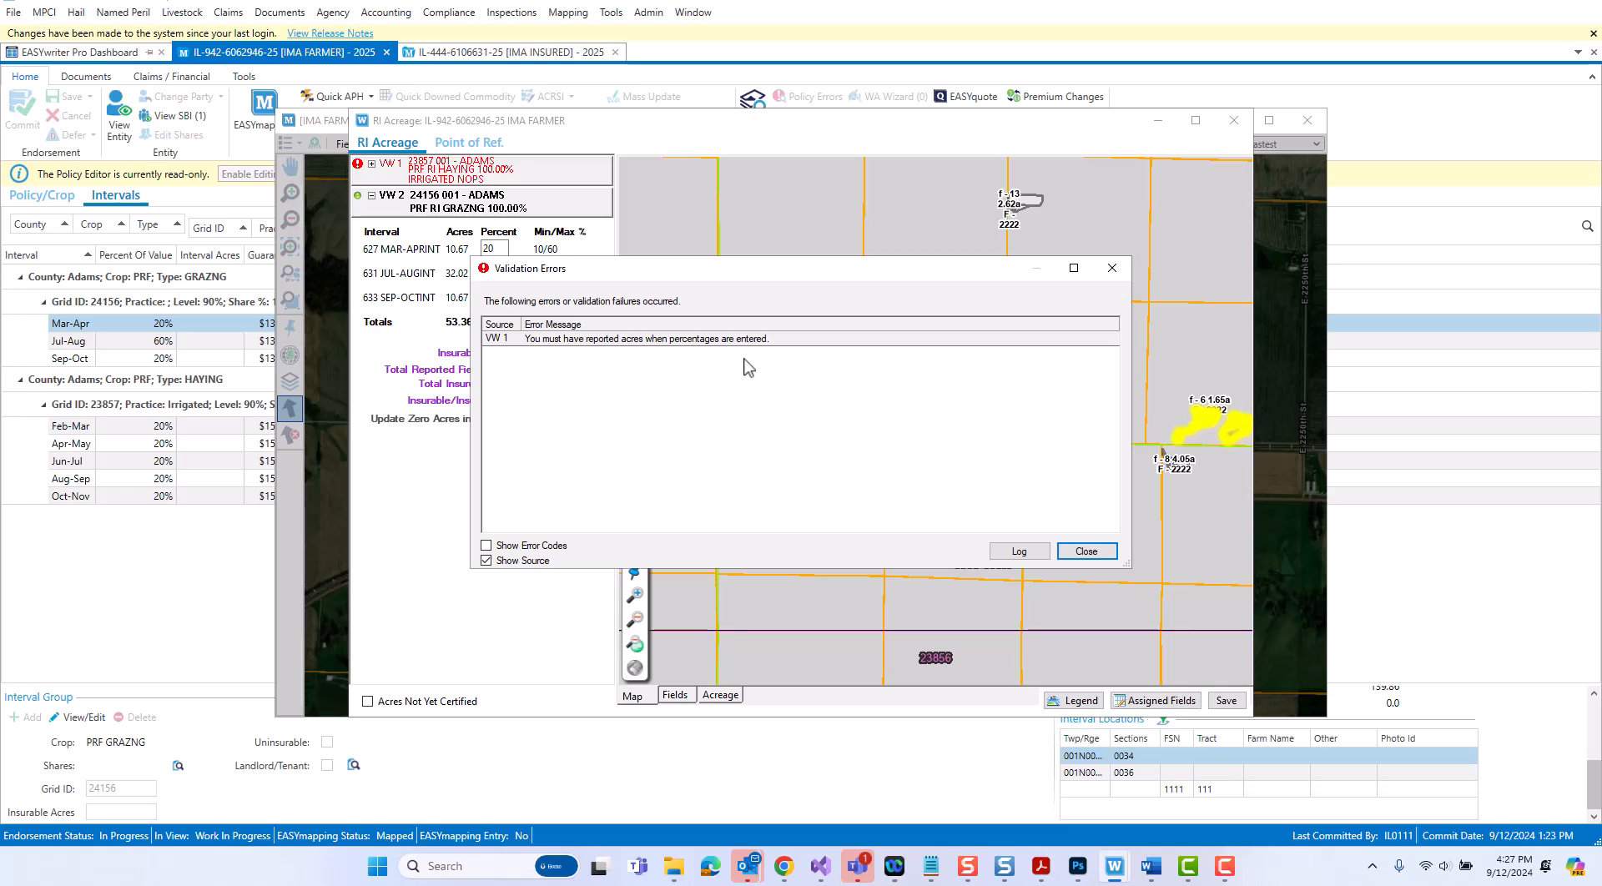
click(1084, 550)
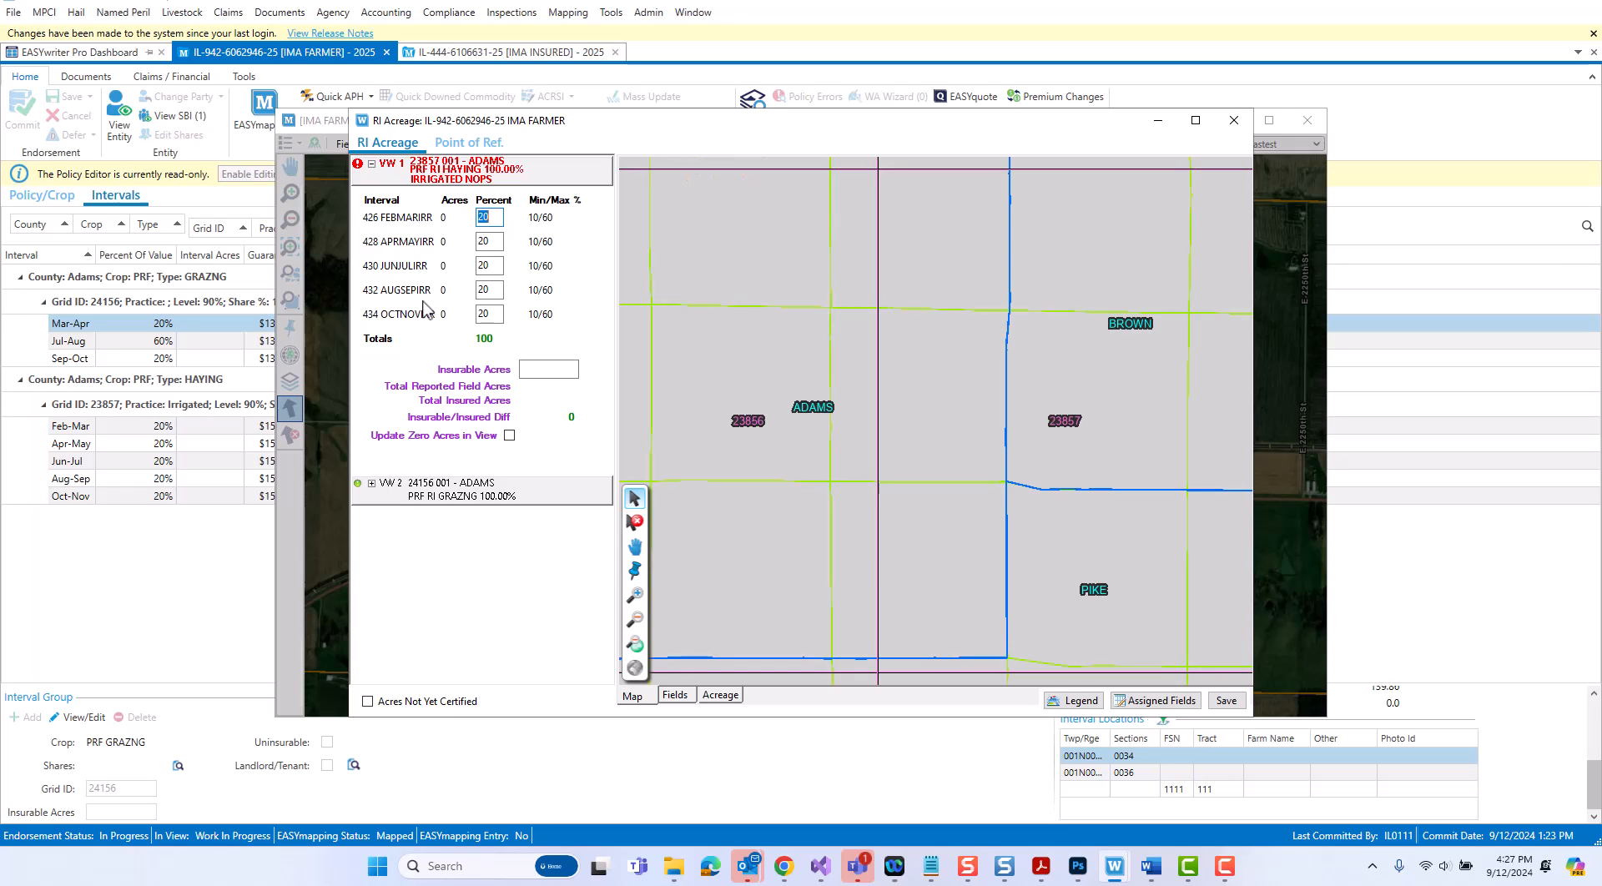
mouse_move(455, 357)
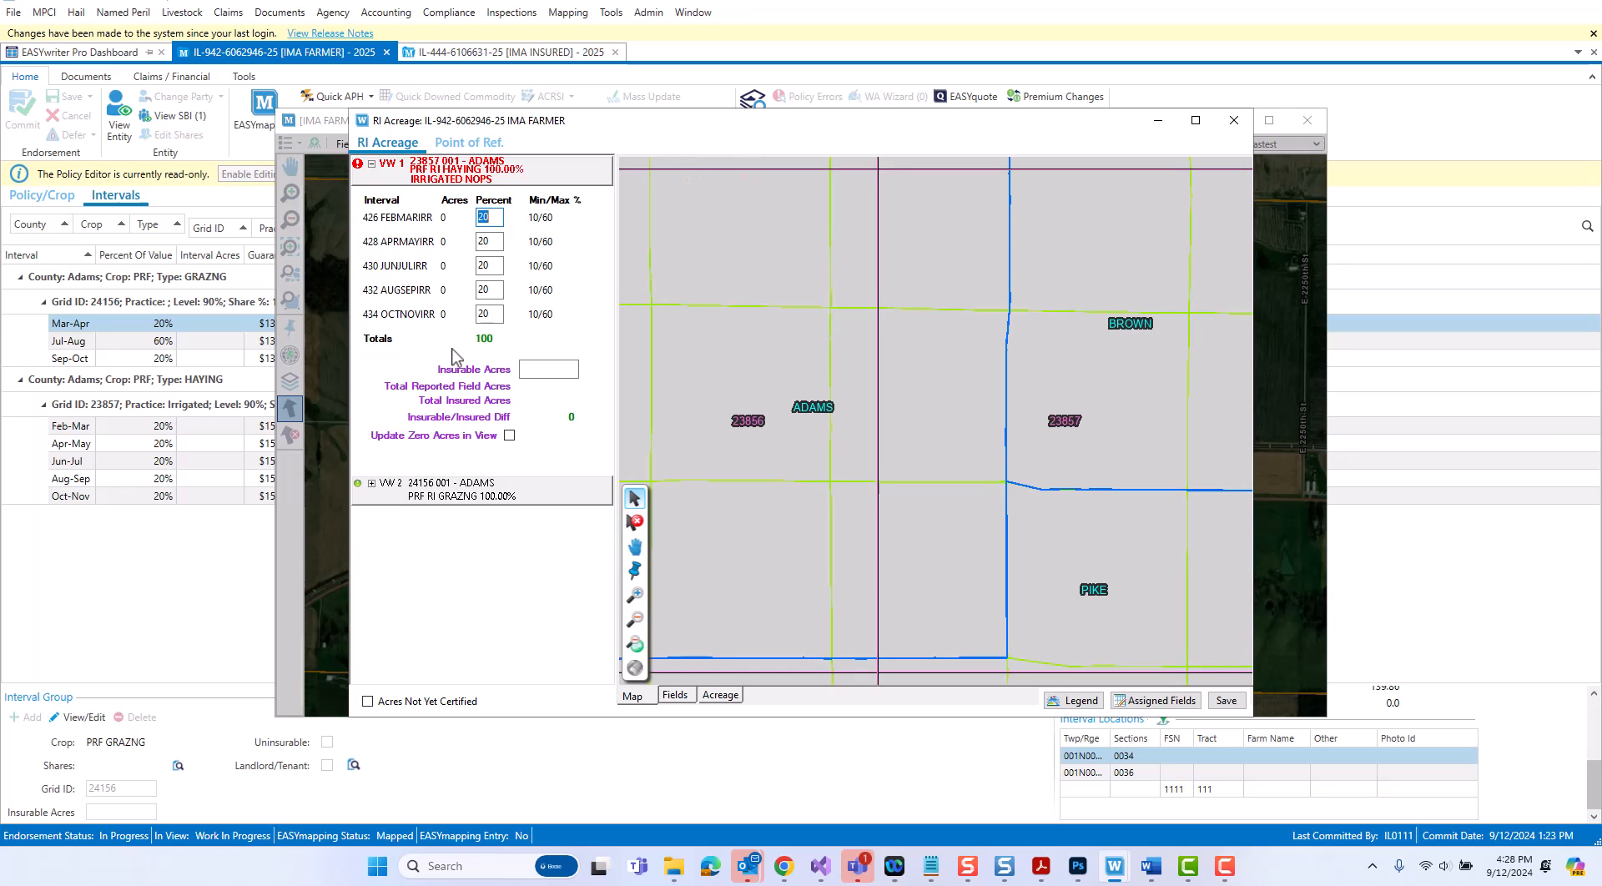
mouse_move(466, 251)
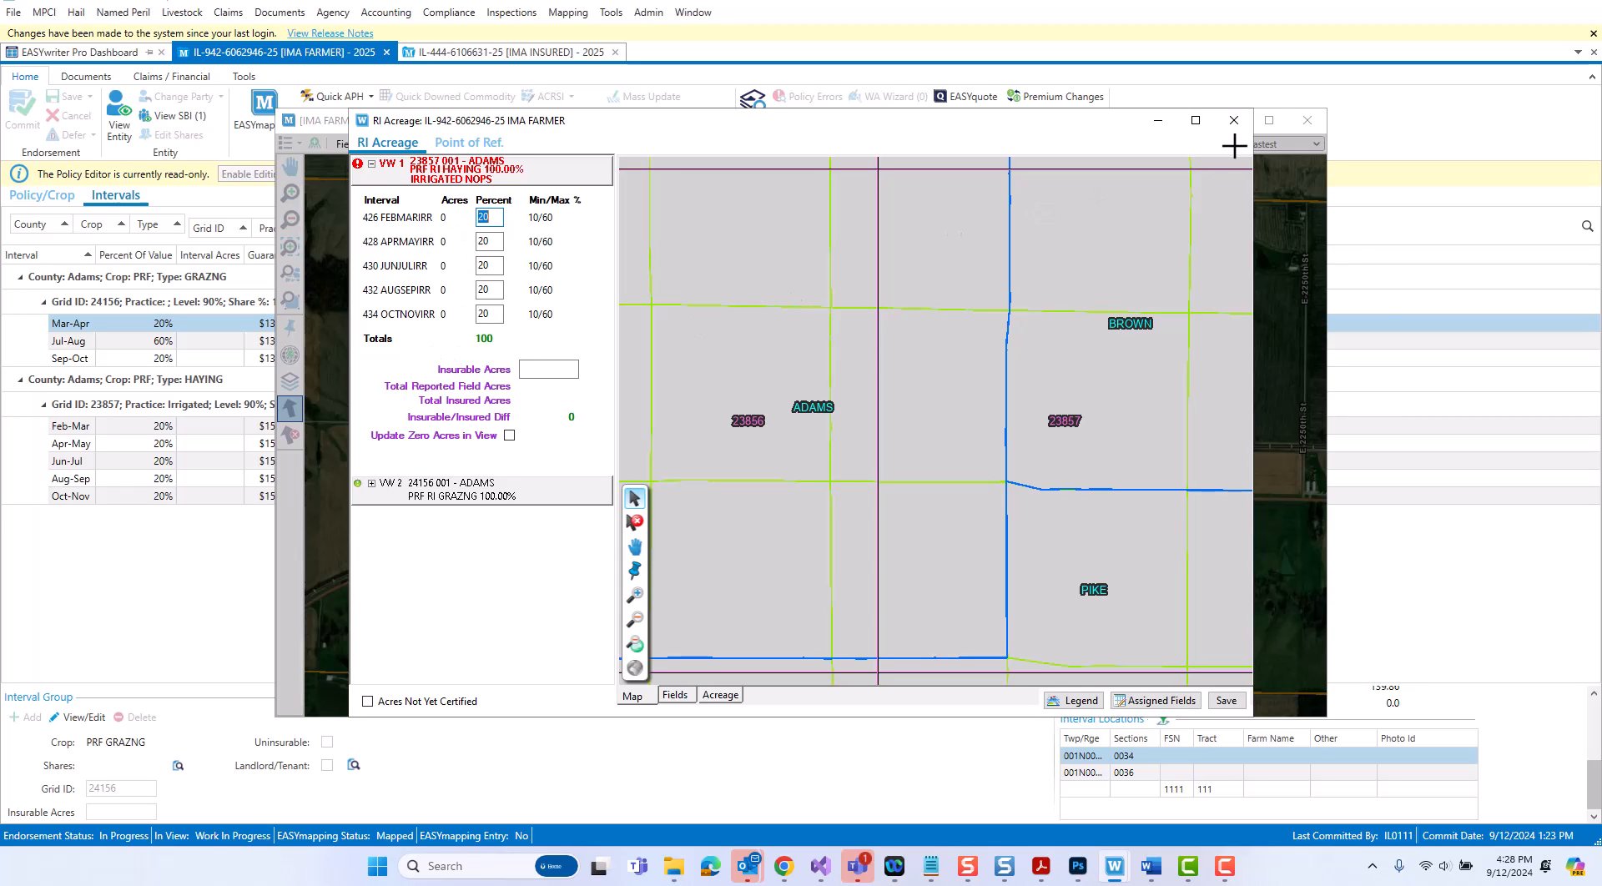
- Close the RI Acreage window discarding unsaved changes and show the mapping options list
click(1232, 120)
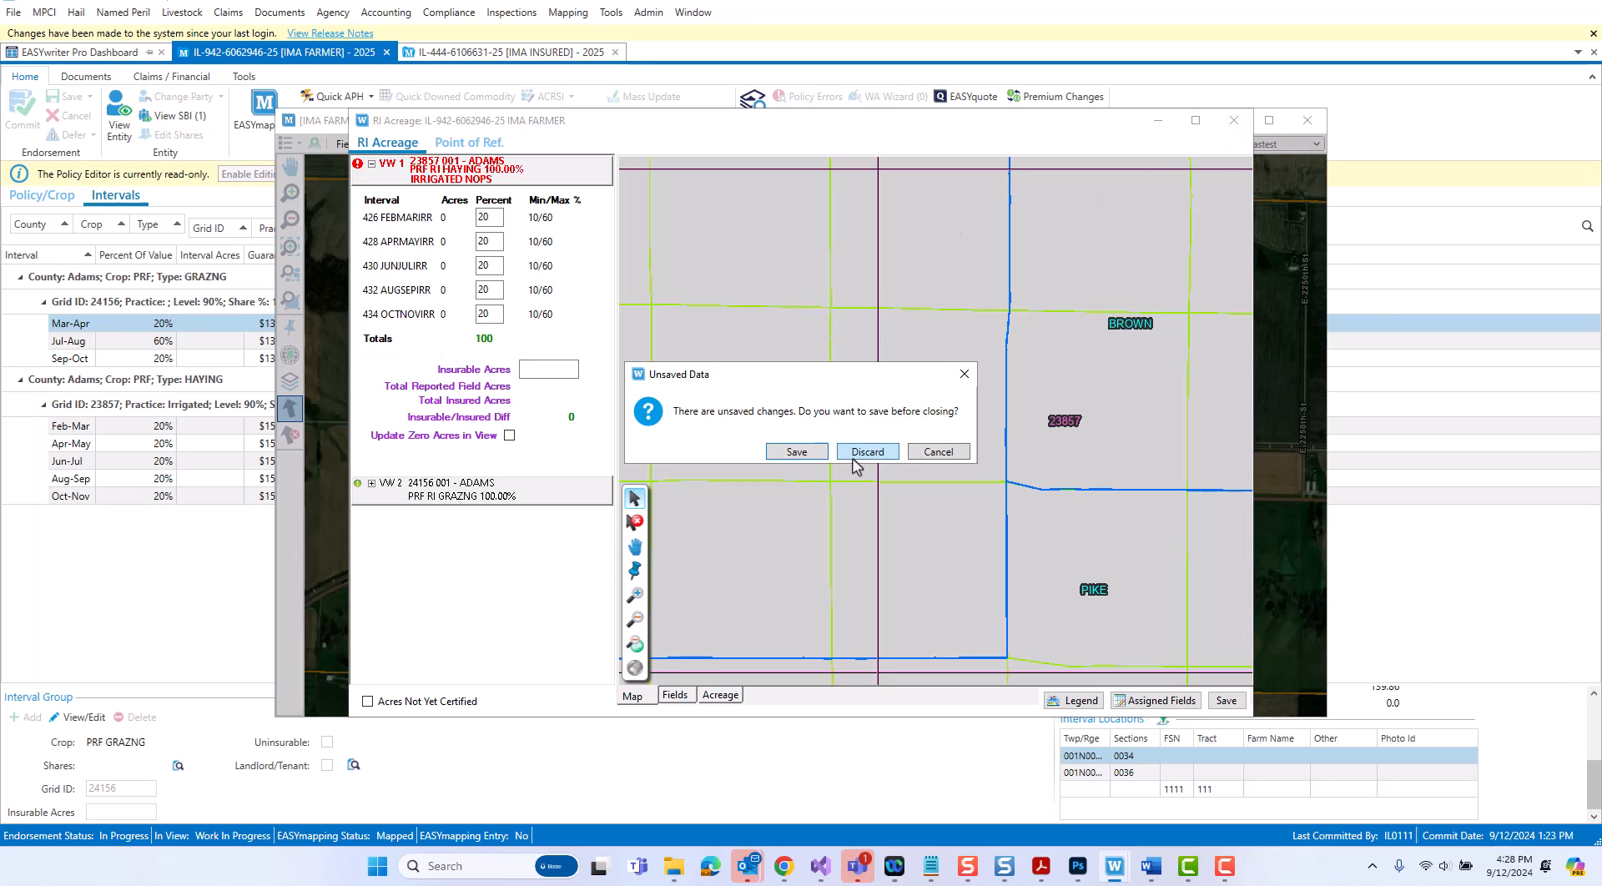
click(866, 451)
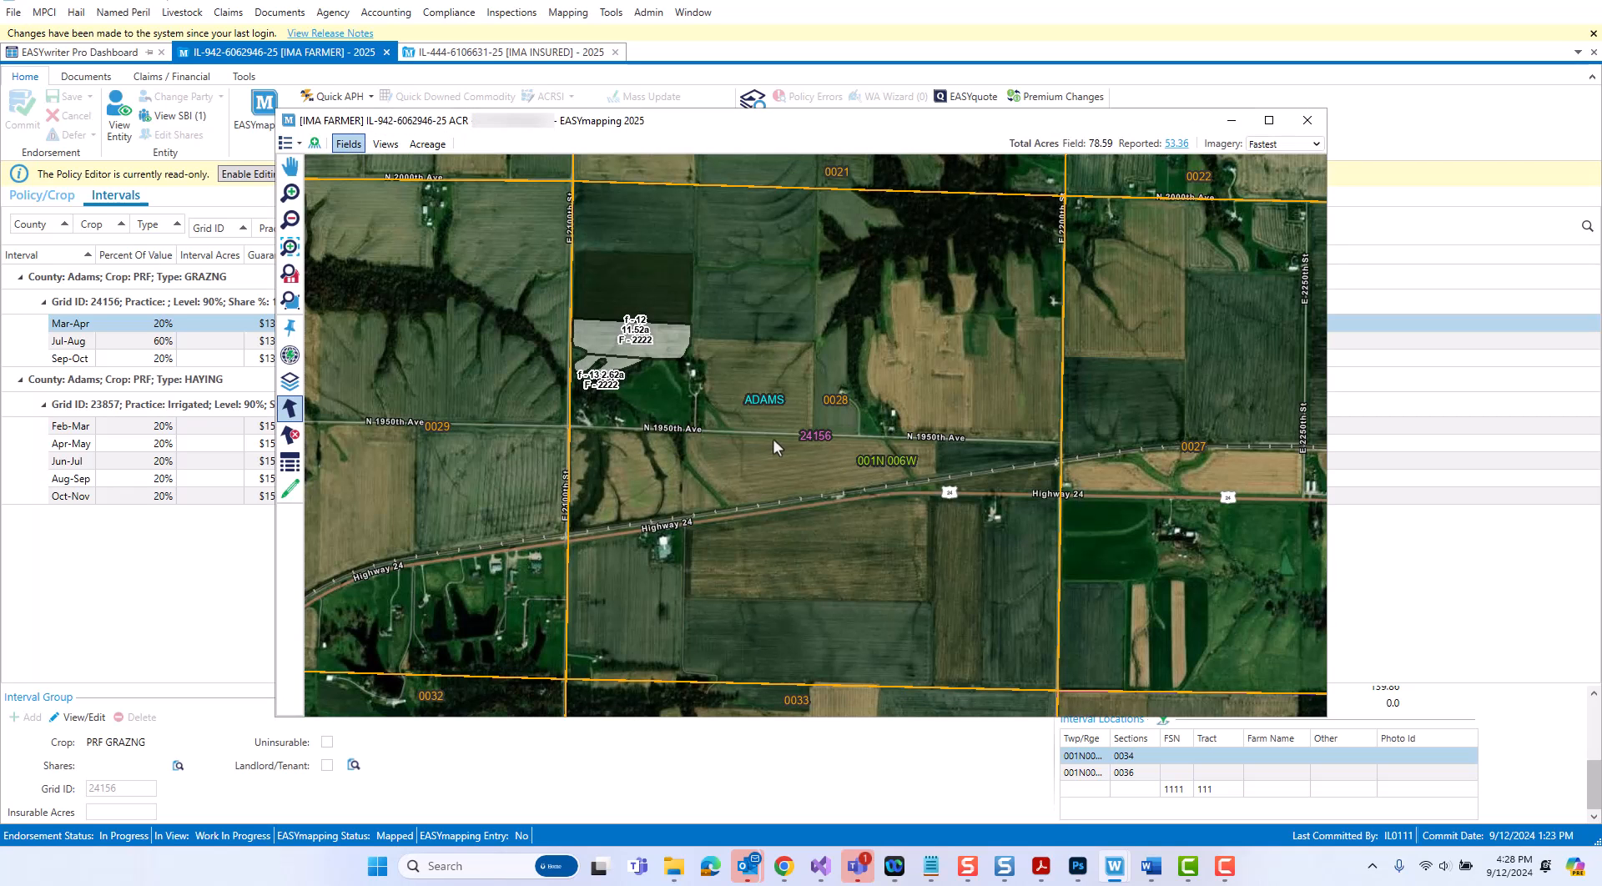
mouse_move(371, 251)
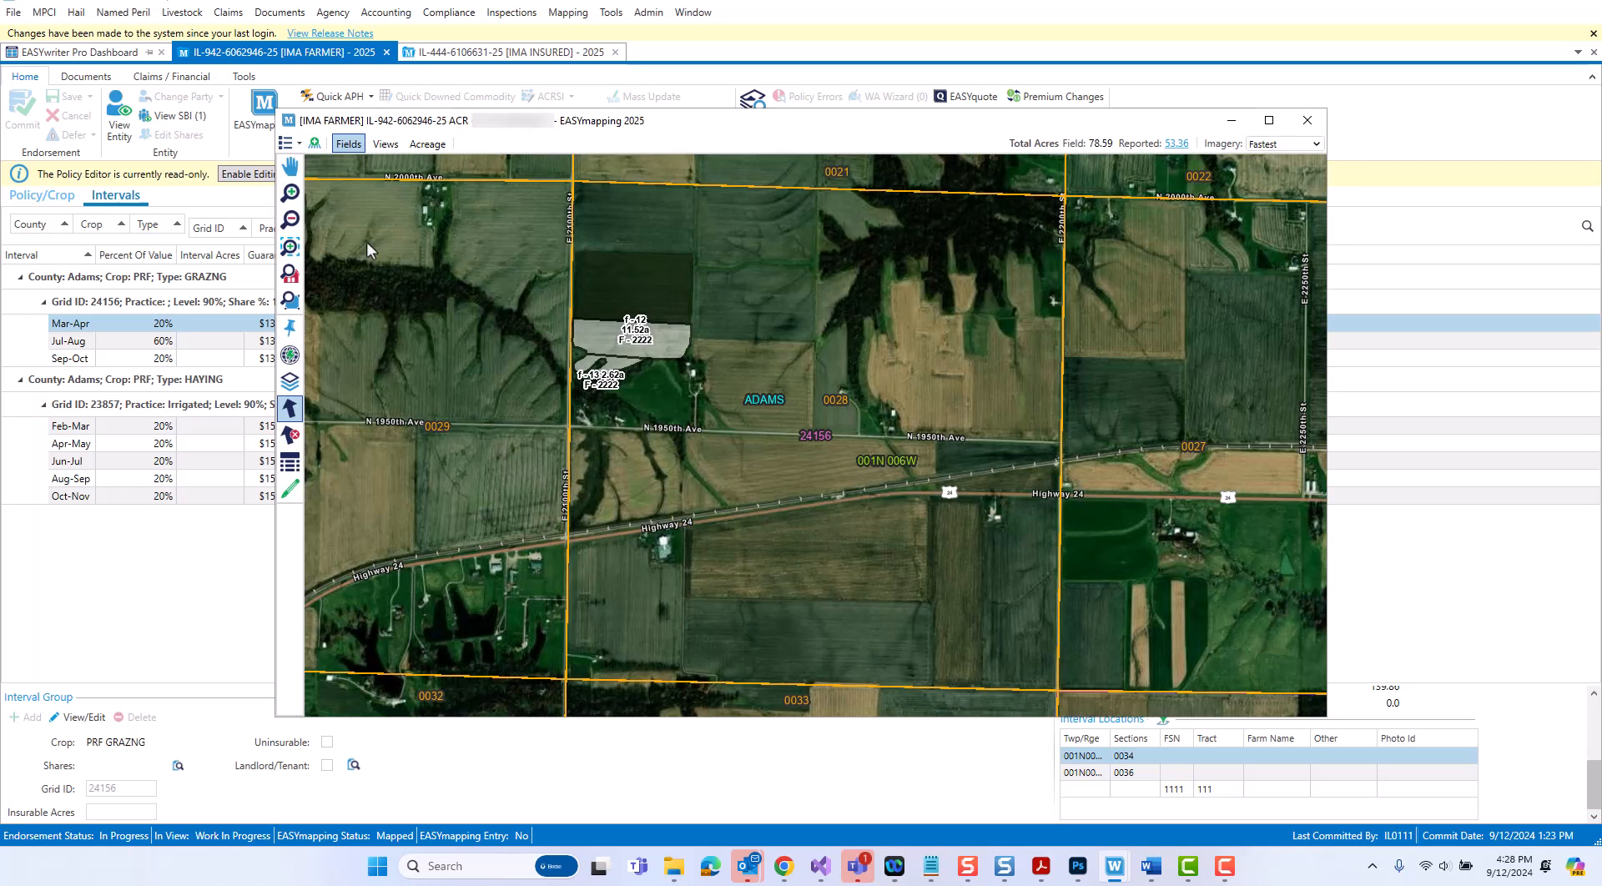
mouse_move(309, 192)
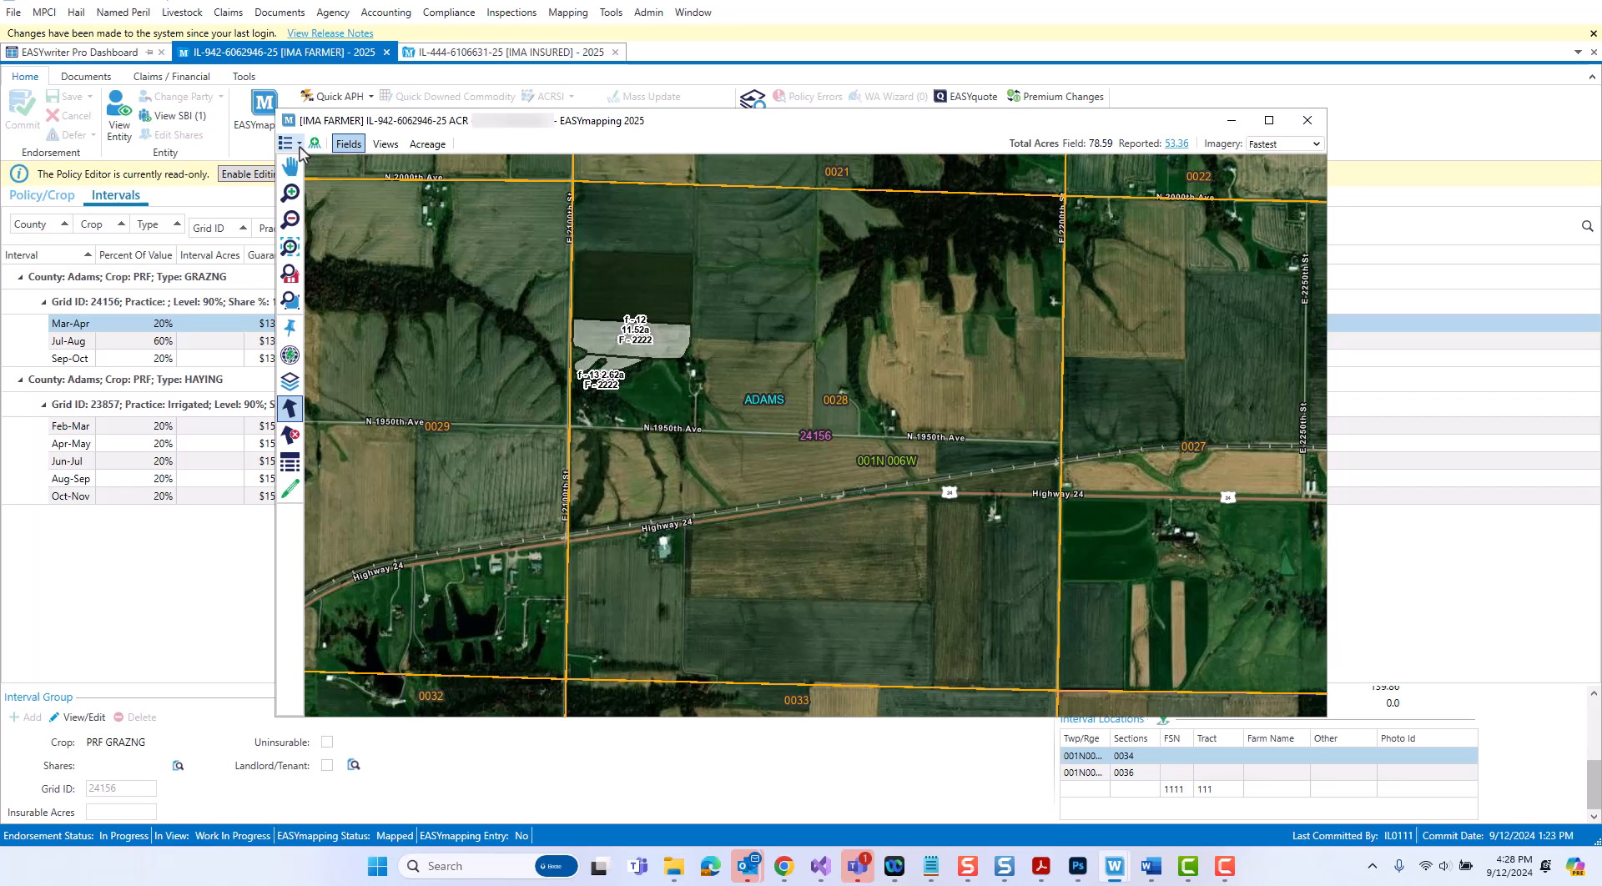
click(289, 144)
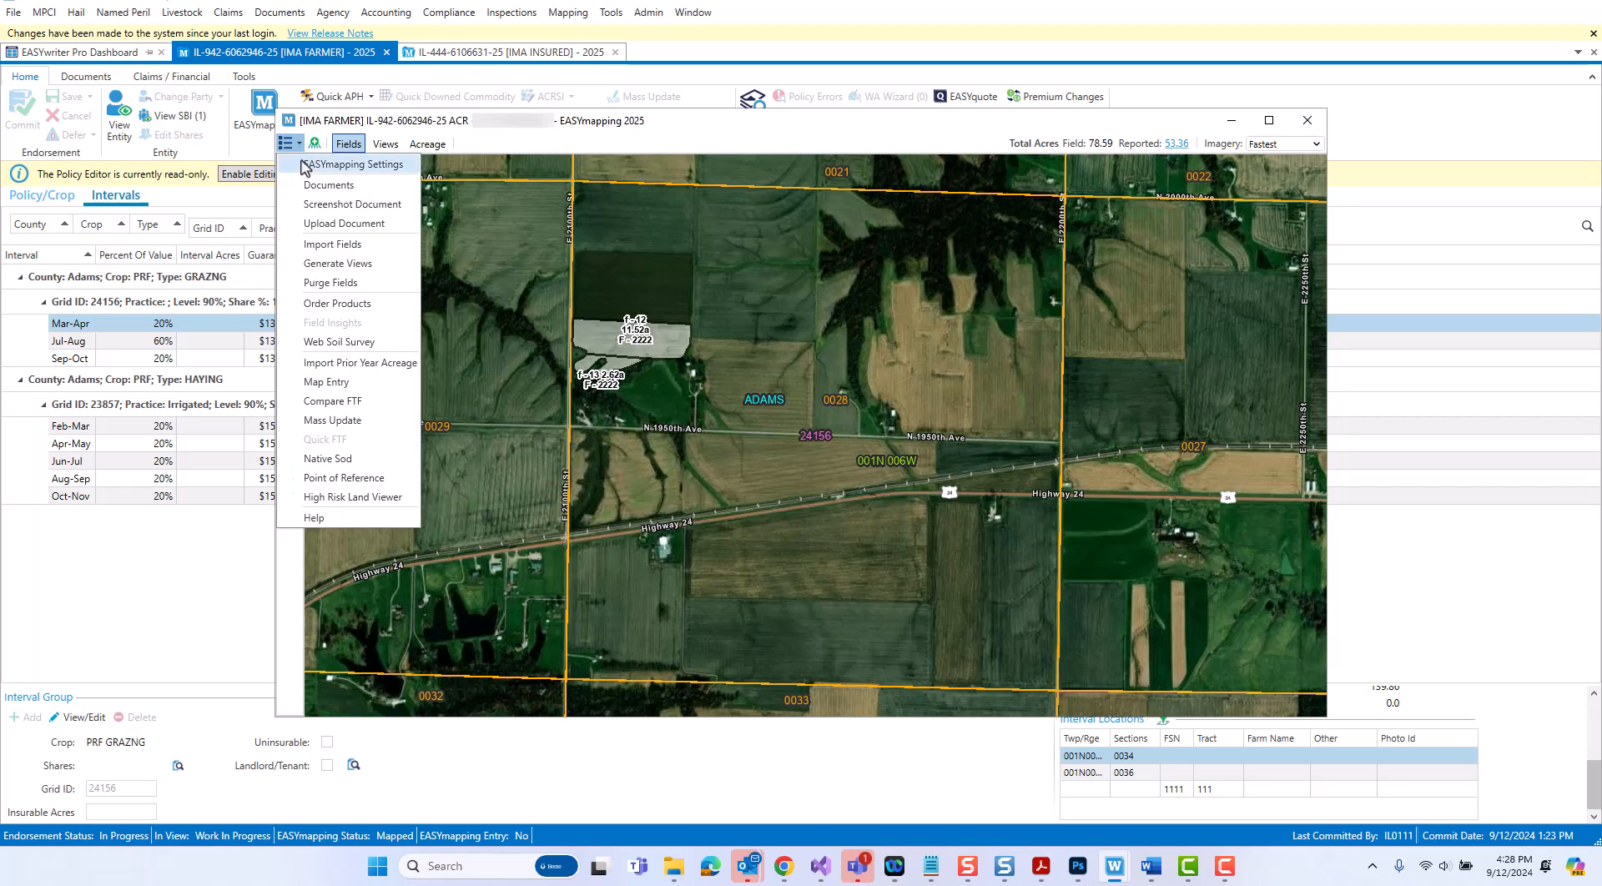
mouse_move(345, 477)
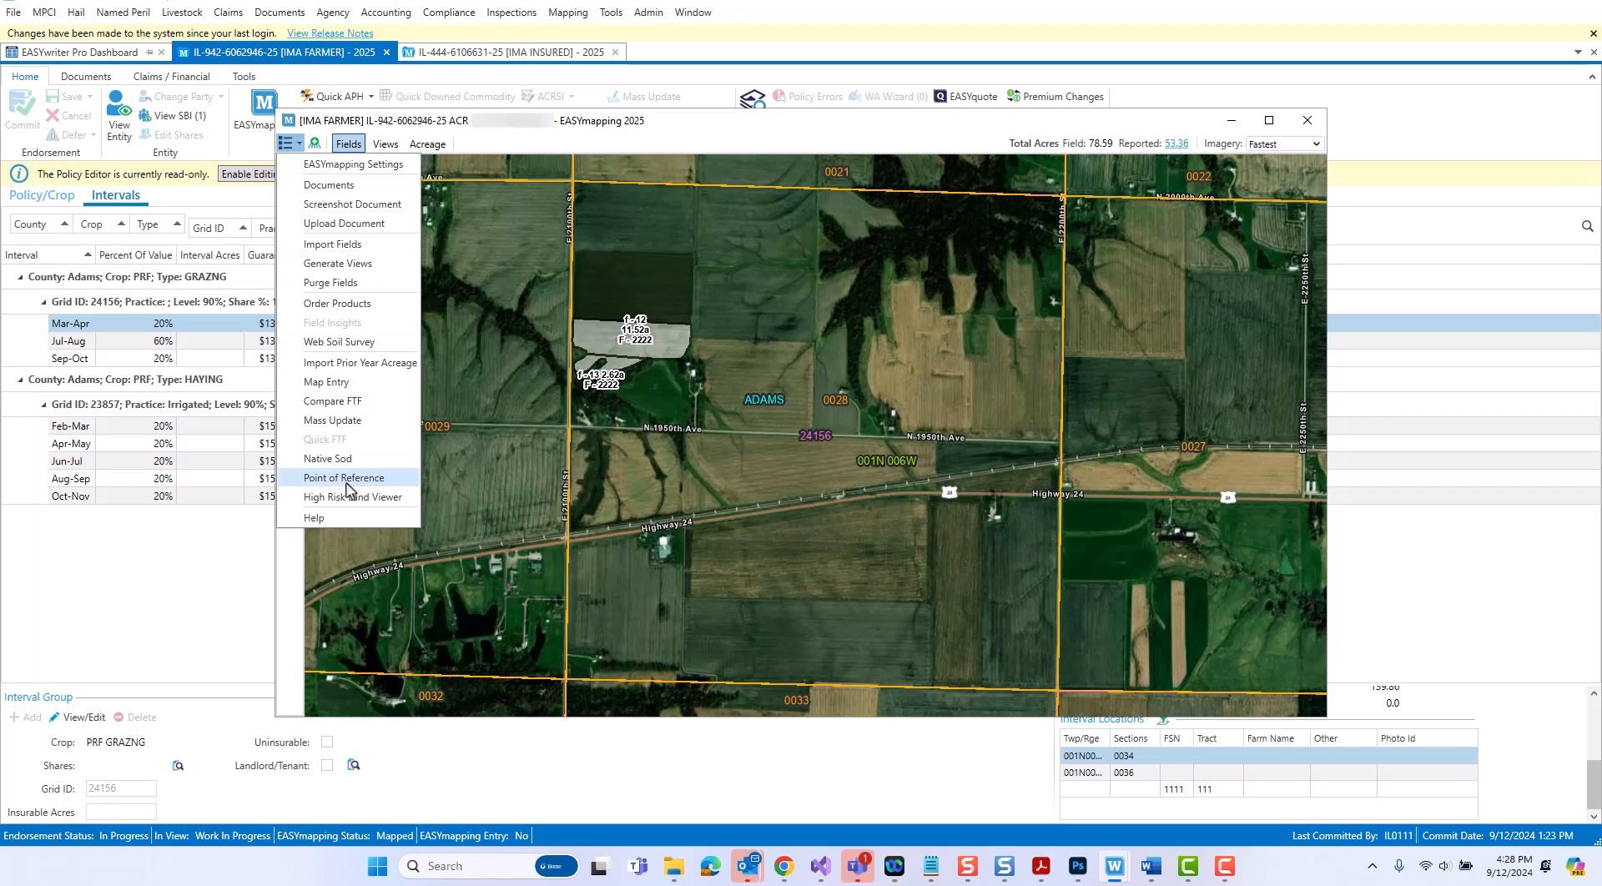
mouse_move(397, 486)
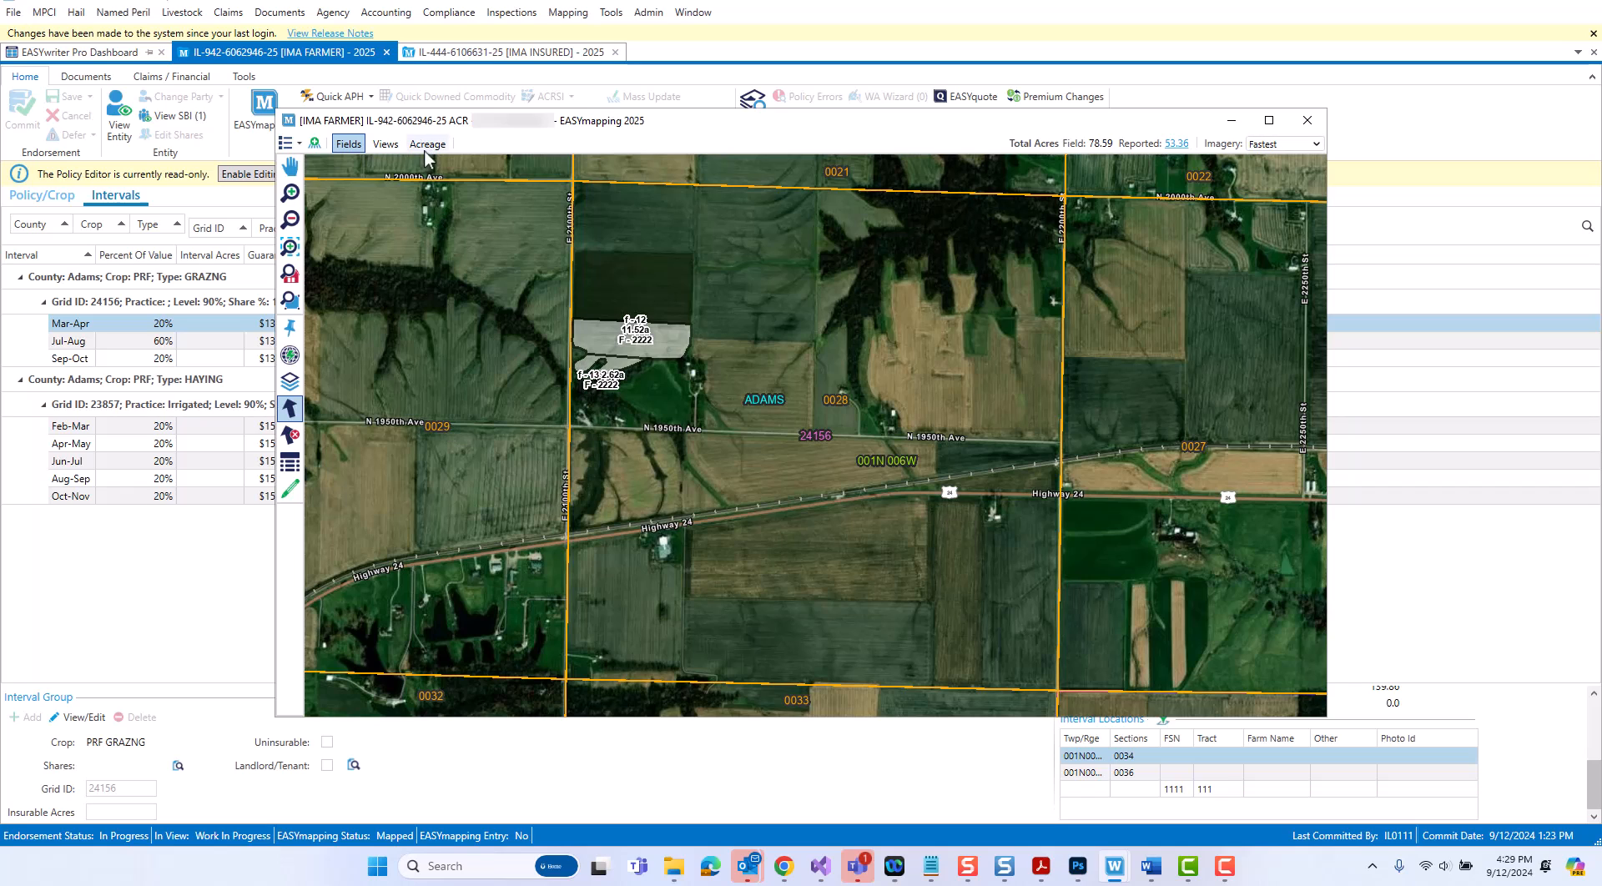
- Reopen RI Acreage to review haying grid 23857's intervals, return to the Fields map and confirm saving
click(427, 143)
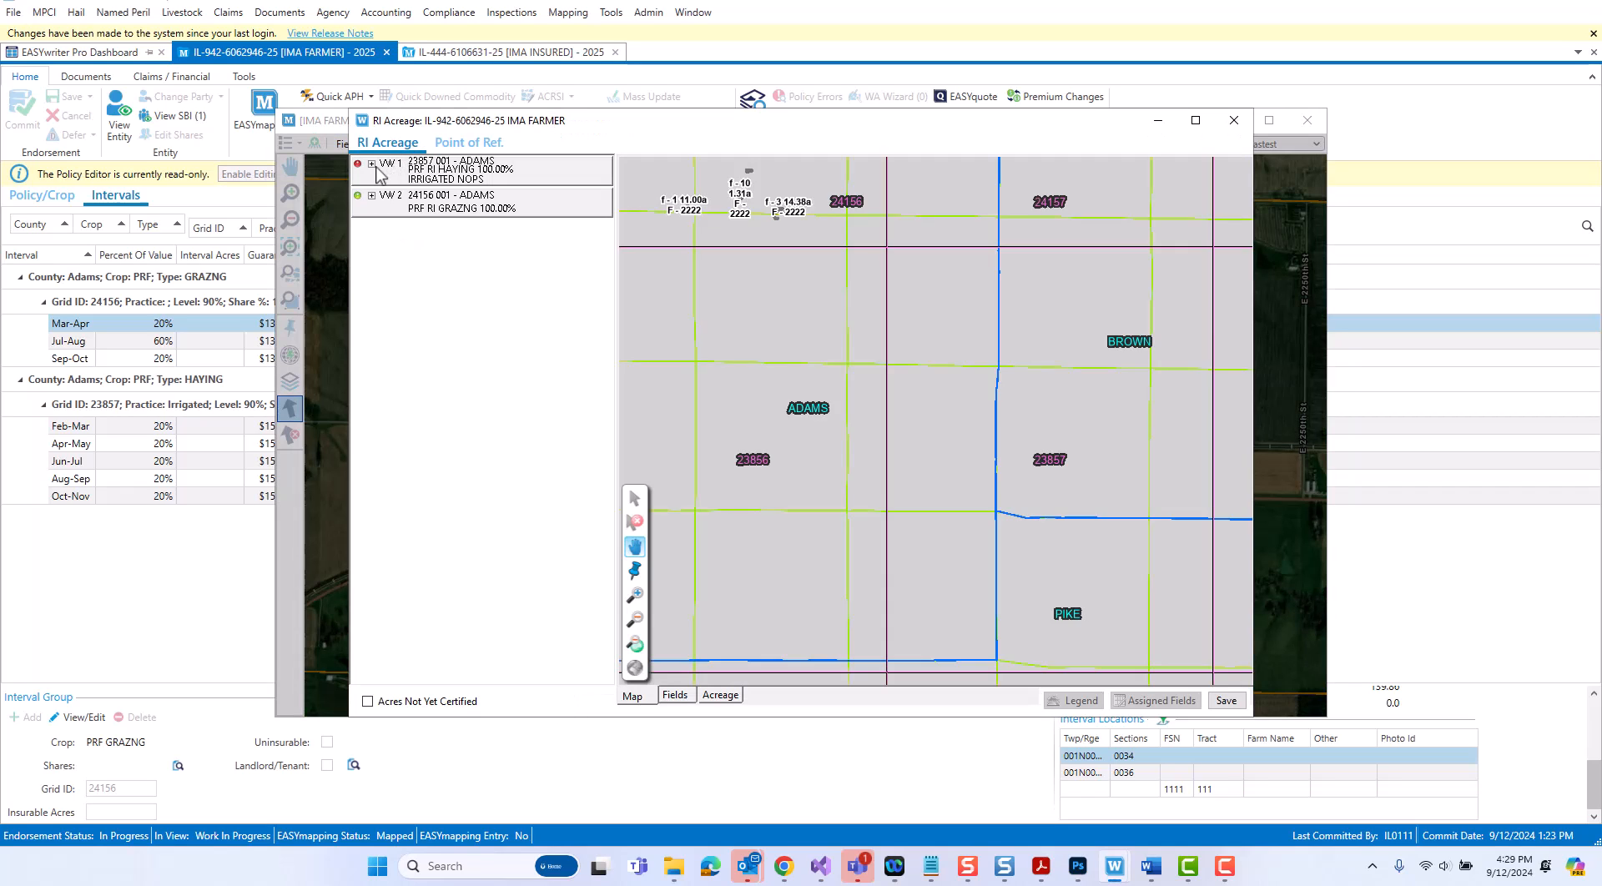
click(372, 165)
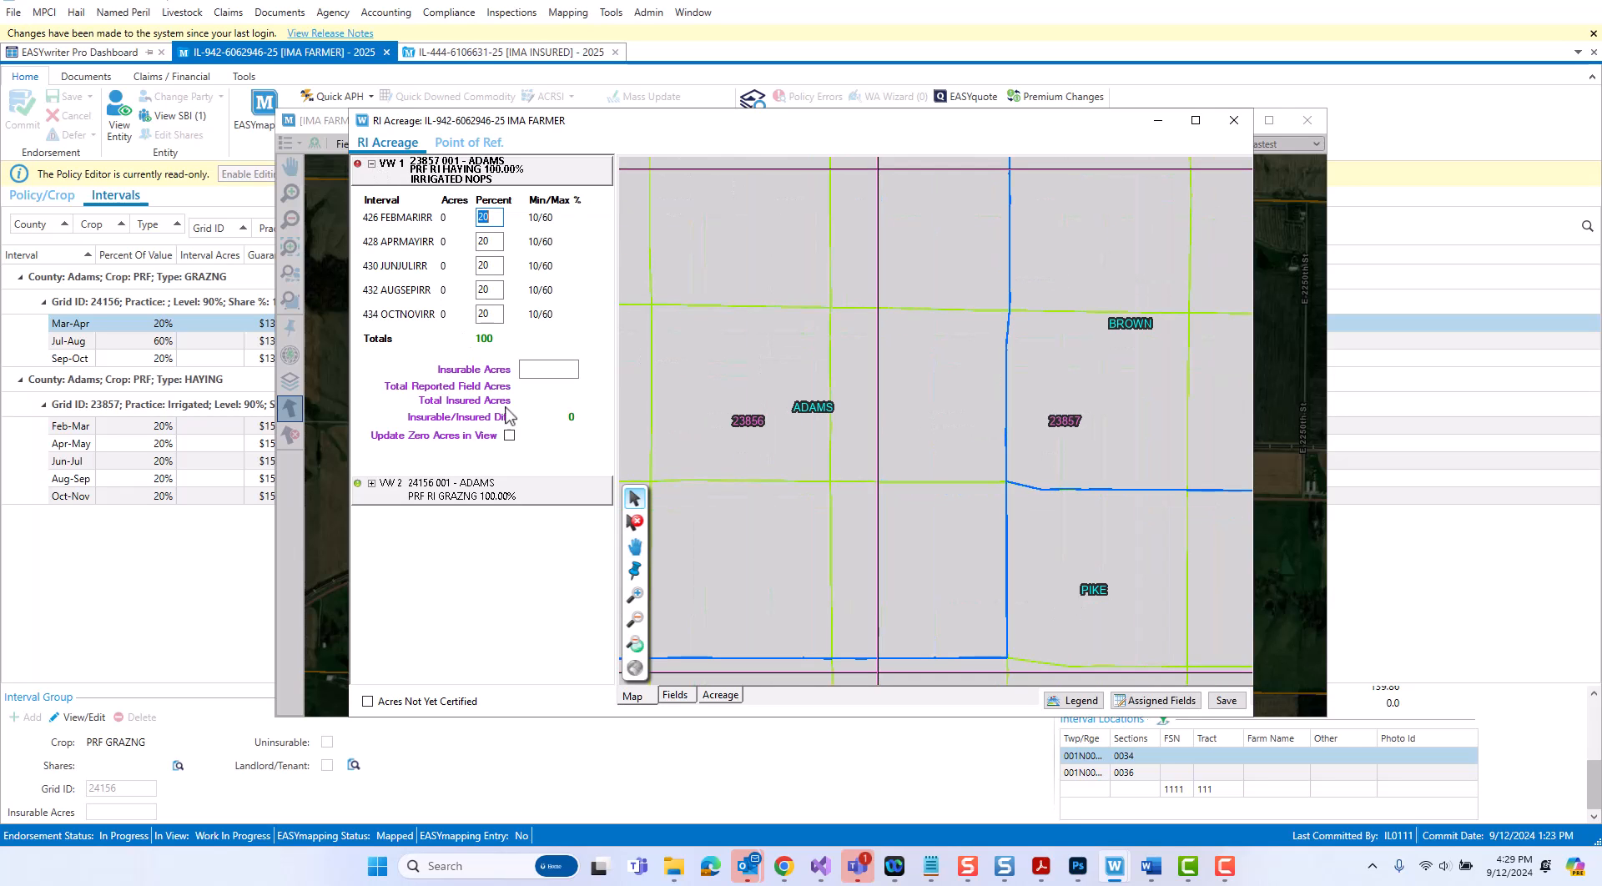
click(509, 435)
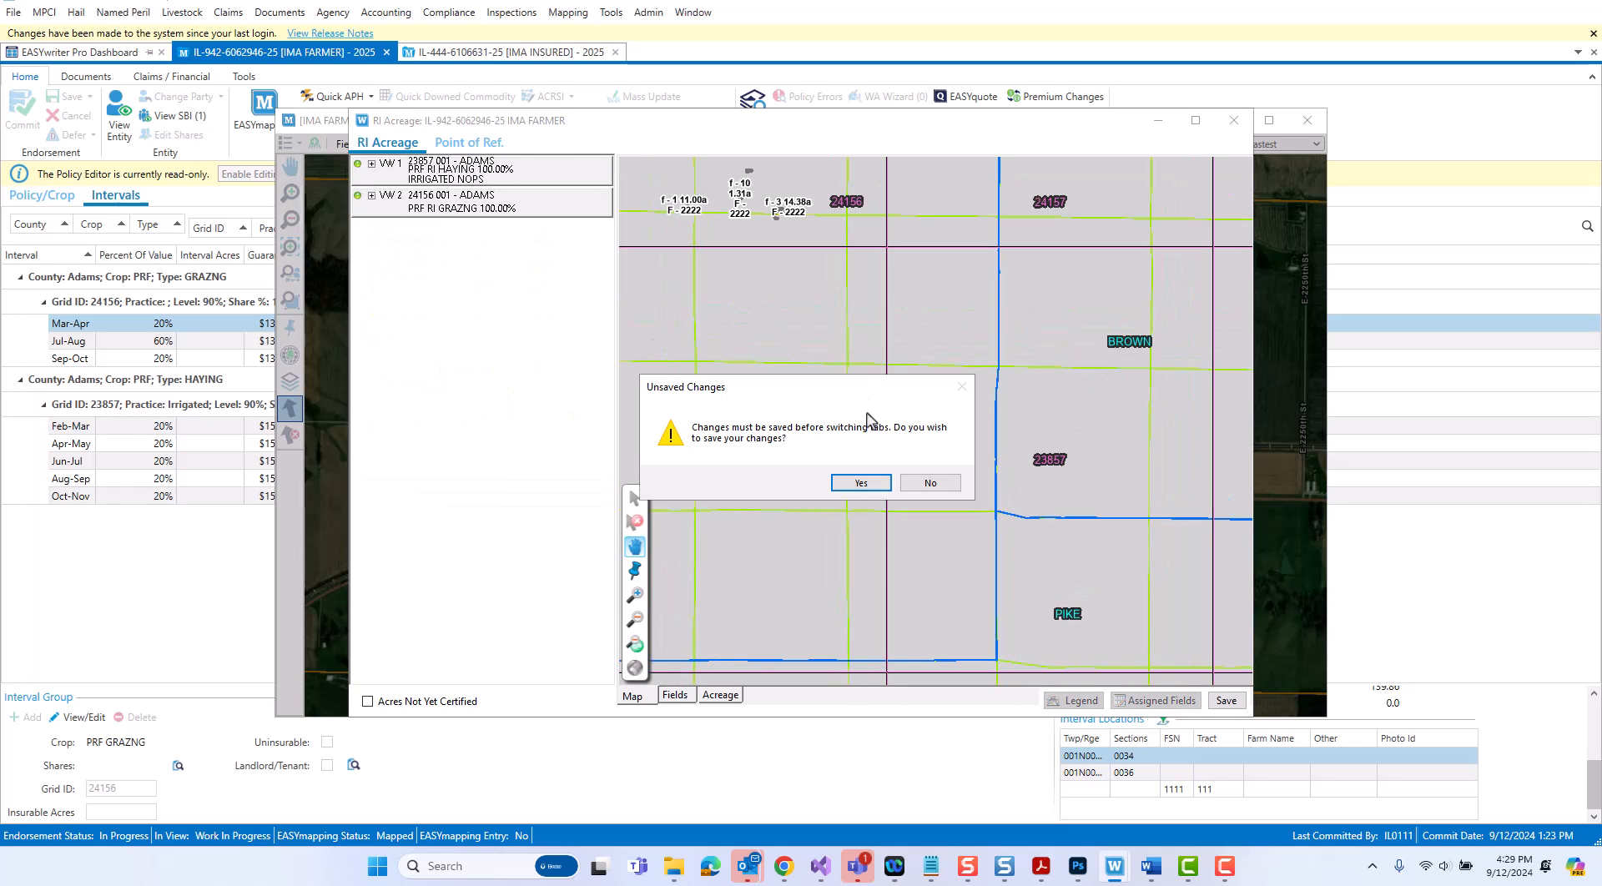
click(859, 482)
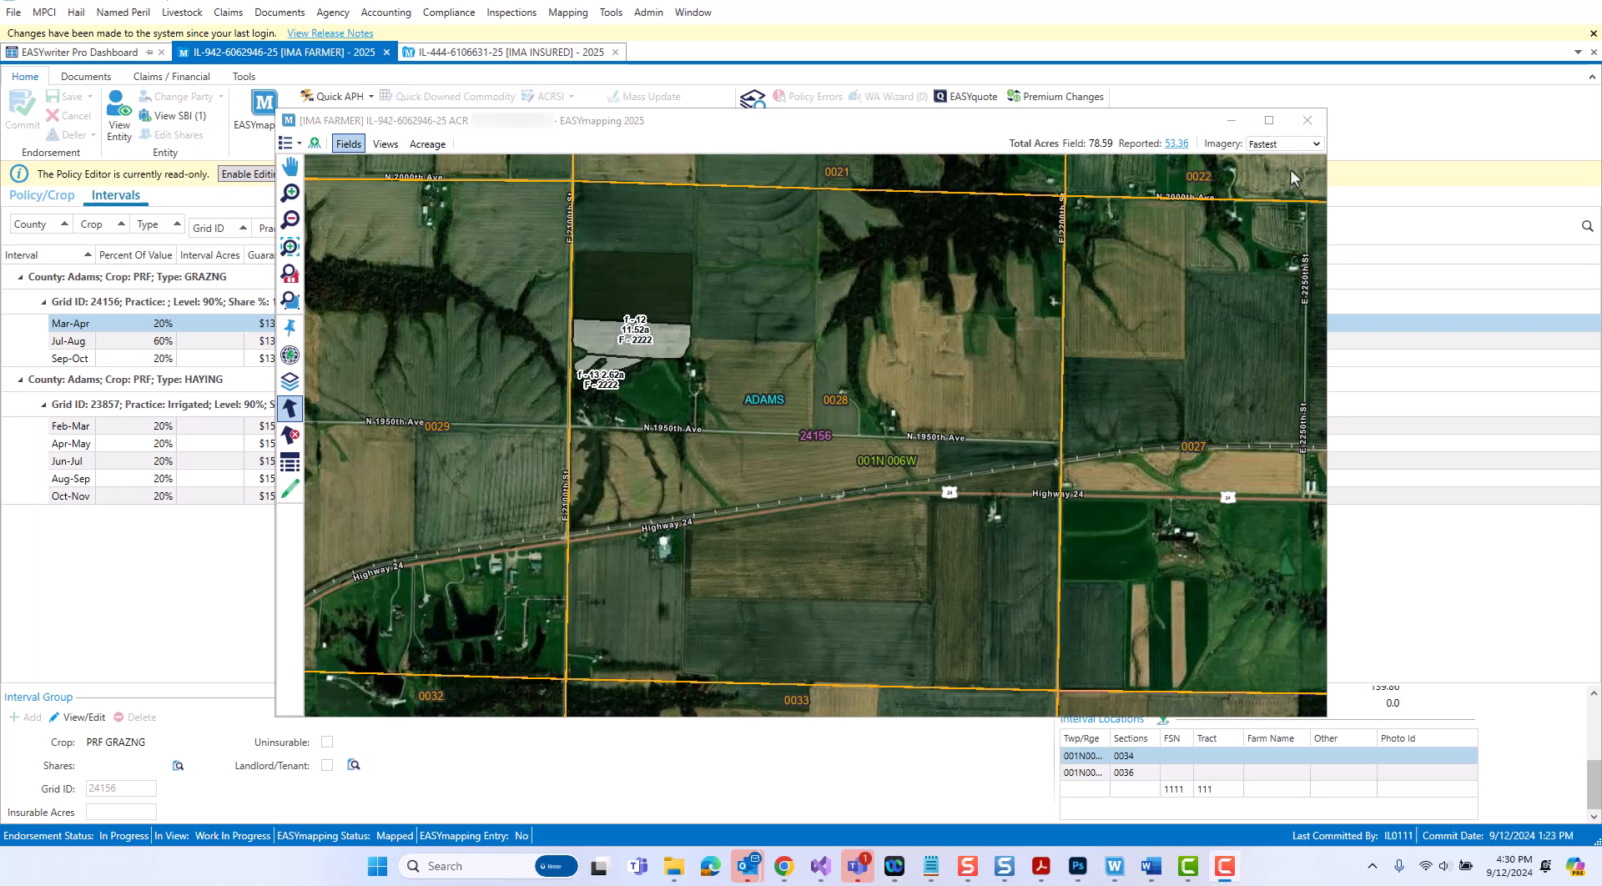
- Close the mapping window and reset the Intervals grid to its default layout showing grid 24156 at 53.36 acres
click(1305, 120)
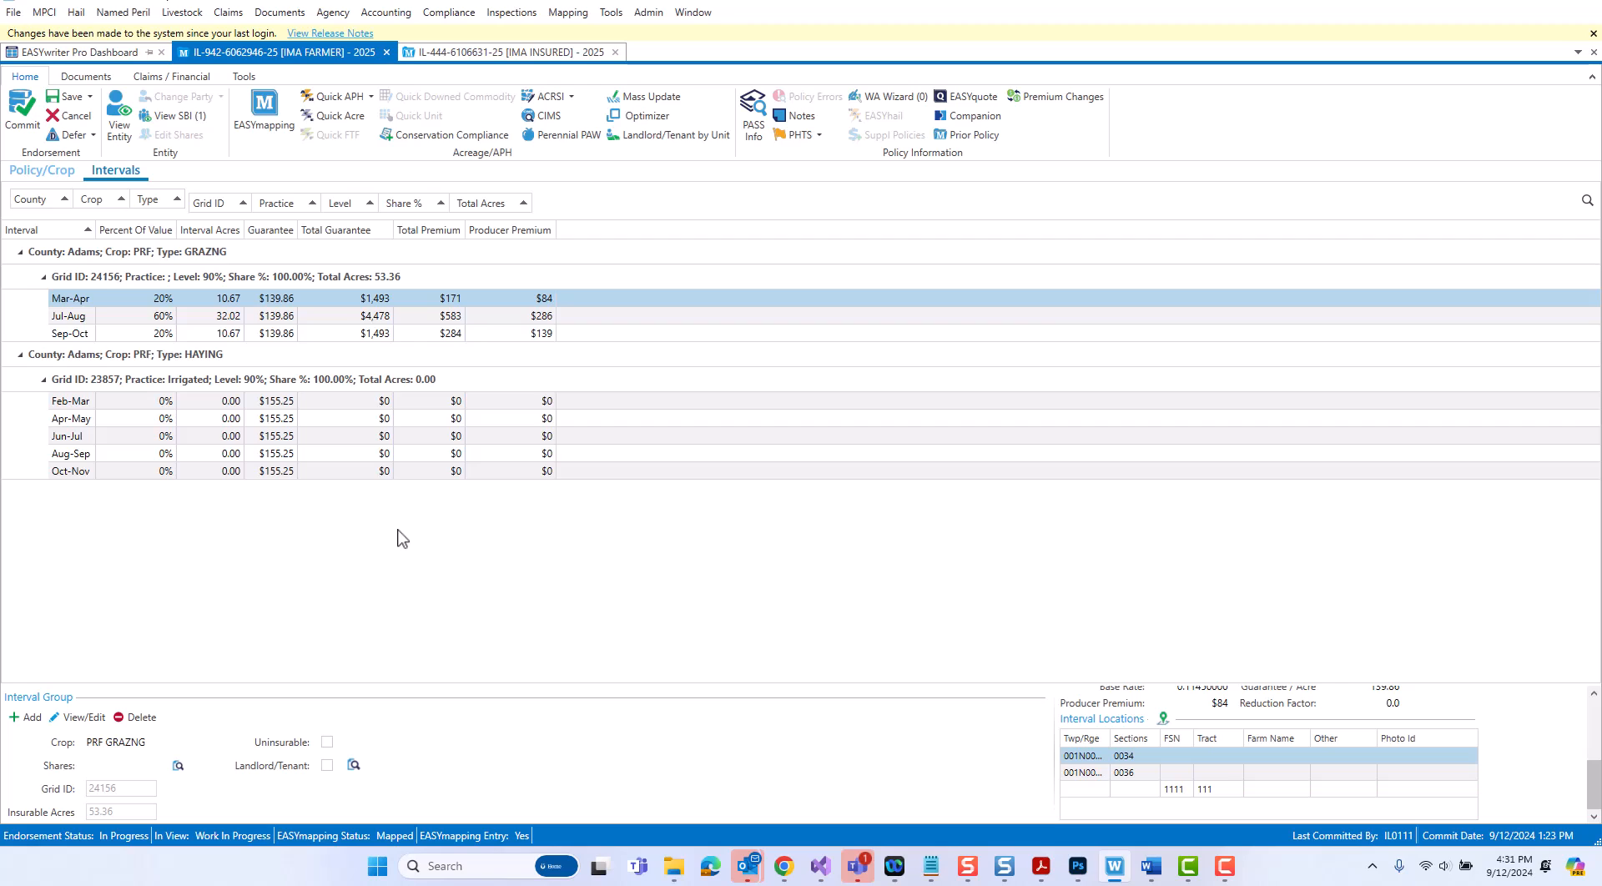
mouse_move(257, 514)
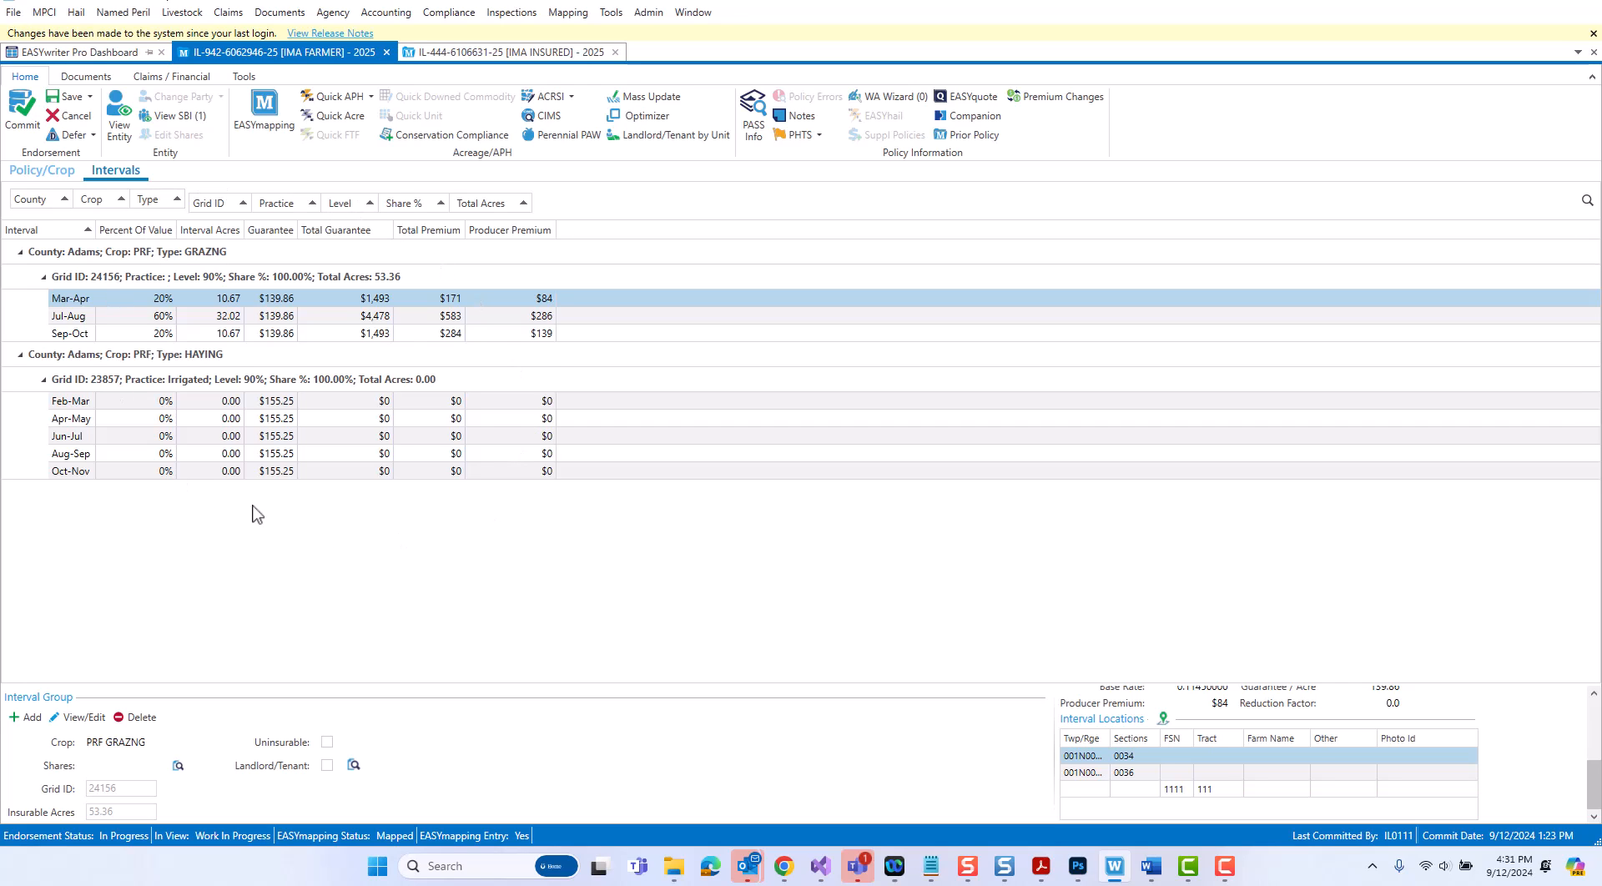
mouse_move(570, 562)
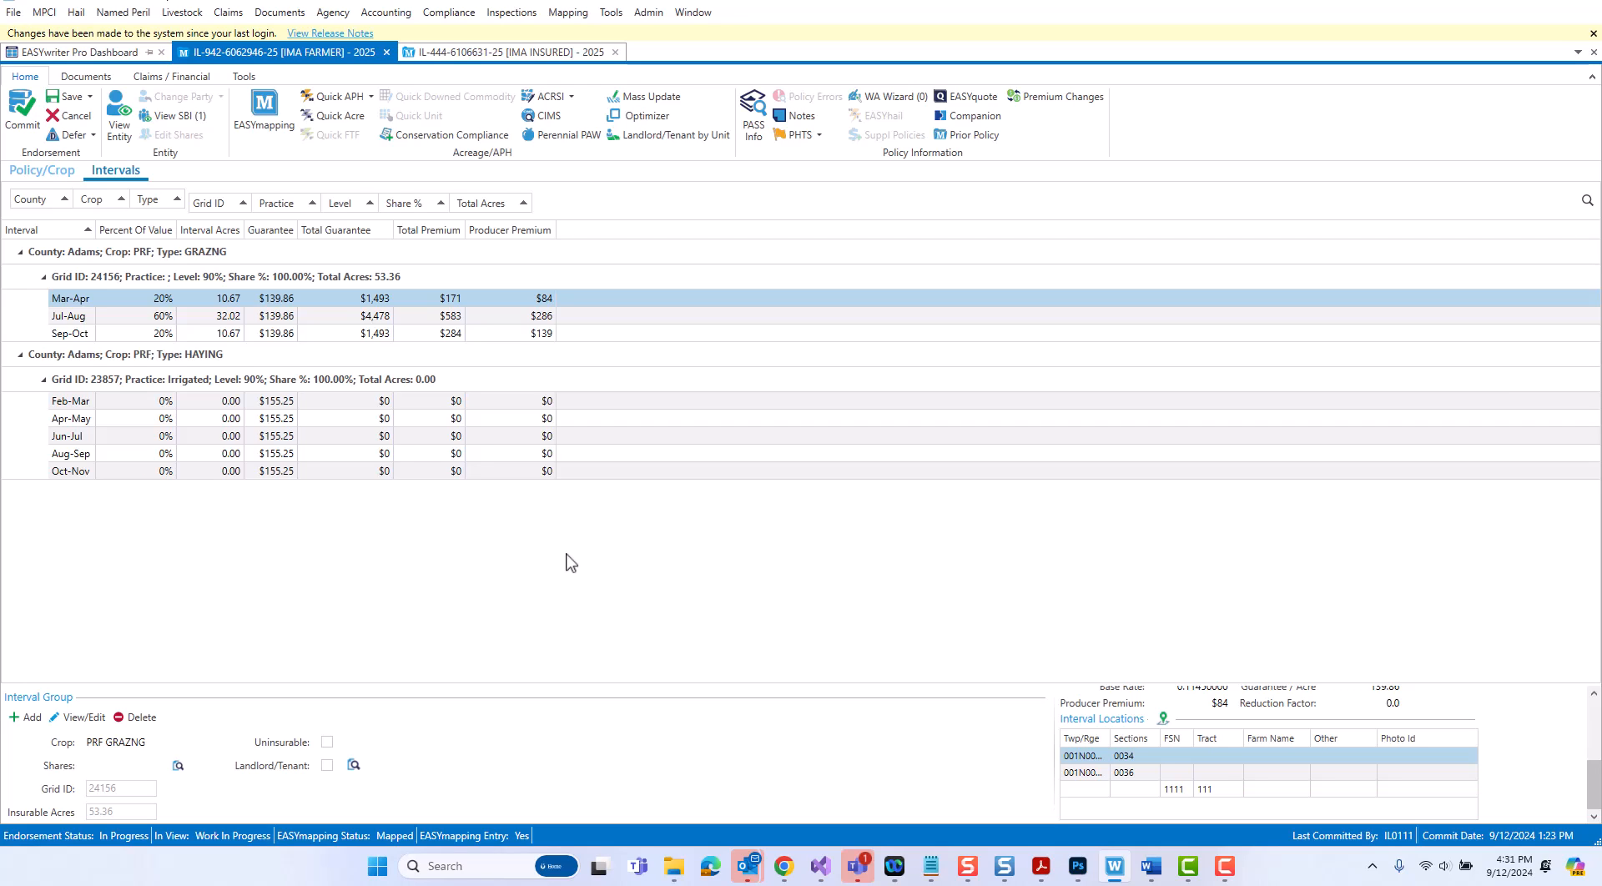
mouse_move(442, 532)
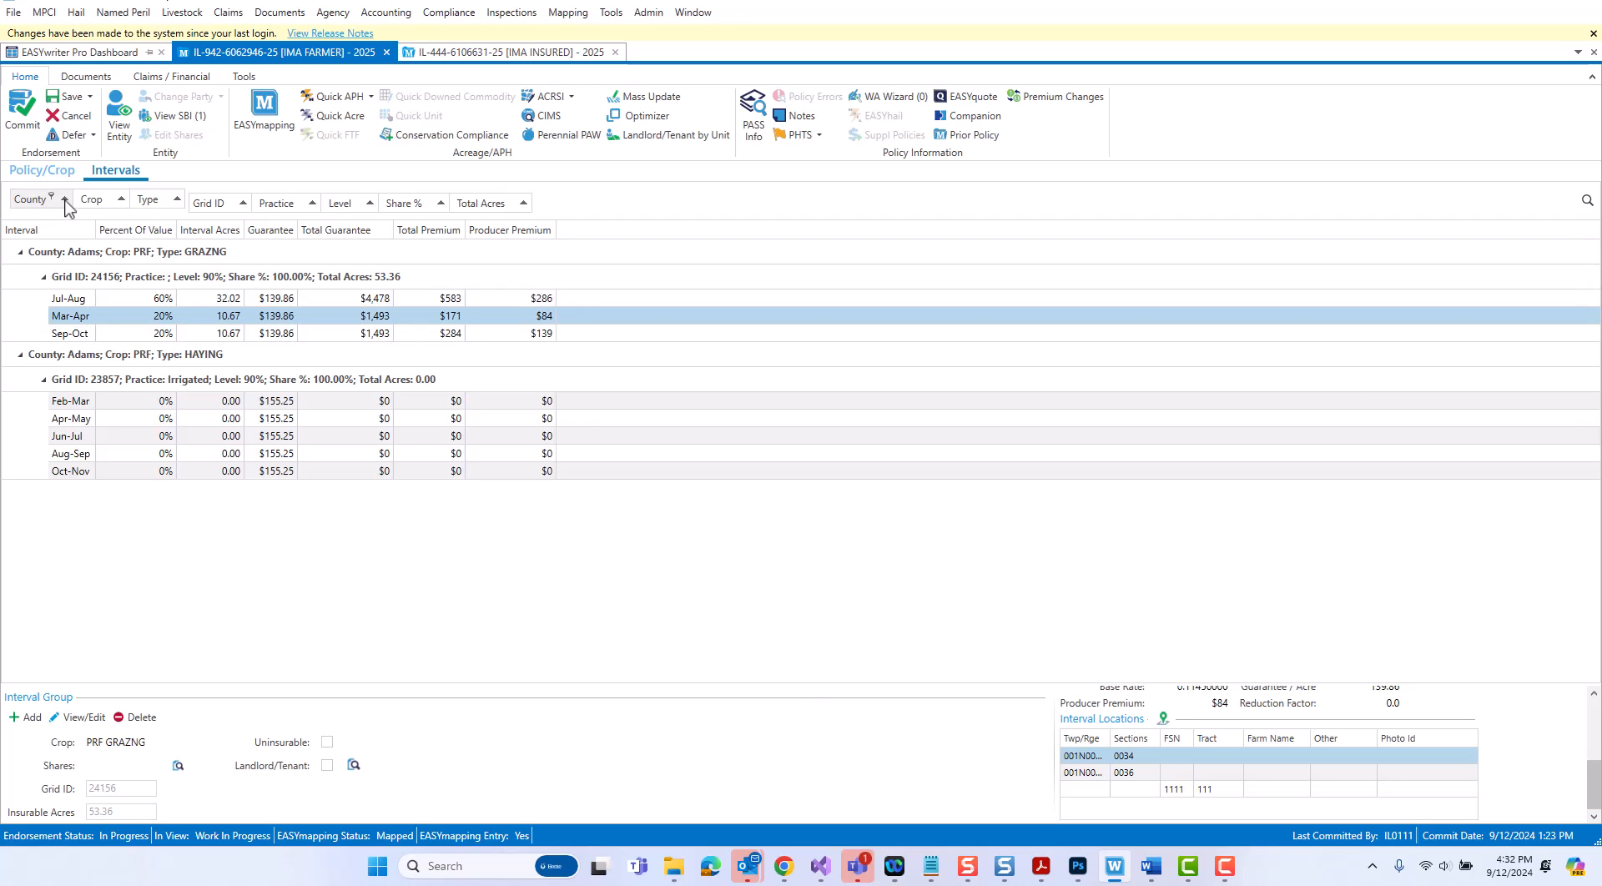
mouse_move(60, 212)
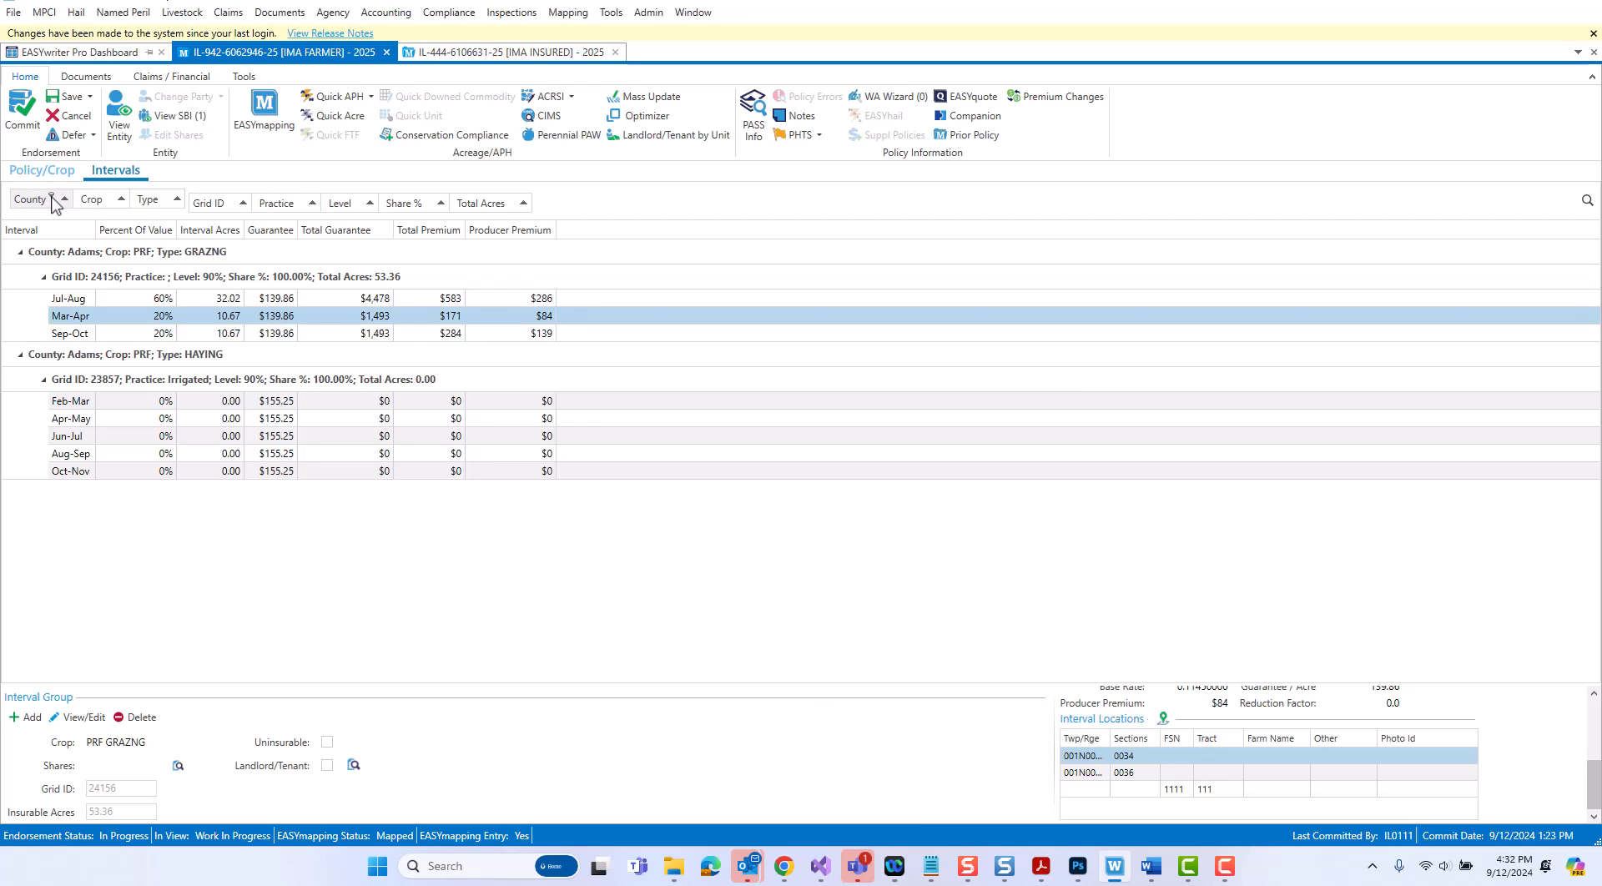
click(52, 198)
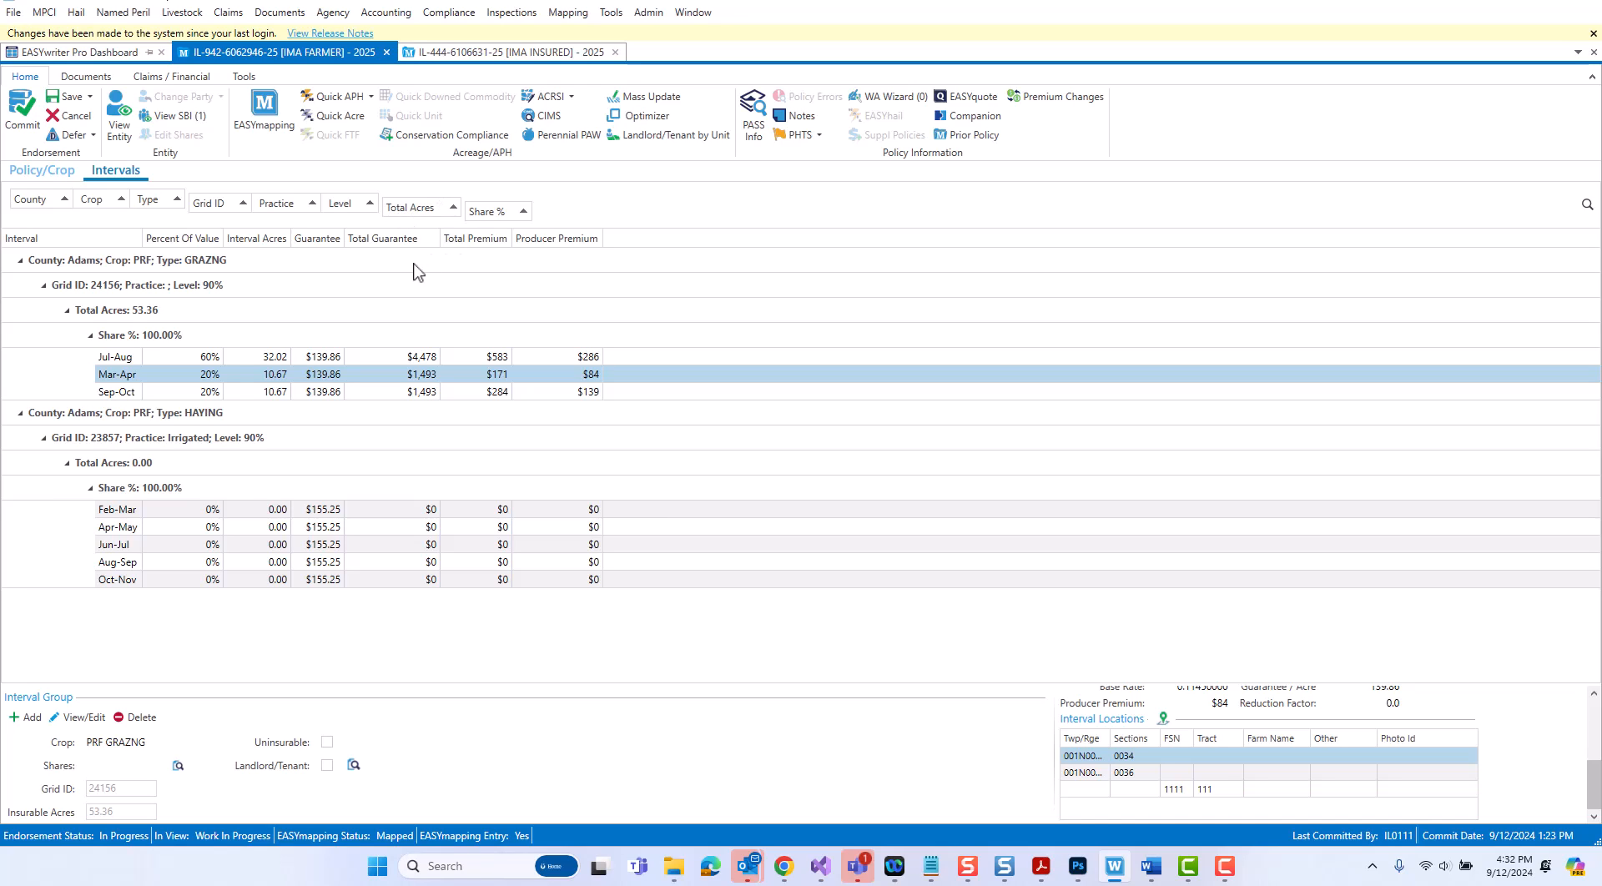
mouse_move(372, 365)
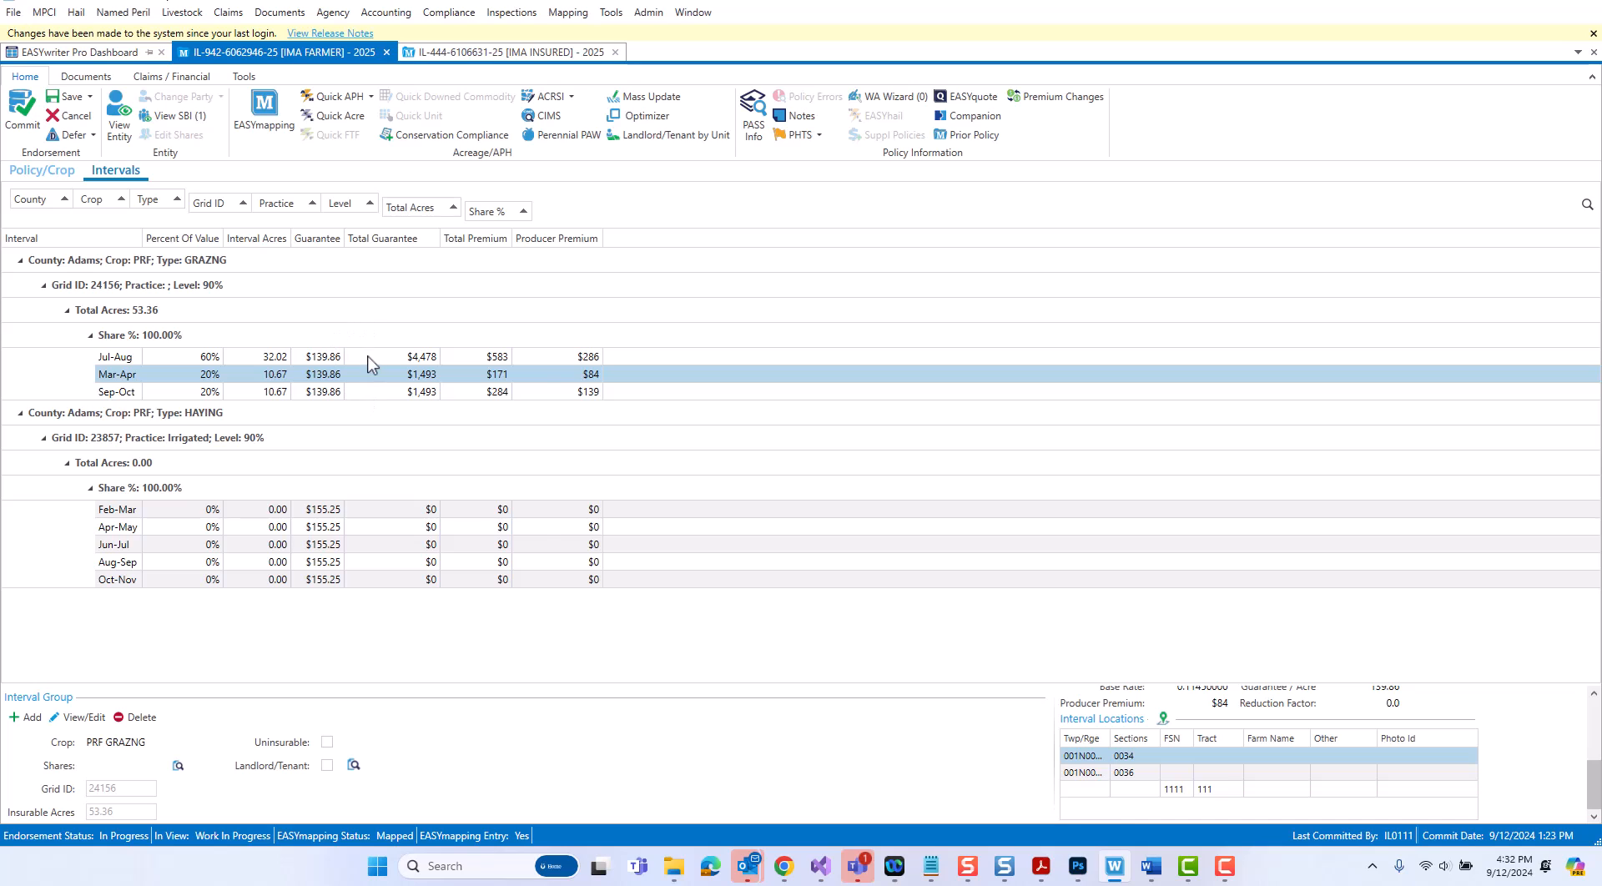
right_click(370, 364)
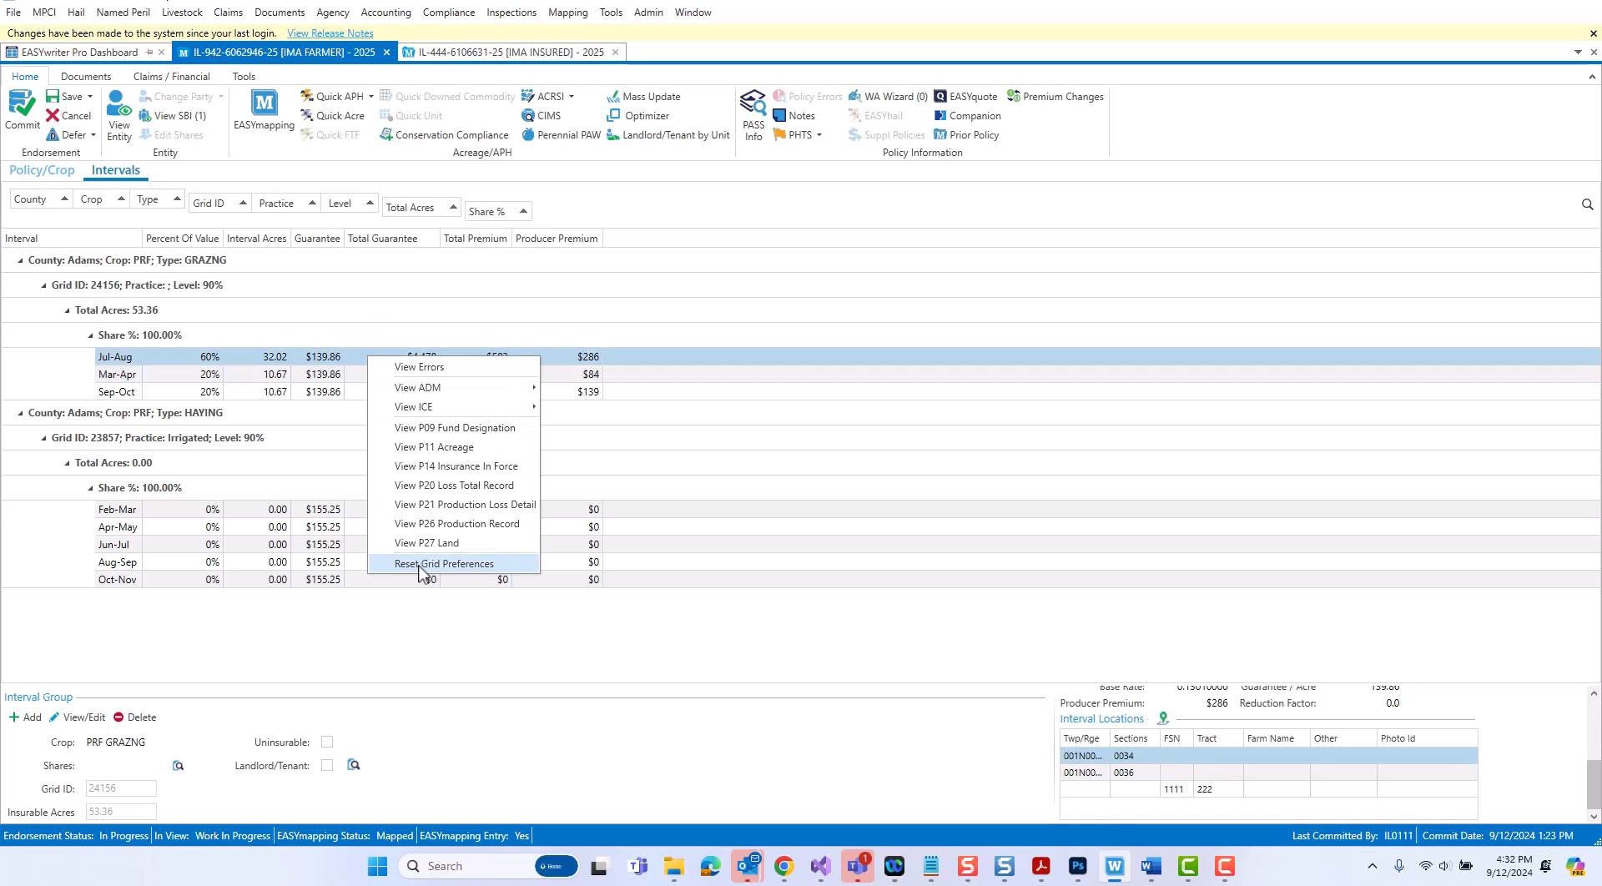
click(444, 562)
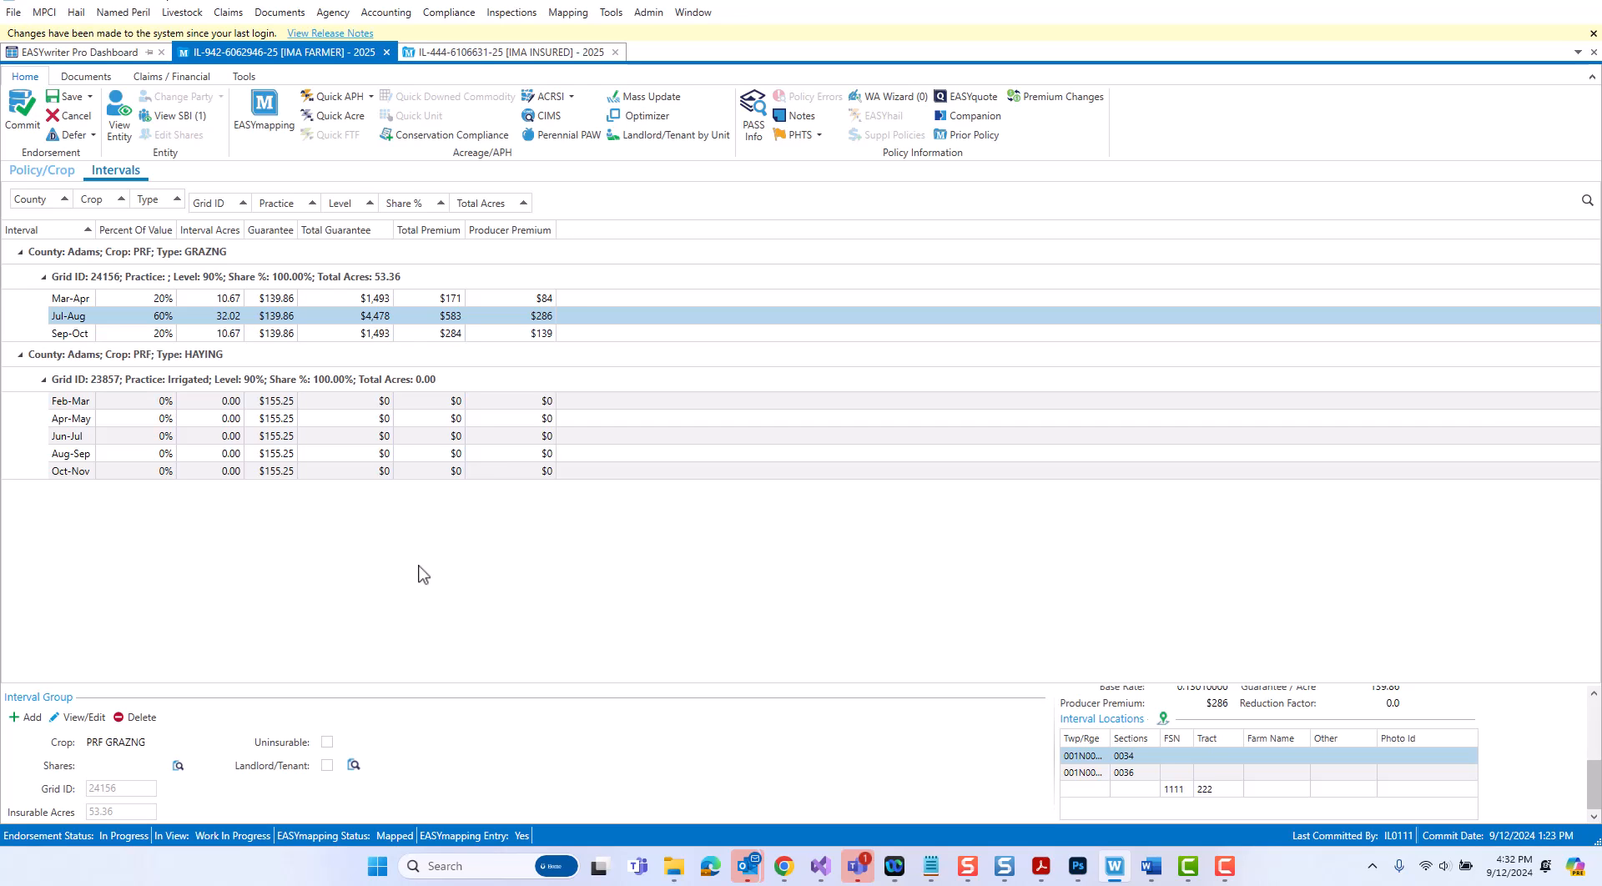
click(70, 297)
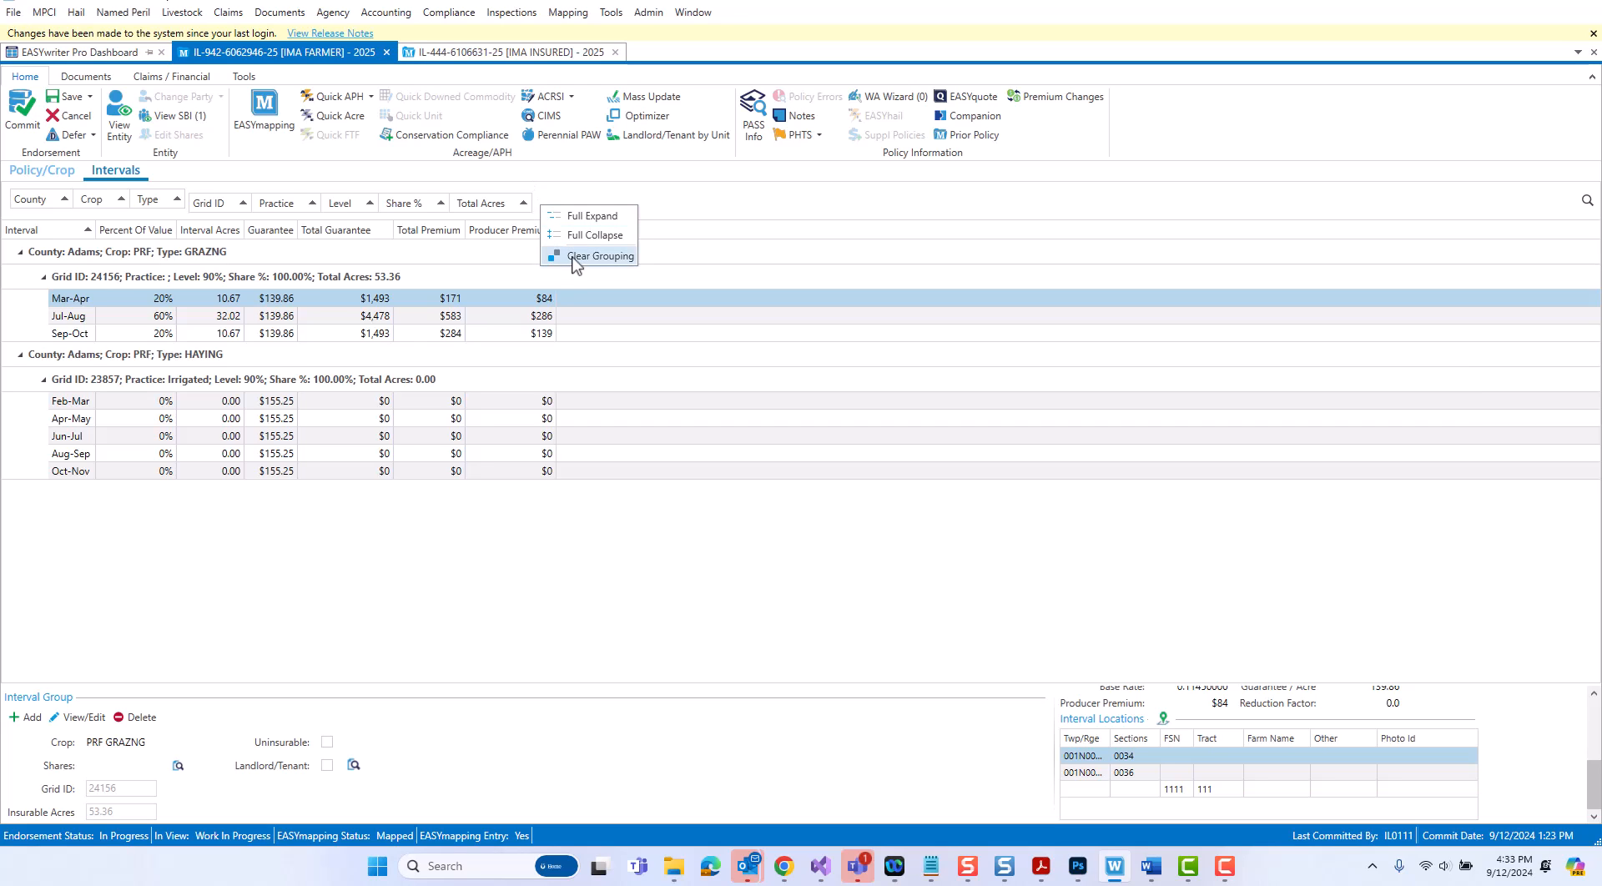
mouse_move(590, 215)
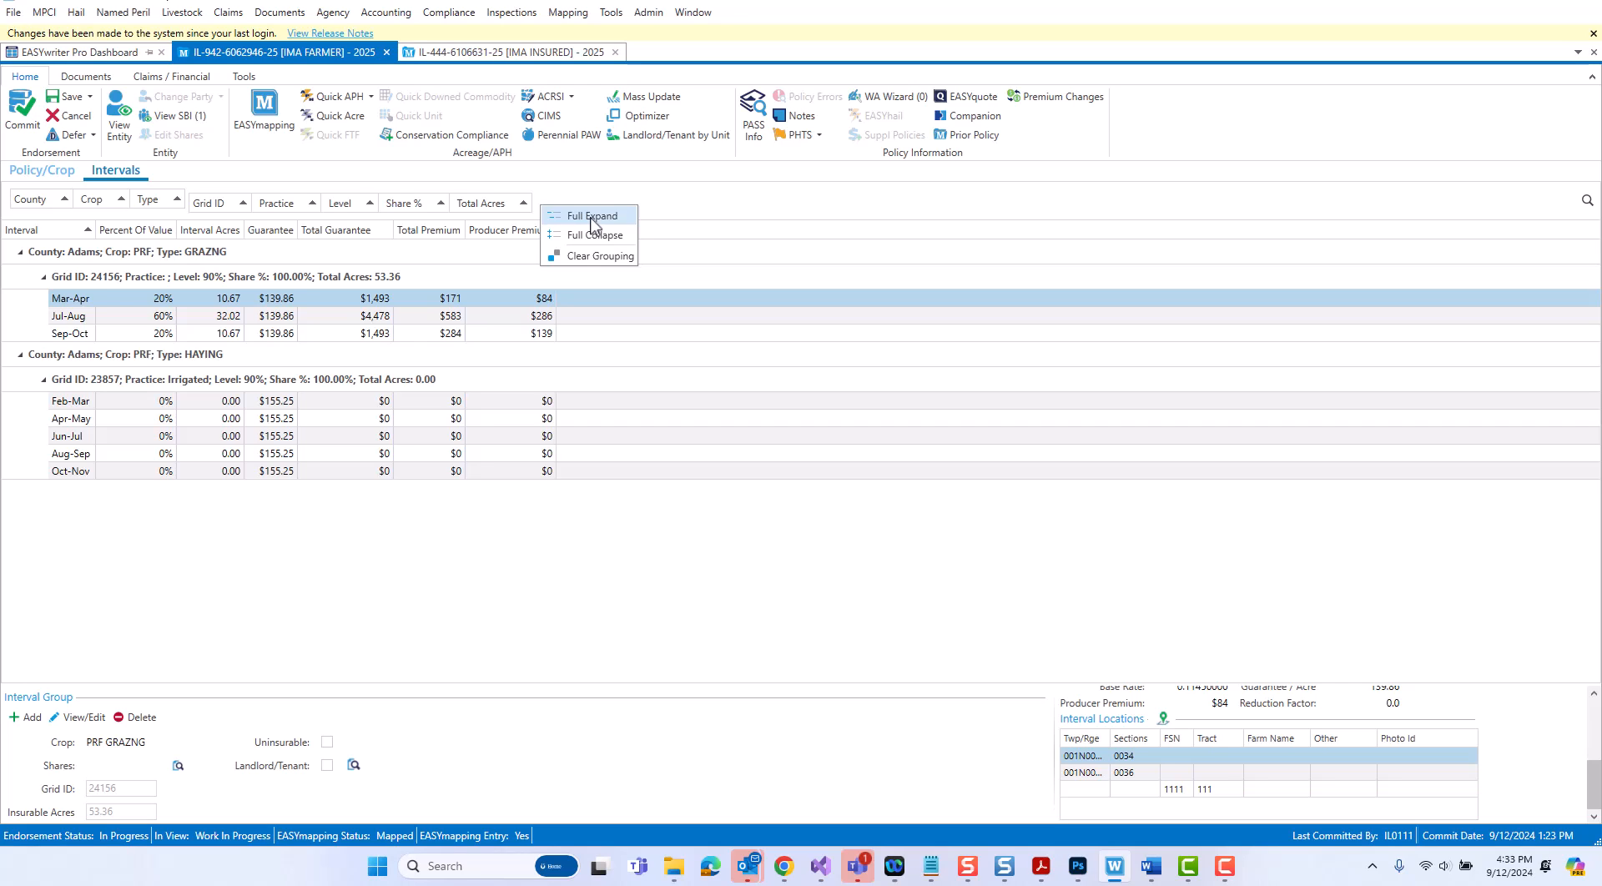
click(596, 236)
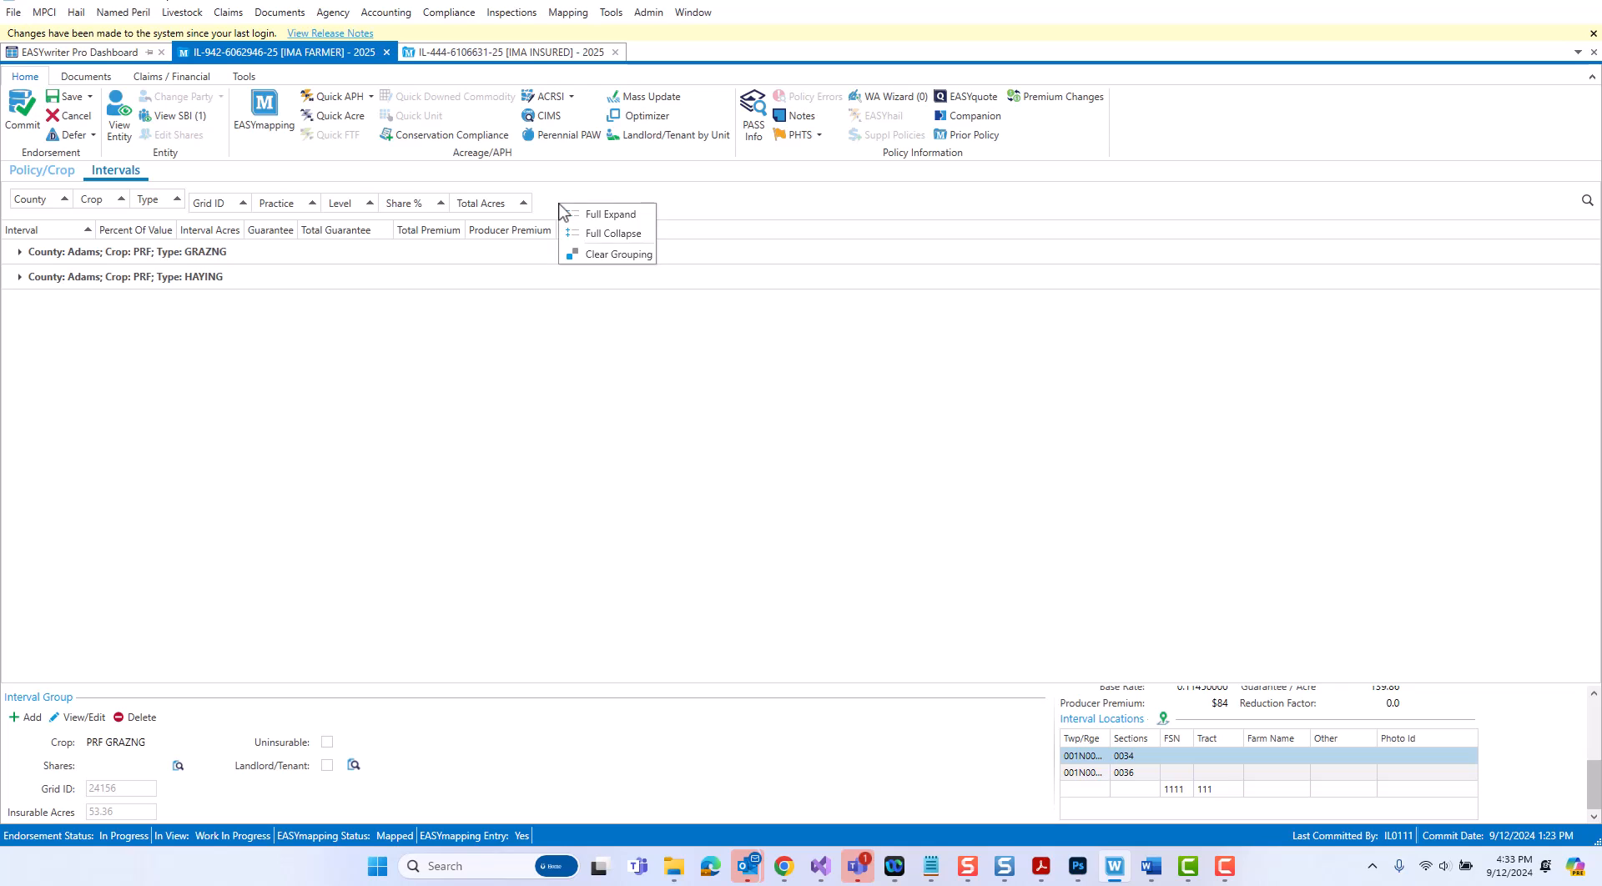
click(607, 212)
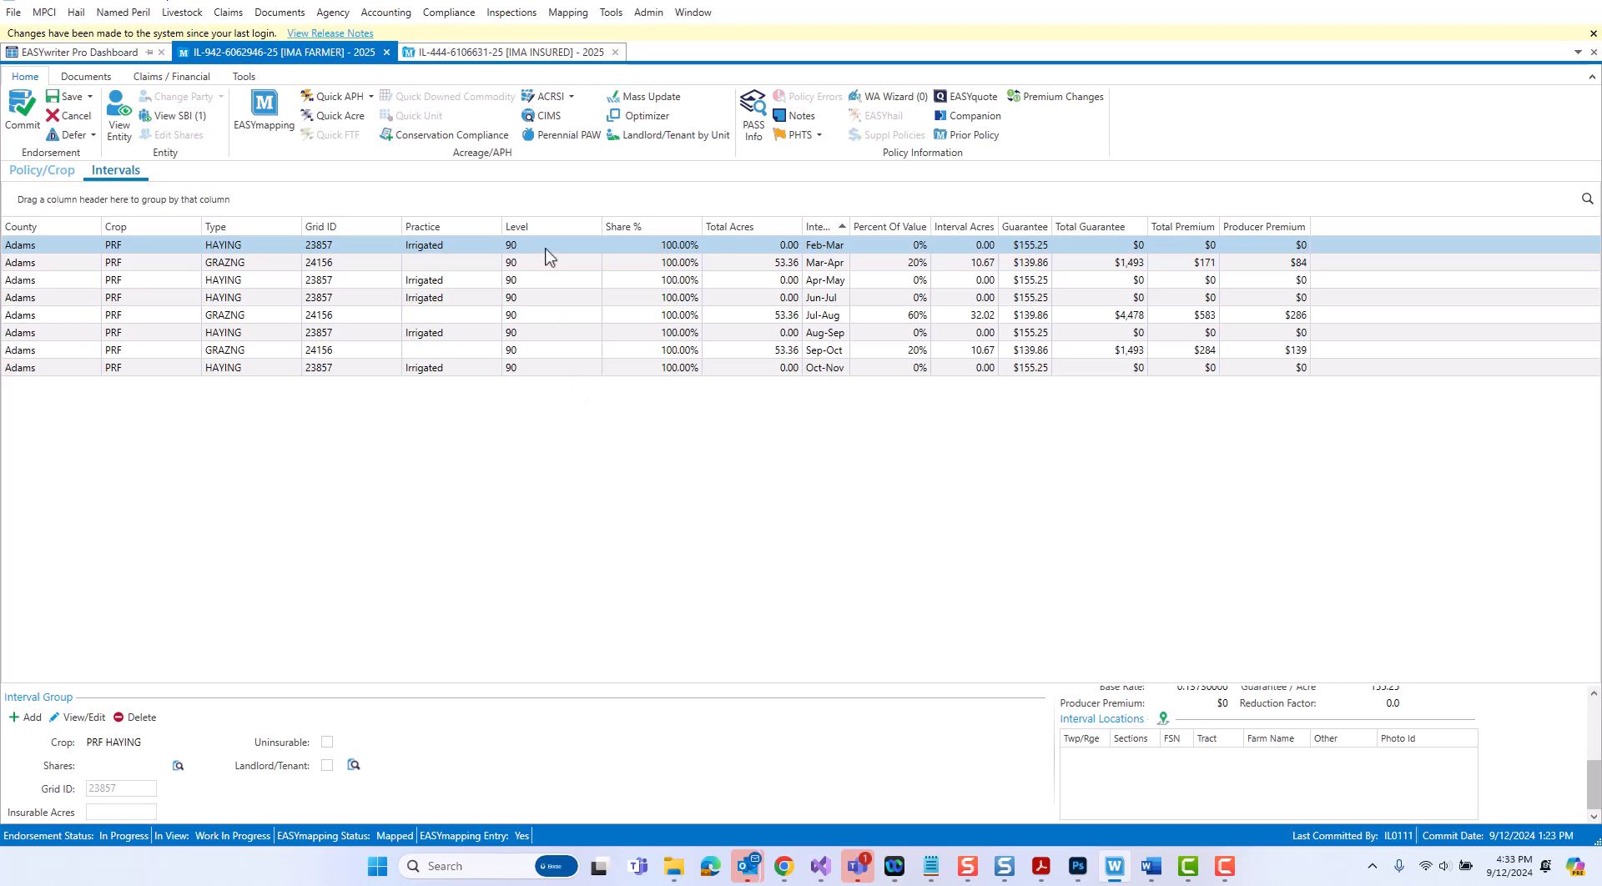
mouse_move(569, 253)
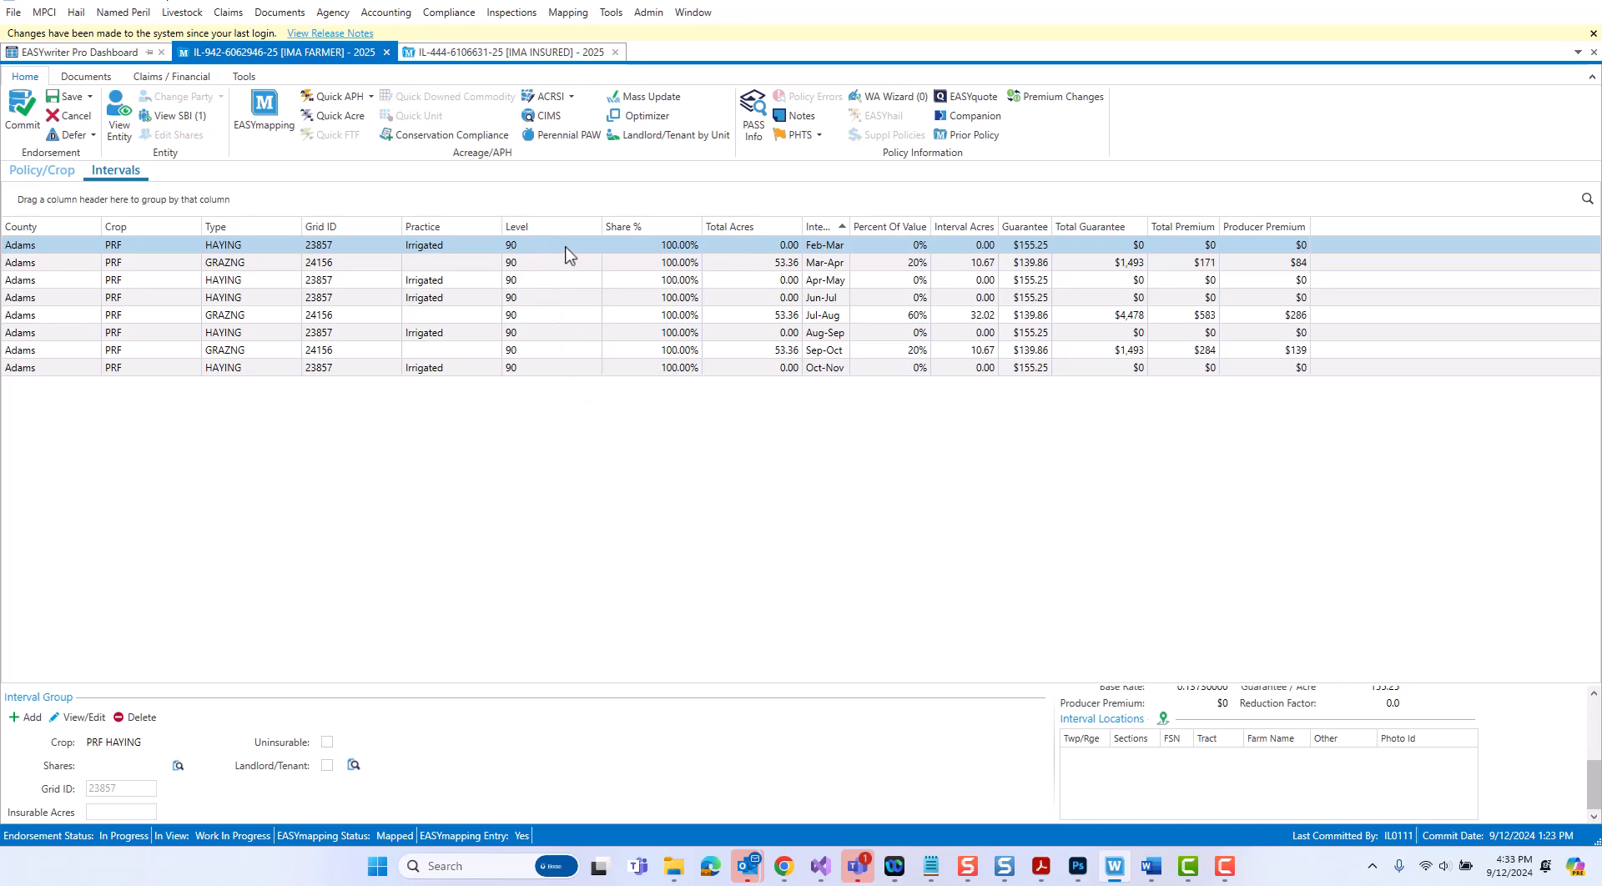
right_click(569, 256)
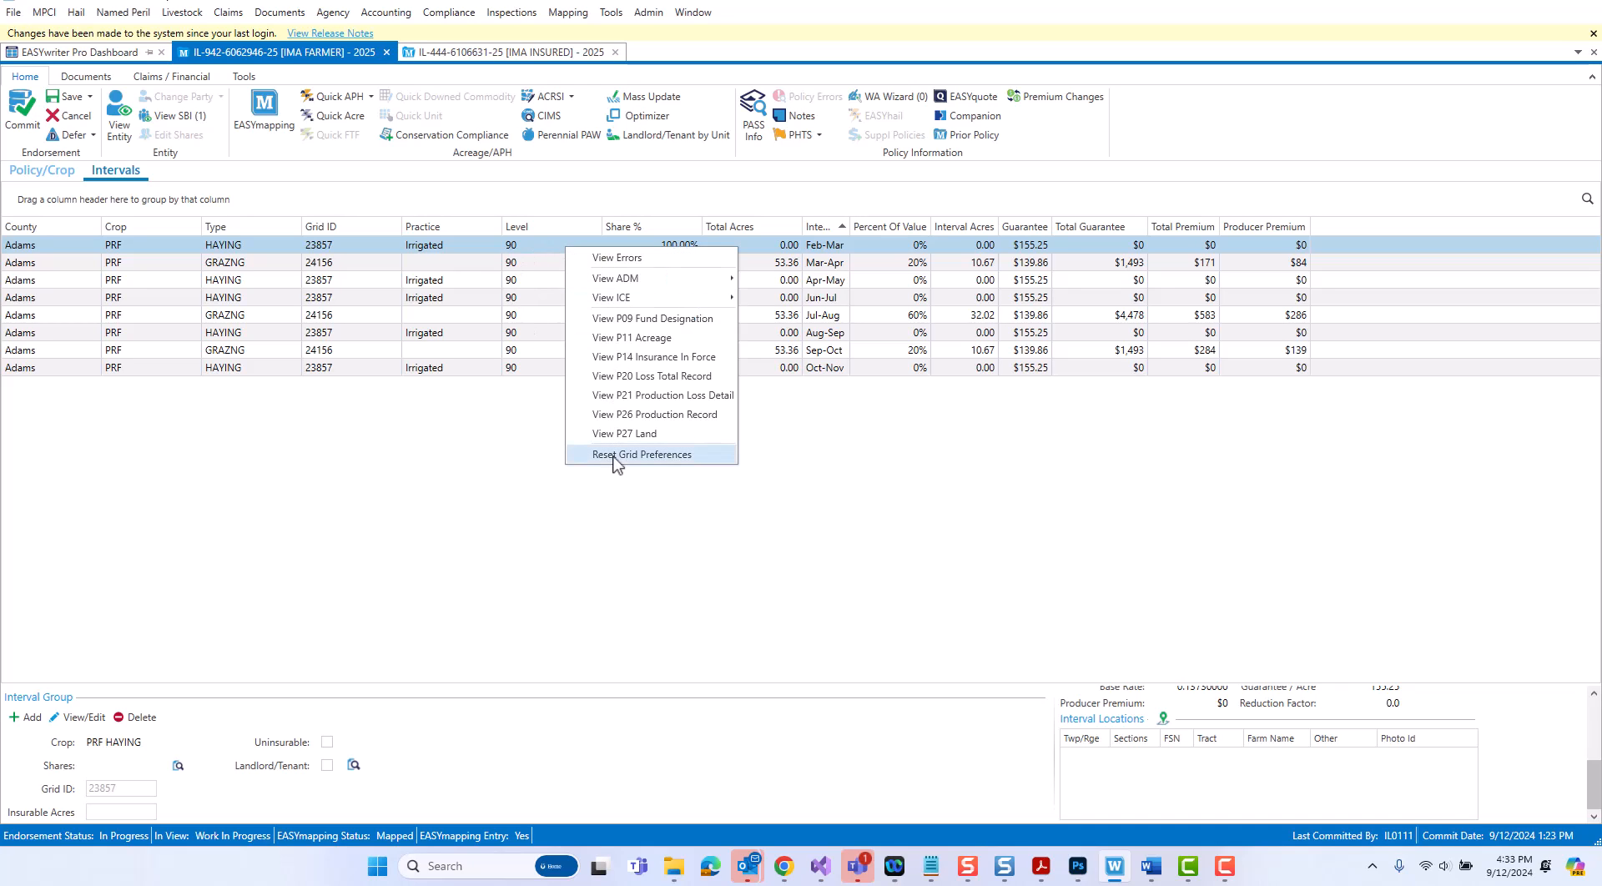
click(641, 454)
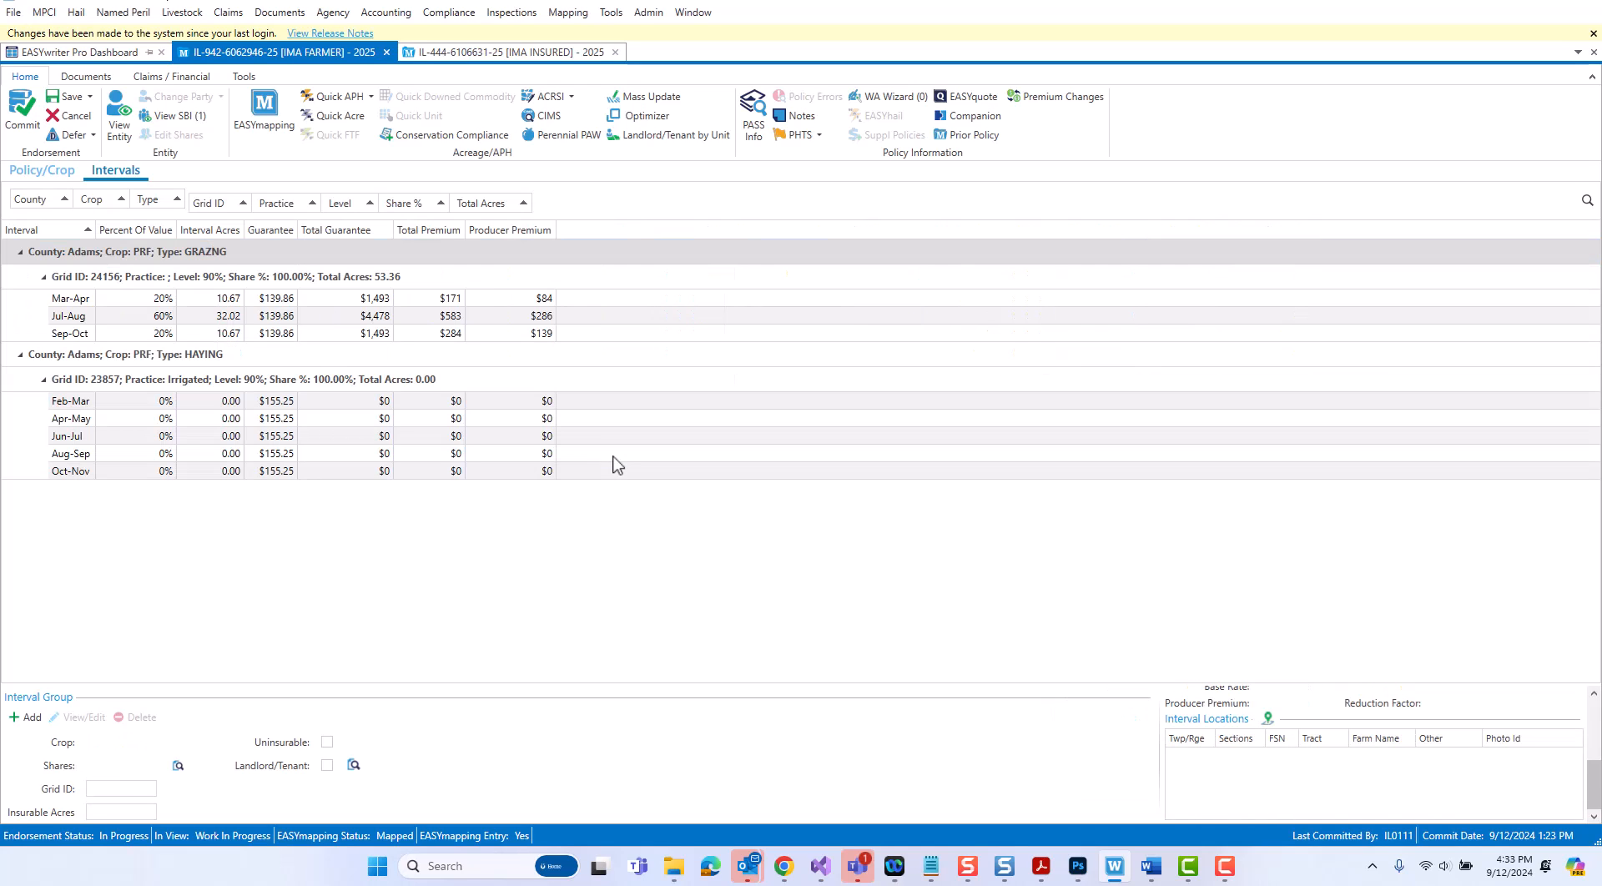
mouse_move(514, 521)
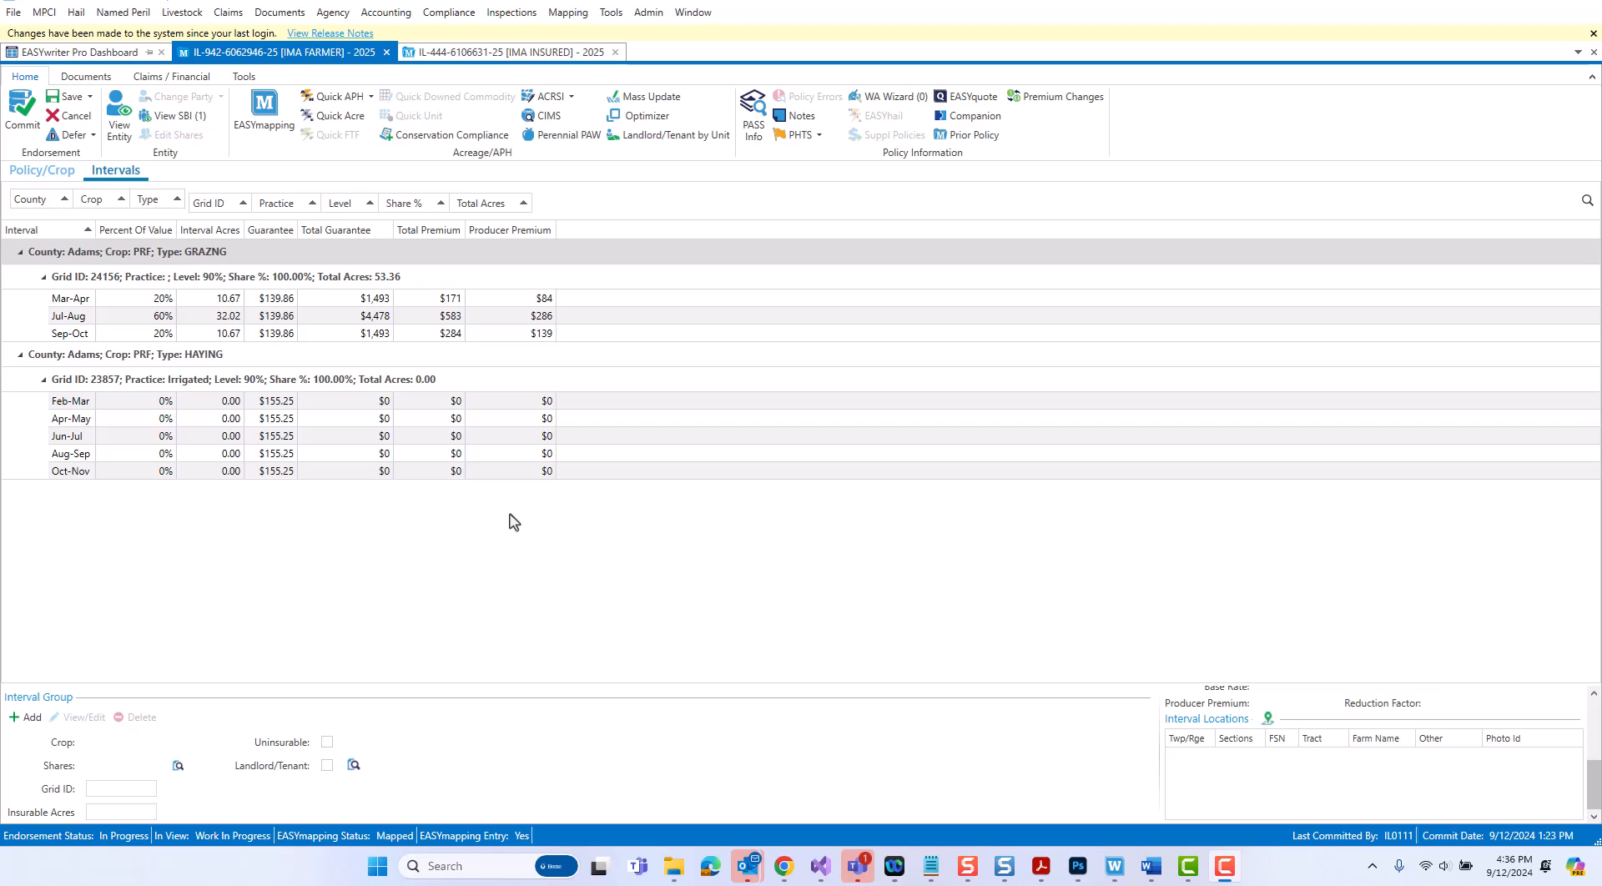
mouse_move(503, 512)
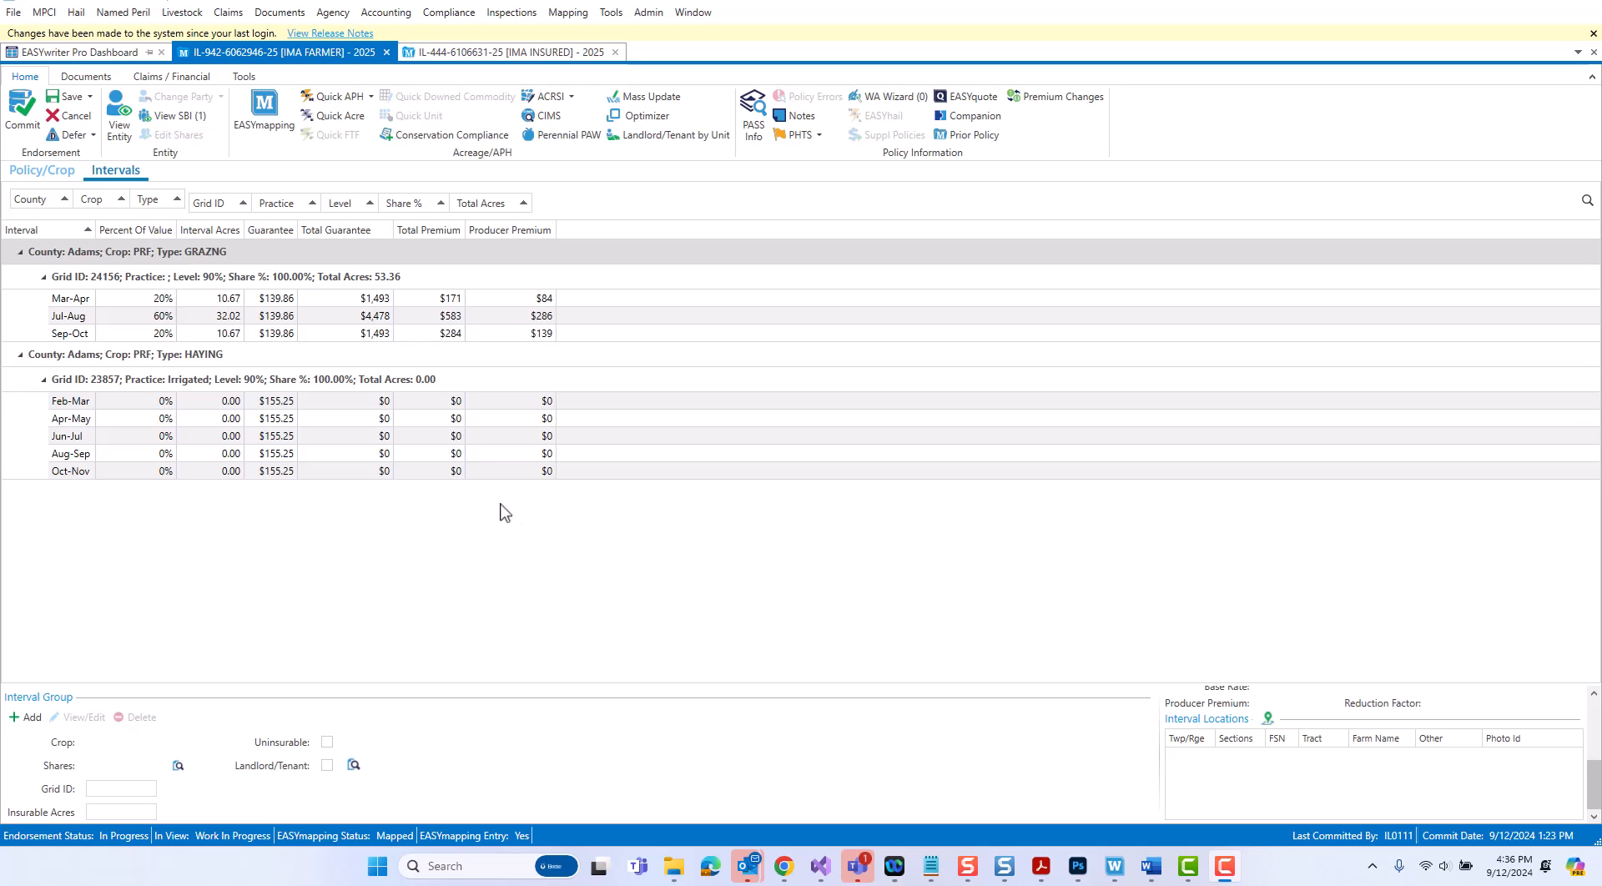
- Go to the Report Center's Underwriting Policy reports and select the RI Policy Details Report
click(81, 52)
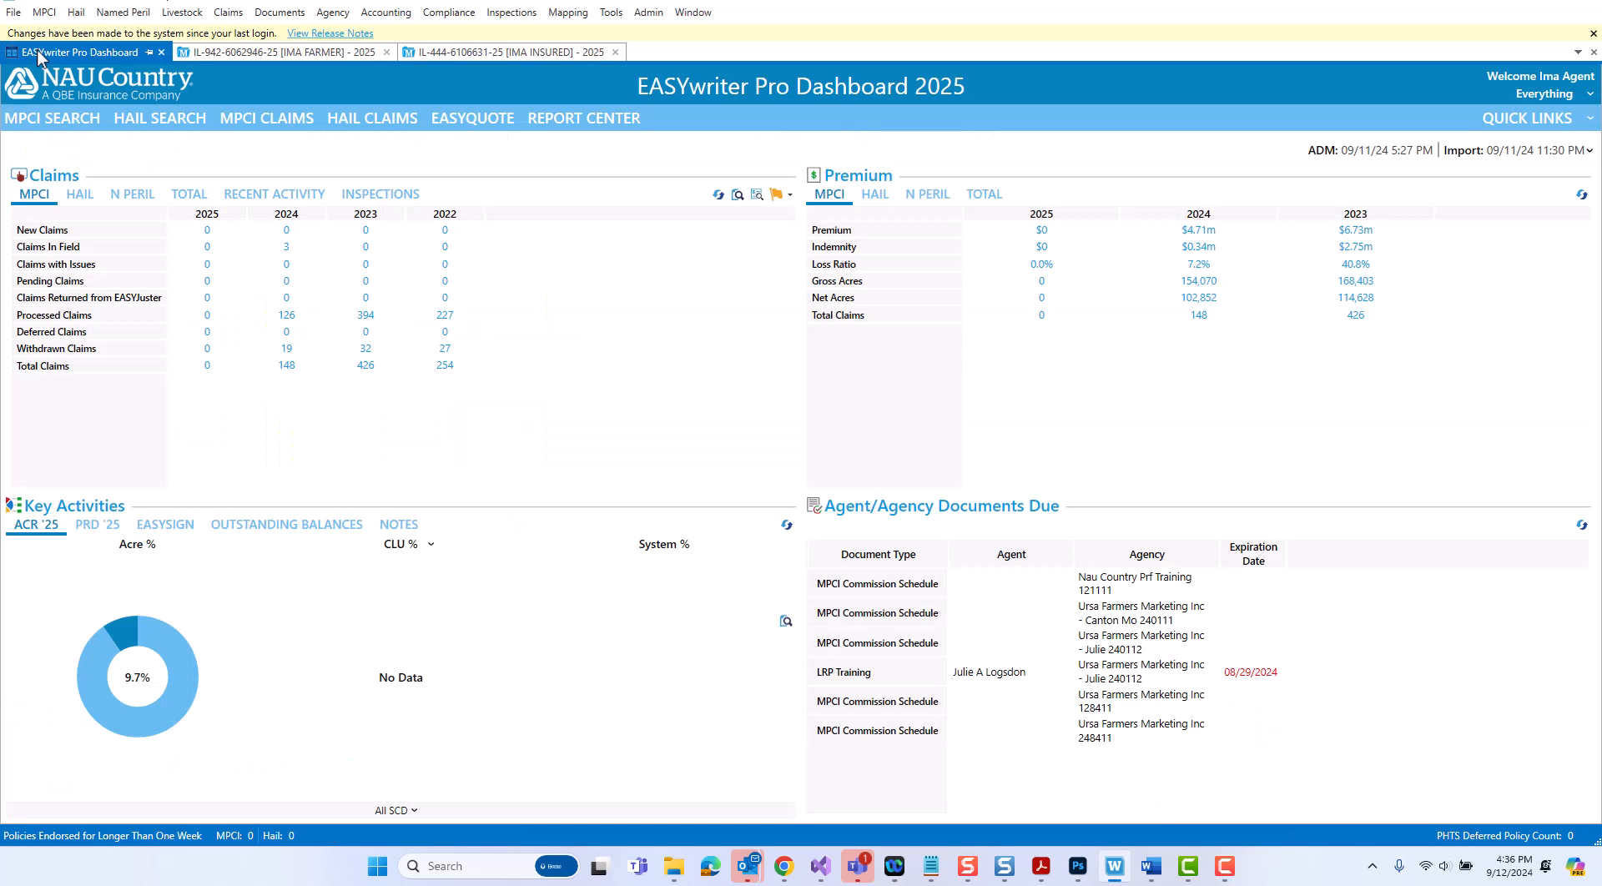
mouse_move(559, 141)
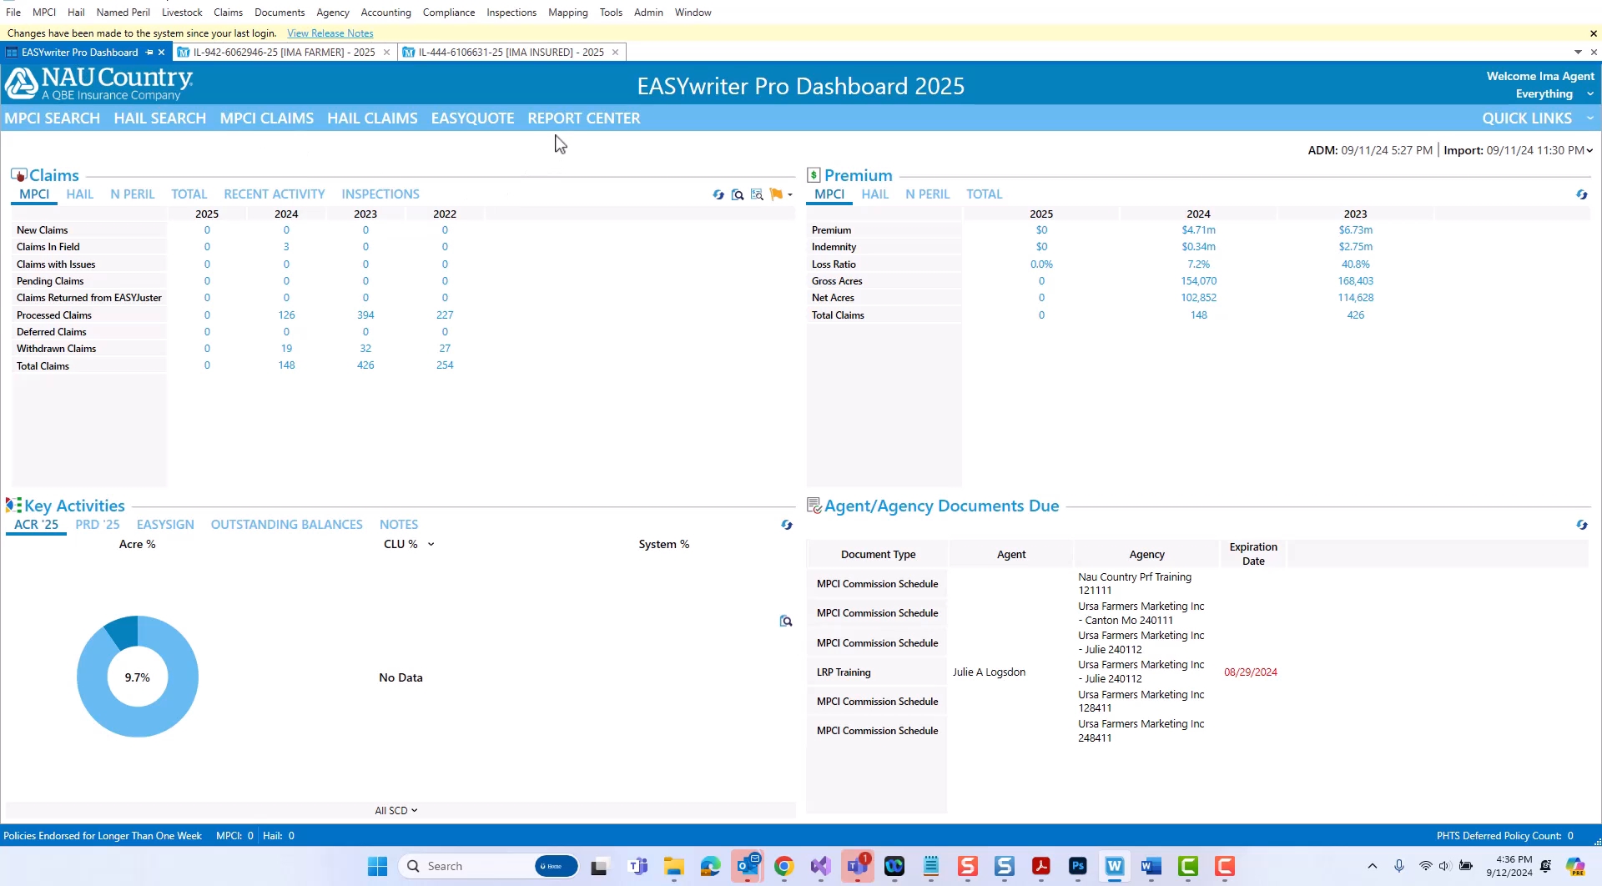
click(583, 117)
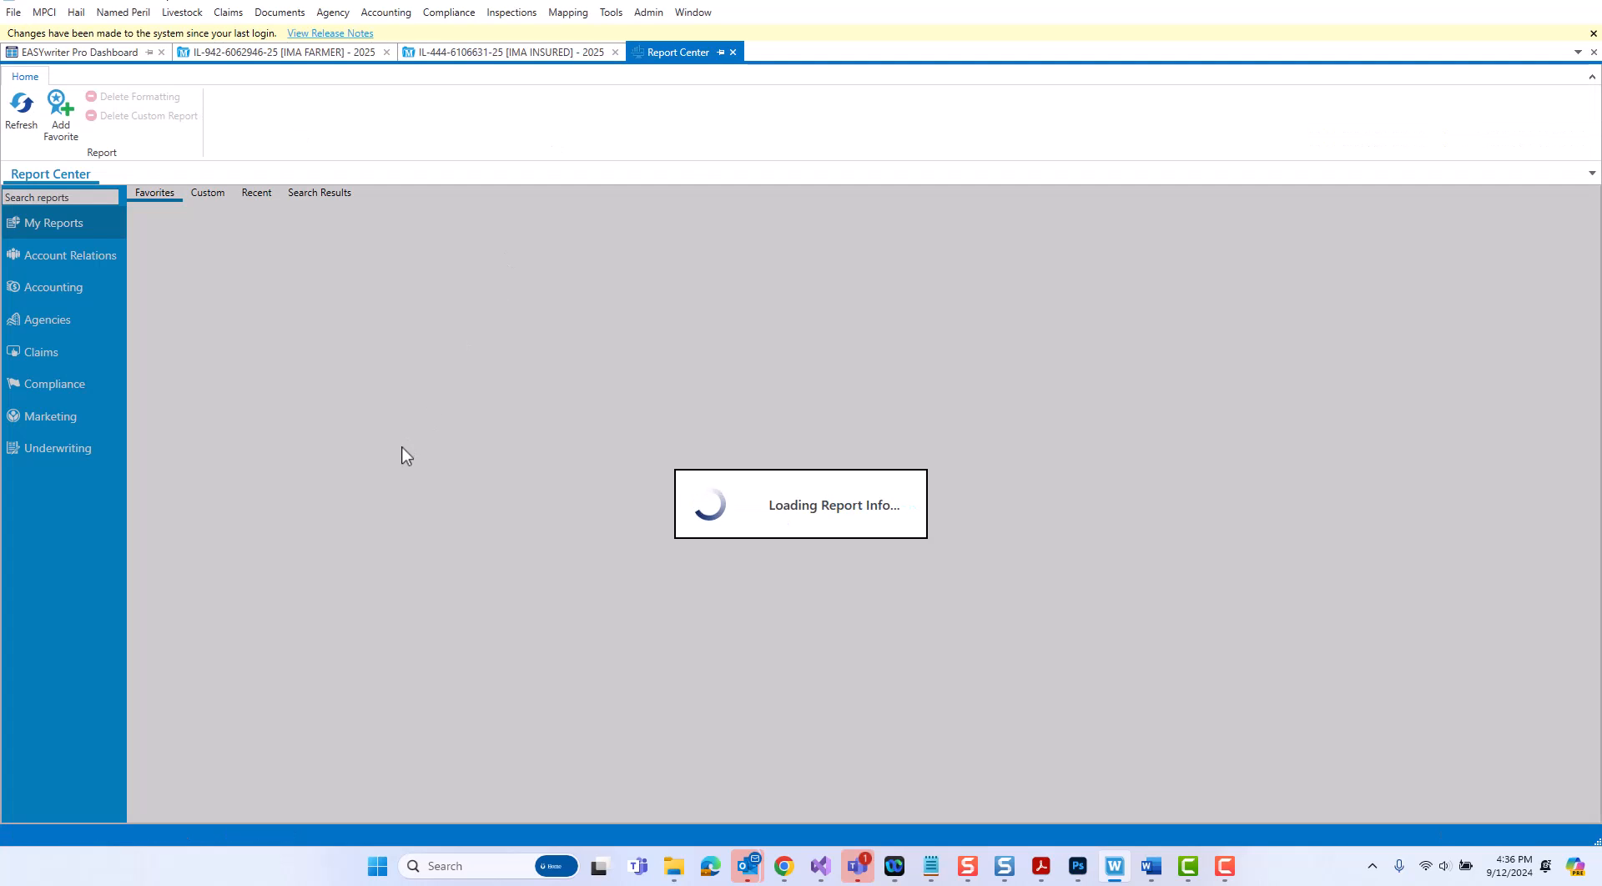
click(57, 448)
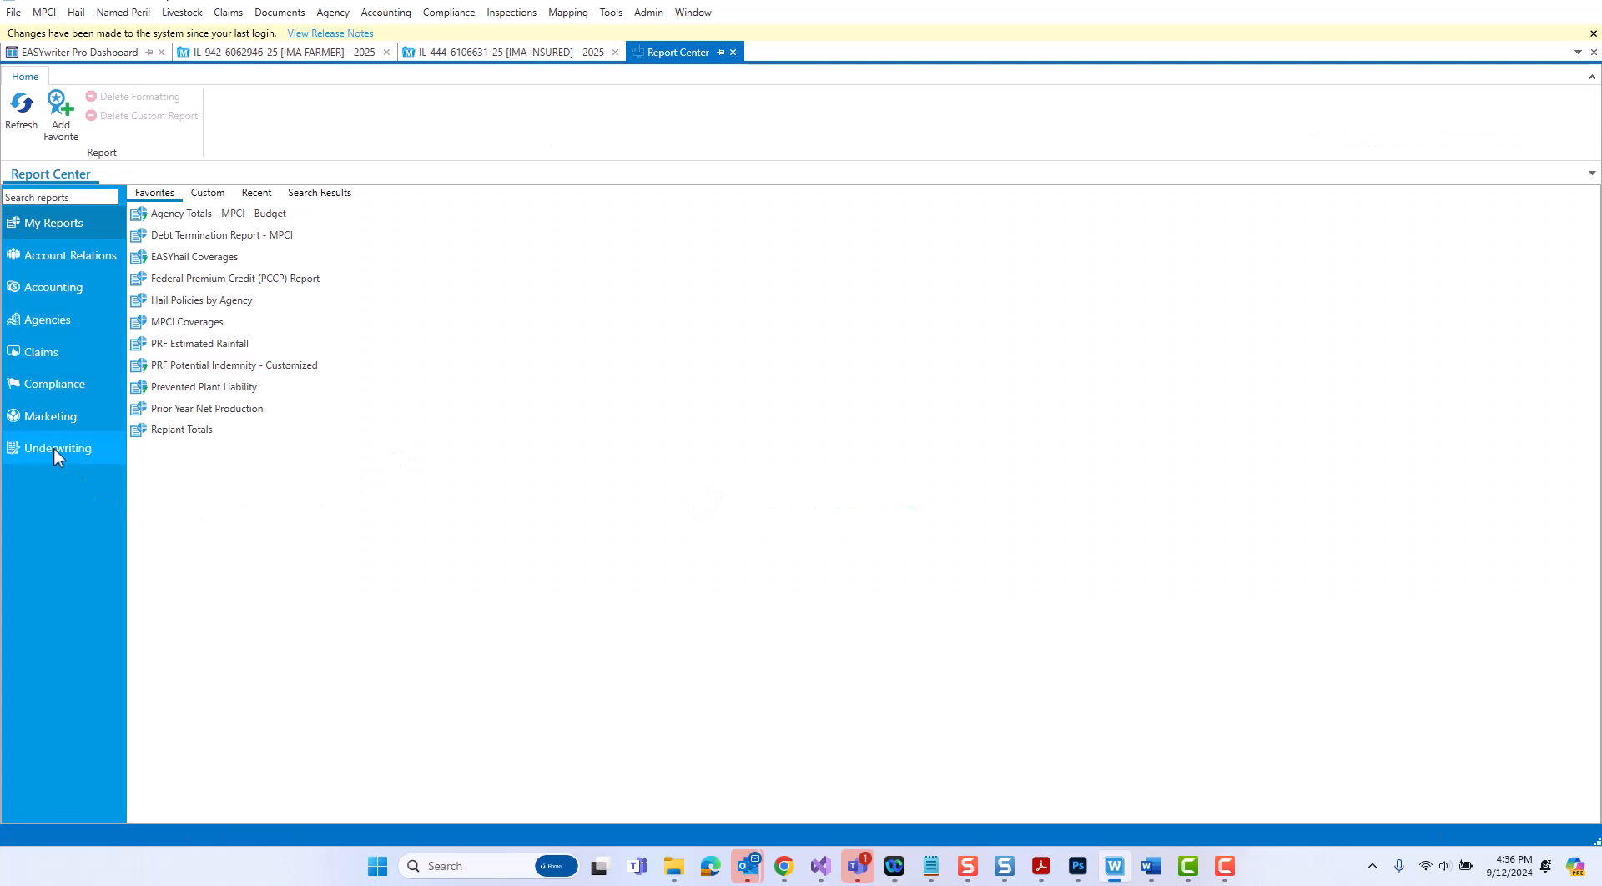
click(57, 448)
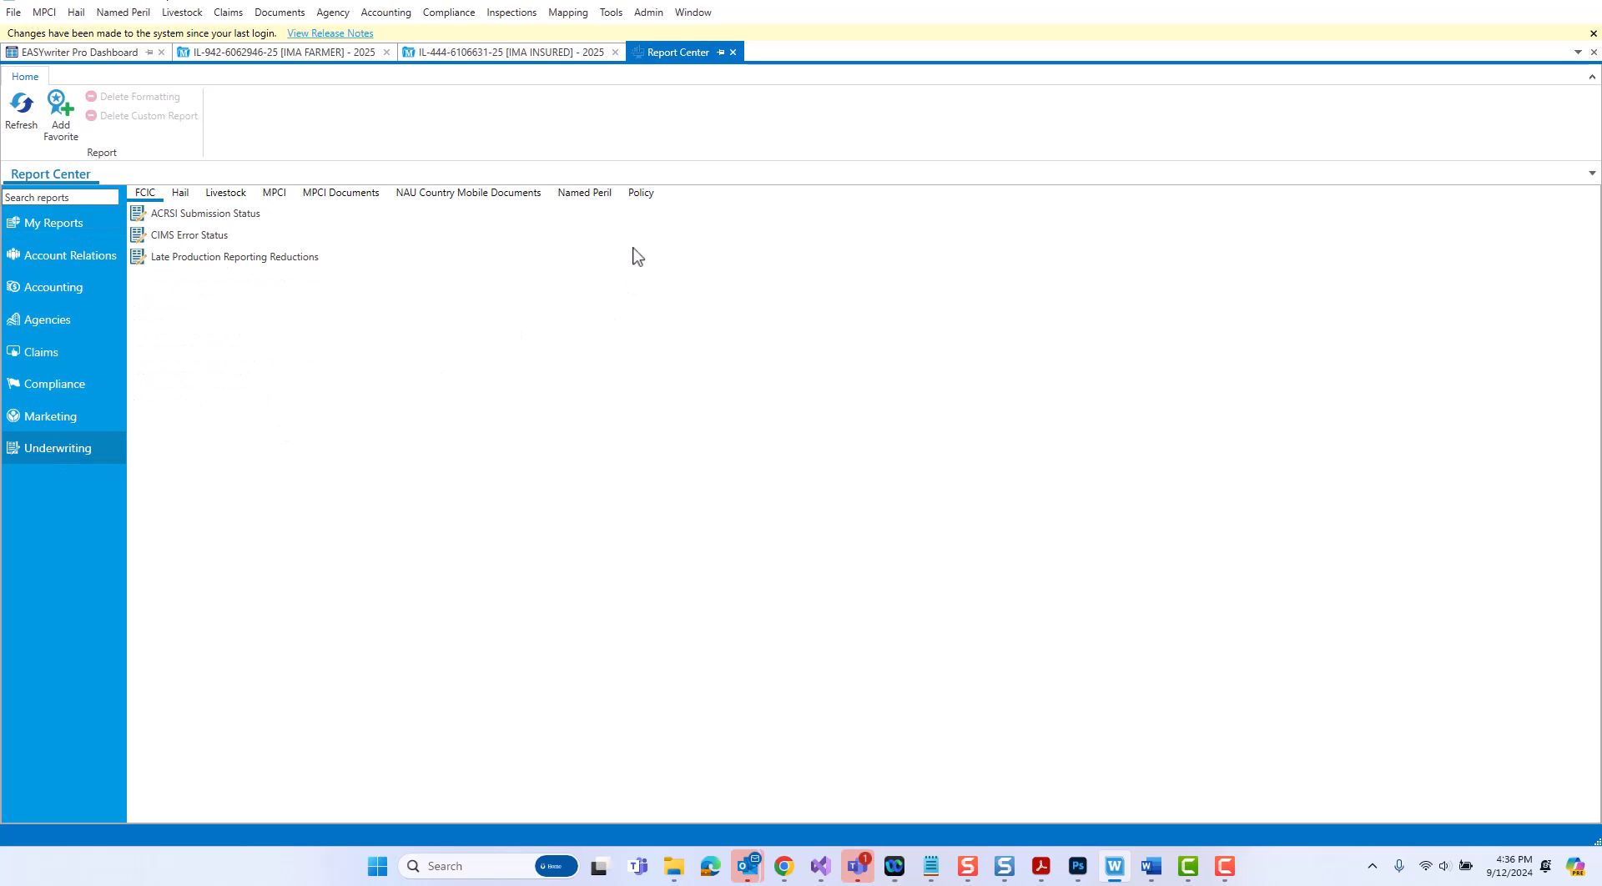
click(640, 192)
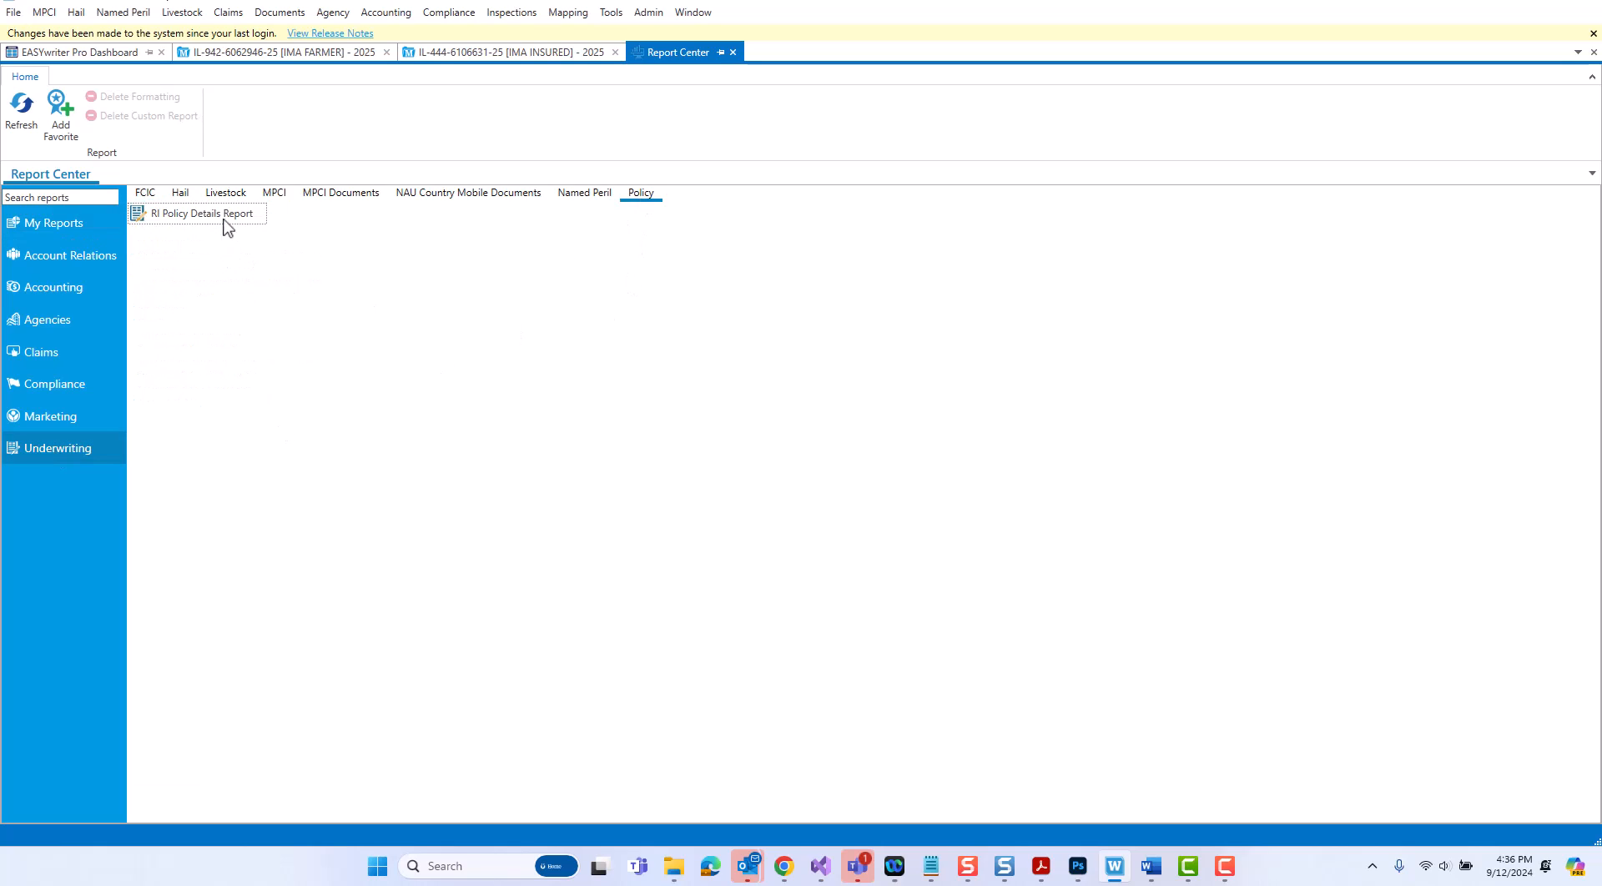
click(202, 212)
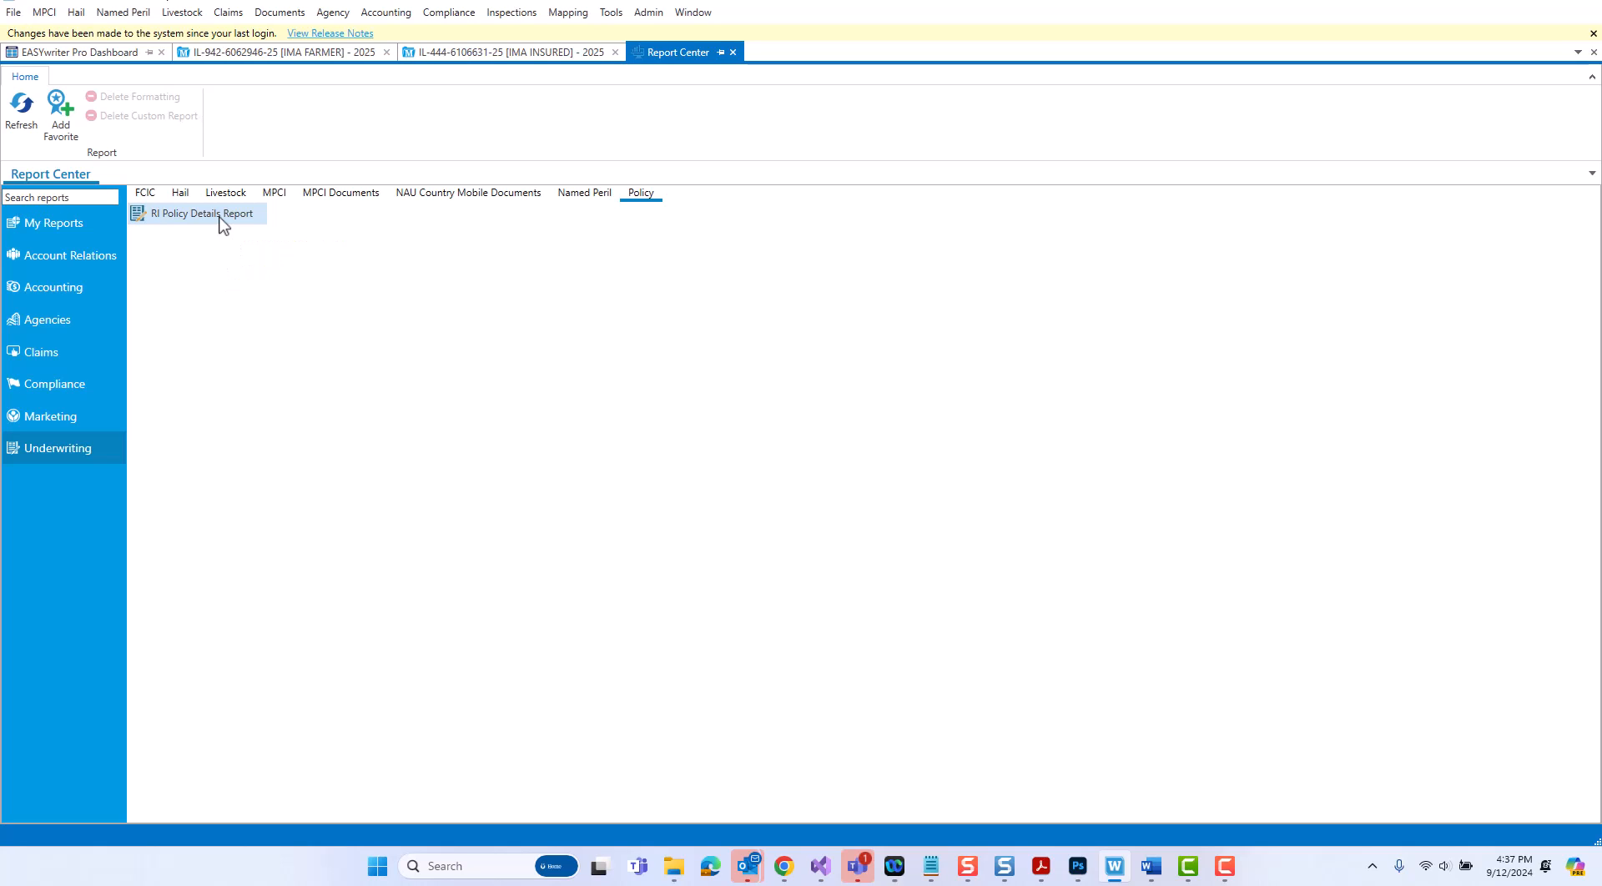
mouse_move(222, 270)
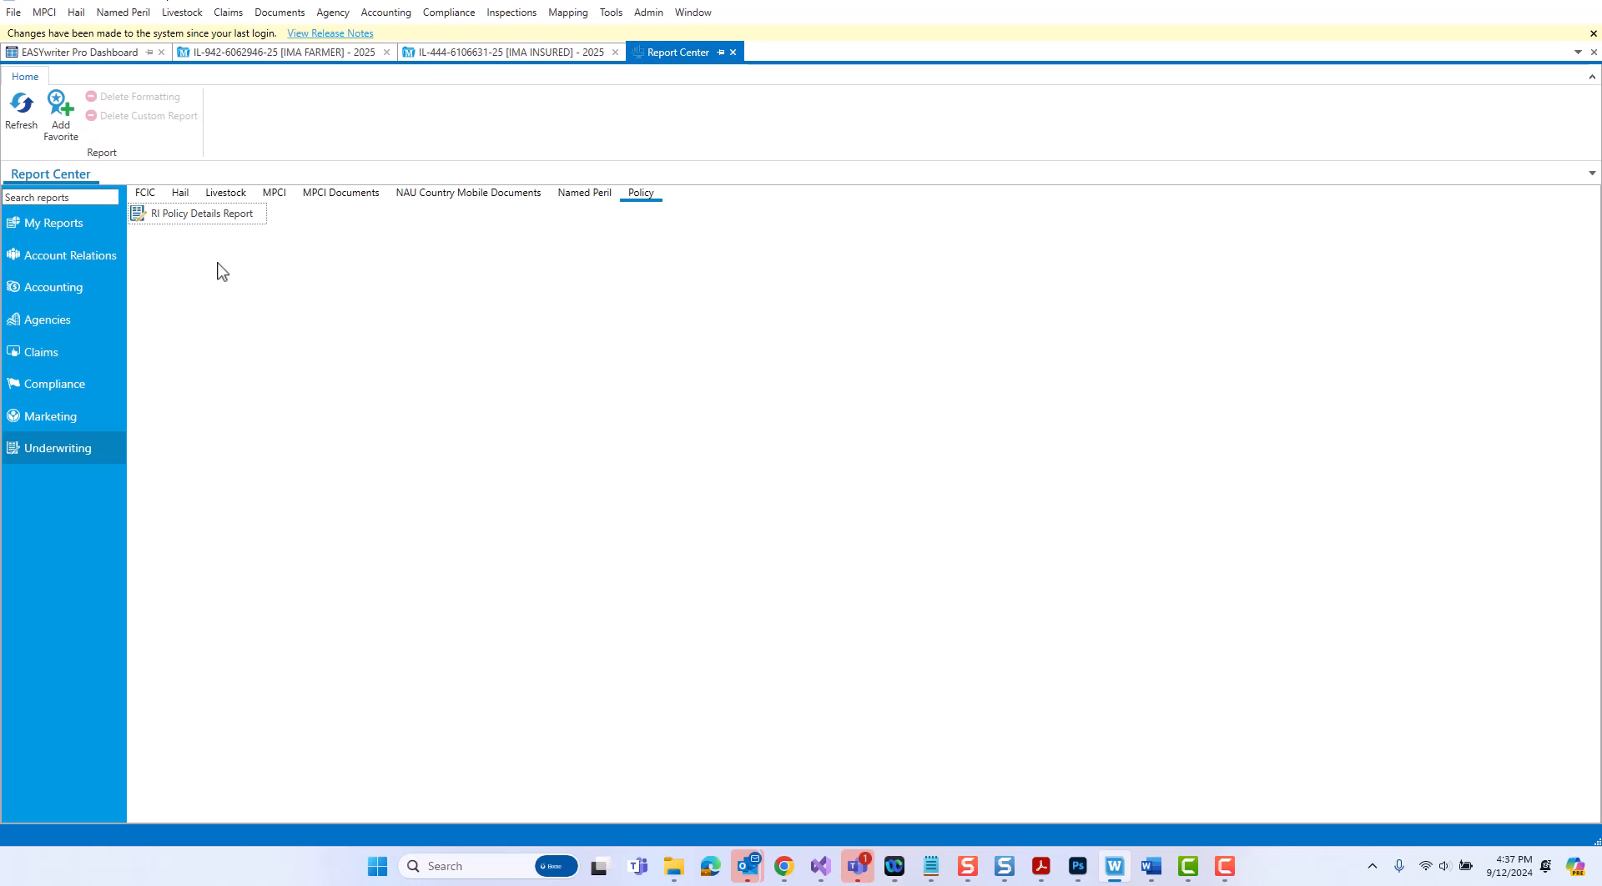